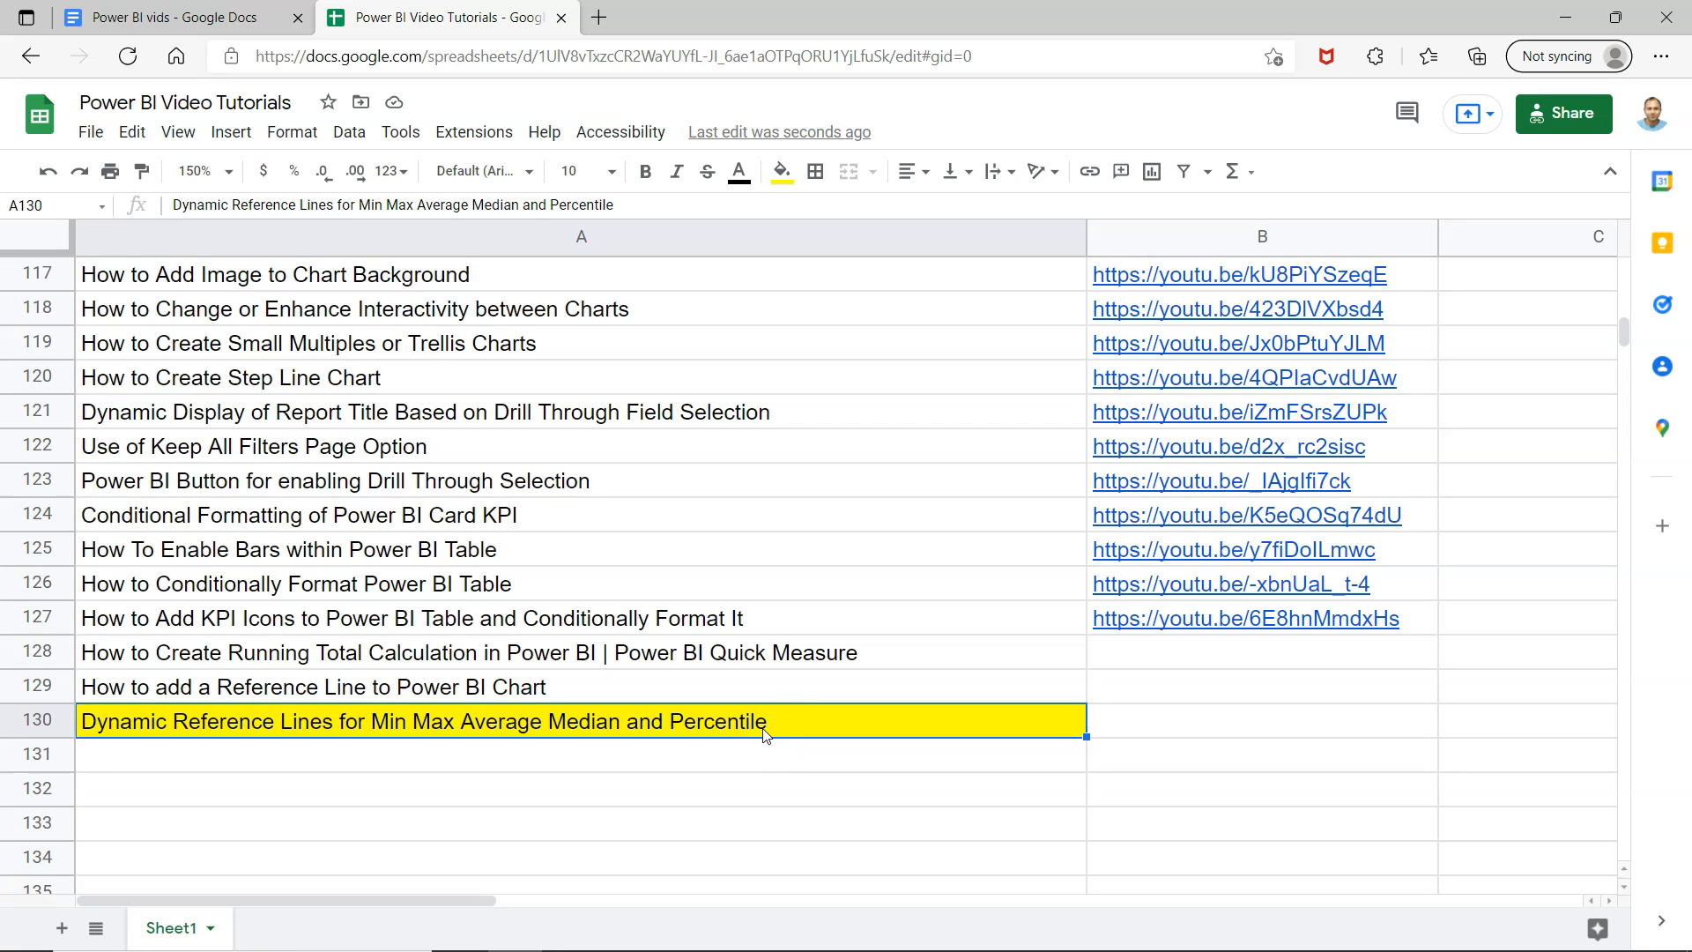
pyautogui.moveTo(417, 765)
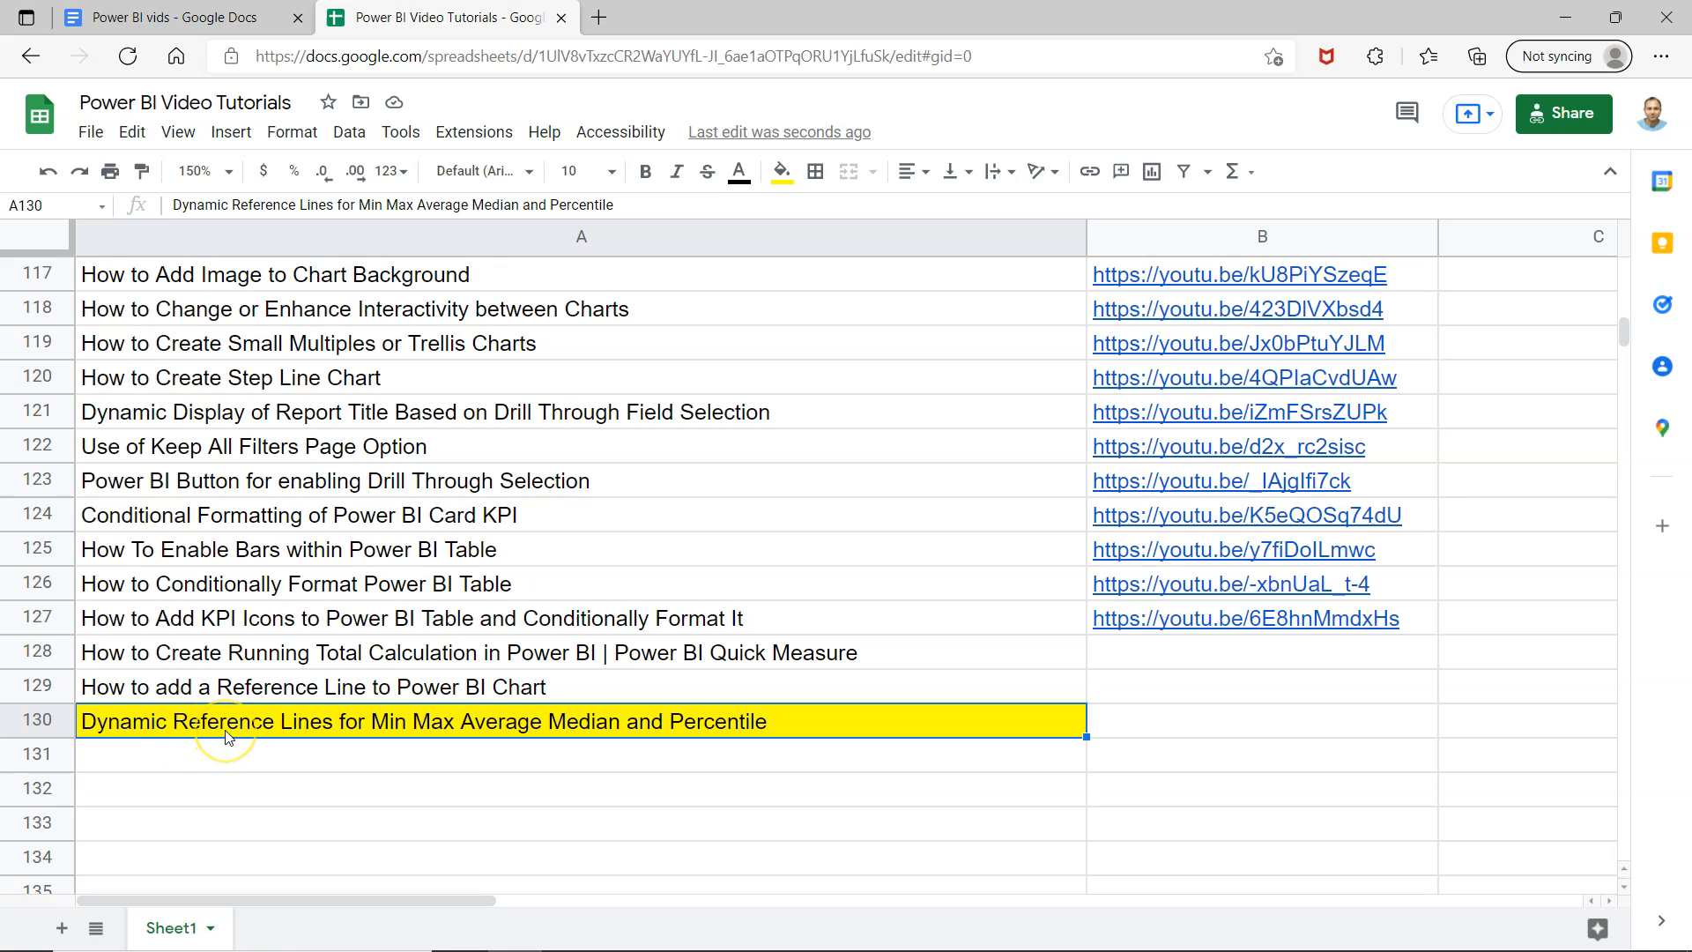
pyautogui.moveTo(341, 733)
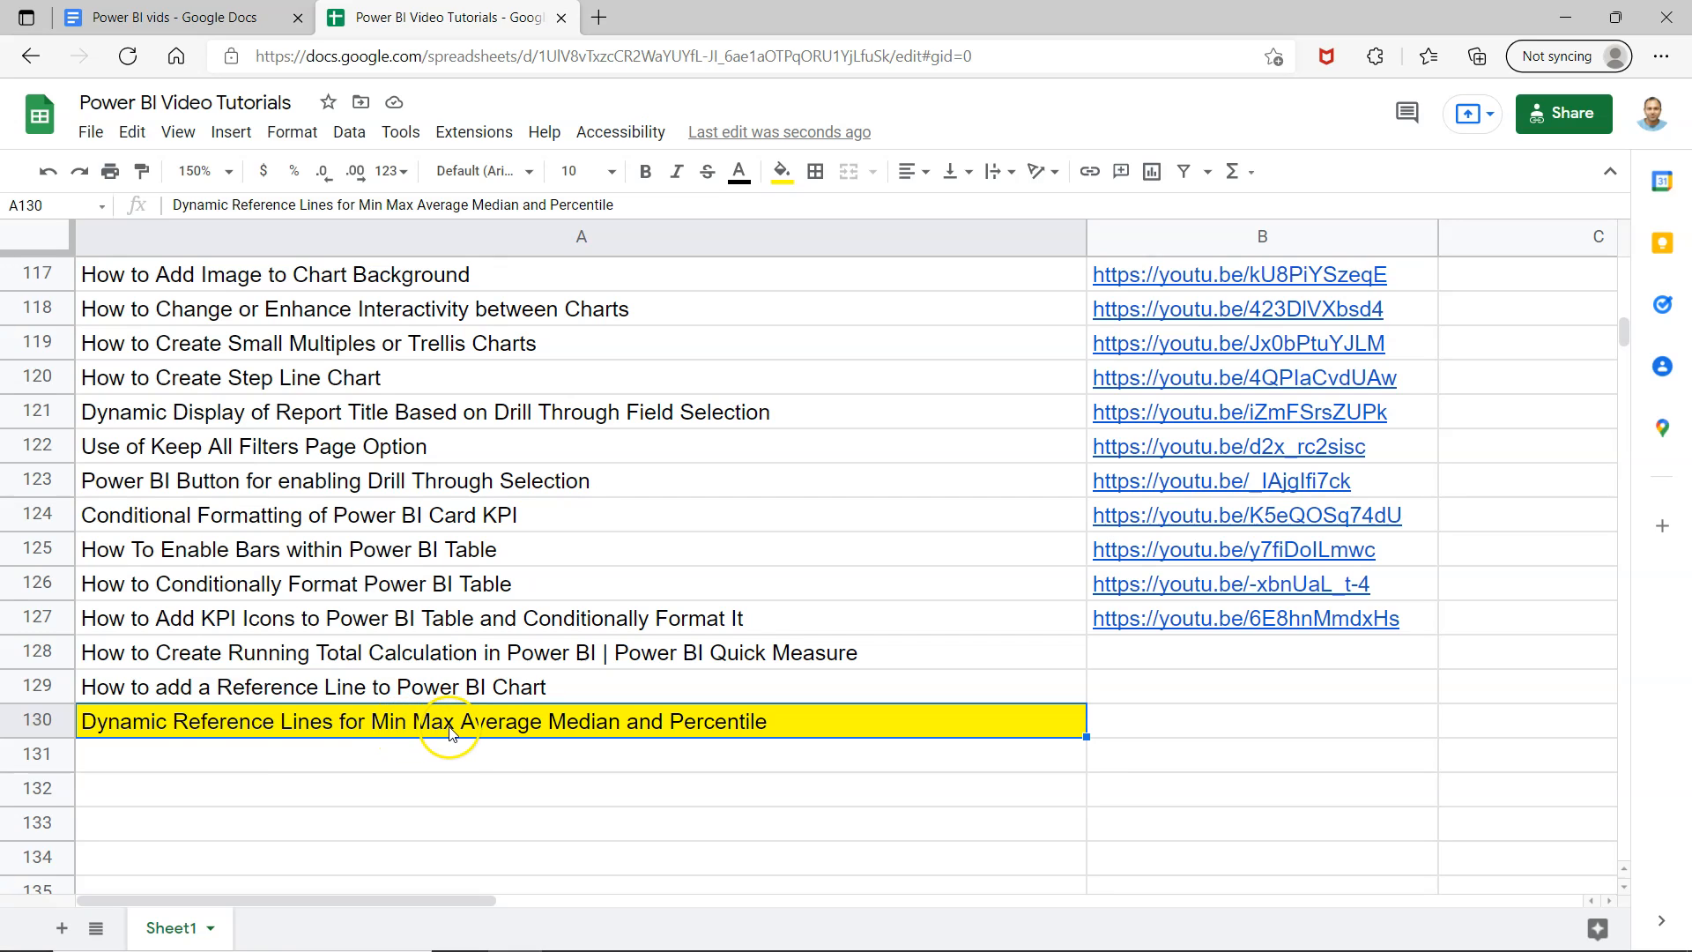
pyautogui.moveTo(582, 731)
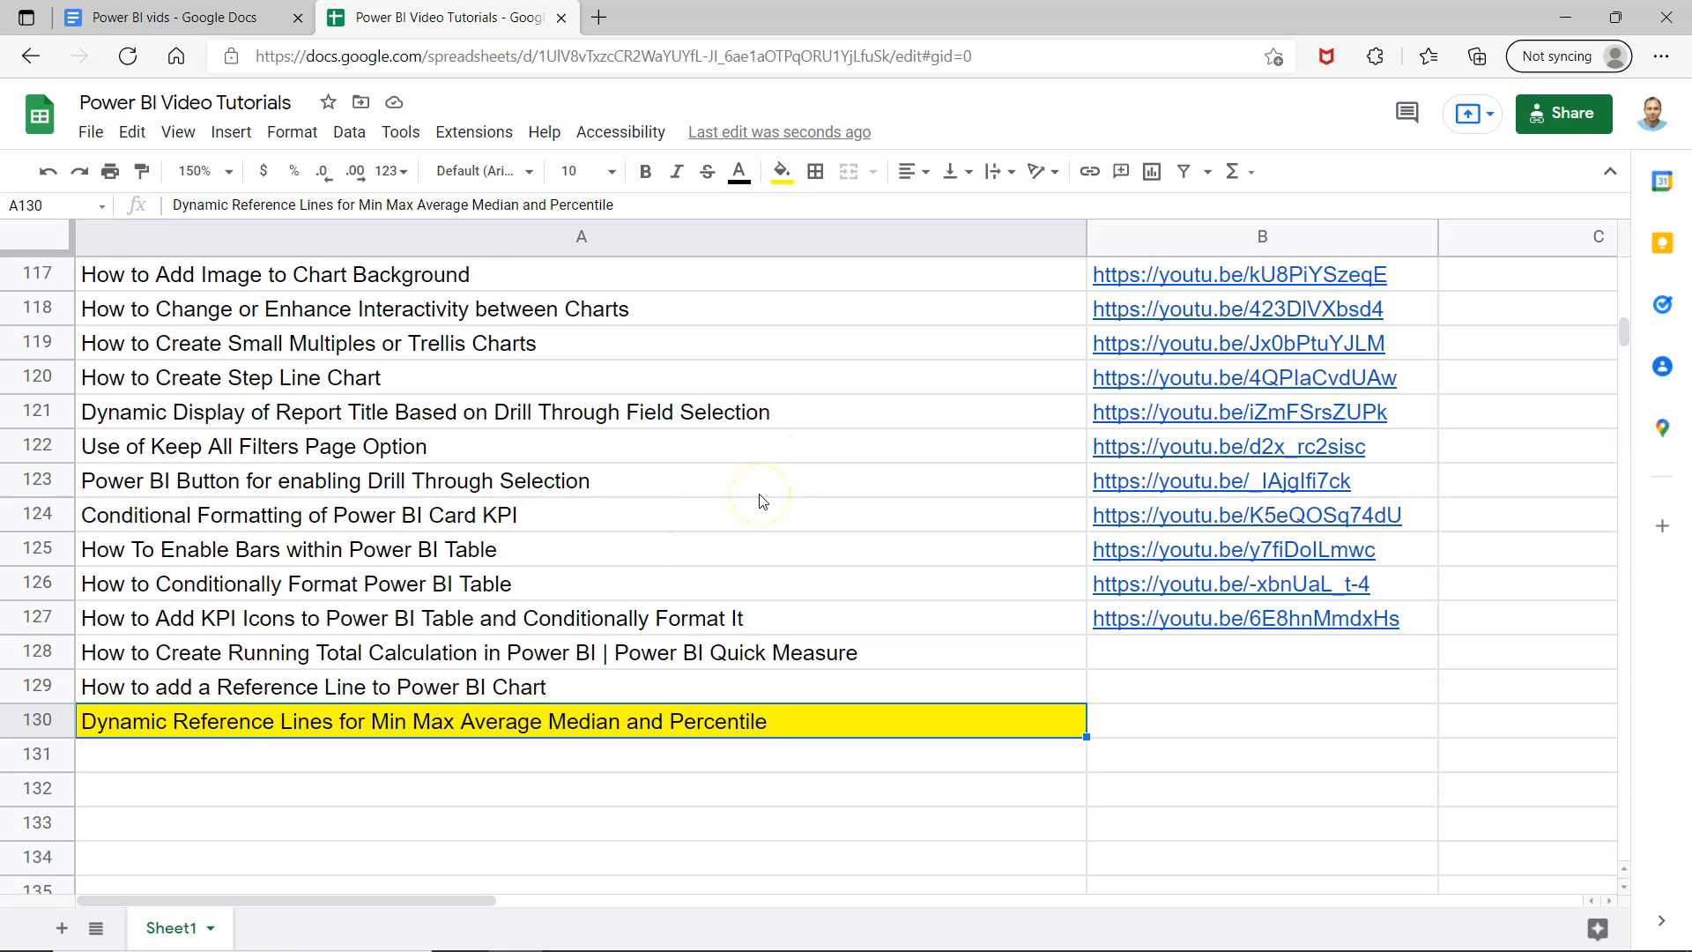
pyautogui.moveTo(776, 433)
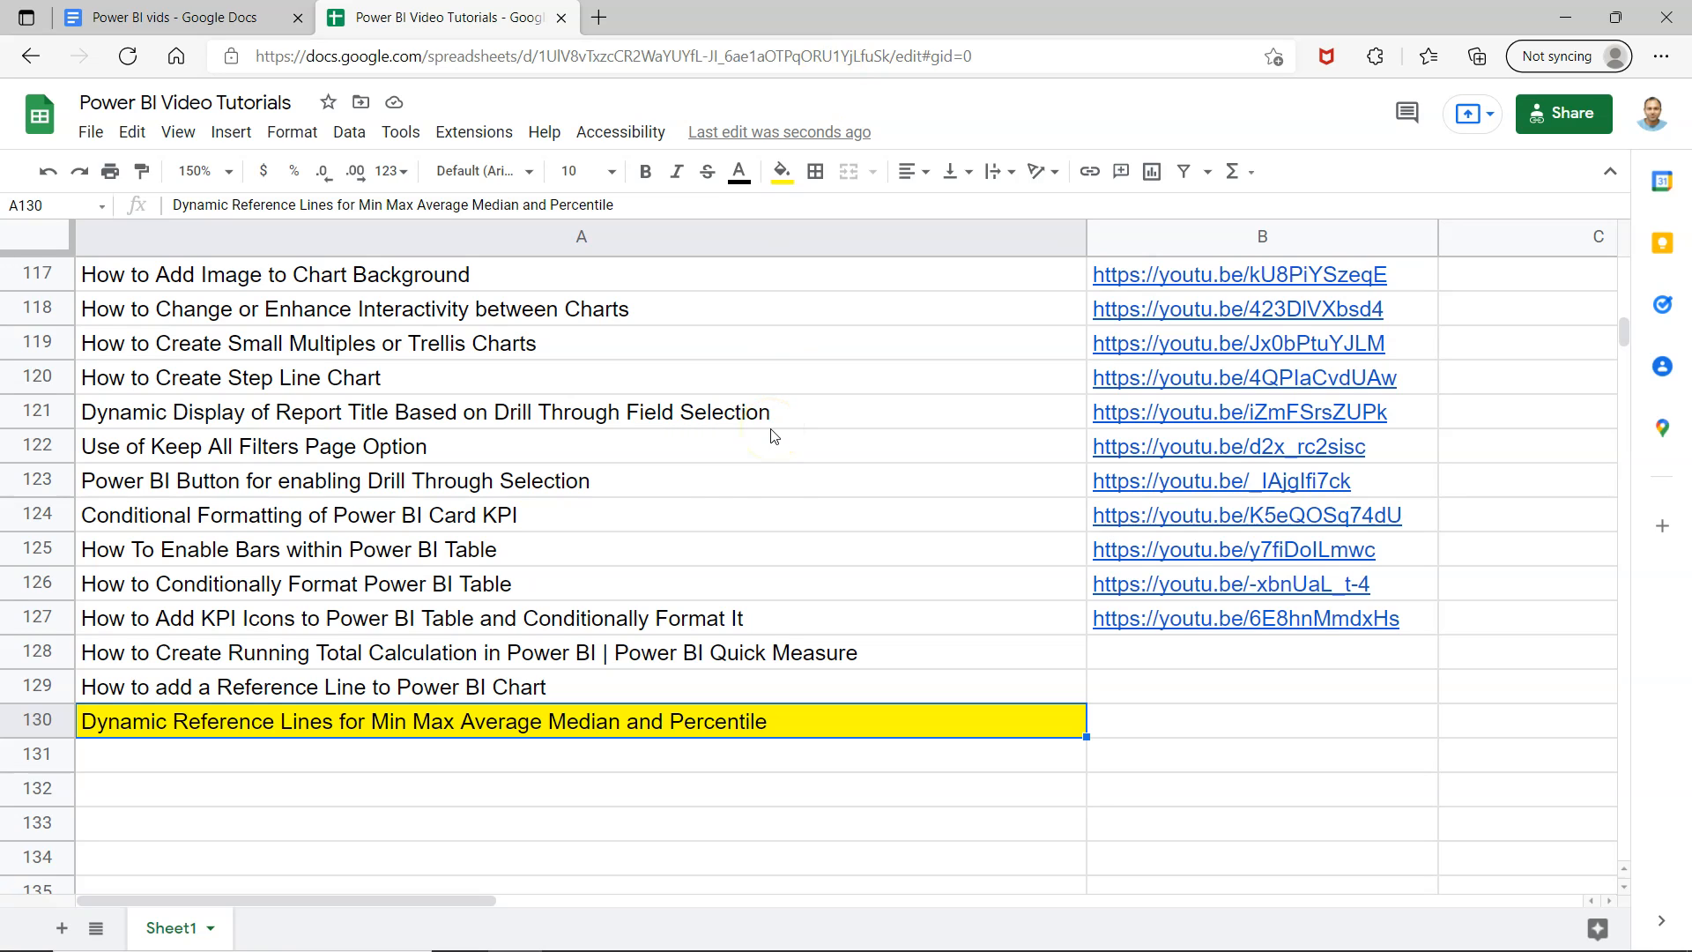
pyautogui.moveTo(704, 437)
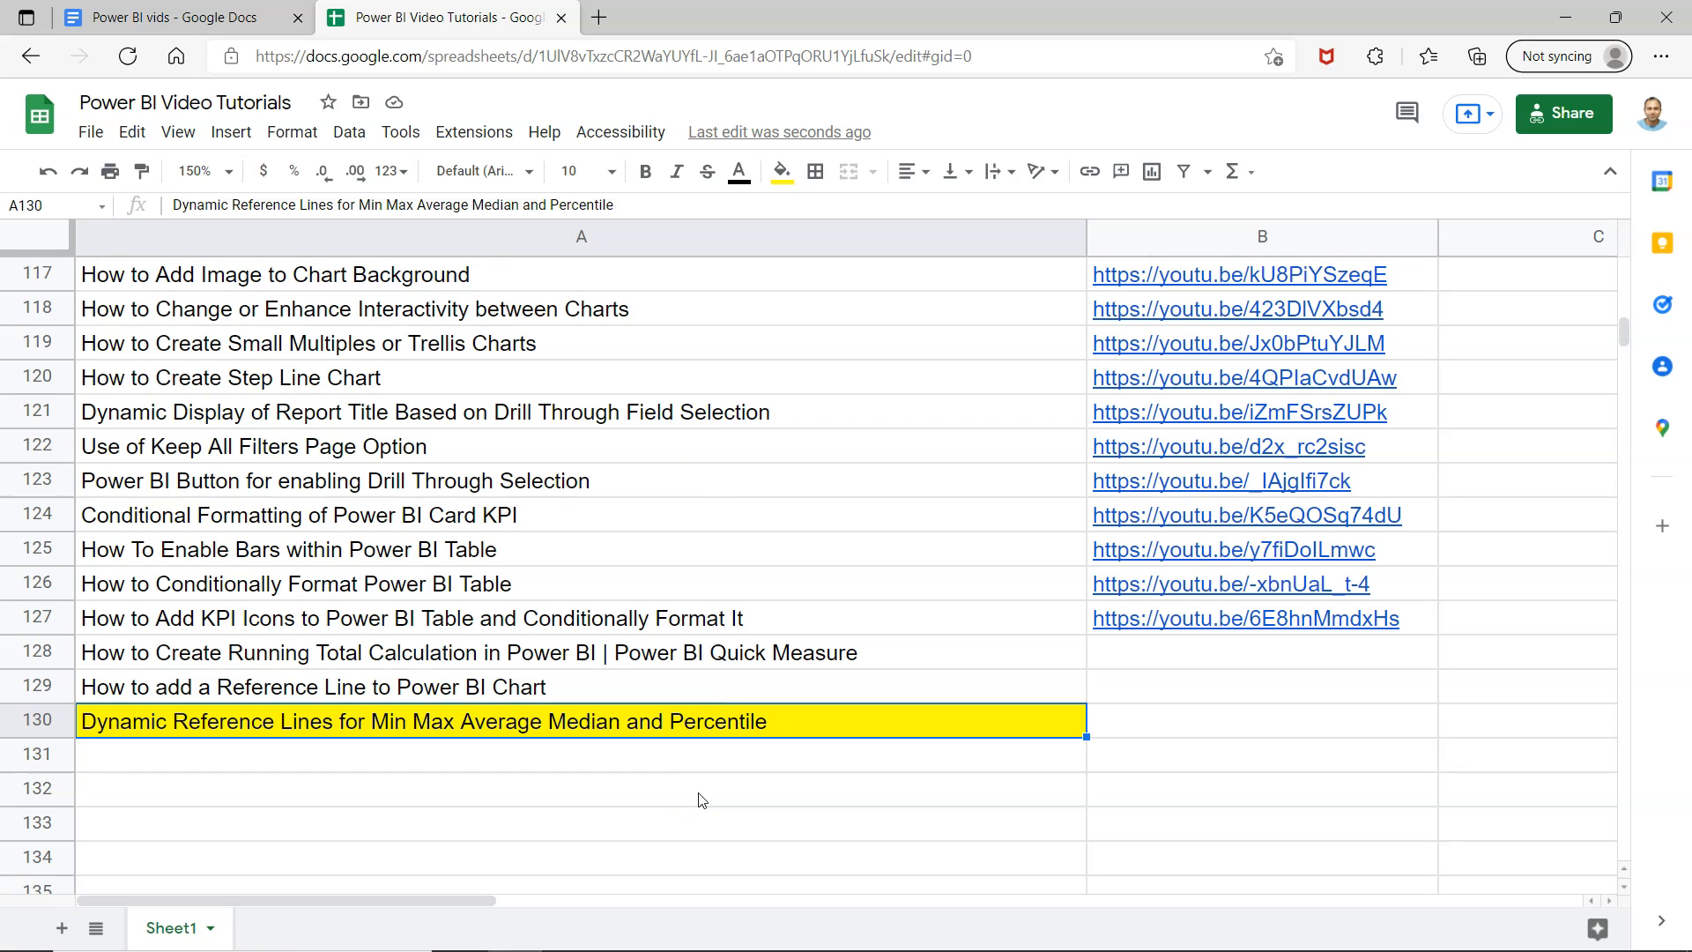
pyautogui.moveTo(686, 438)
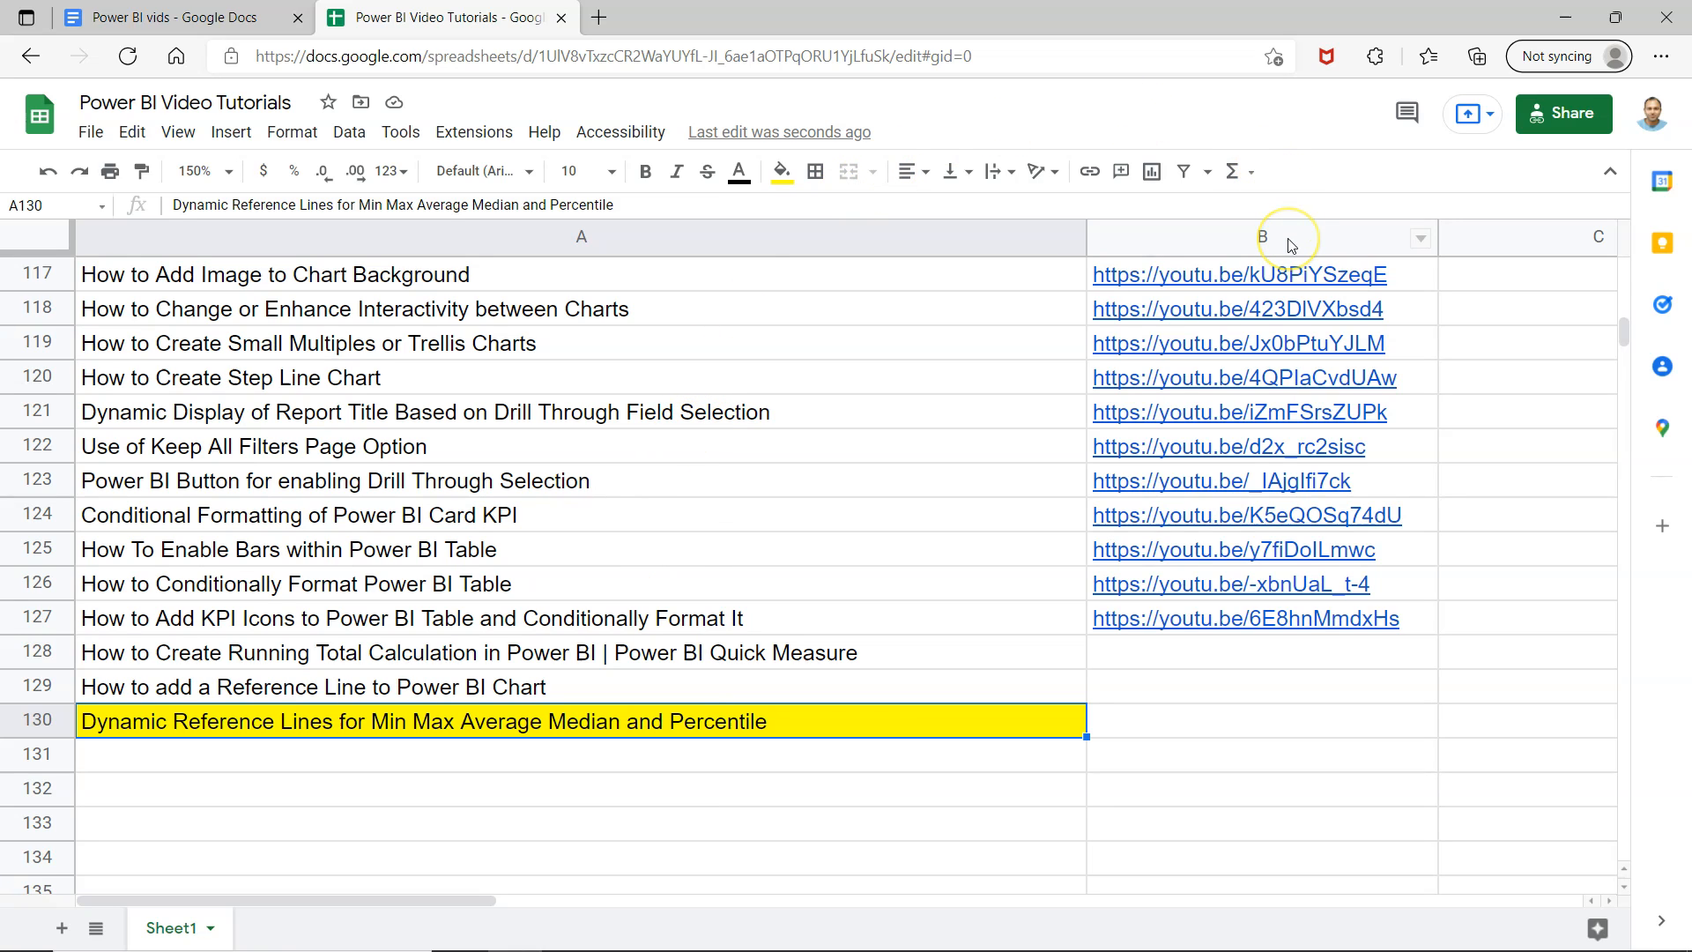
pyautogui.moveTo(1327, 754)
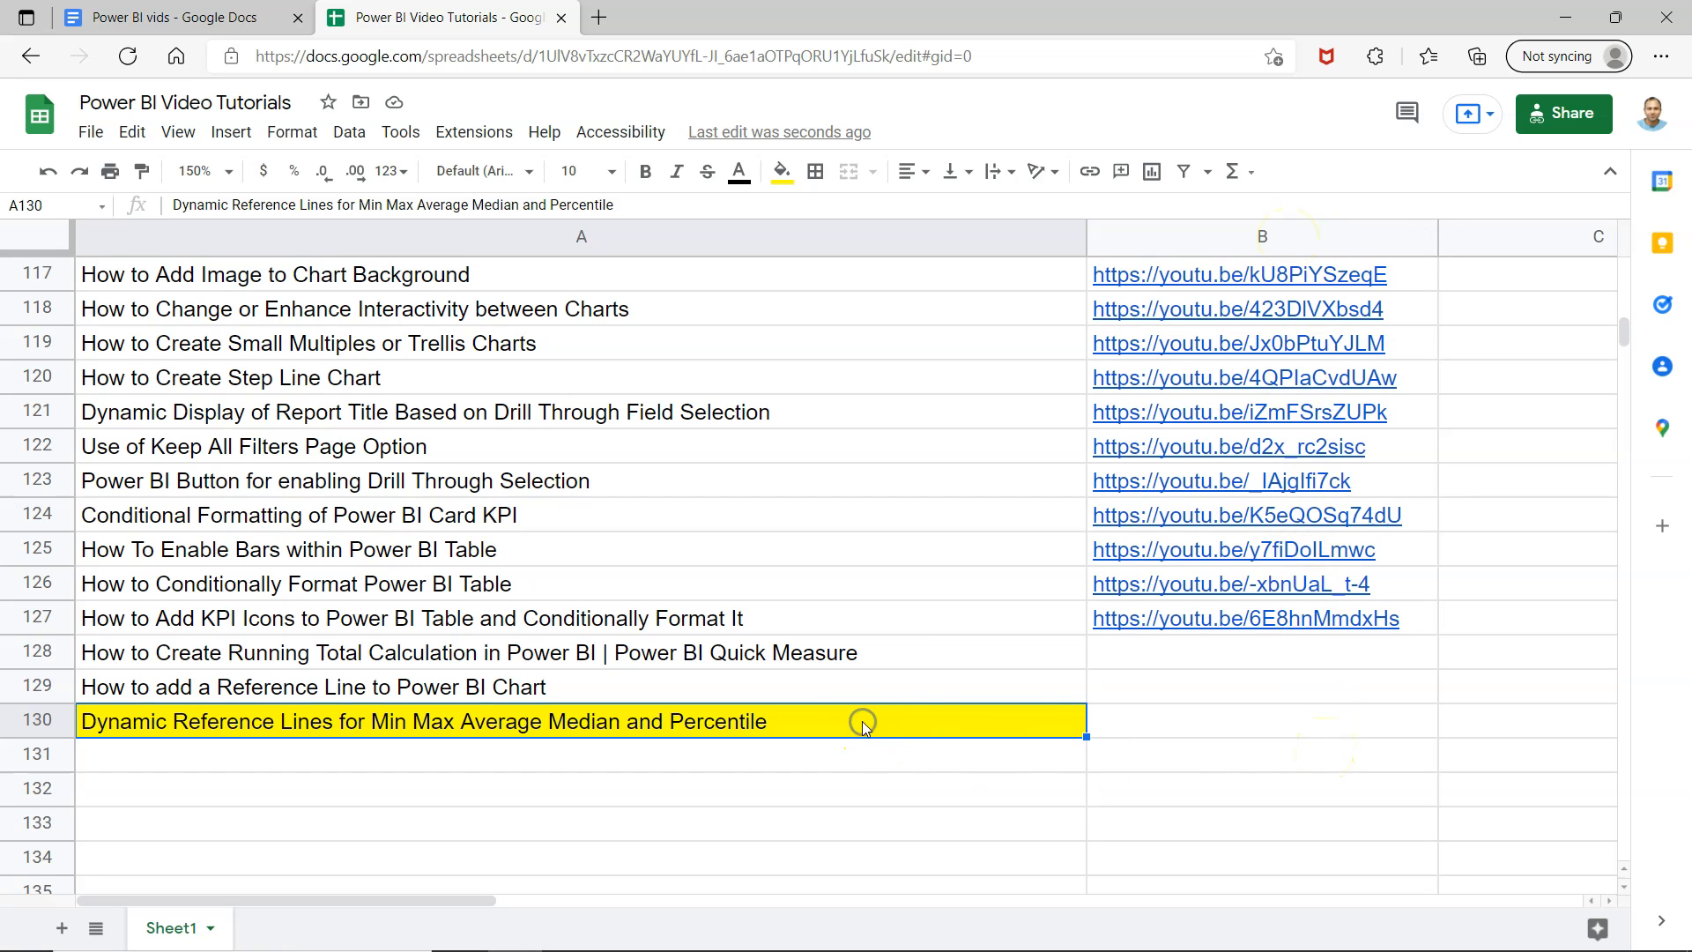
# Delete the Minimum, Average and Max Sales constant lines and review the chart's fields.
pyautogui.press('alt+tab')
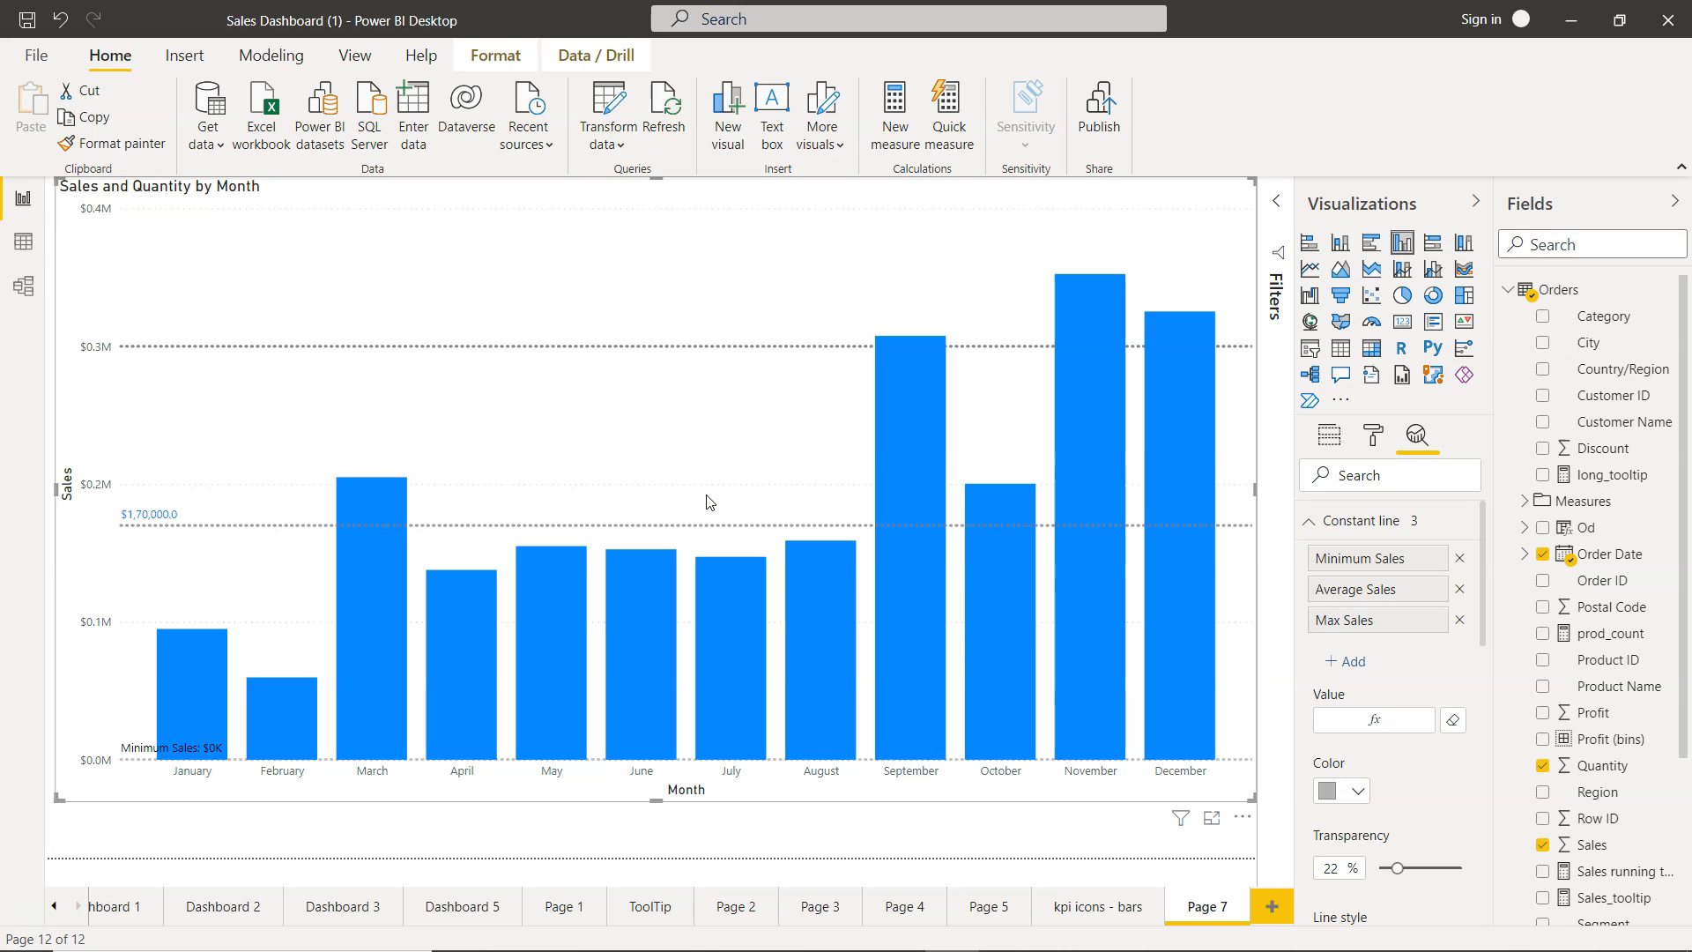
pyautogui.moveTo(1054, 613)
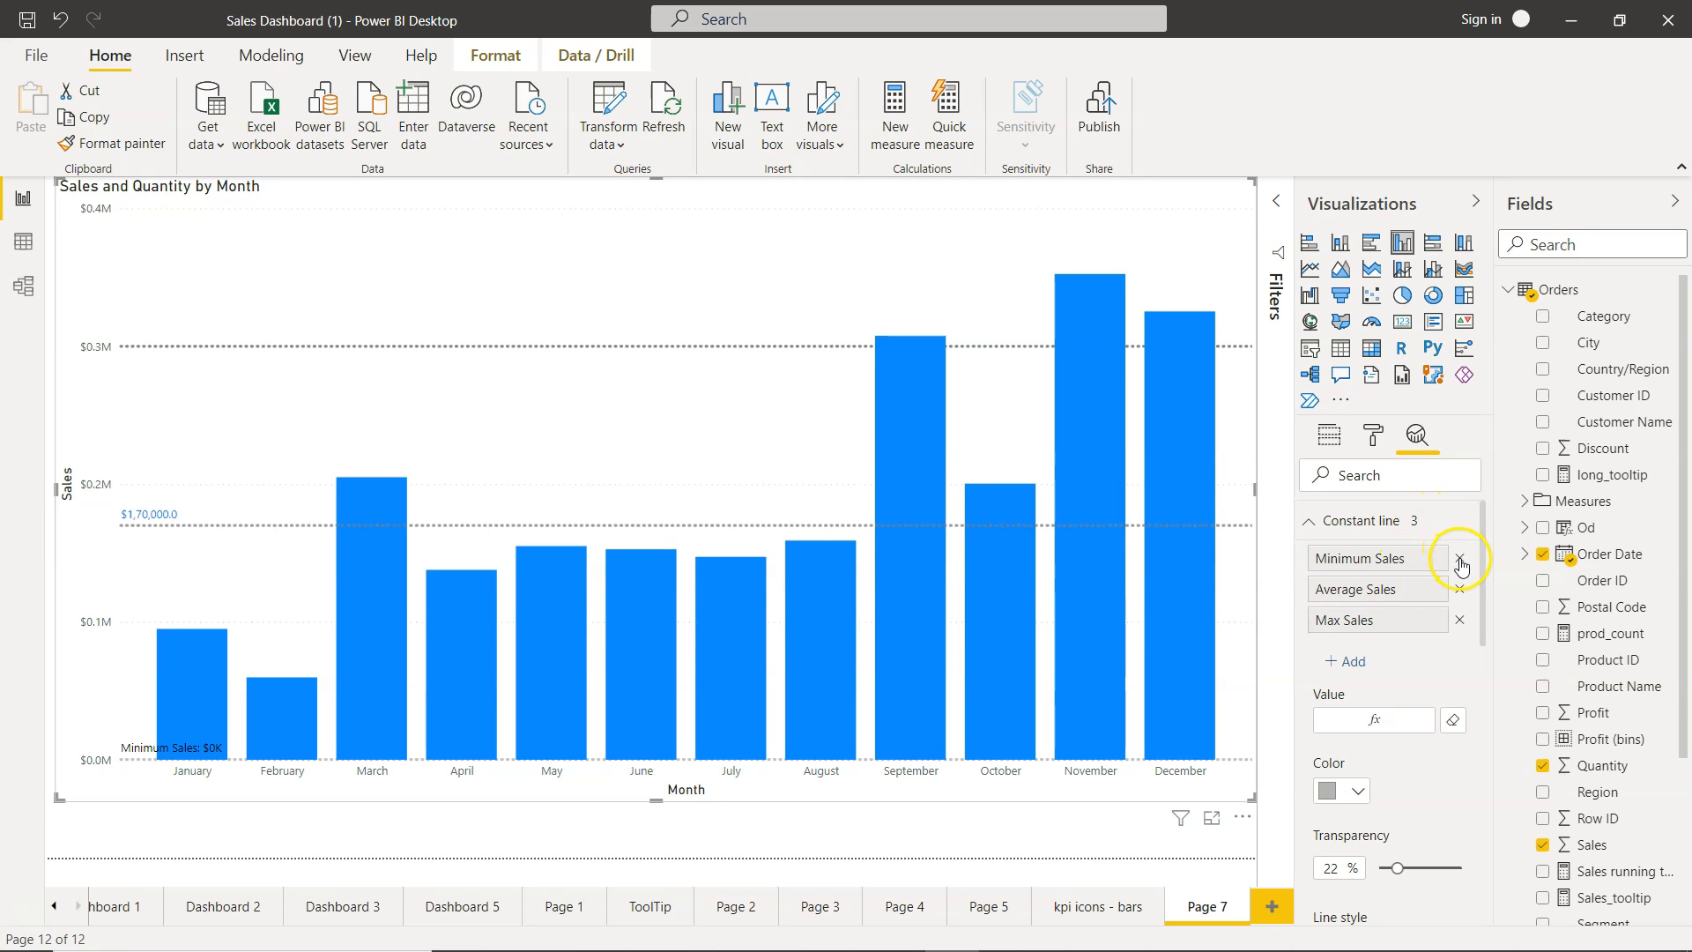
pyautogui.click(1459, 557)
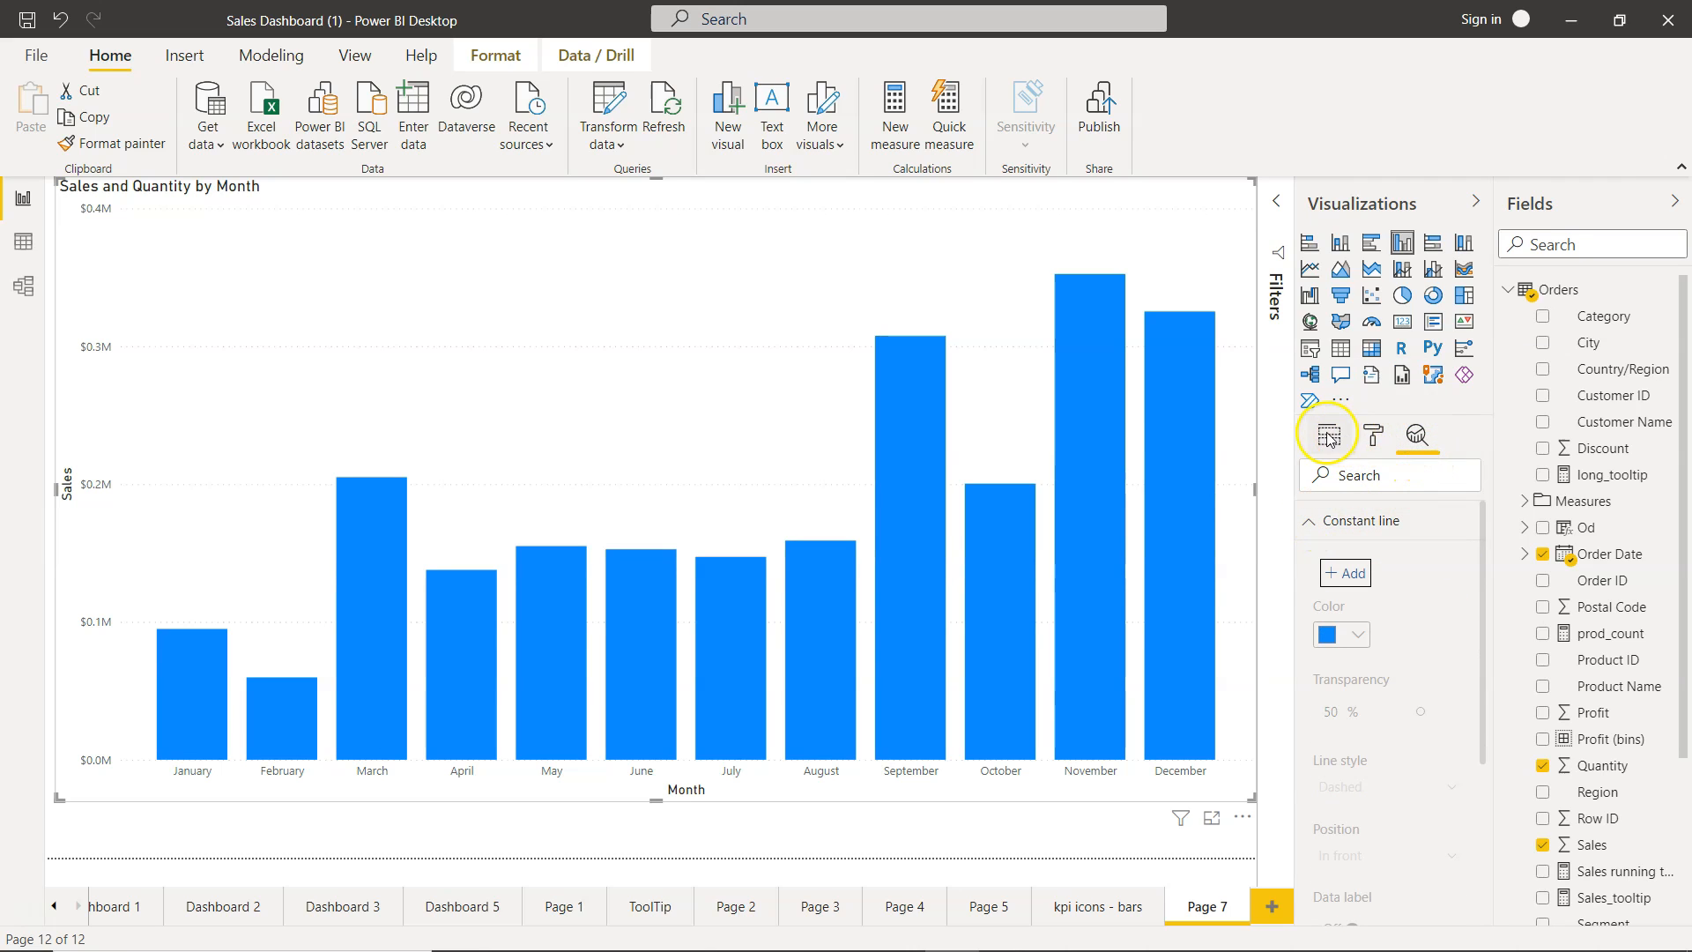
pyautogui.click(1327, 435)
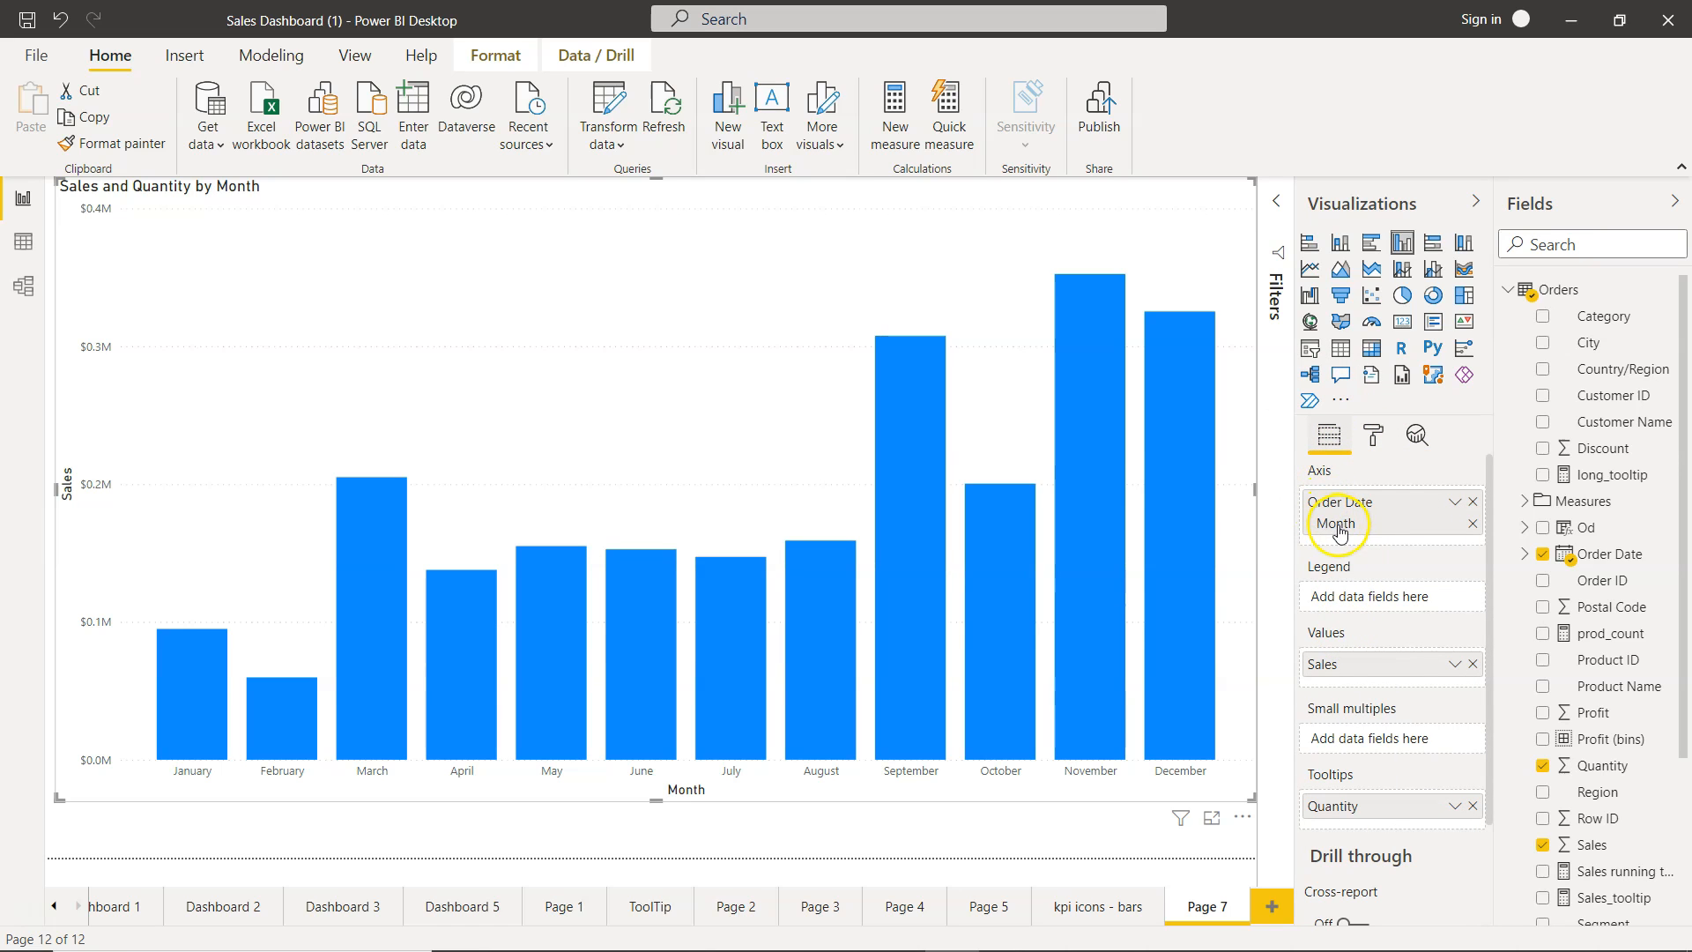
pyautogui.moveTo(1401, 244)
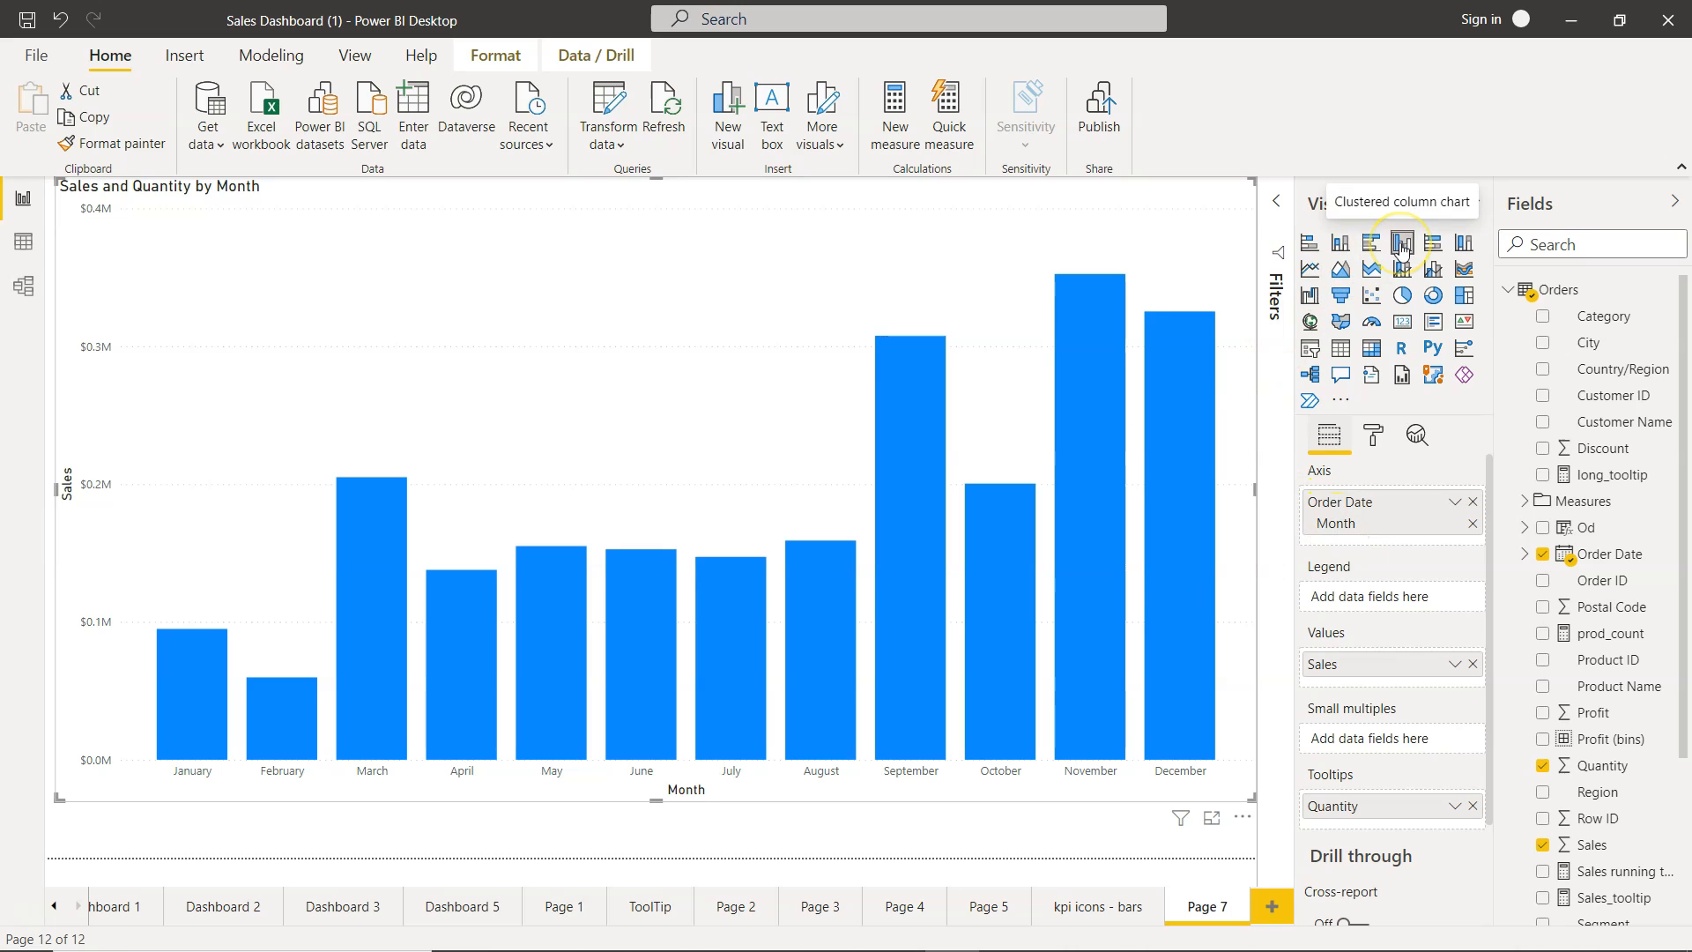
pyautogui.moveTo(1385, 304)
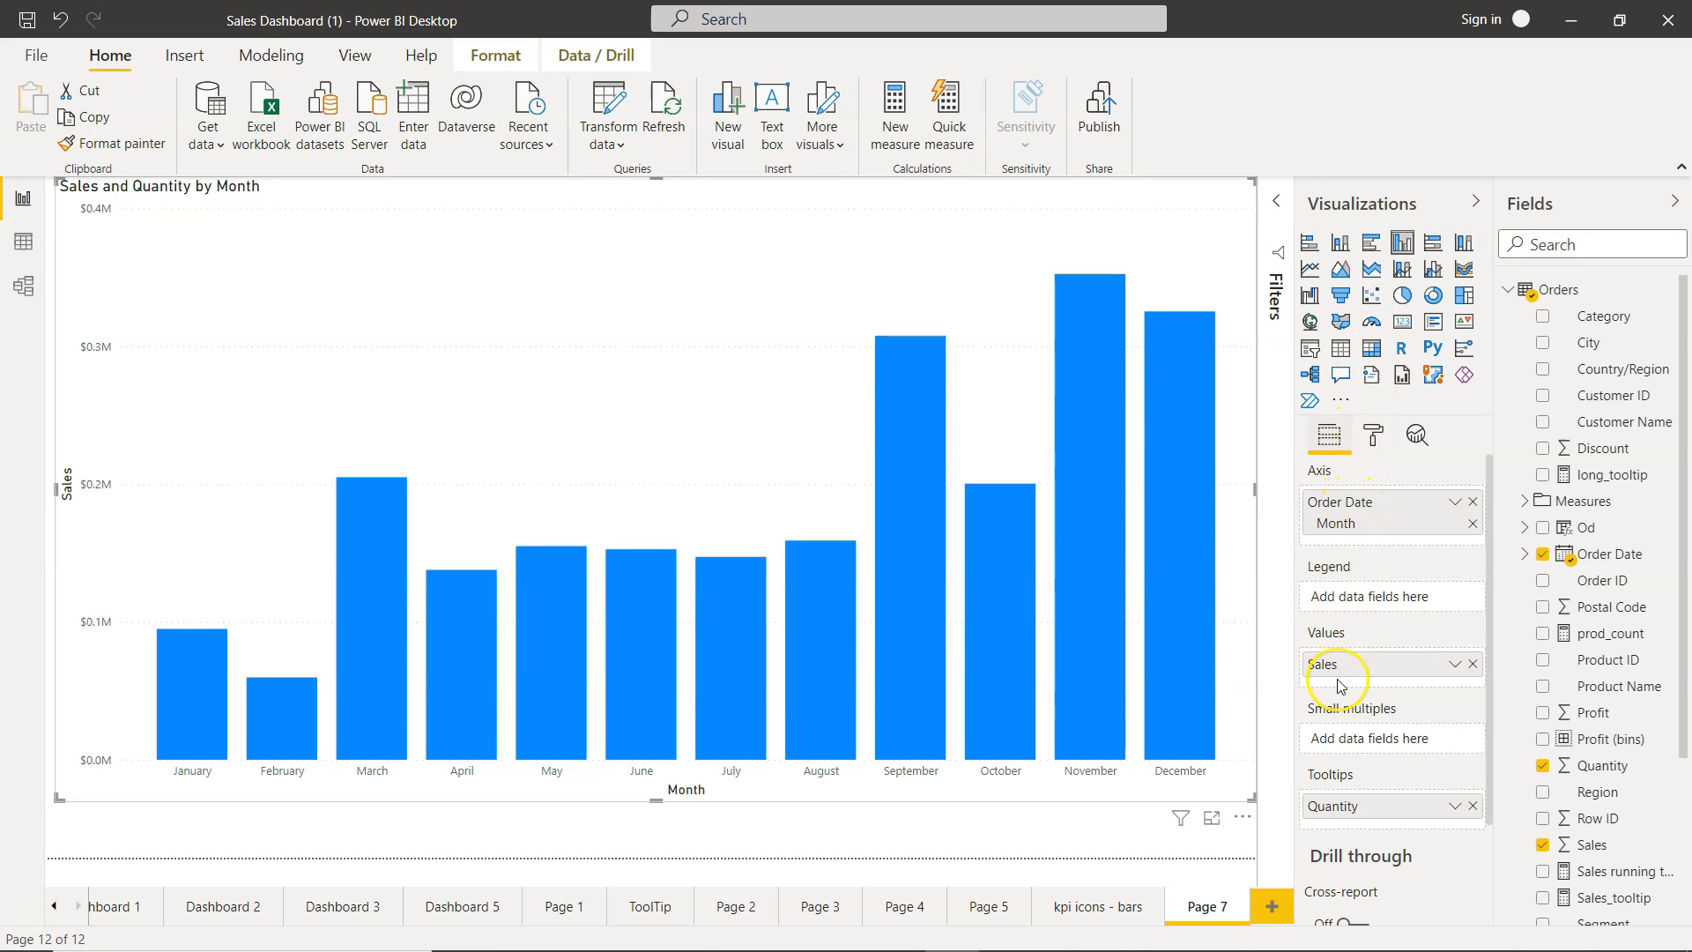
pyautogui.moveTo(1284, 785)
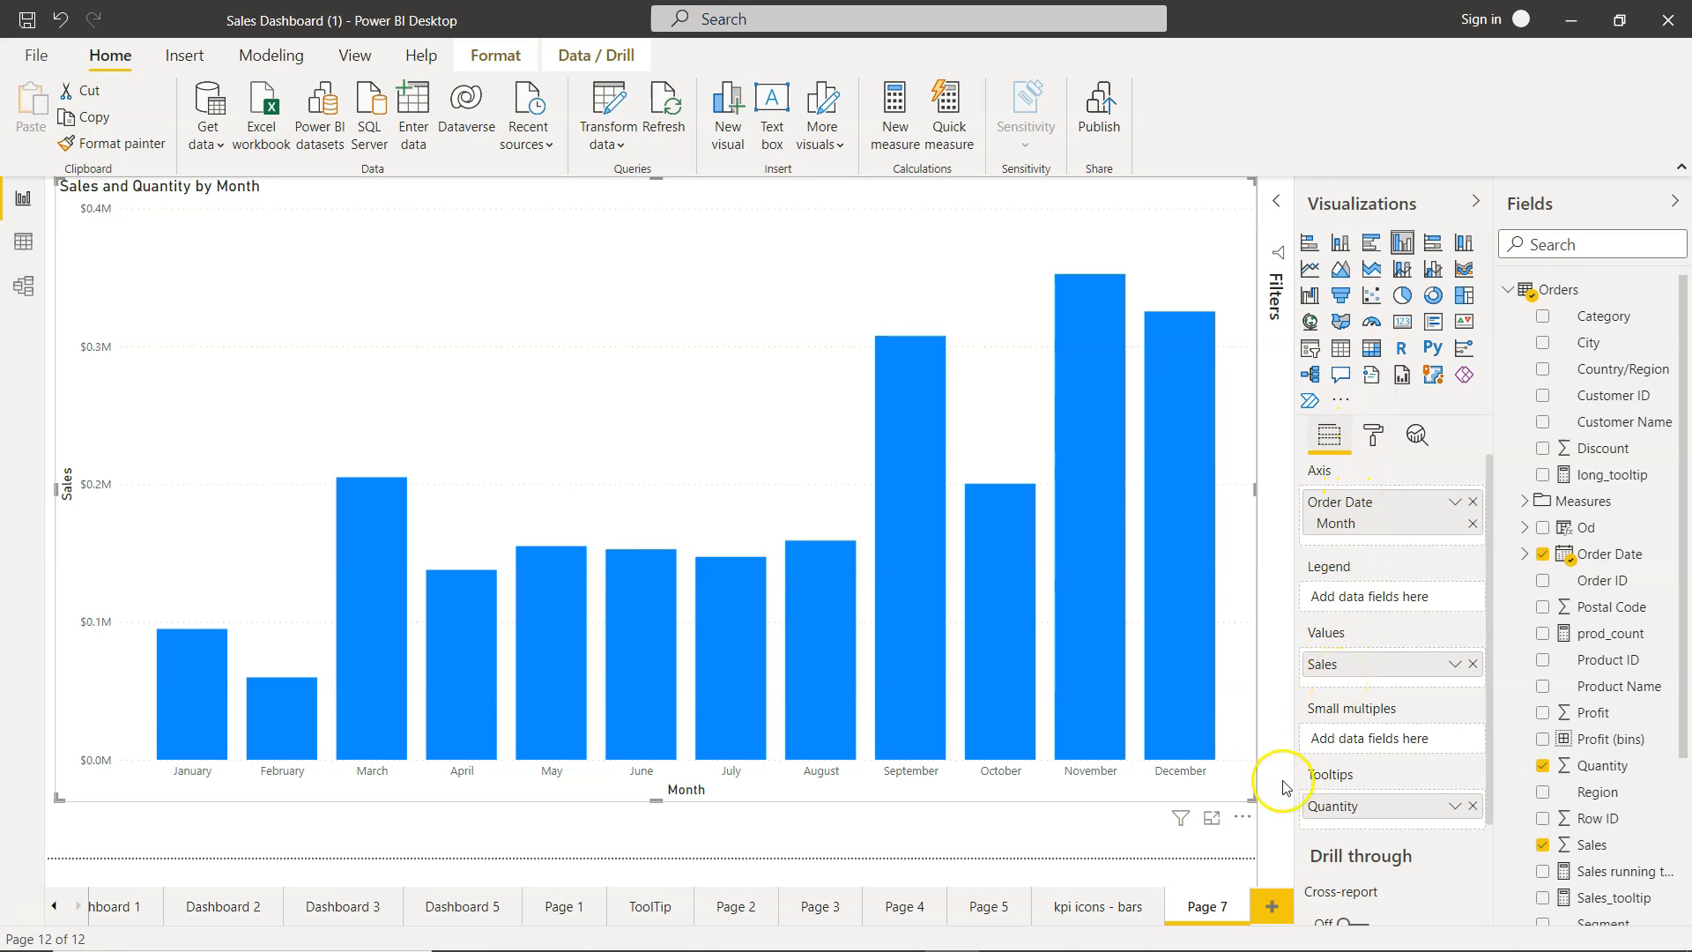
pyautogui.moveTo(1150, 677)
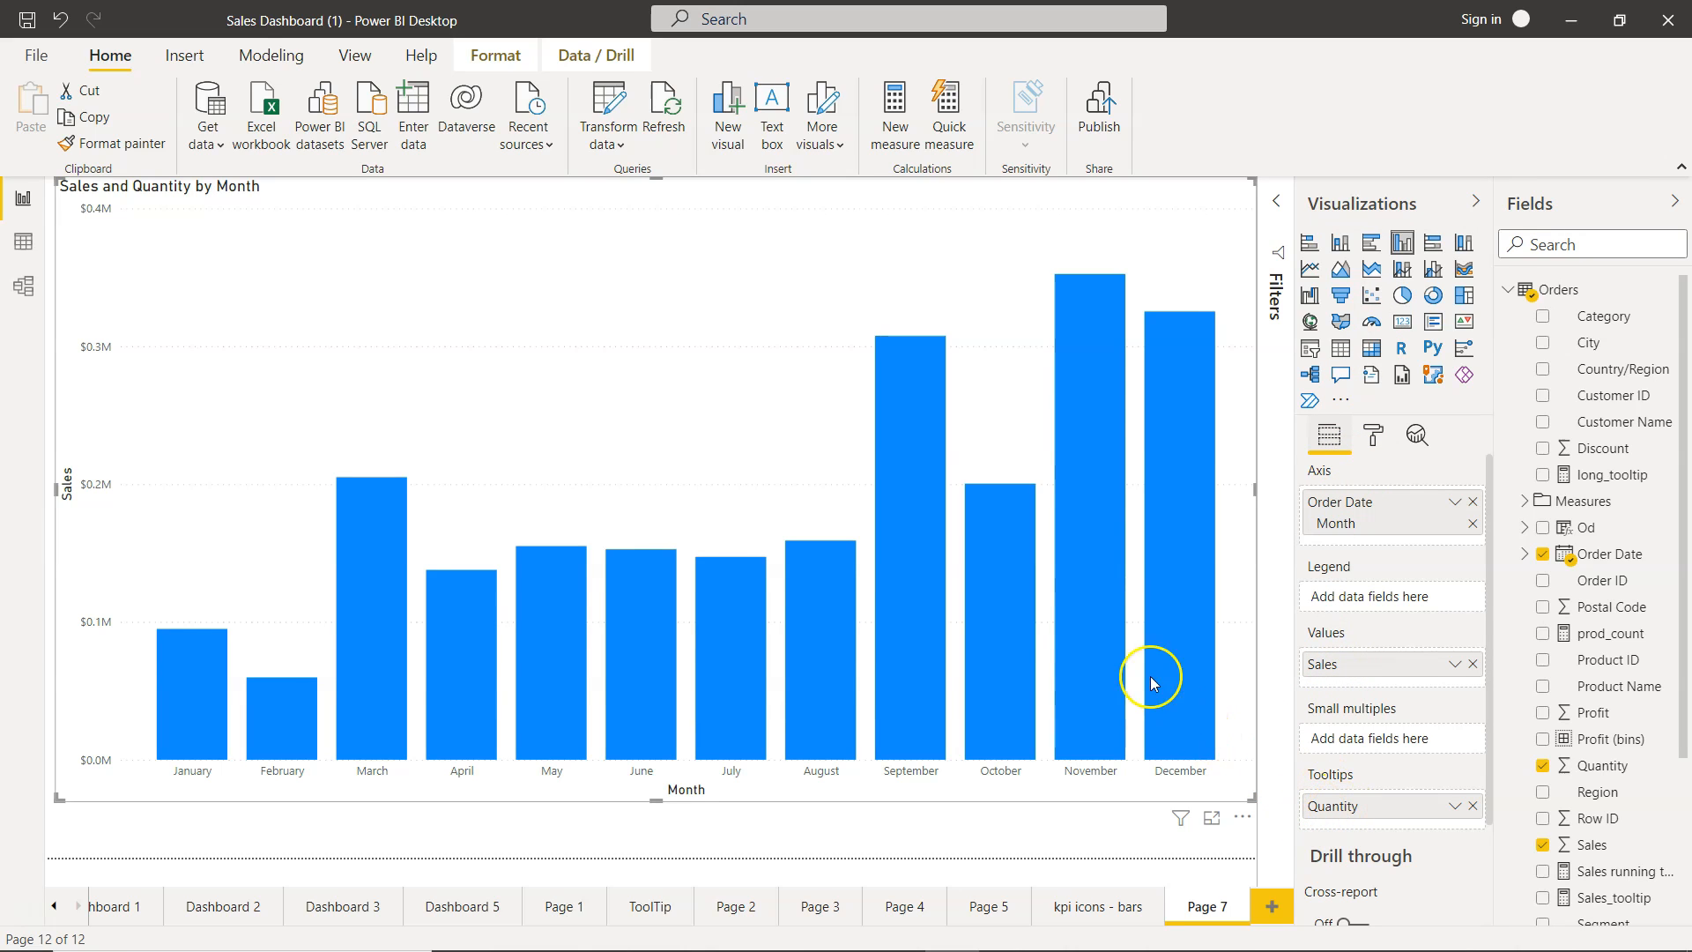
pyautogui.moveTo(1105, 643)
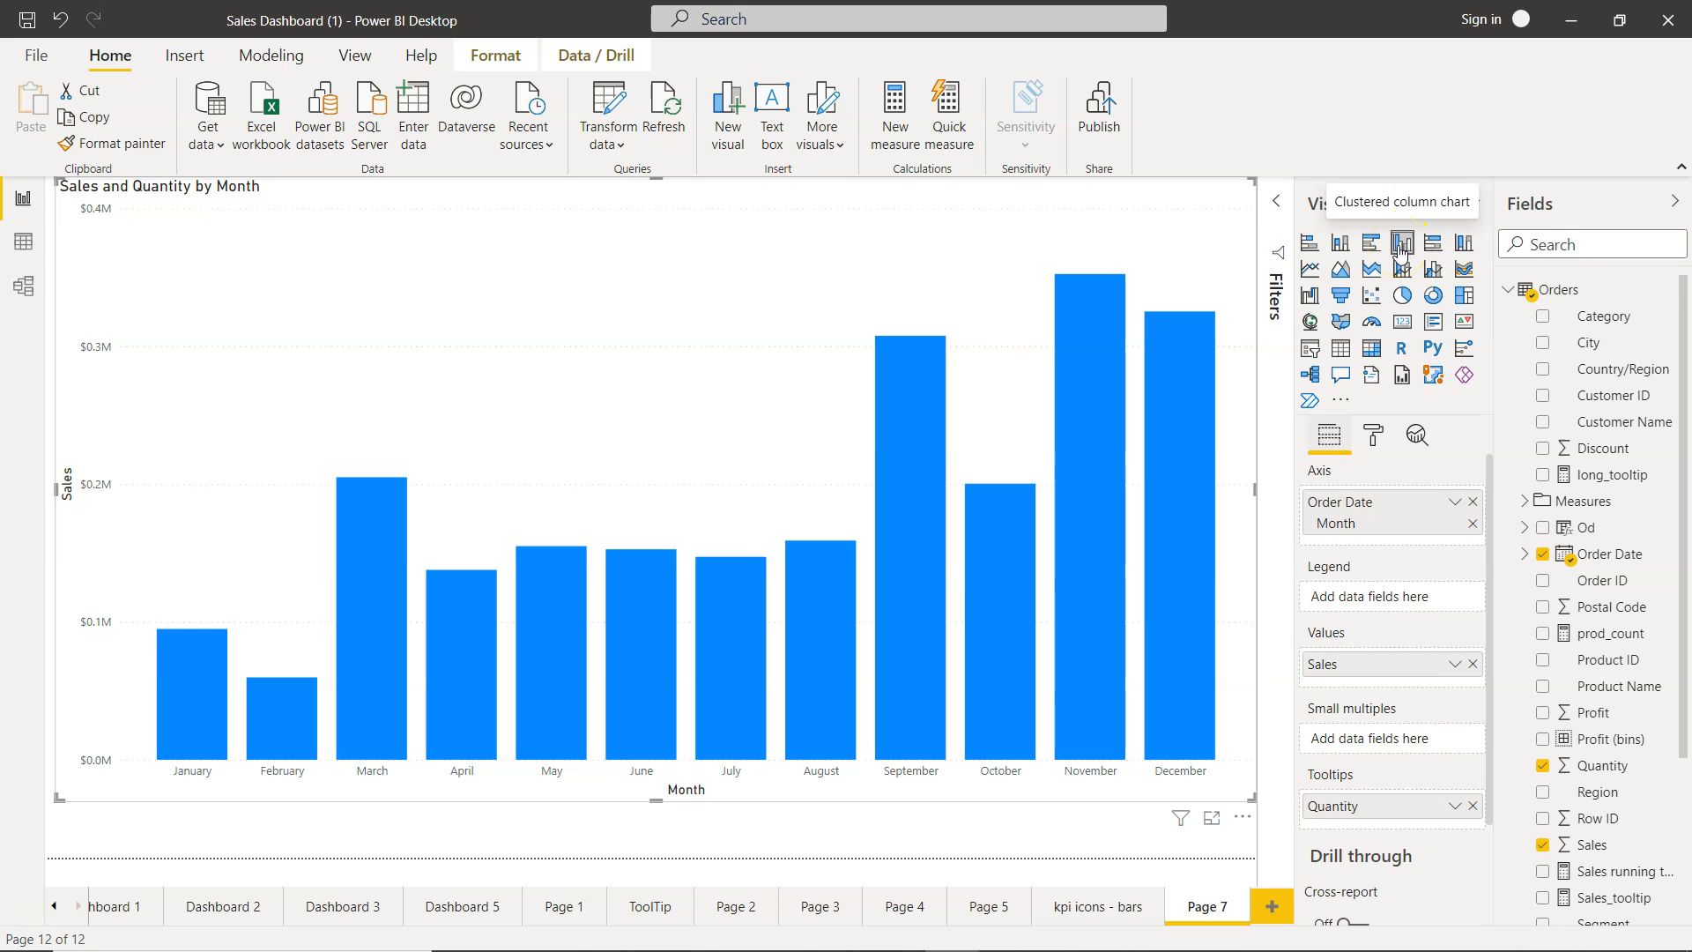
# Show the Analytics reference line sections for the Sales by Month chart.
pyautogui.click(1415, 436)
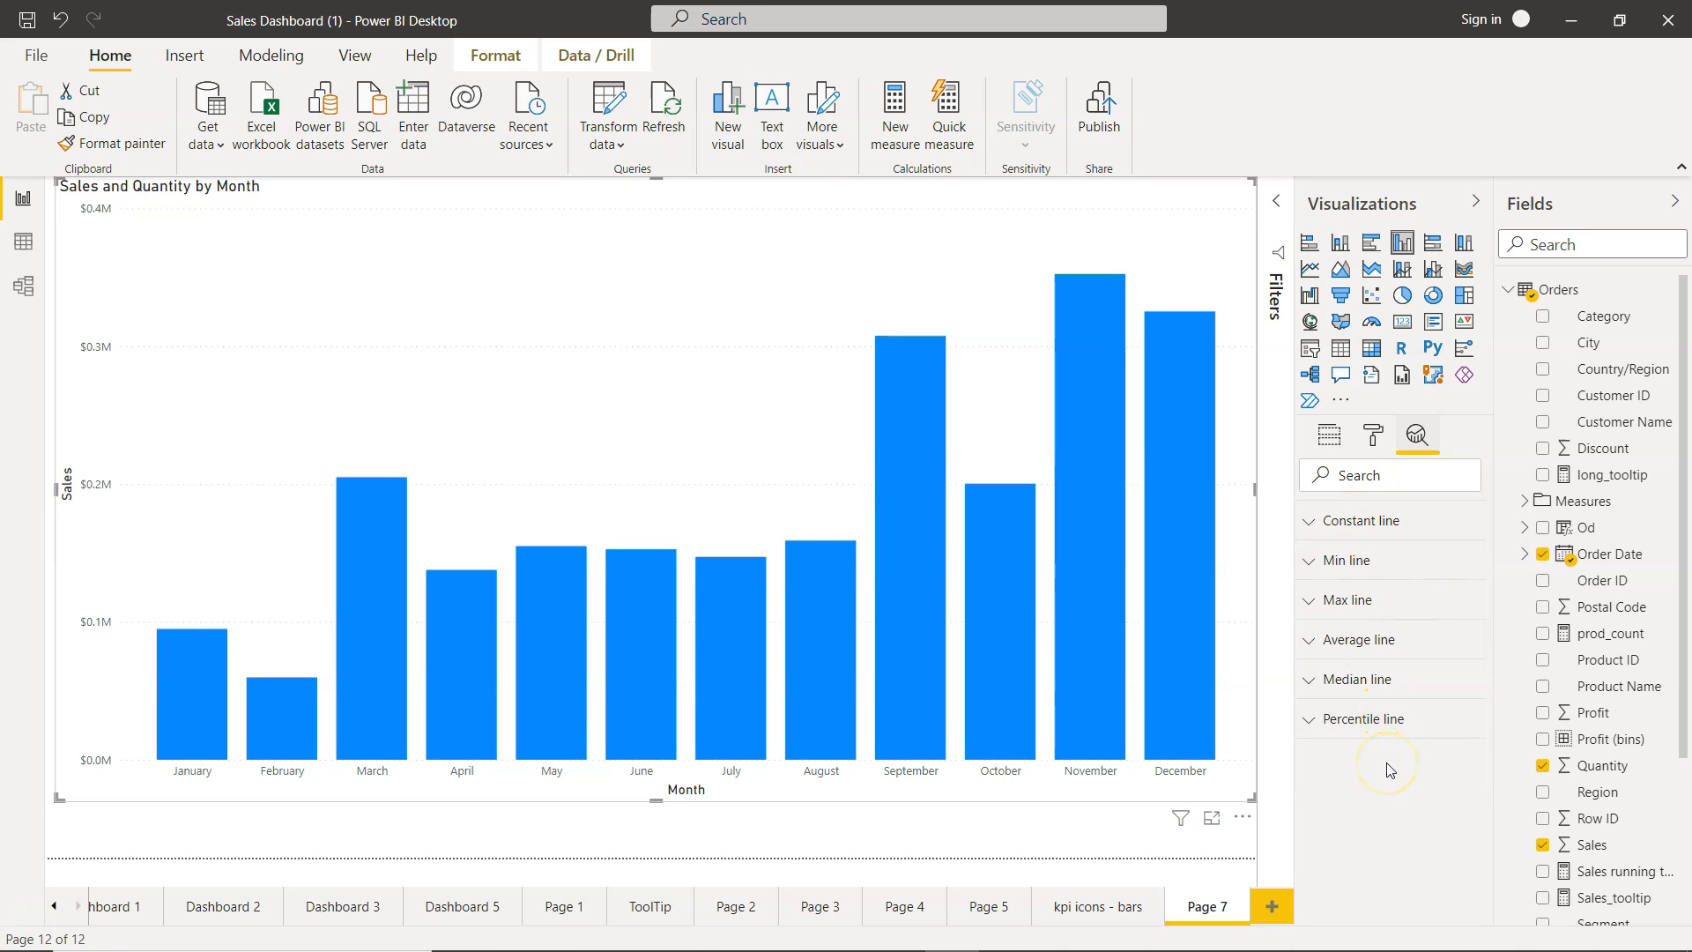
pyautogui.moveTo(1383, 752)
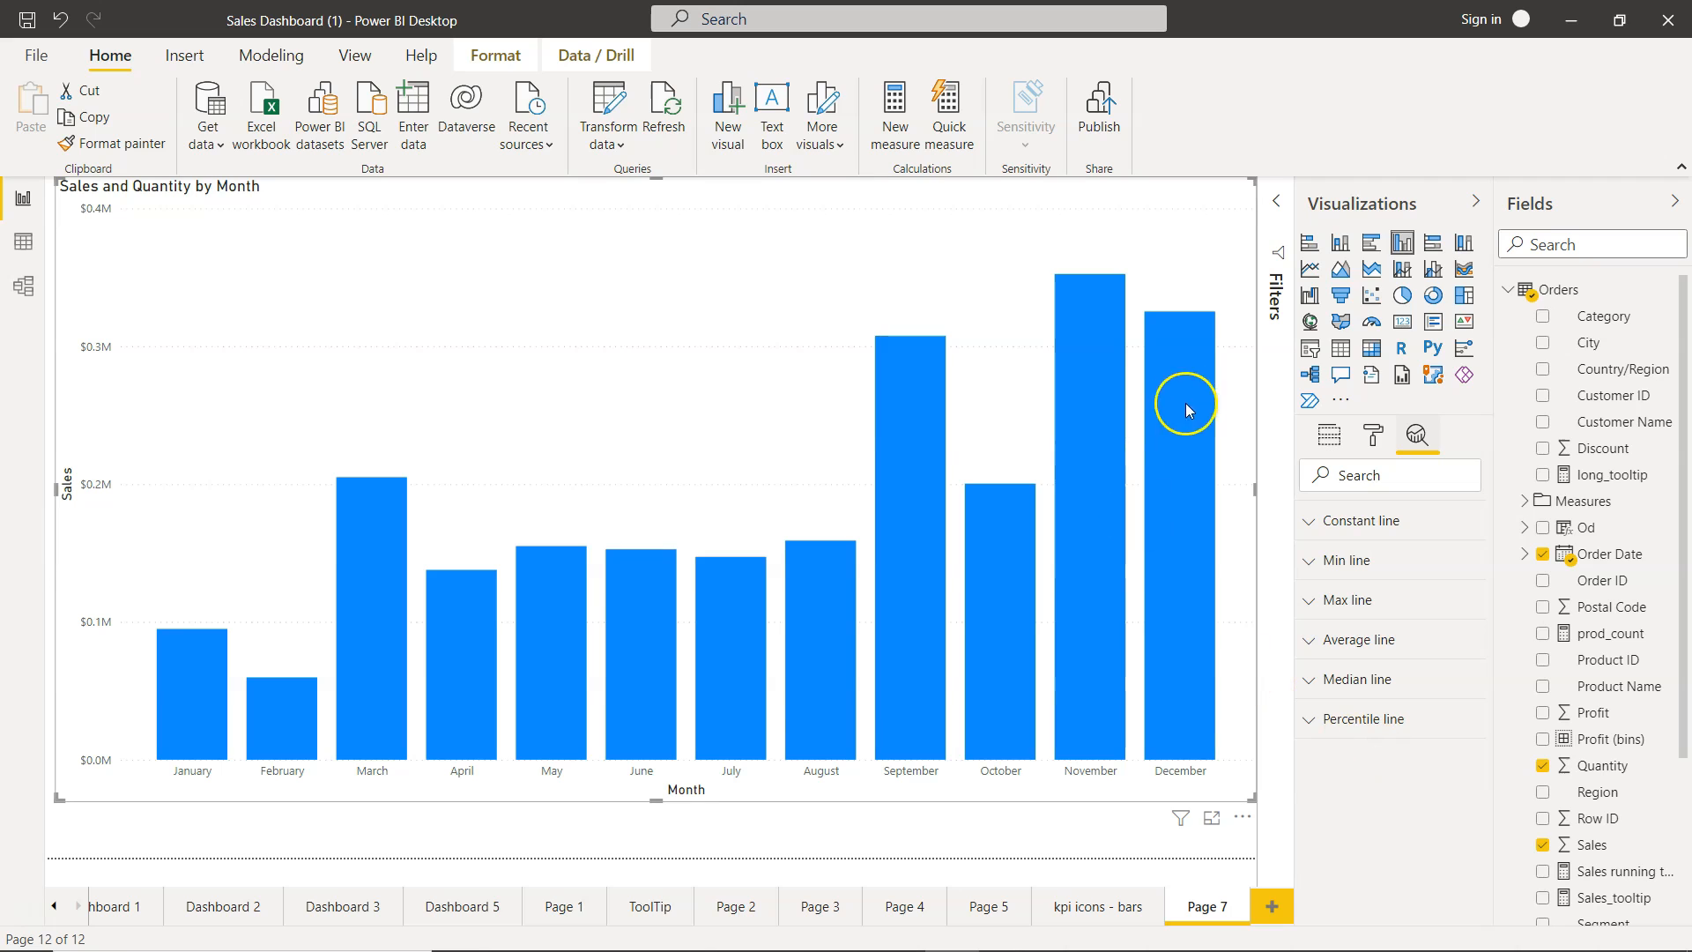
pyautogui.moveTo(1288, 520)
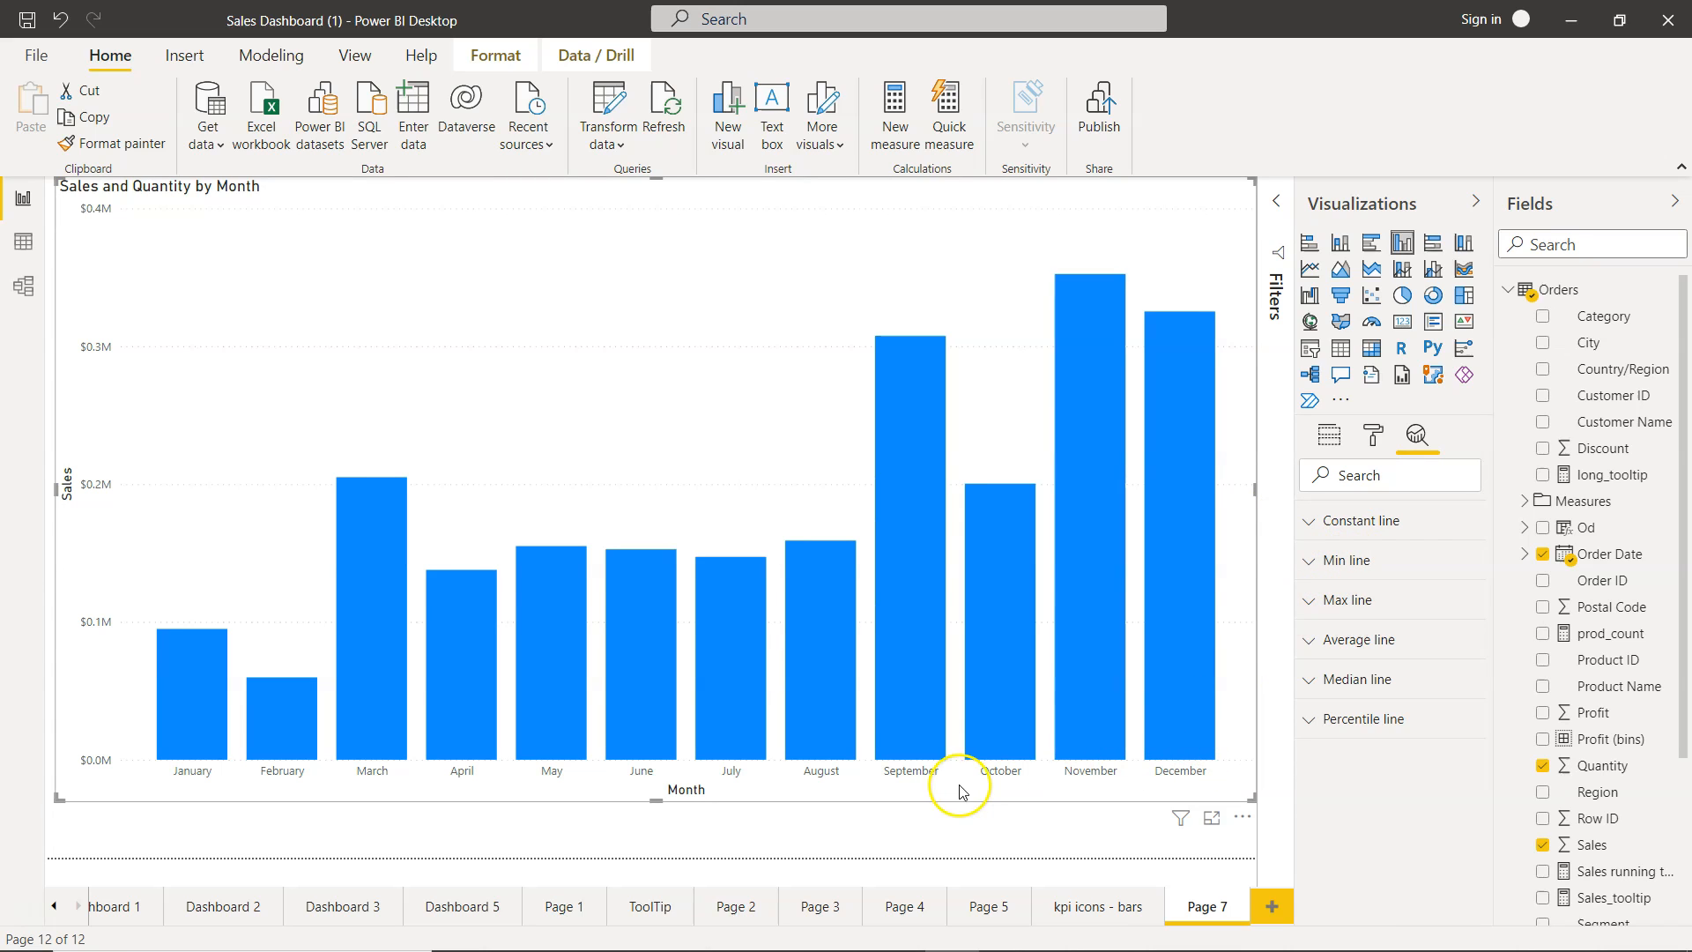
pyautogui.moveTo(1308, 561)
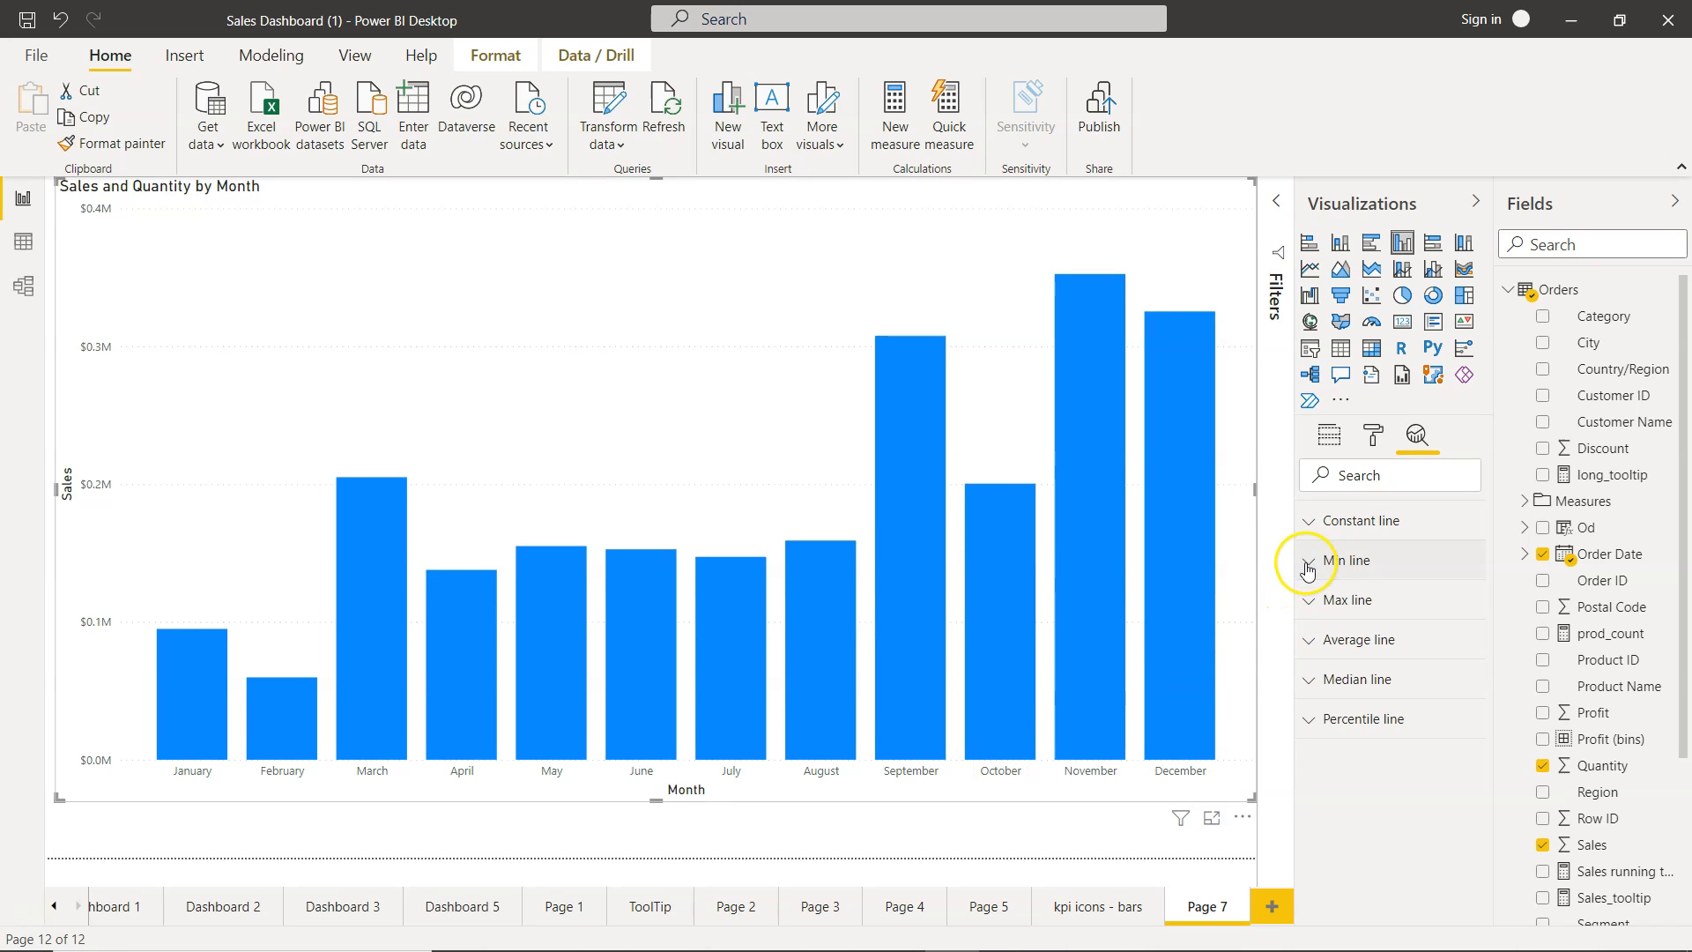
# Make the minimum Sales constant line grey, dotted, behind the columns, with no data label.
pyautogui.click(1308, 559)
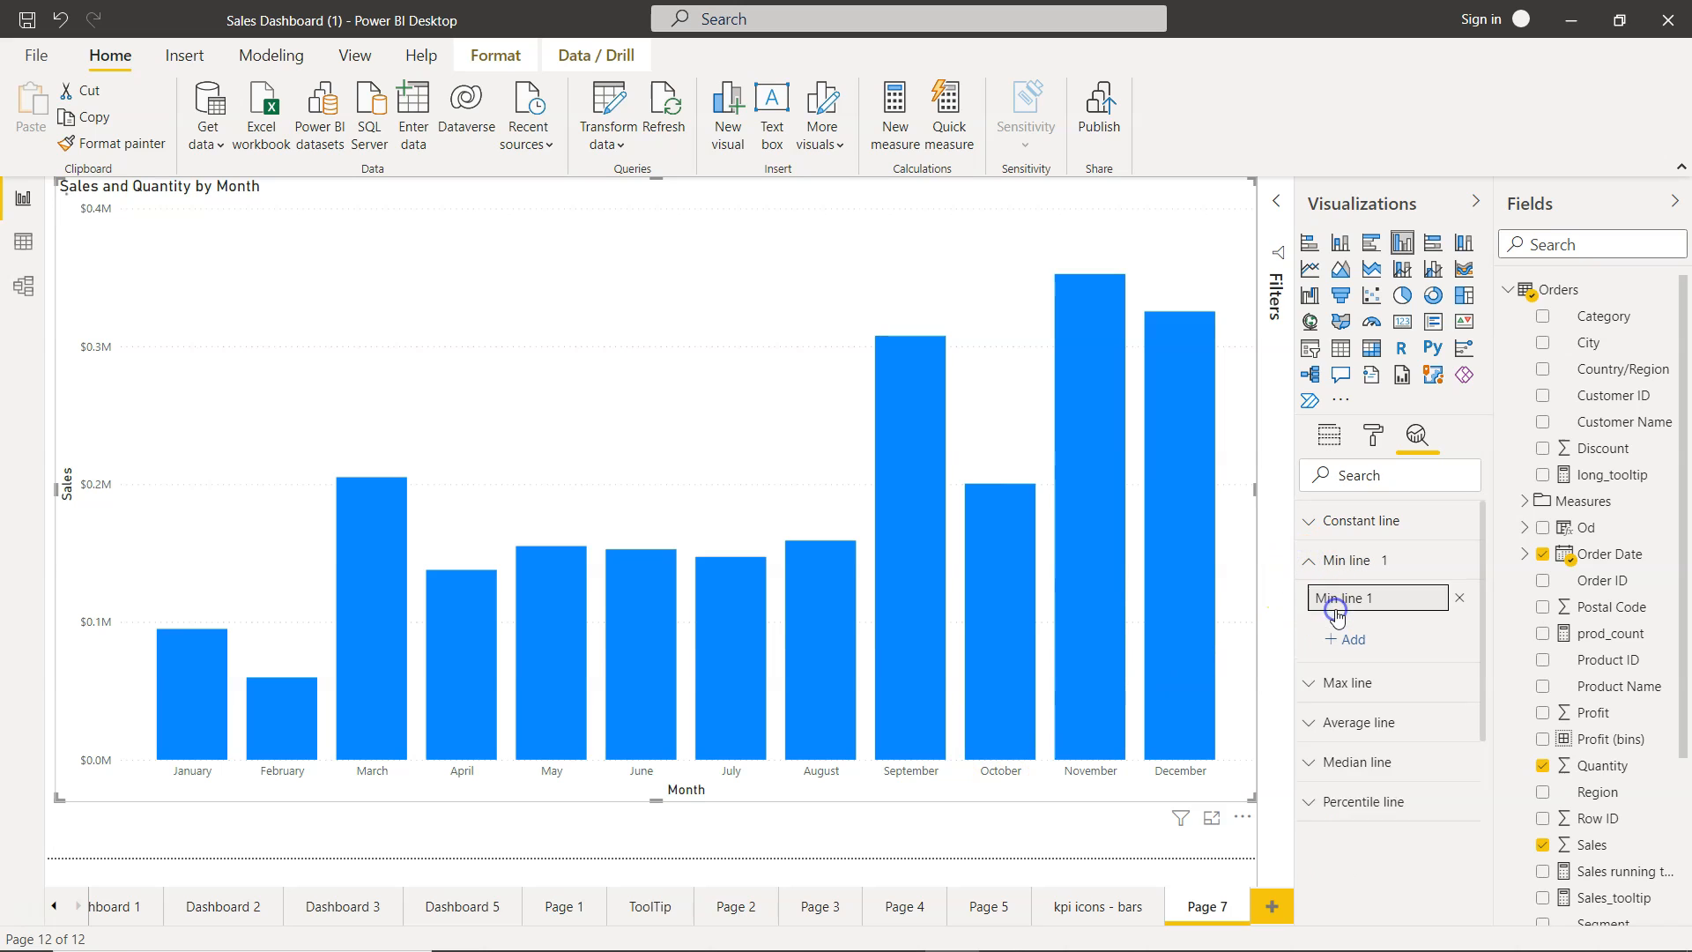
pyautogui.click(1376, 598)
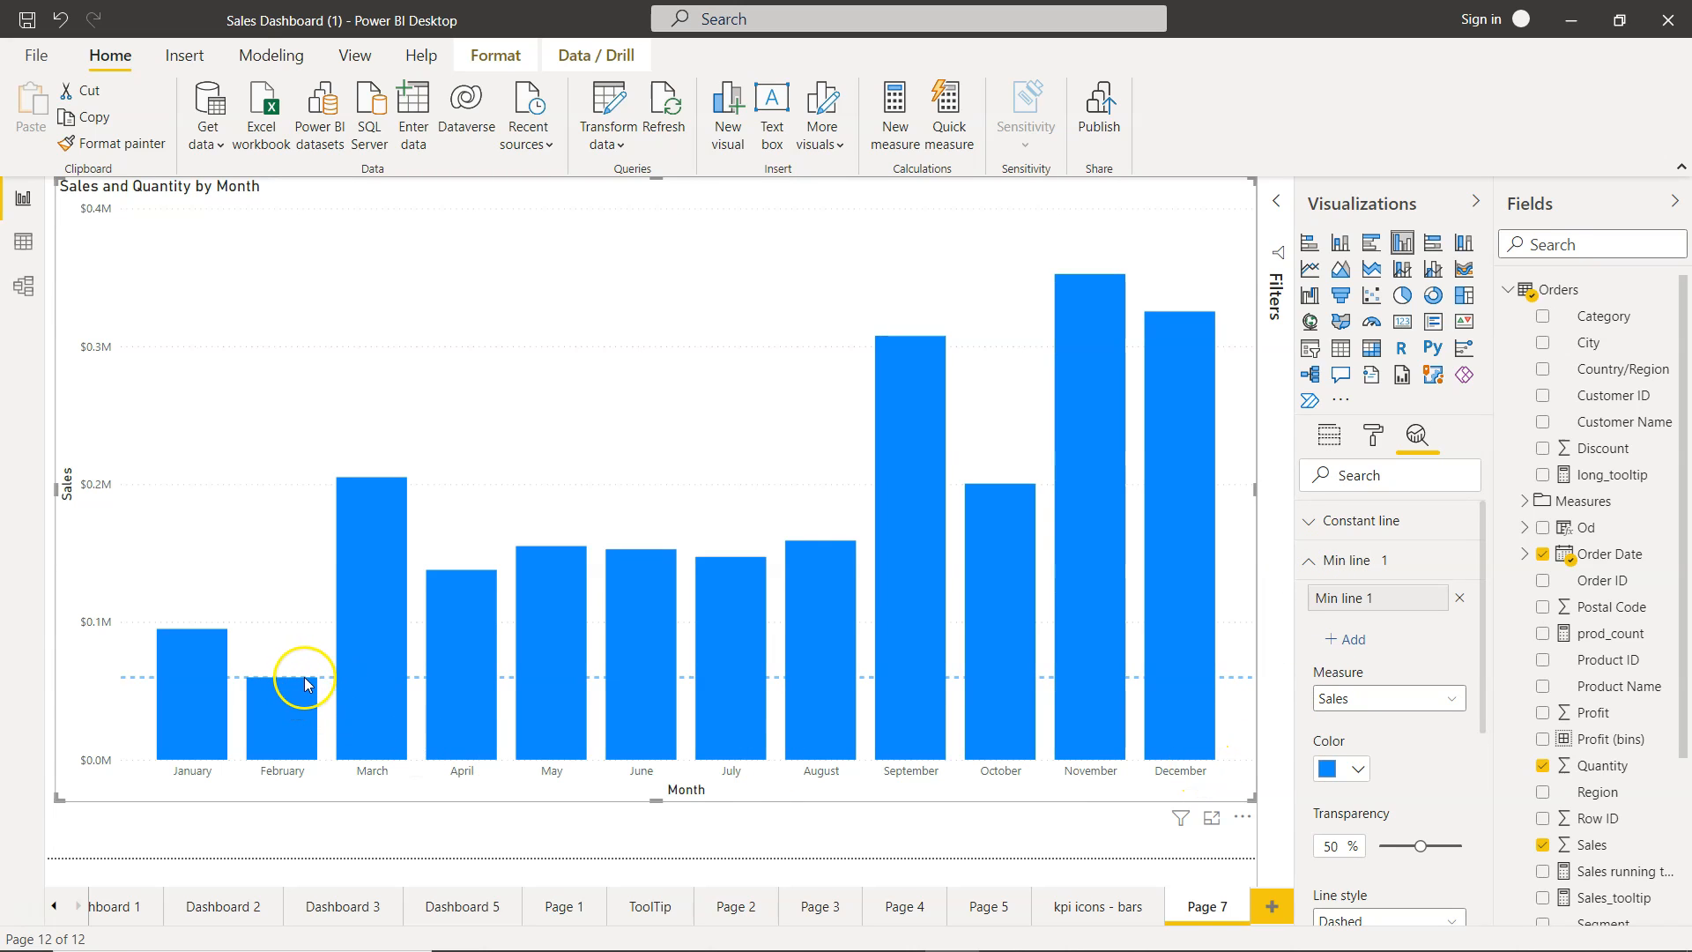
pyautogui.moveTo(295, 688)
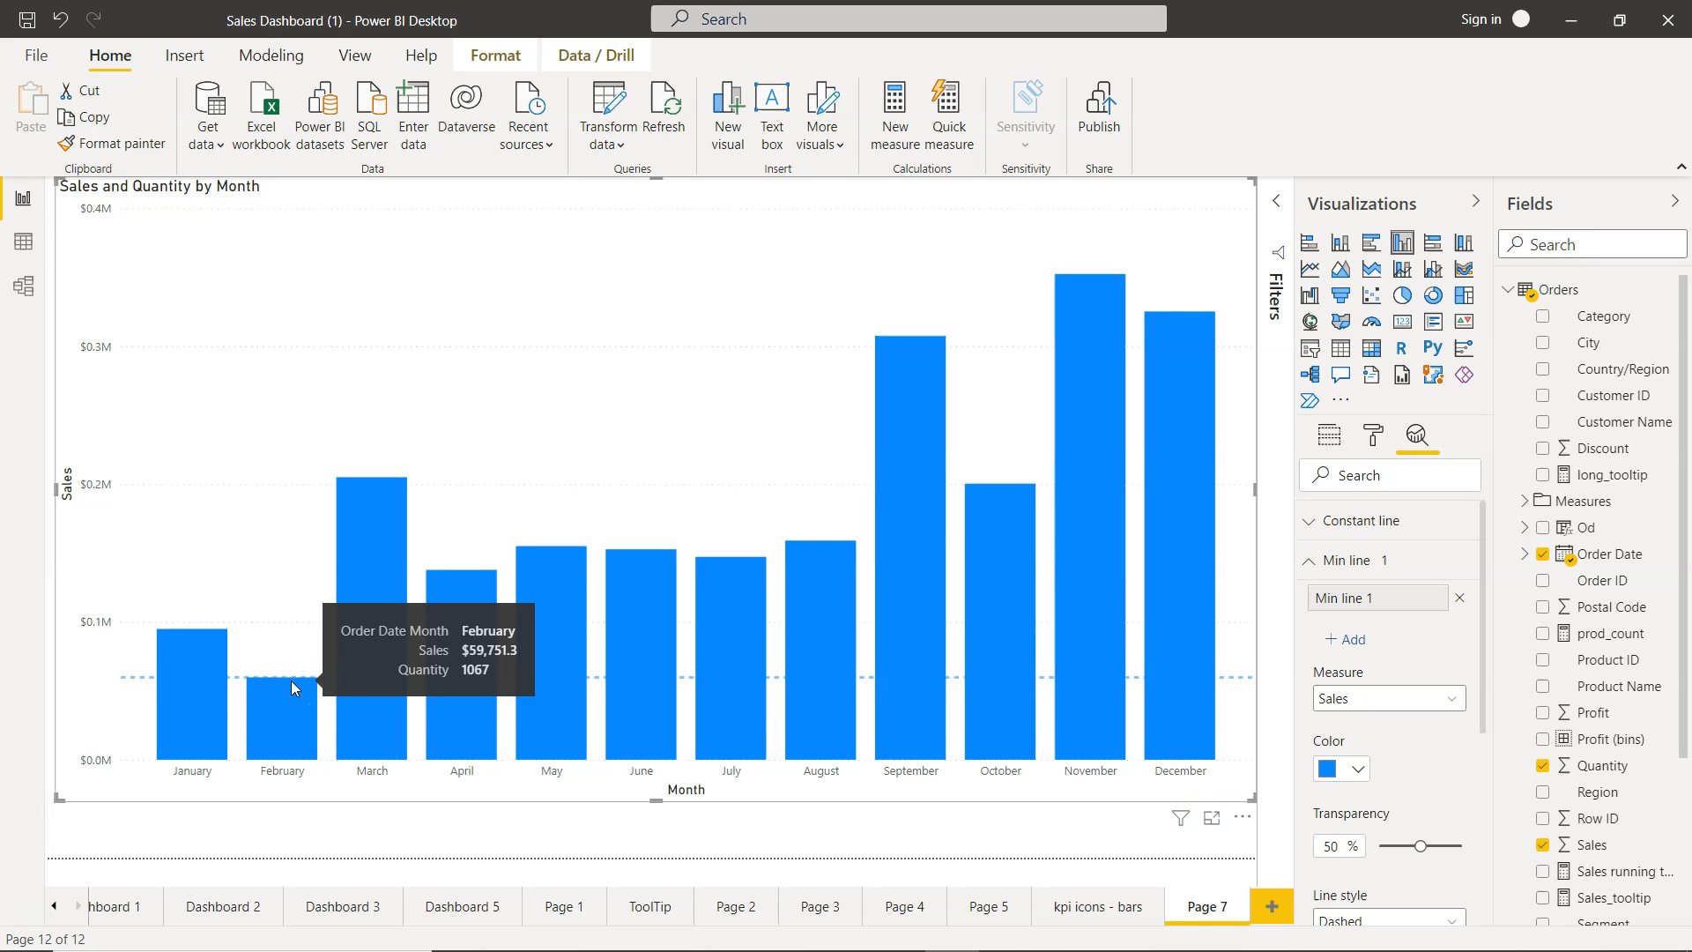
pyautogui.moveTo(1404, 798)
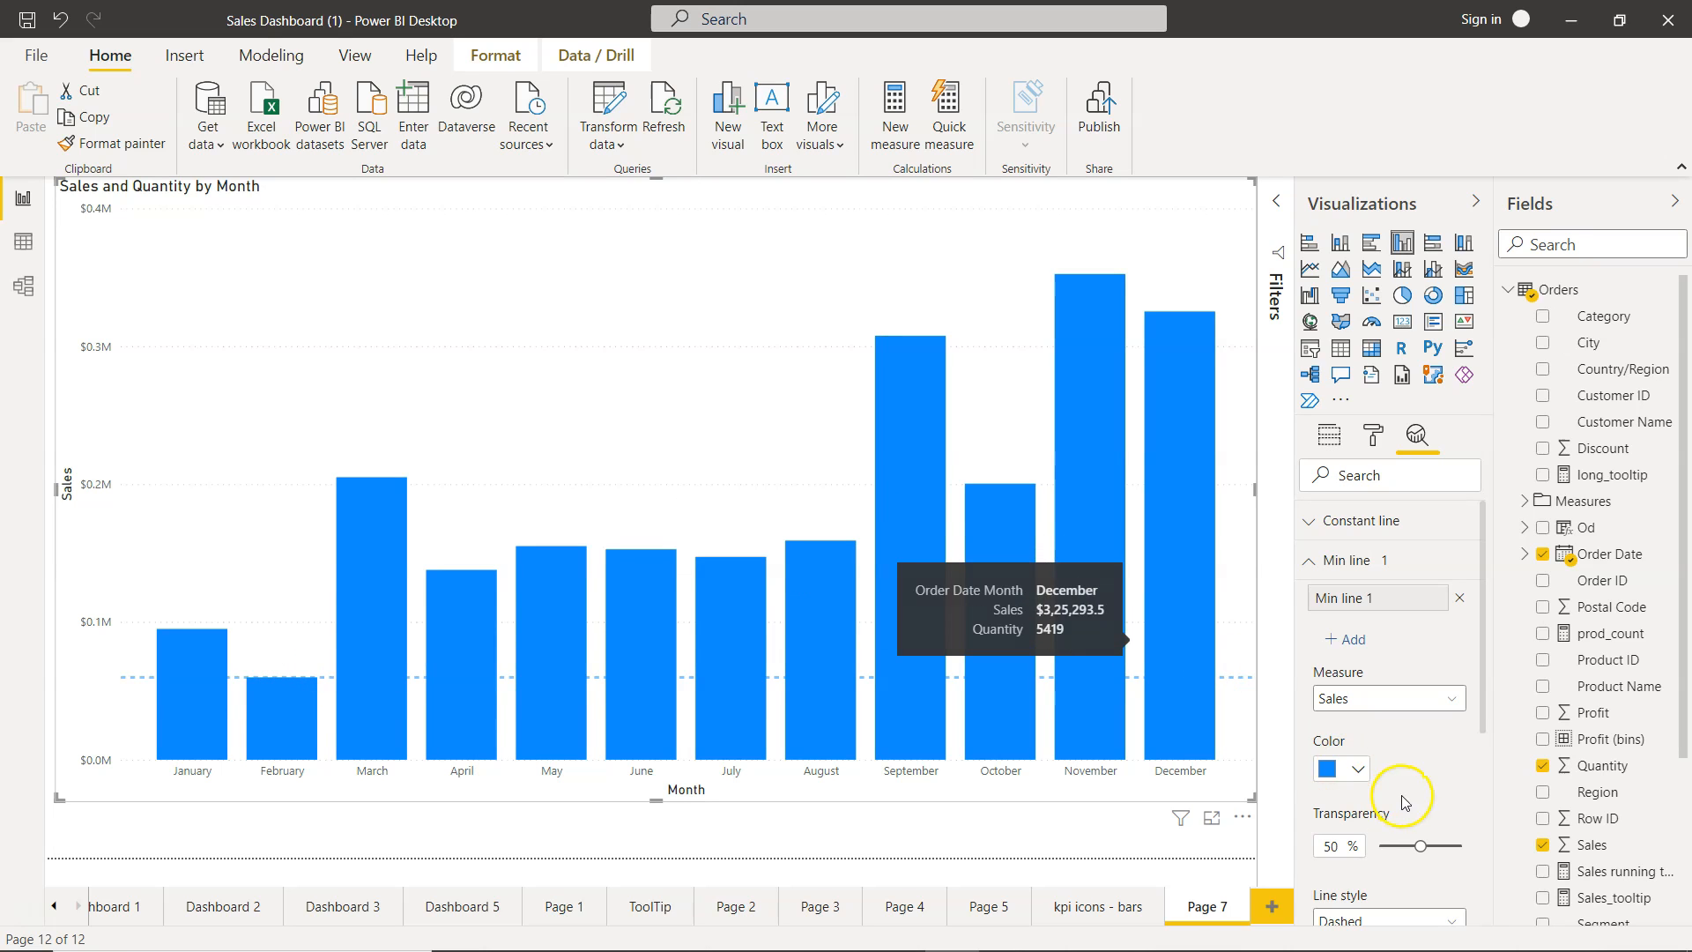
pyautogui.click(1357, 769)
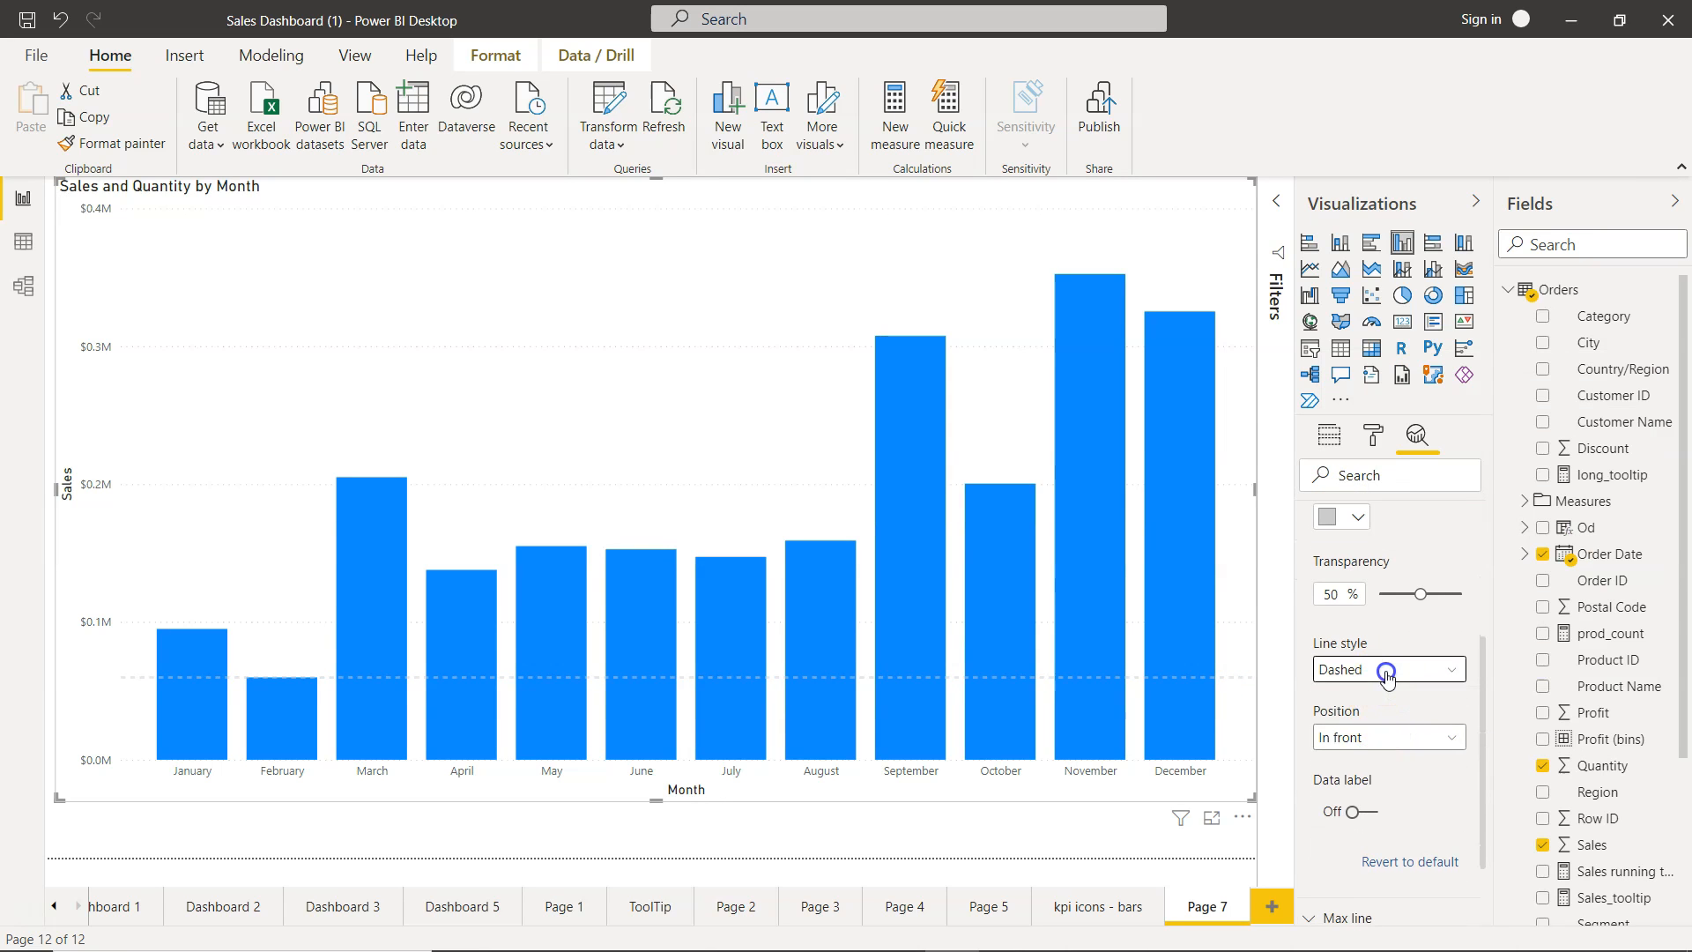
pyautogui.click(1386, 669)
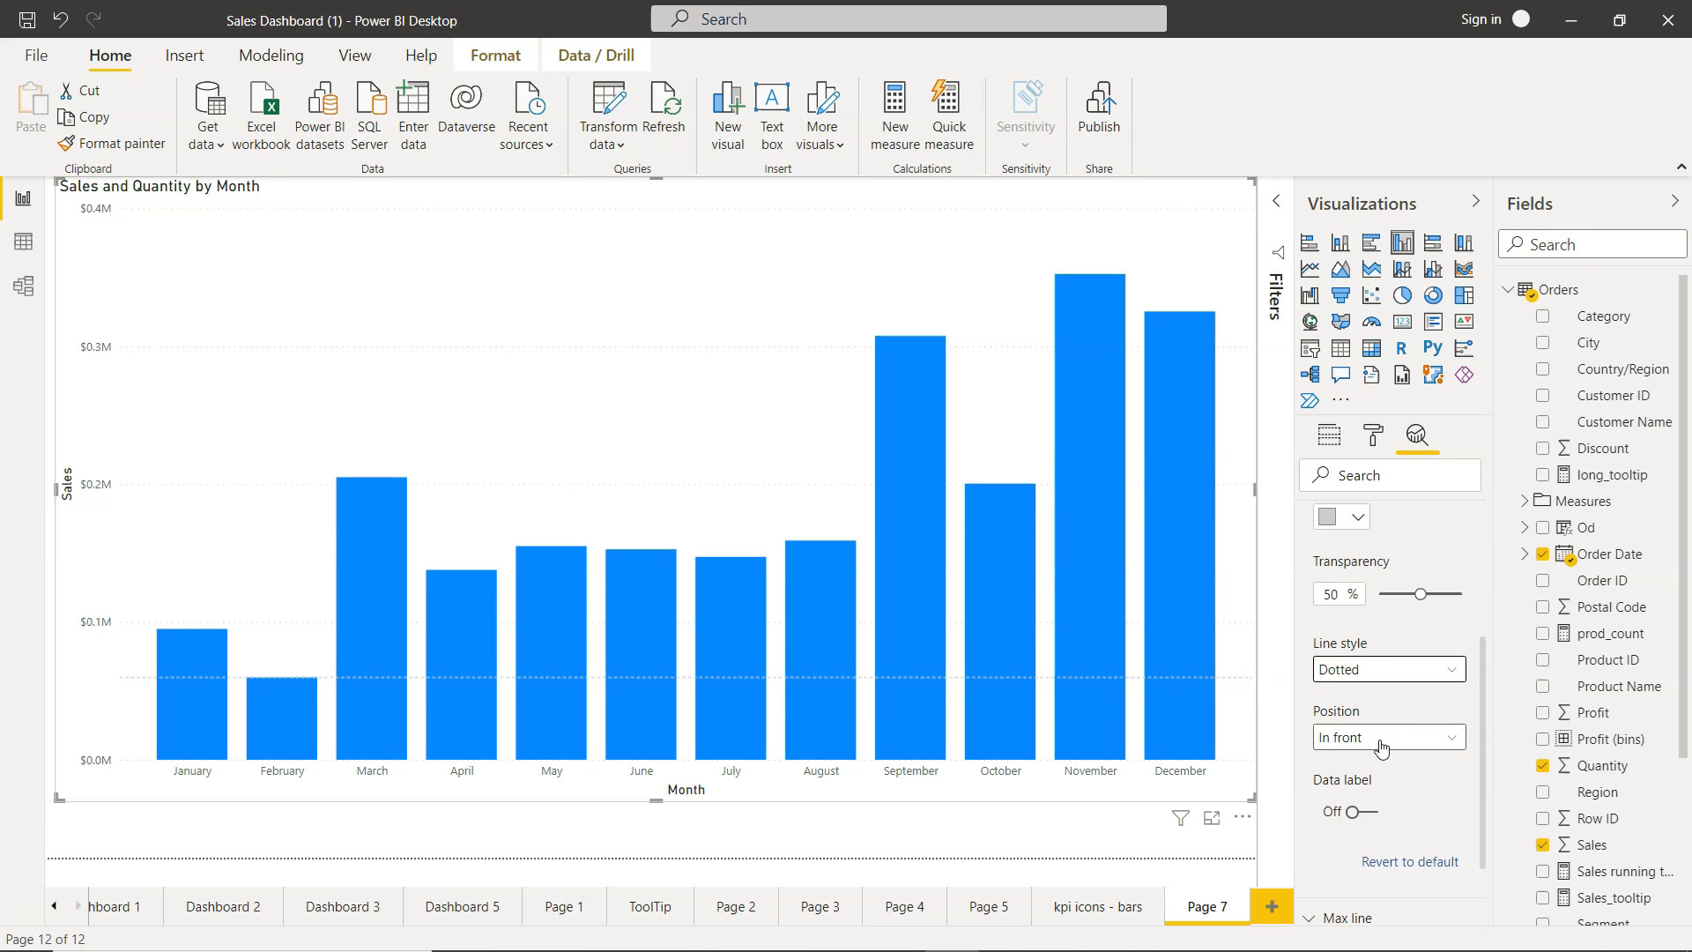
pyautogui.click(1388, 736)
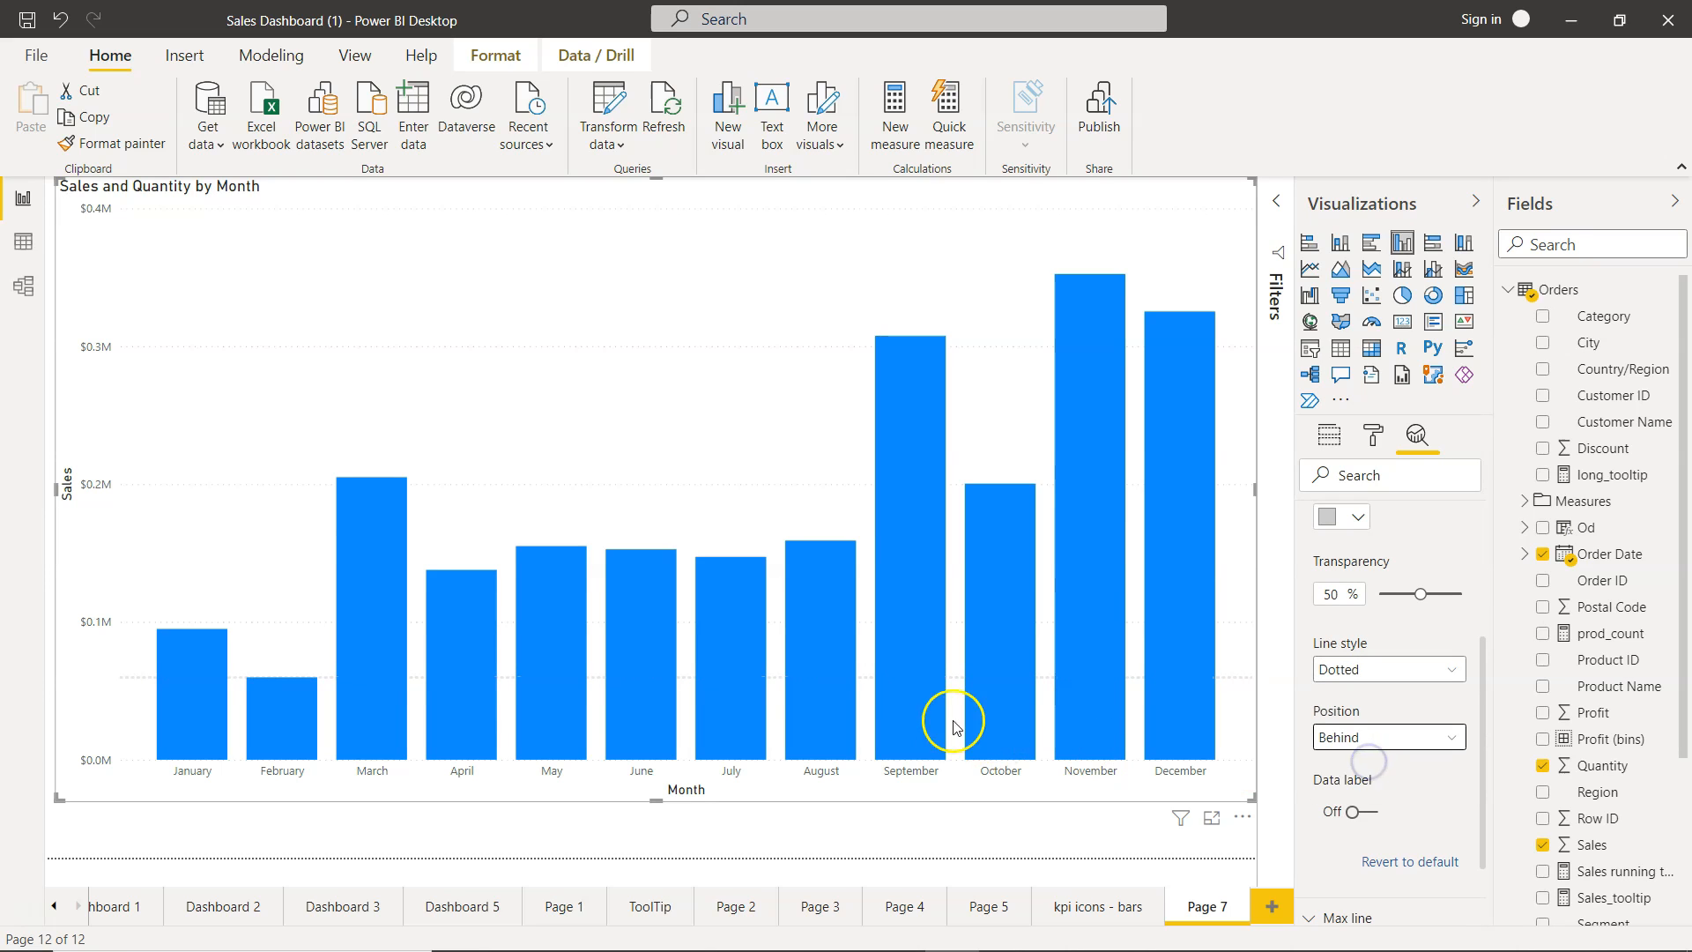
pyautogui.moveTo(323, 678)
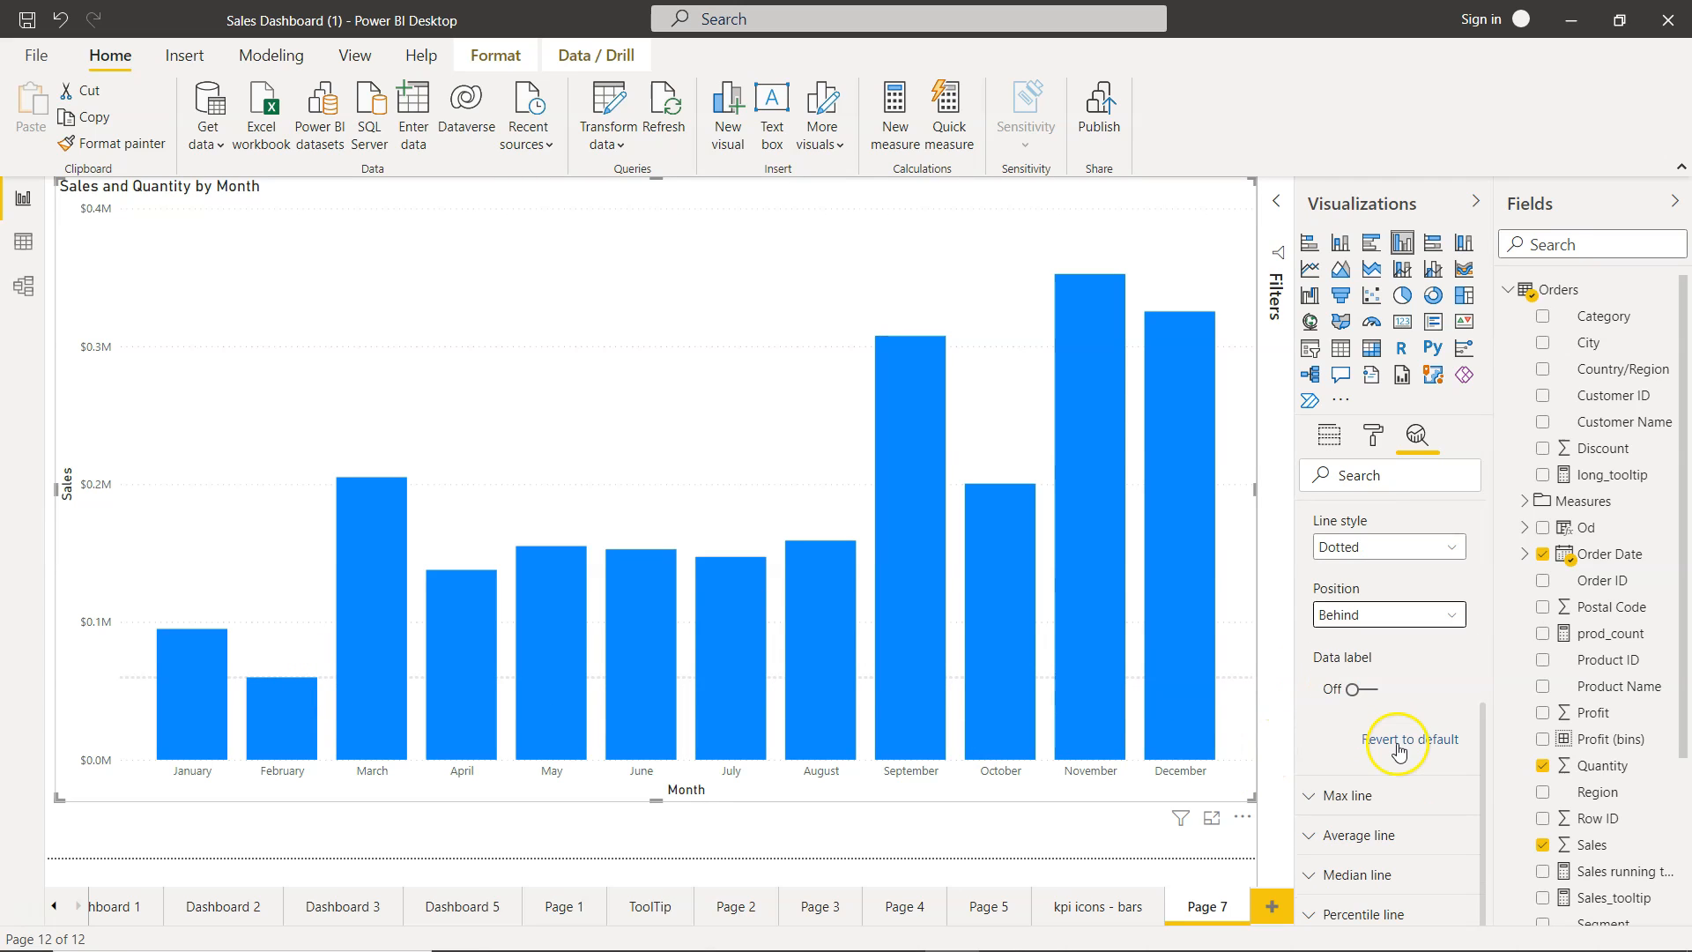
pyautogui.click(1355, 689)
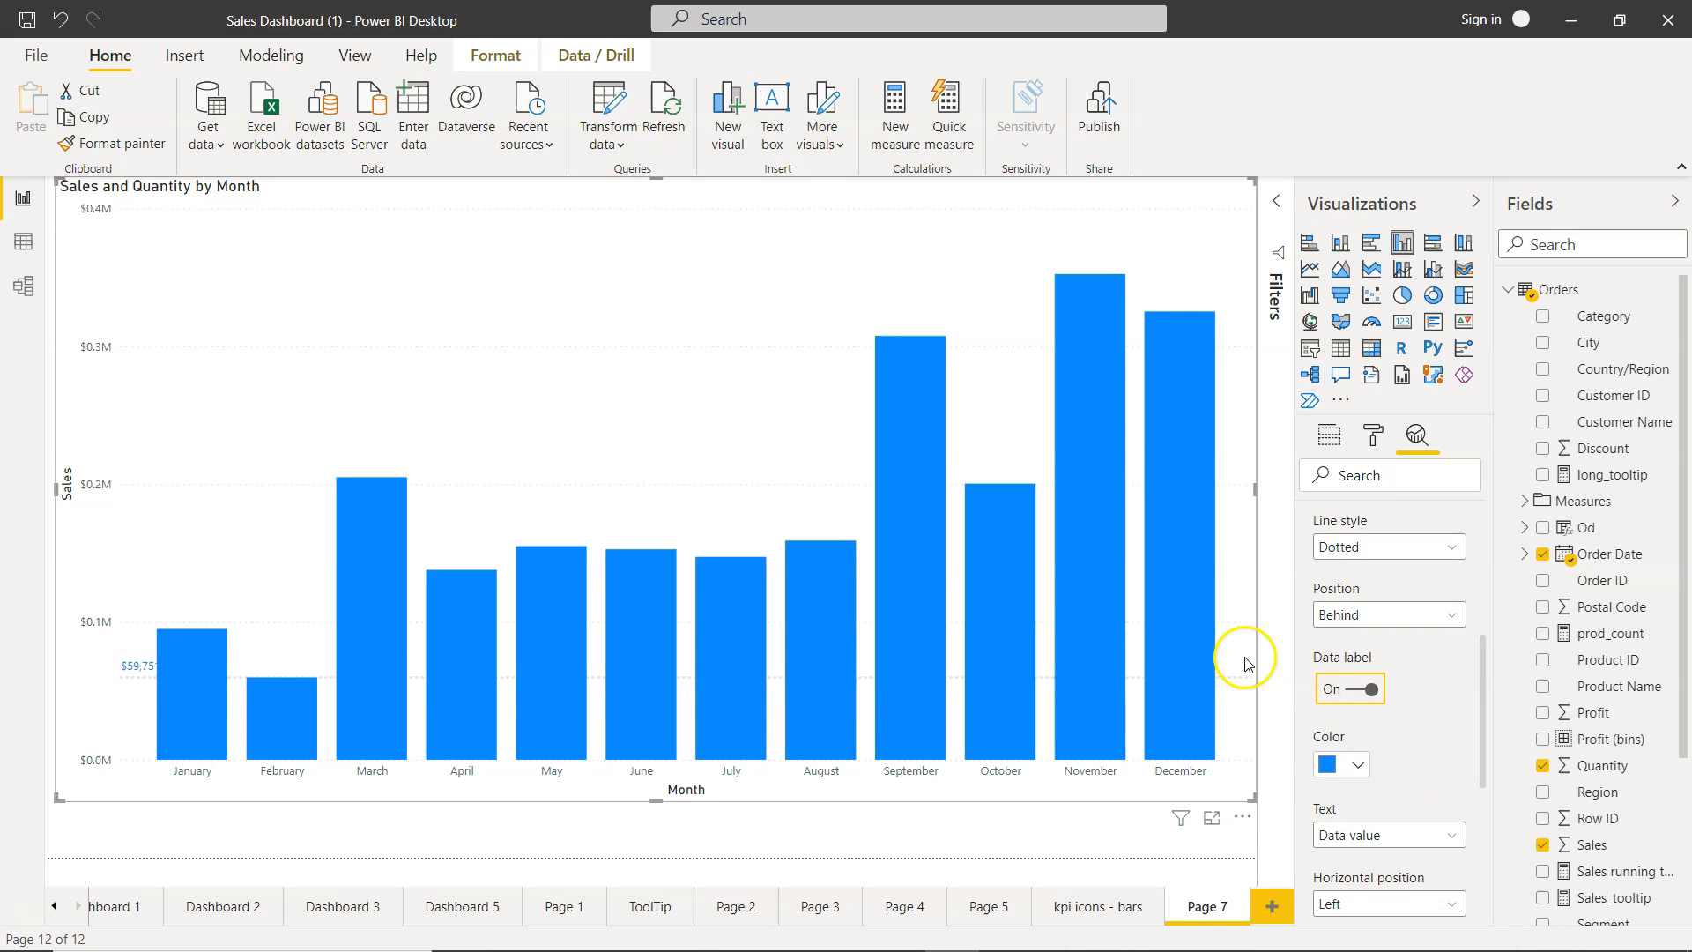
pyautogui.click(1364, 688)
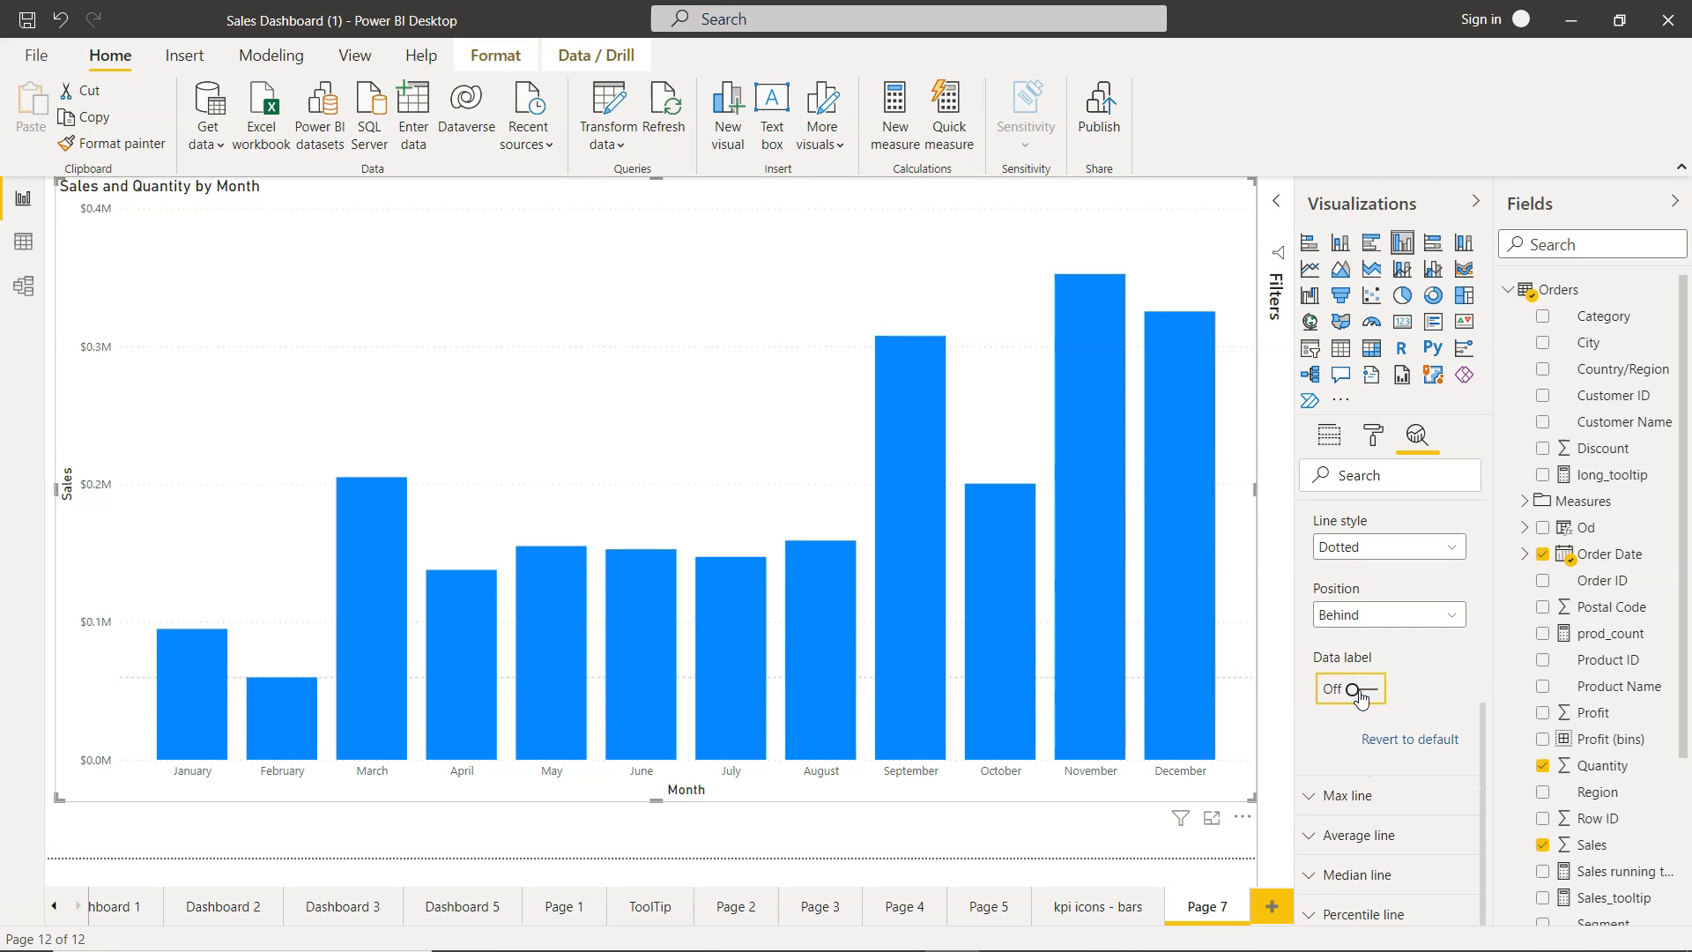
pyautogui.click(1314, 796)
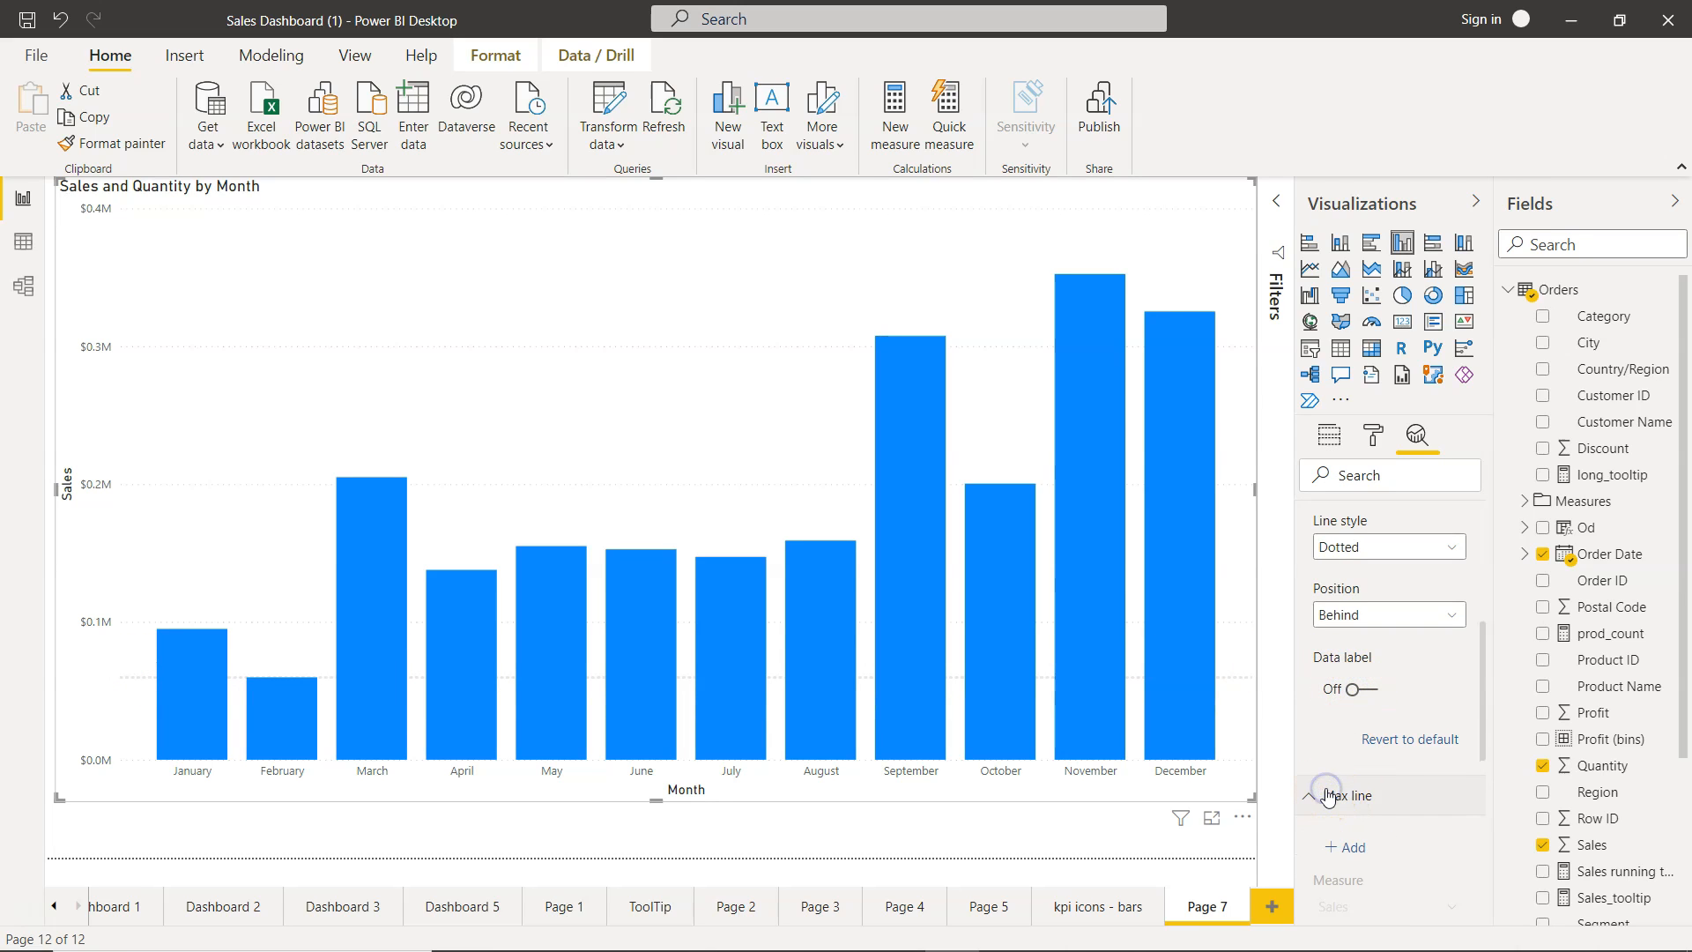
# Add a max line named 'Max line 1' on the Sales measure with a dotted style.
pyautogui.click(1330, 795)
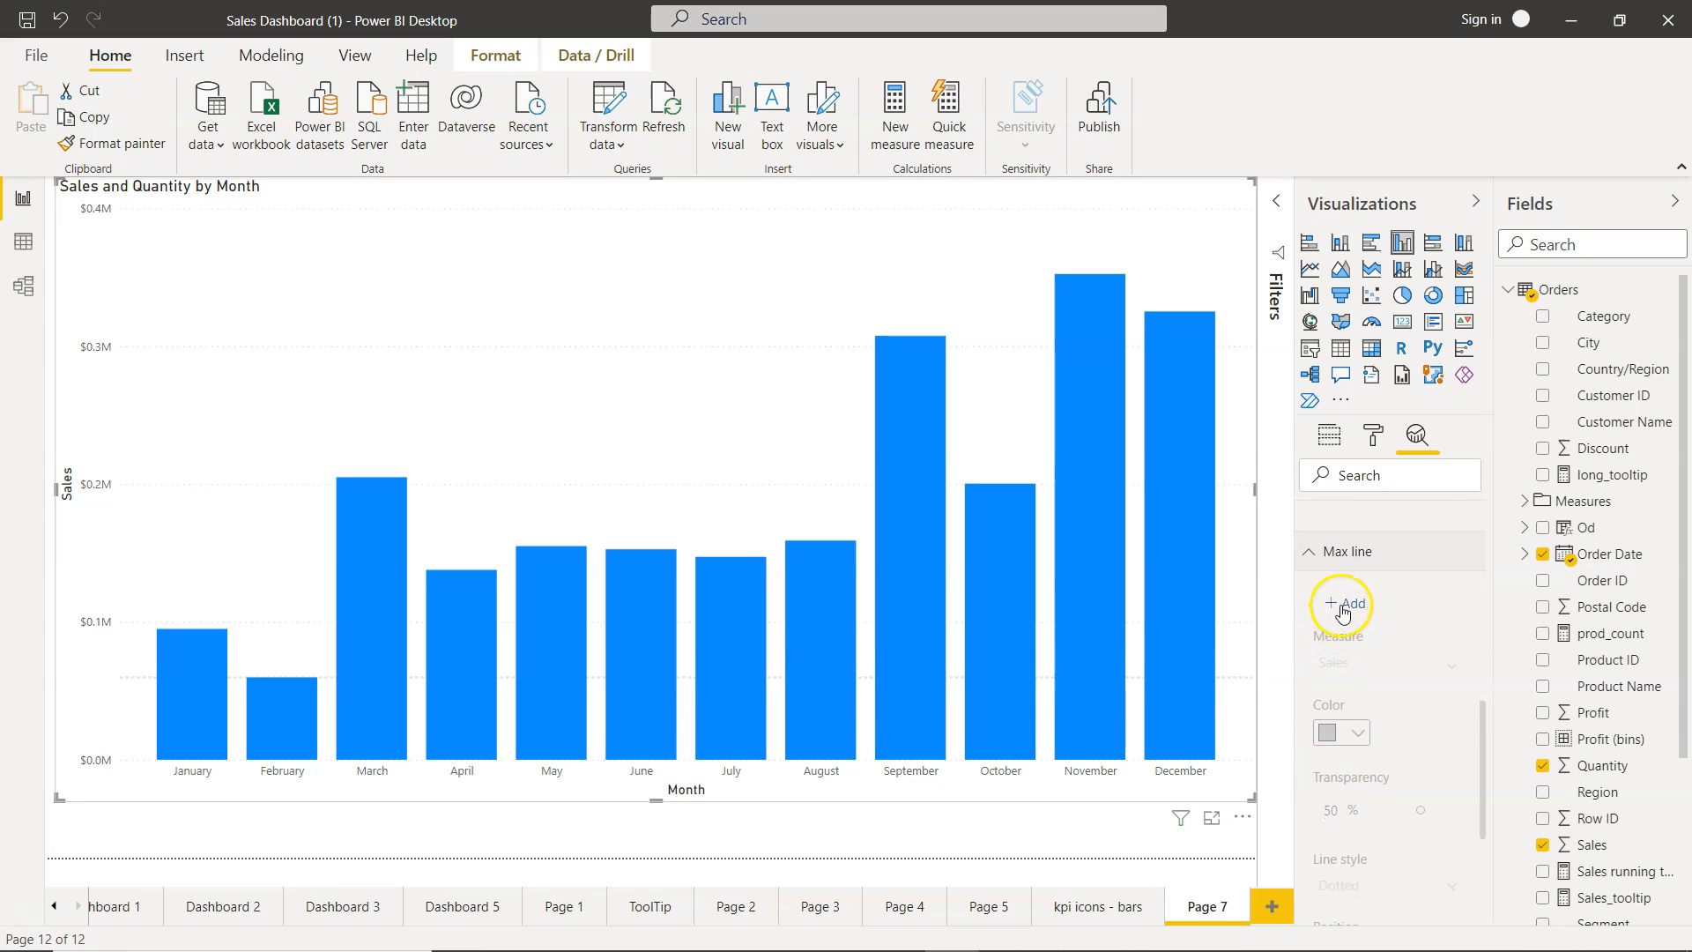
pyautogui.click(1341, 604)
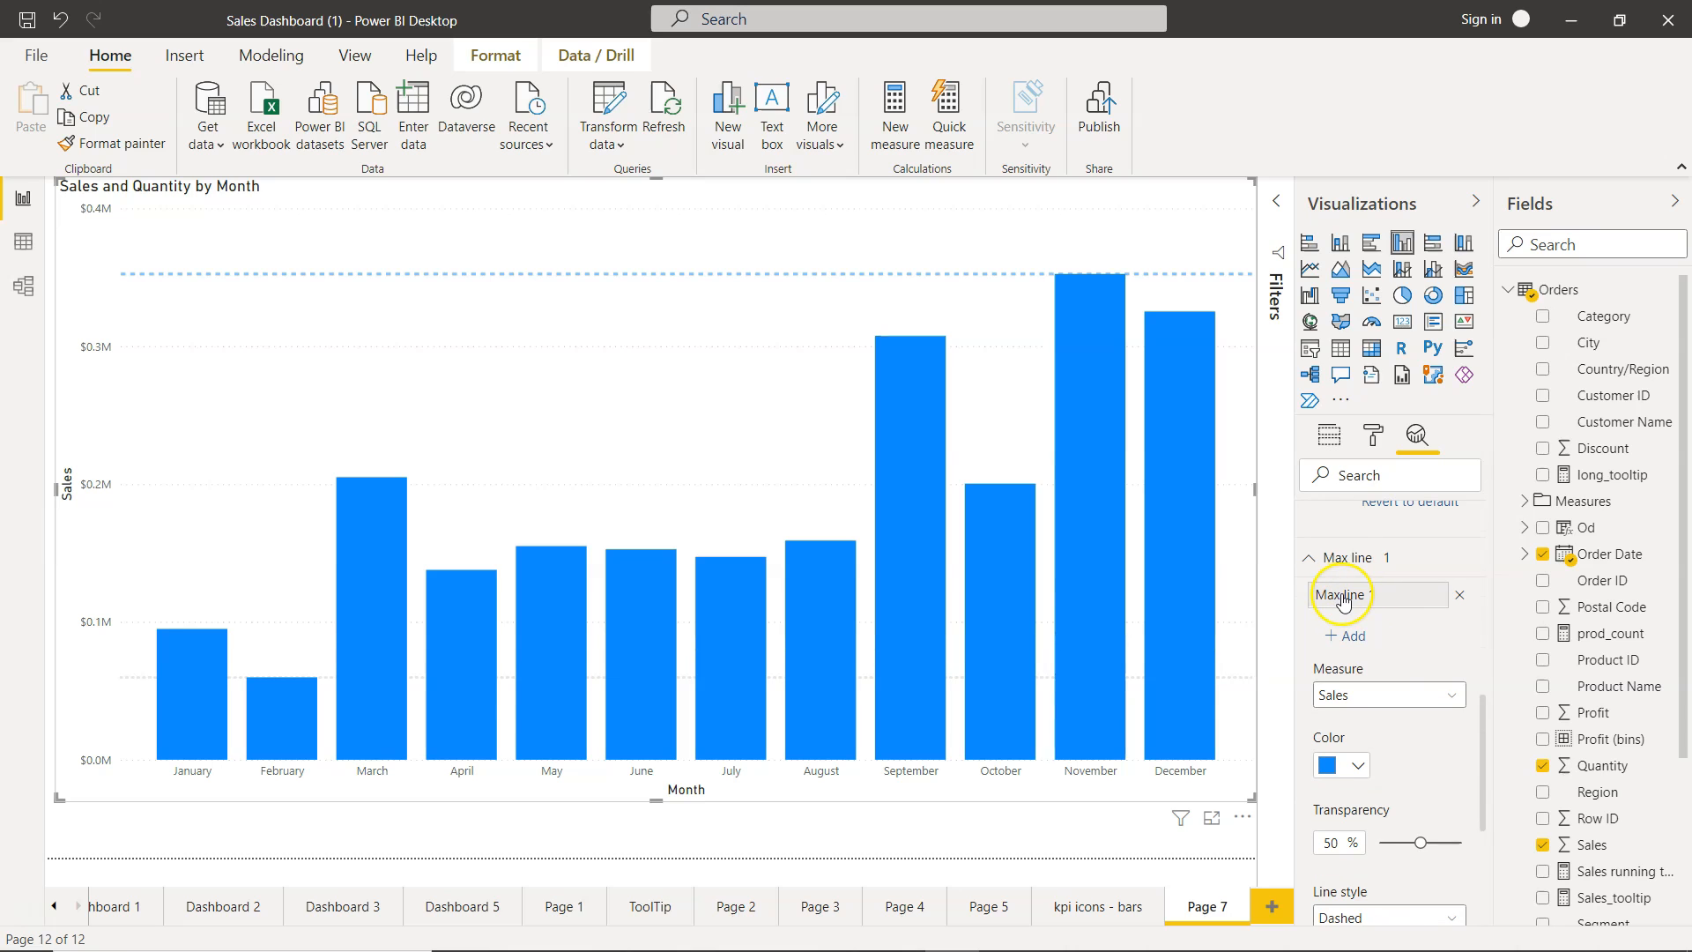
pyautogui.write('Max line 1')
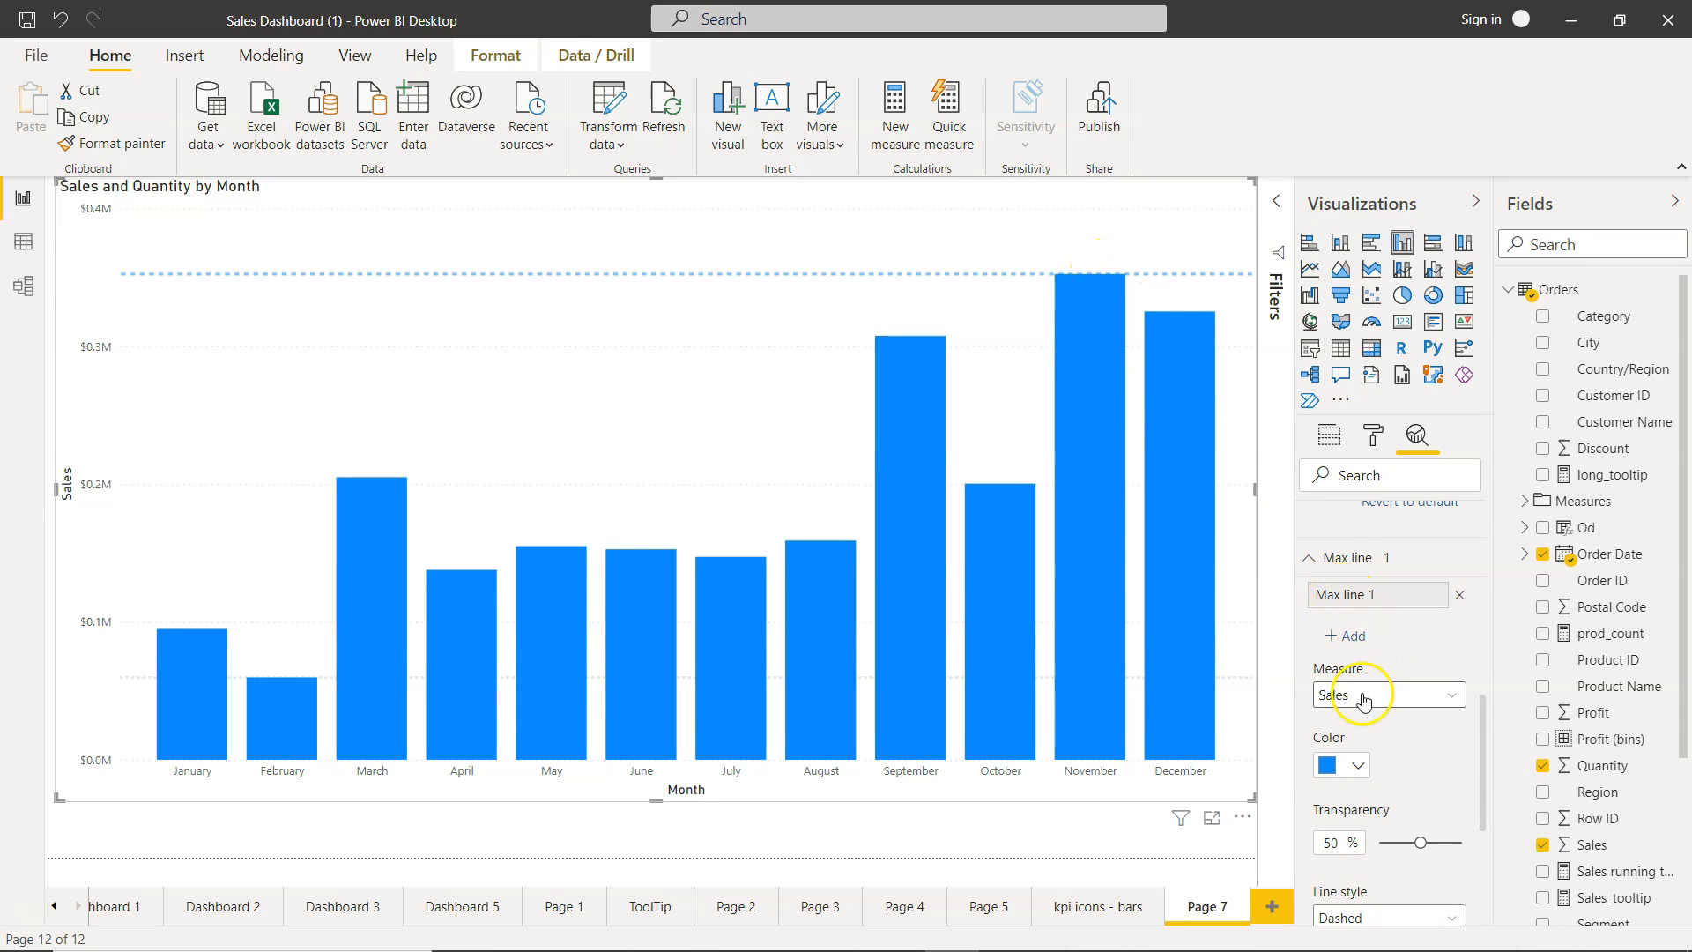
pyautogui.click(1450, 694)
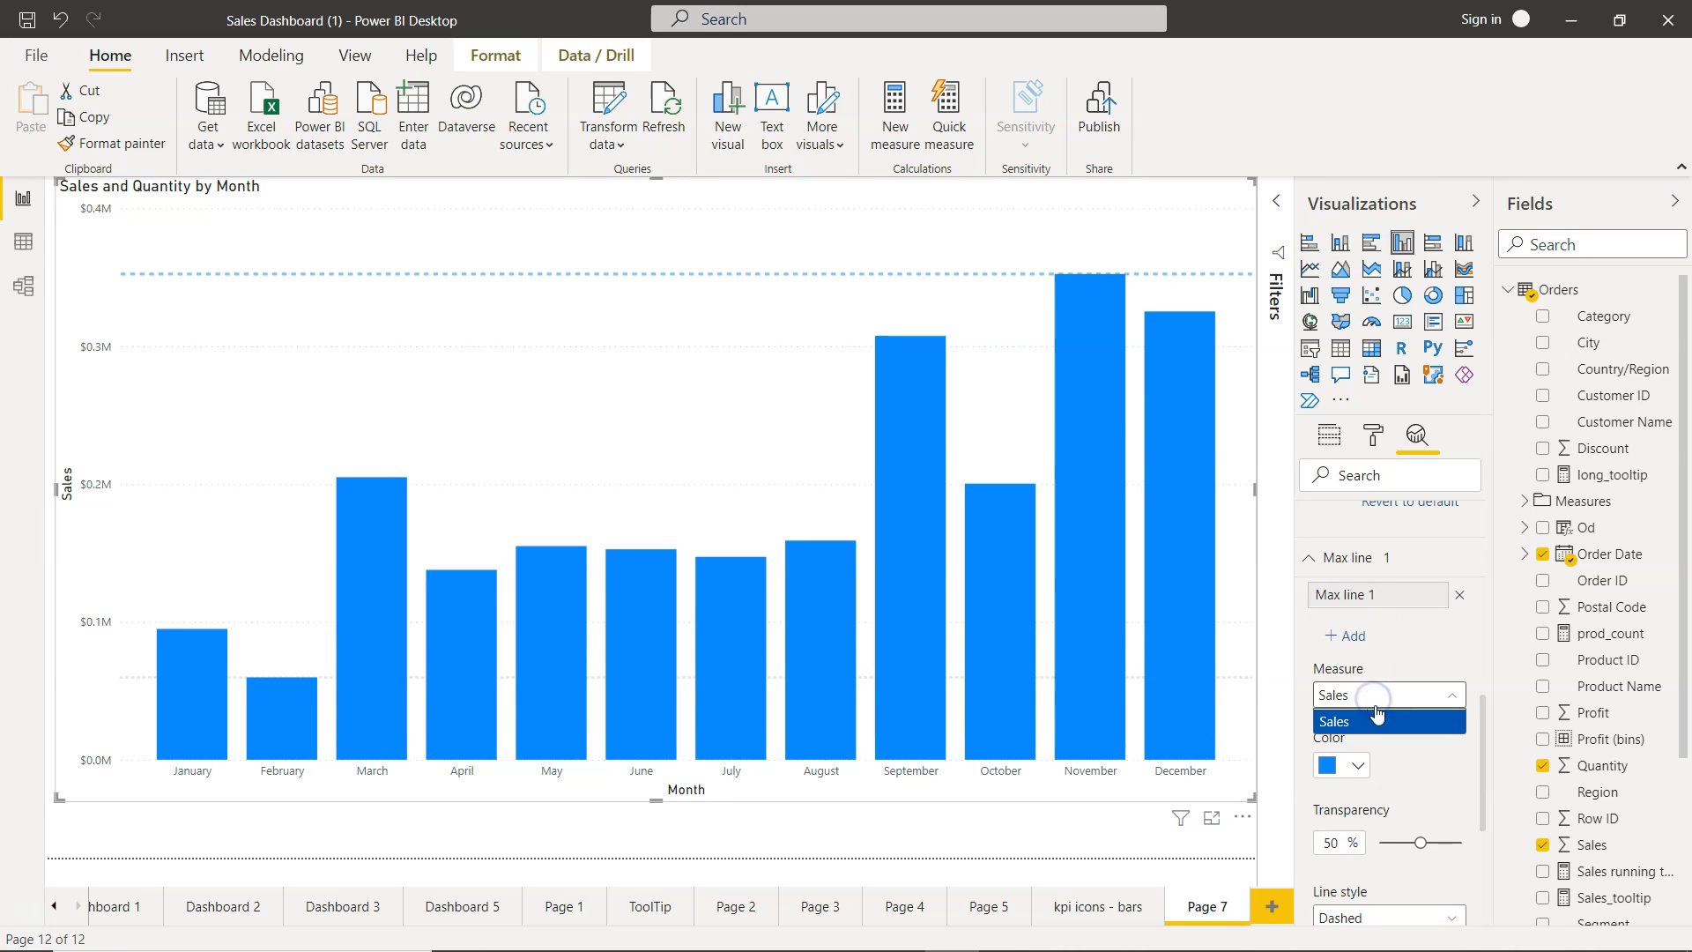
pyautogui.click(1333, 720)
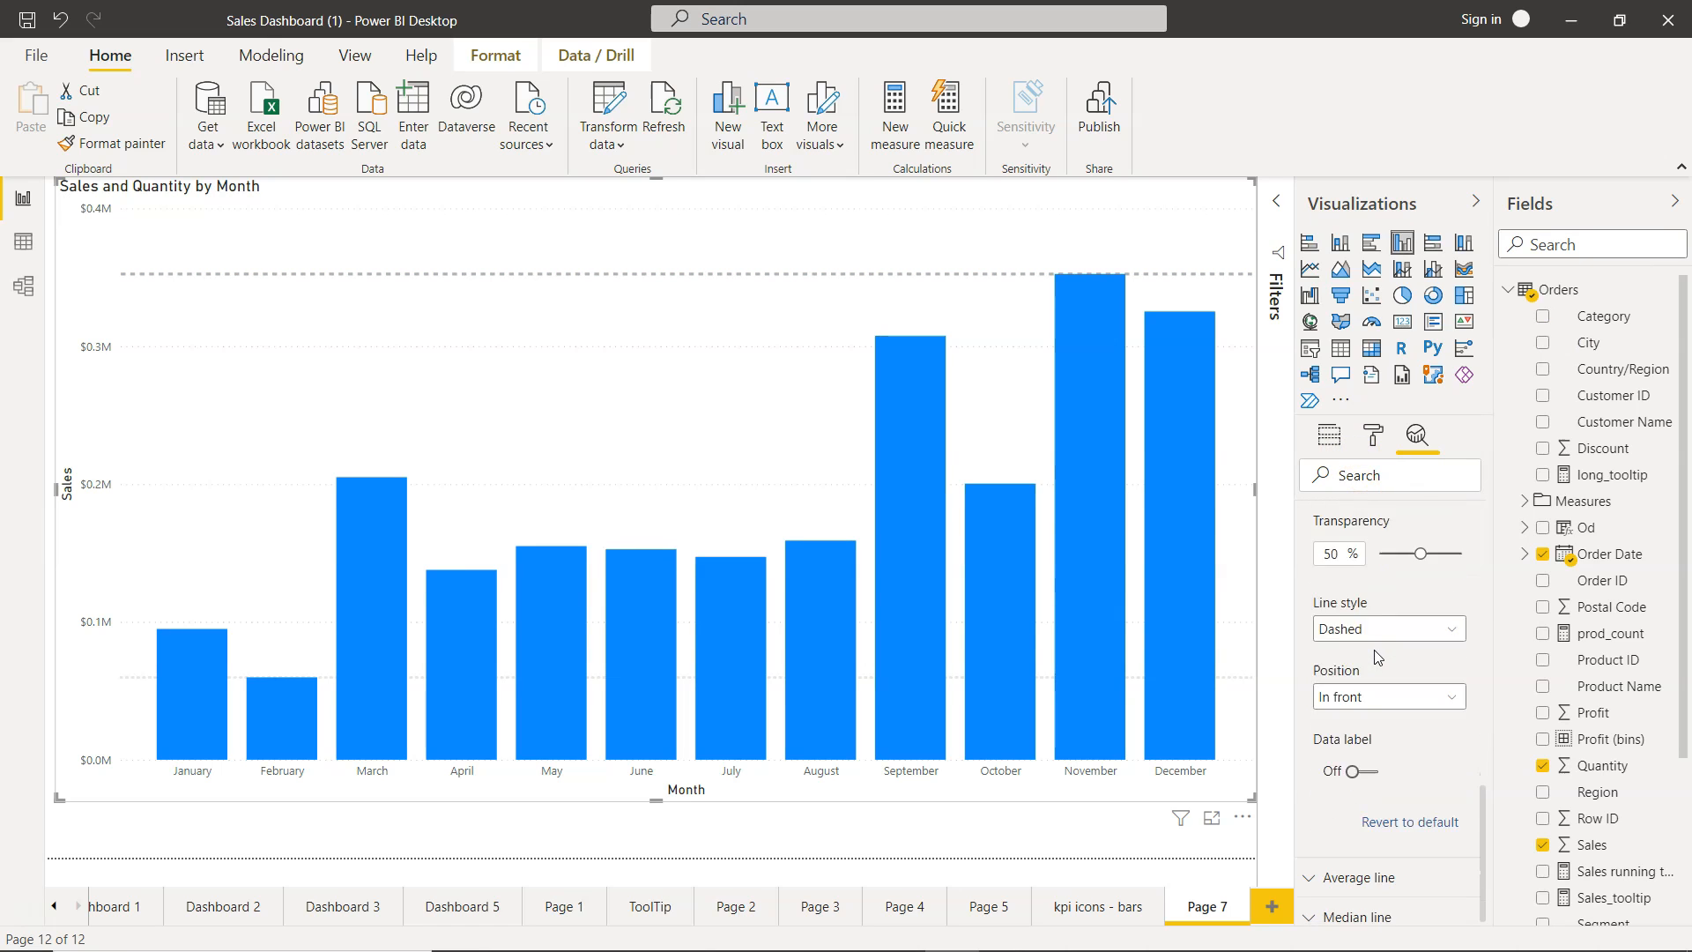
pyautogui.click(1388, 628)
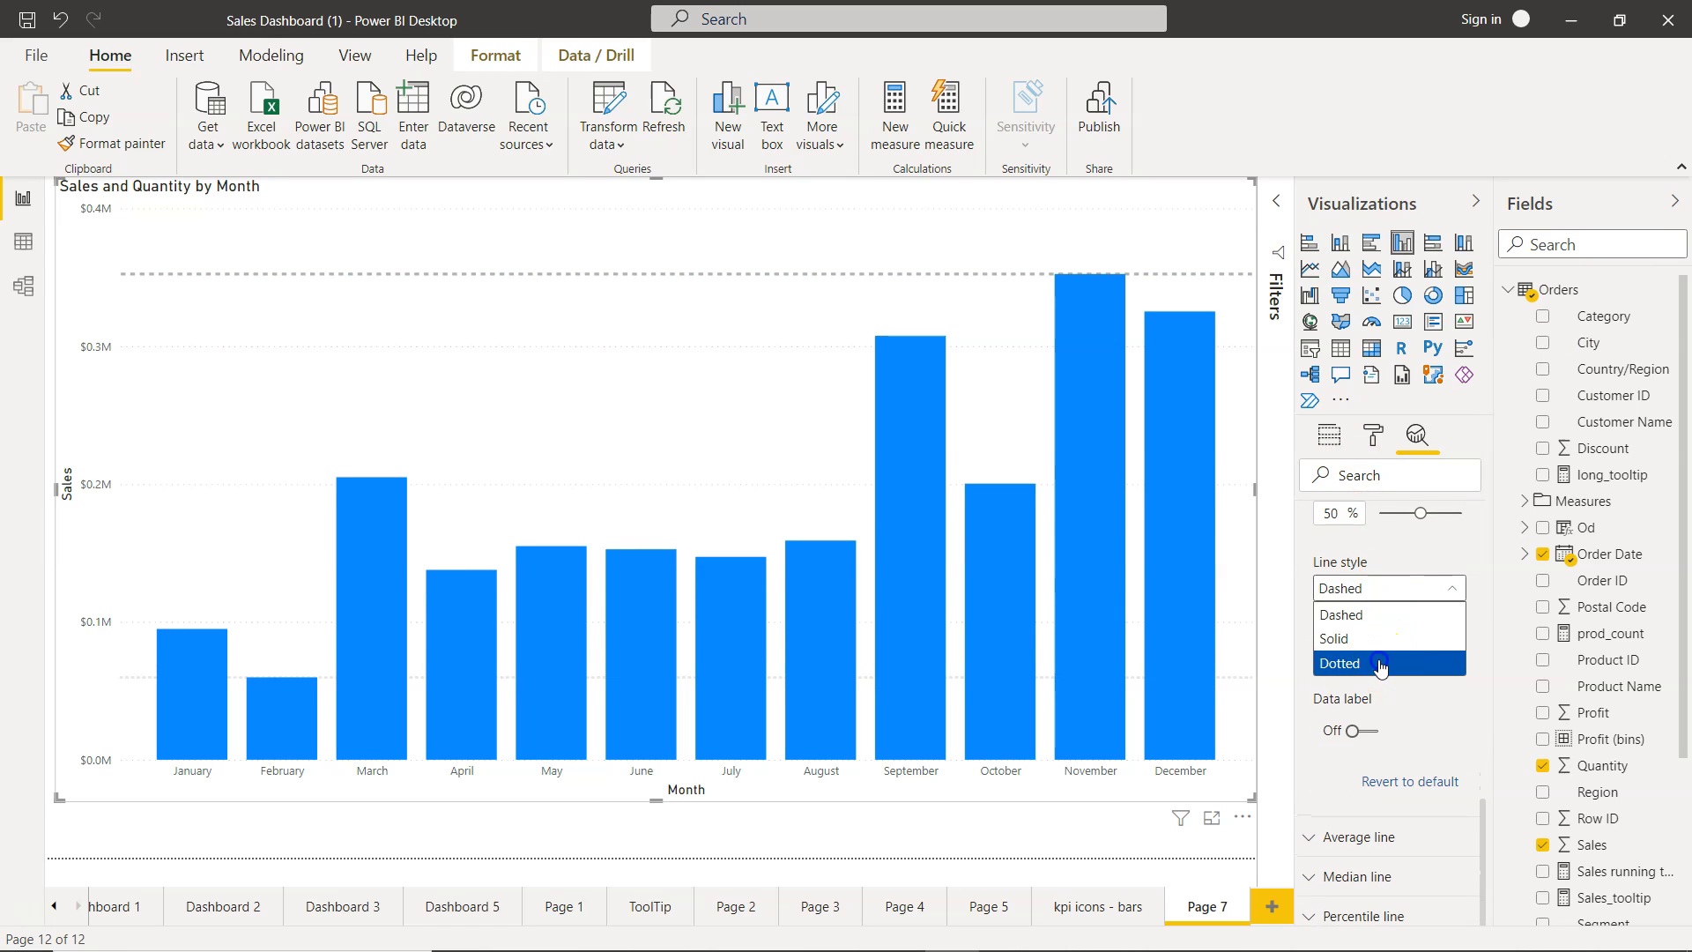
pyautogui.click(1339, 662)
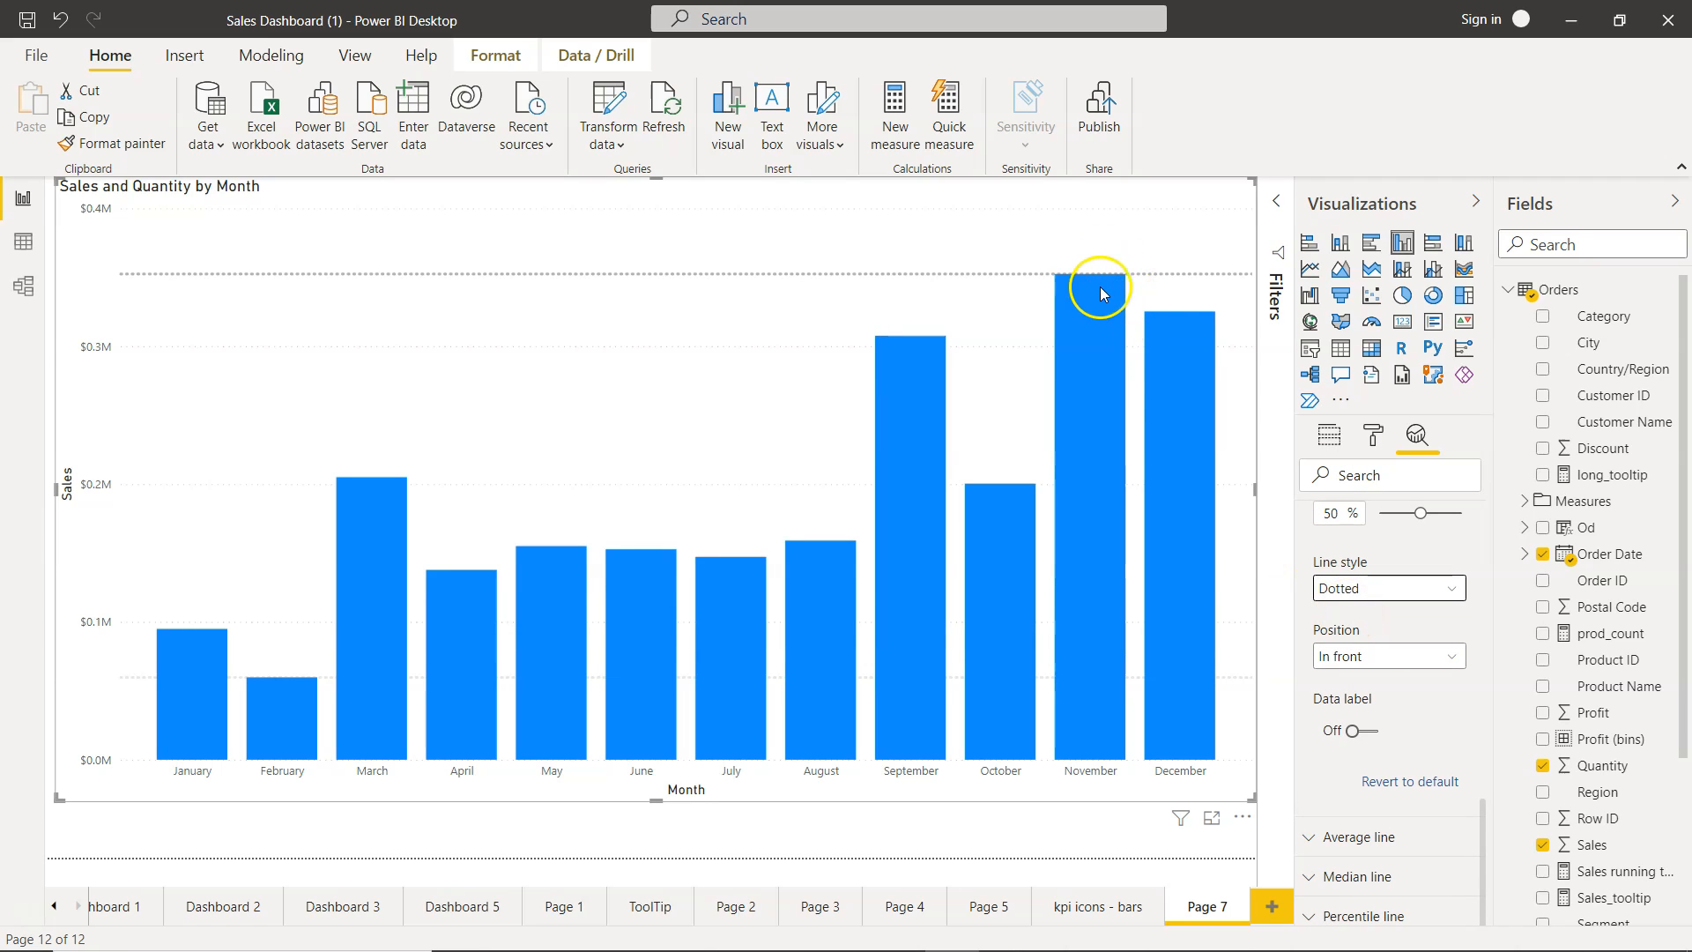
pyautogui.moveTo(1172, 574)
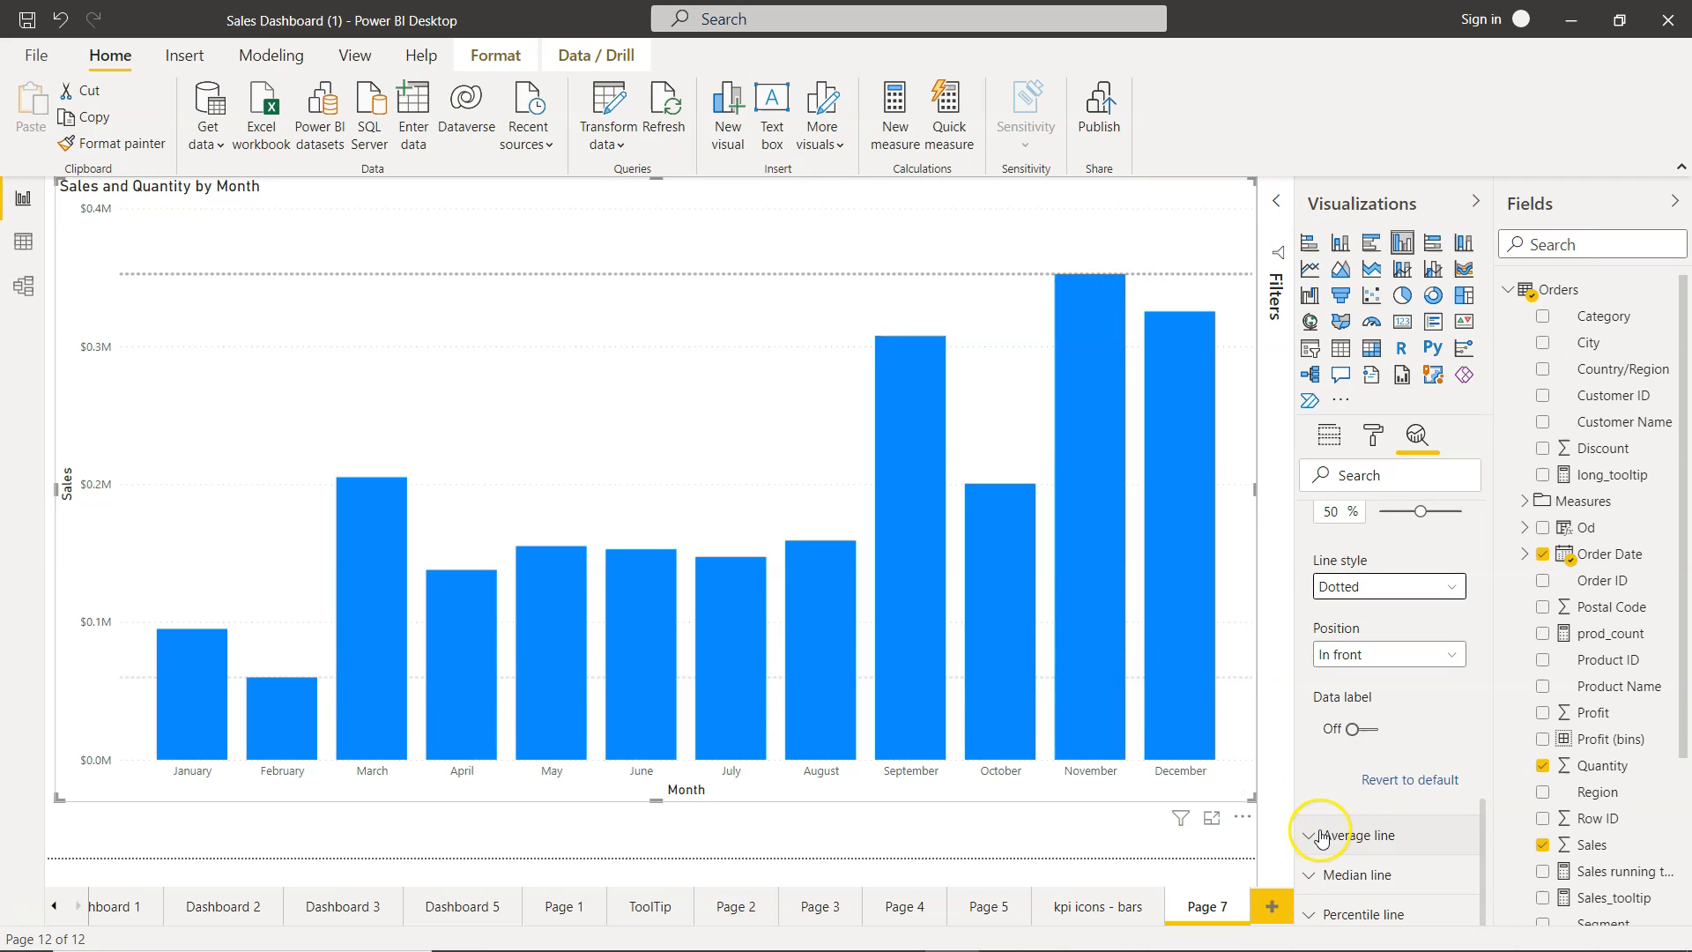
# Add a dotted average Sales line behind the columns with its data label on.
pyautogui.click(1310, 834)
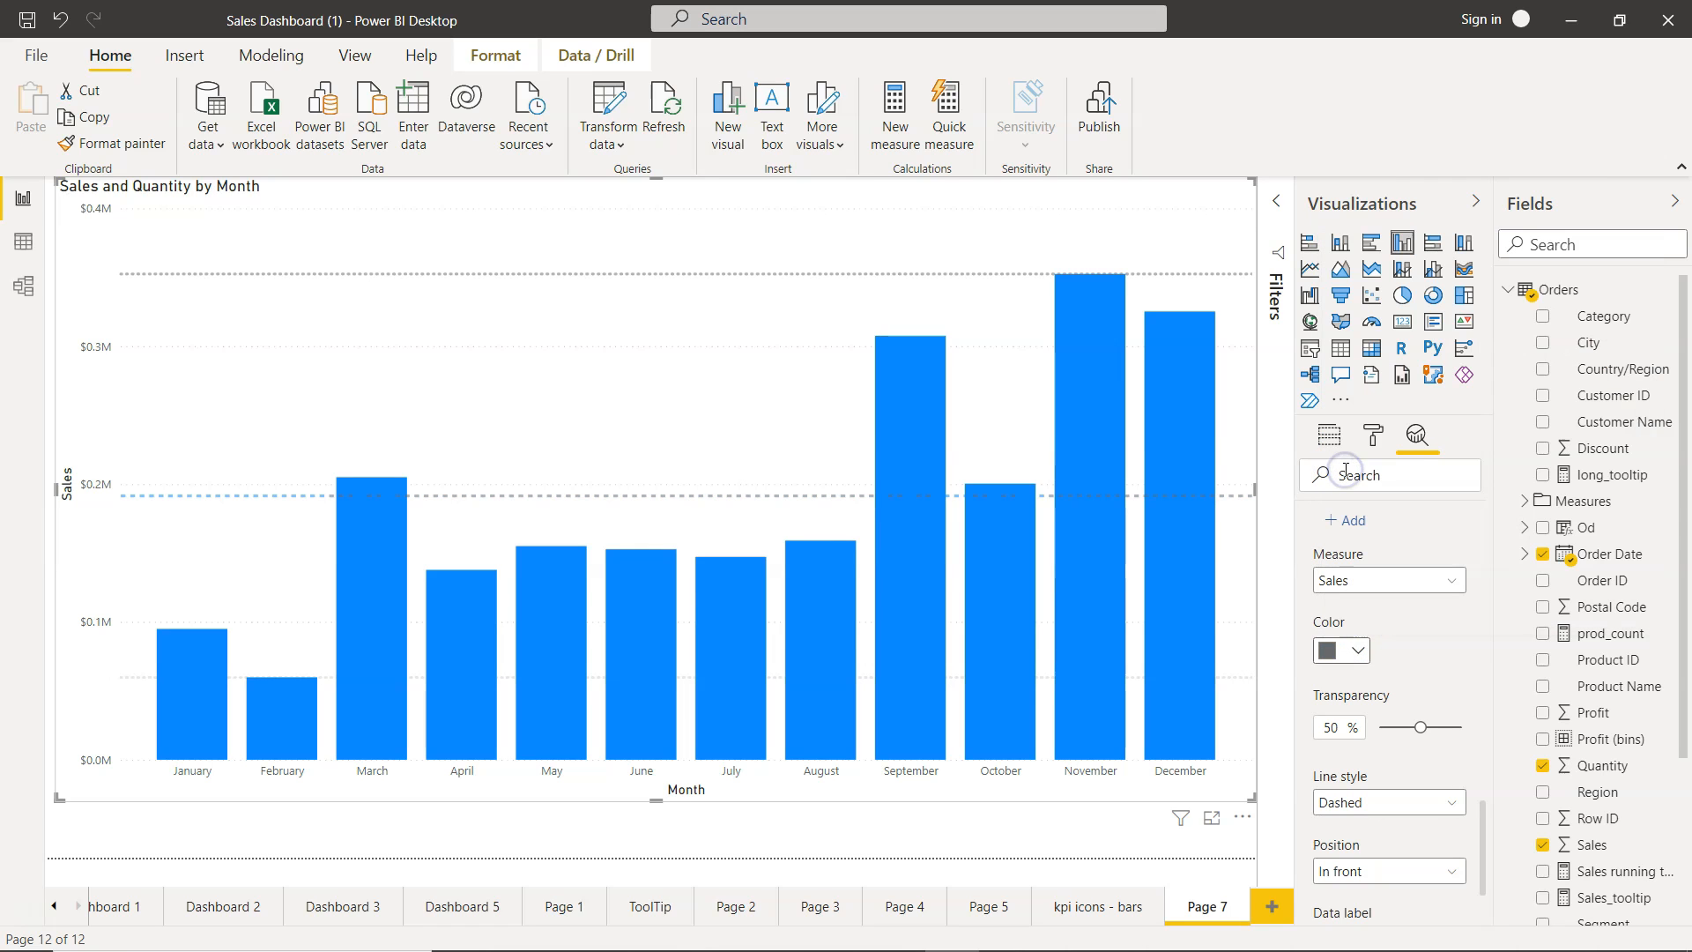
pyautogui.moveTo(1364, 843)
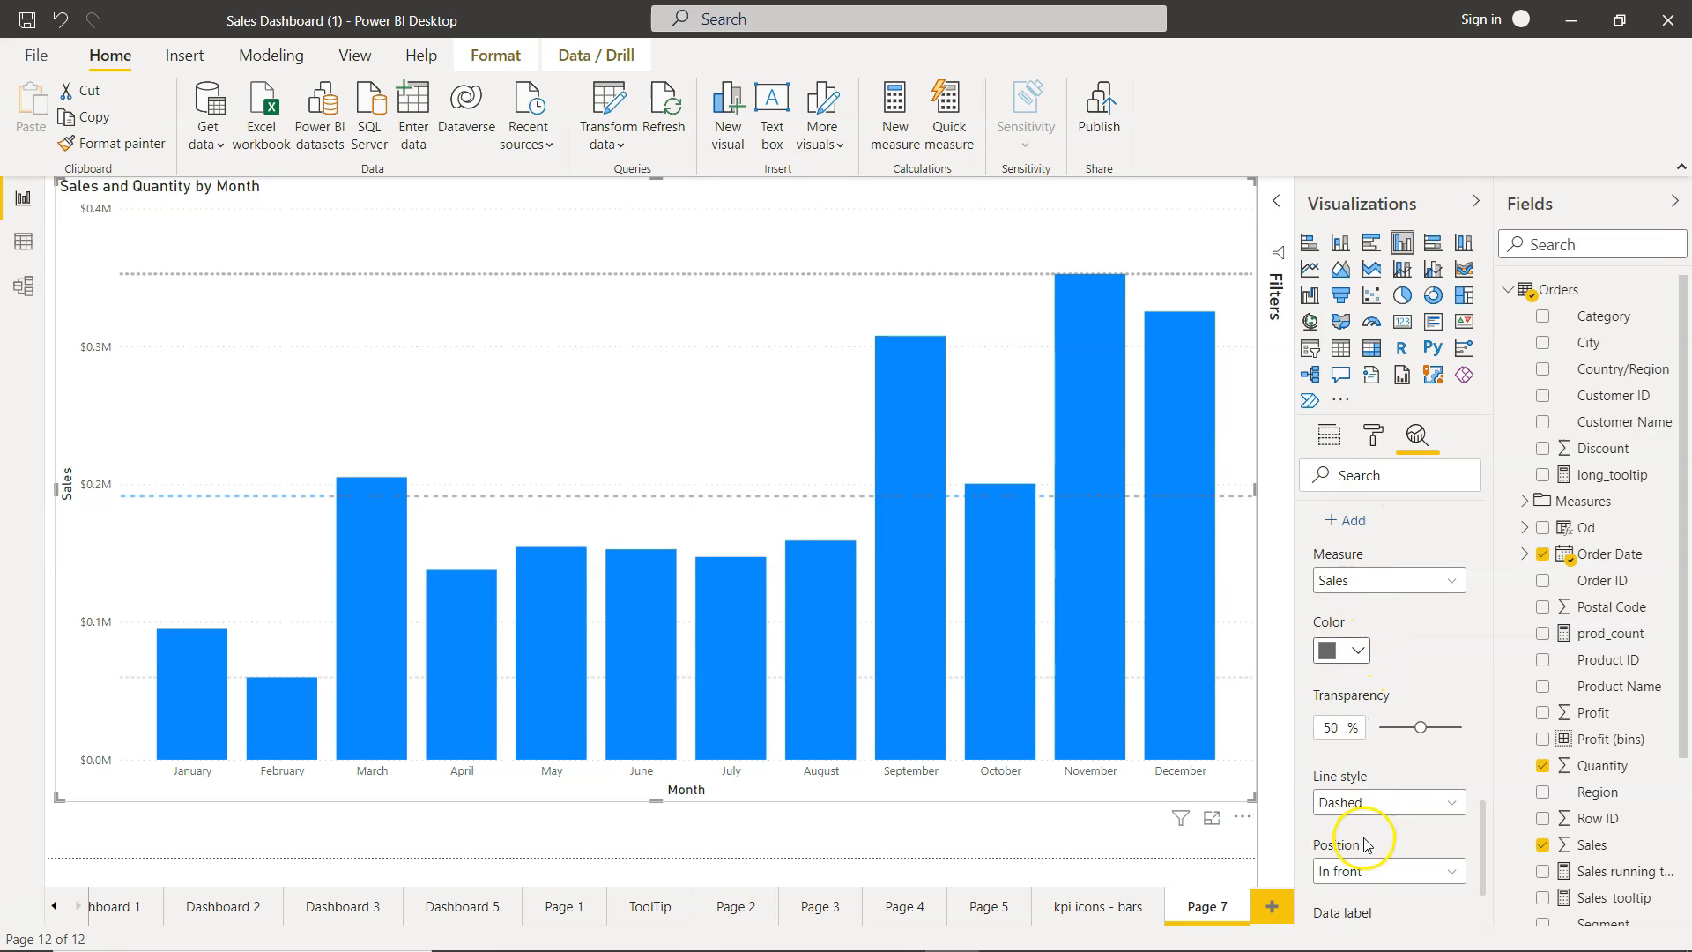
pyautogui.click(1388, 871)
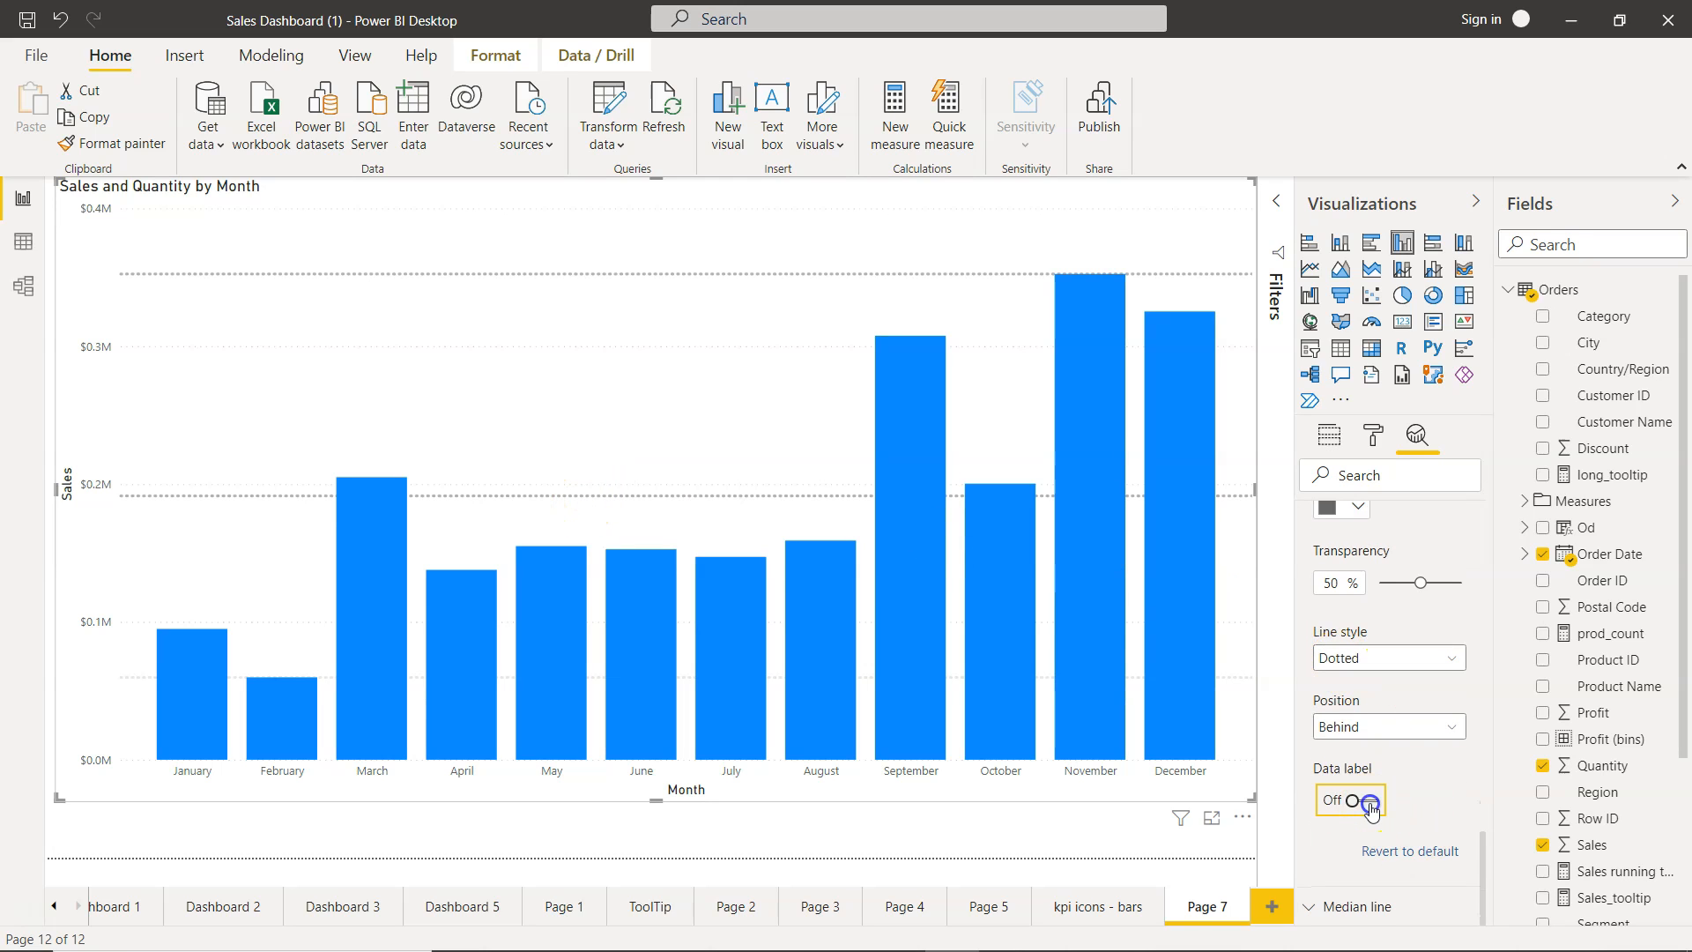
pyautogui.click(1356, 800)
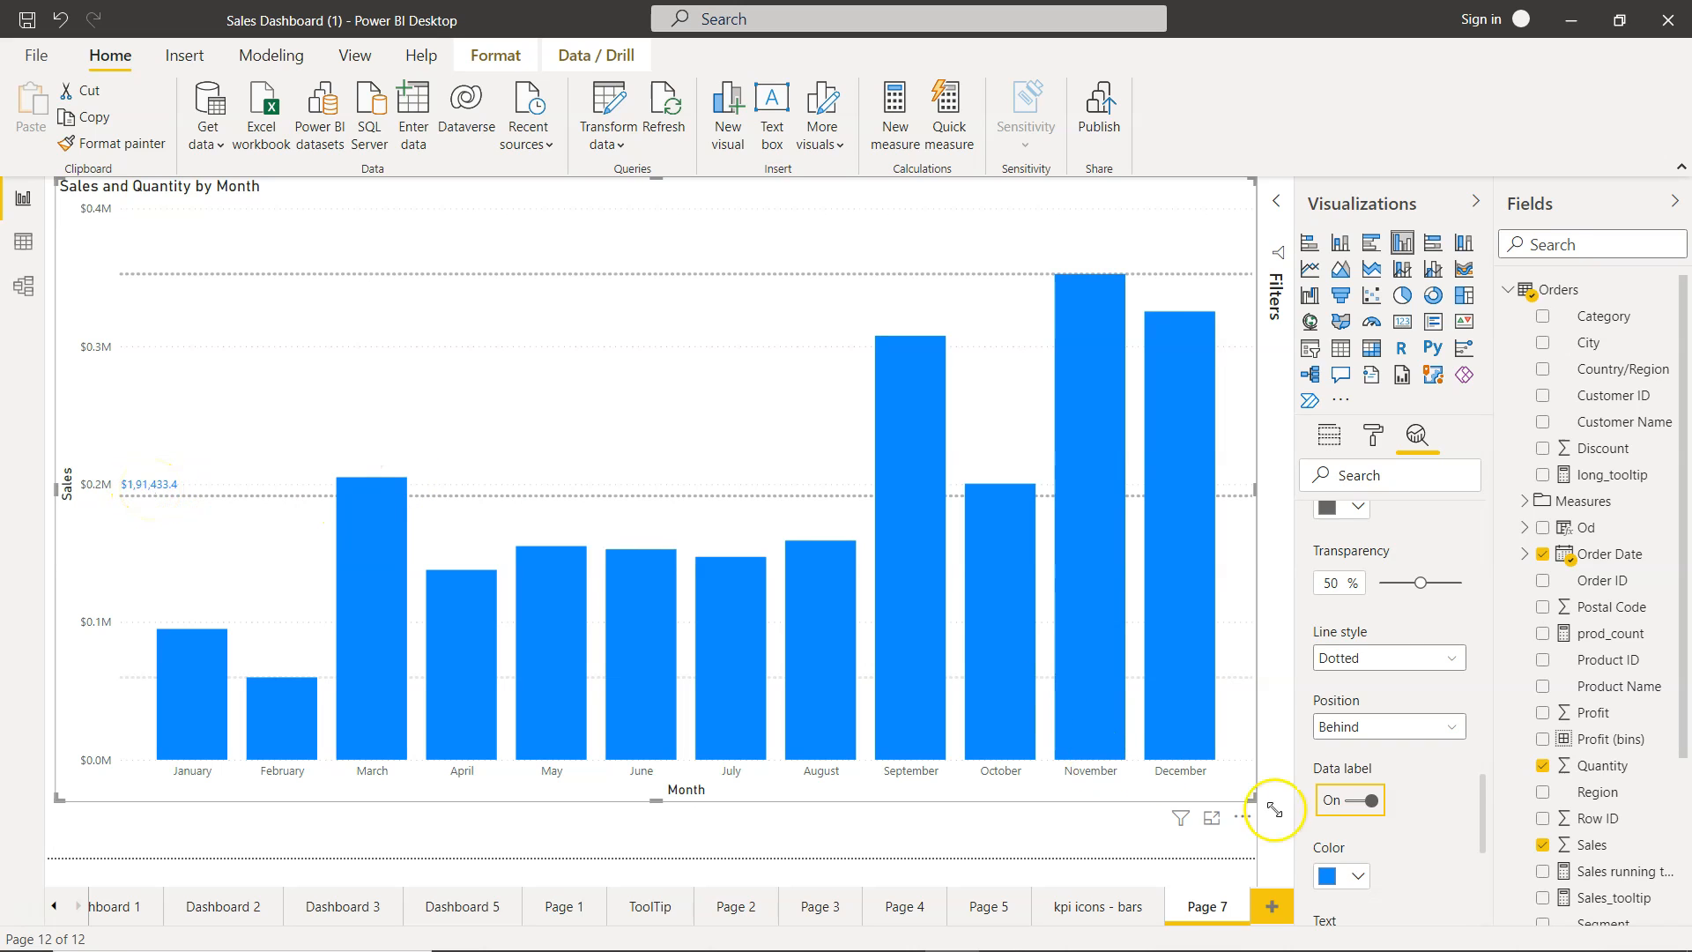
# Show the average line's label in black, in thousands with 0 decimal places ($191K).
pyautogui.click(1361, 875)
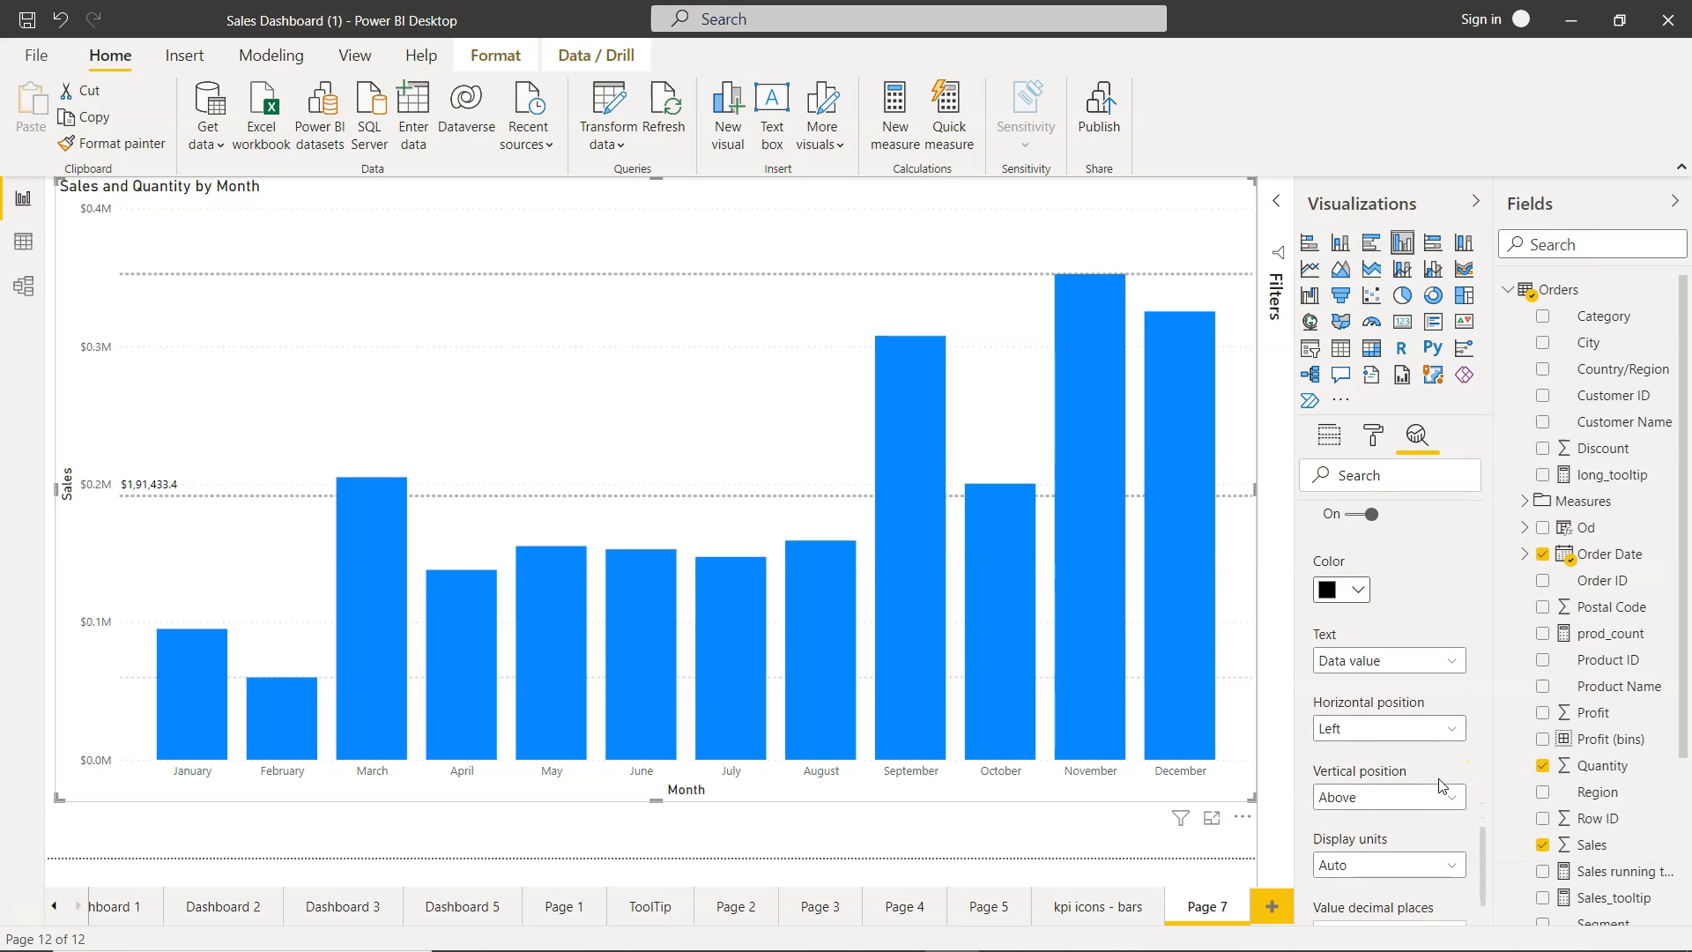
pyautogui.scroll(-3)
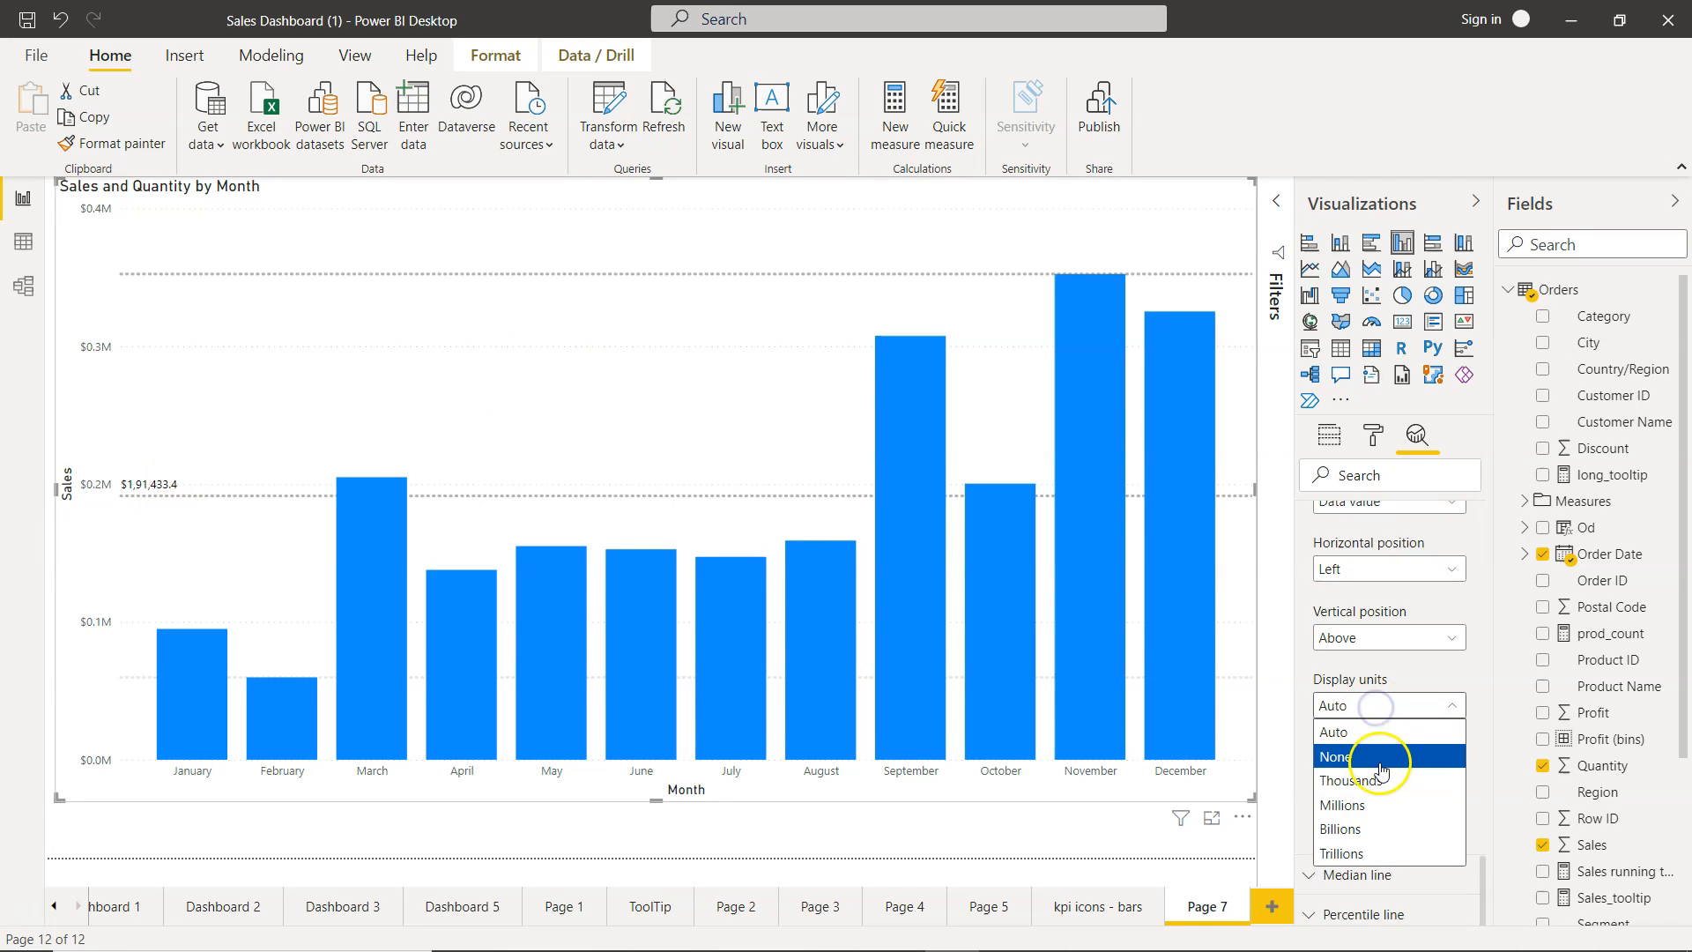
pyautogui.click(1354, 780)
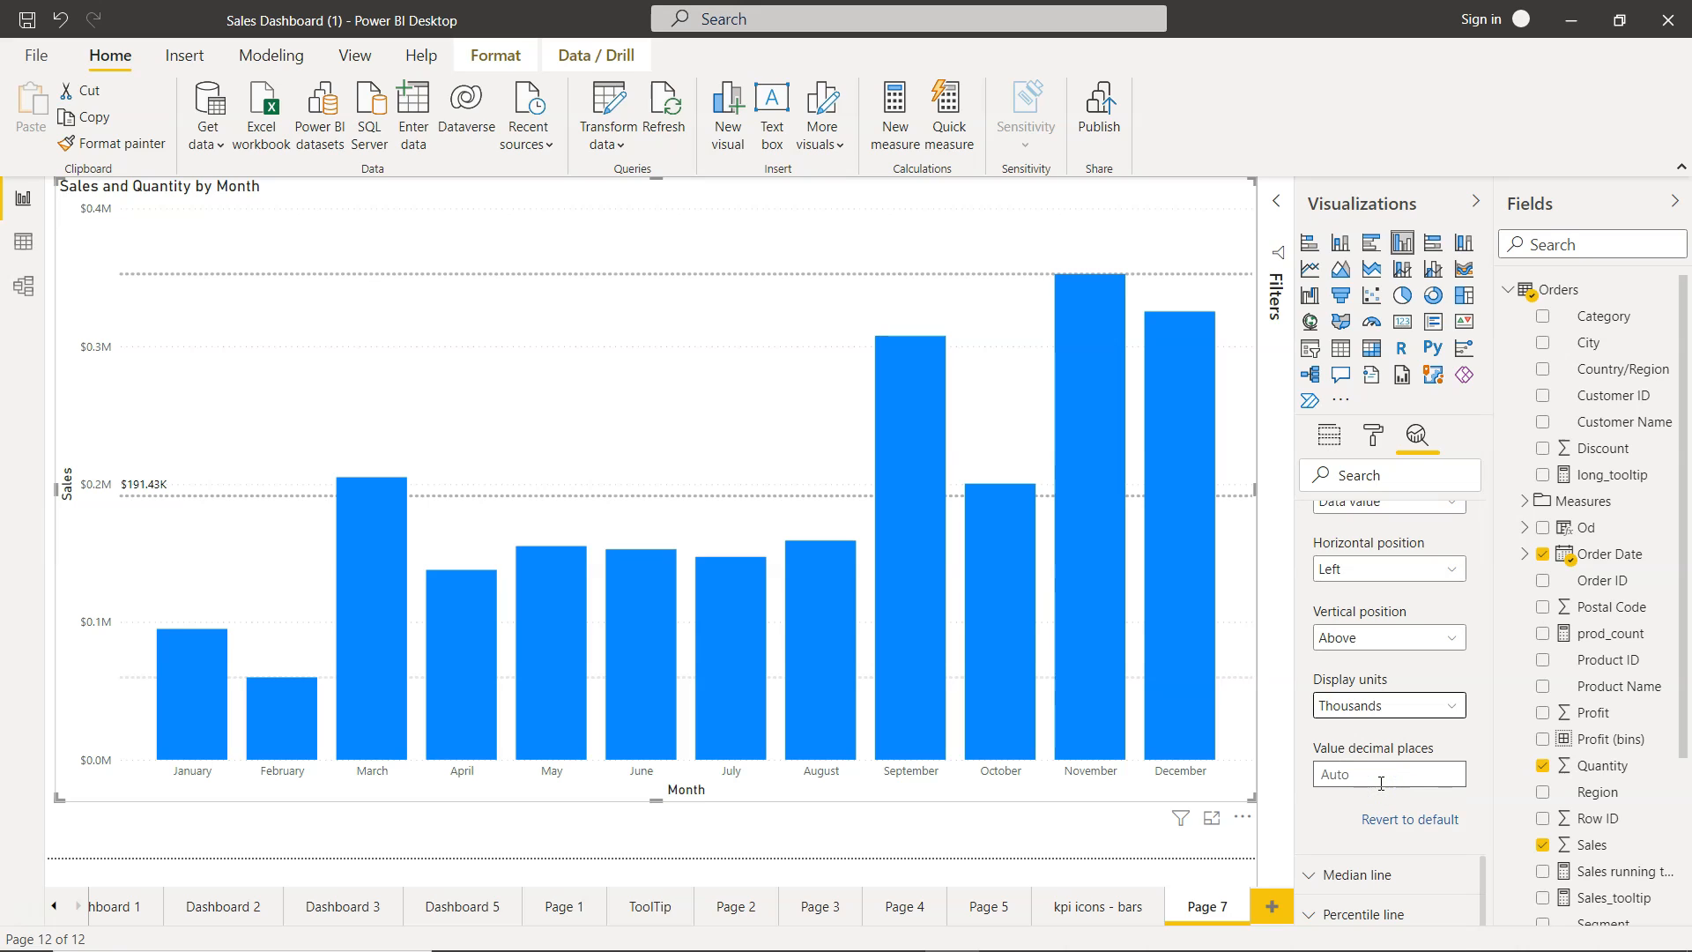
pyautogui.click(1345, 774)
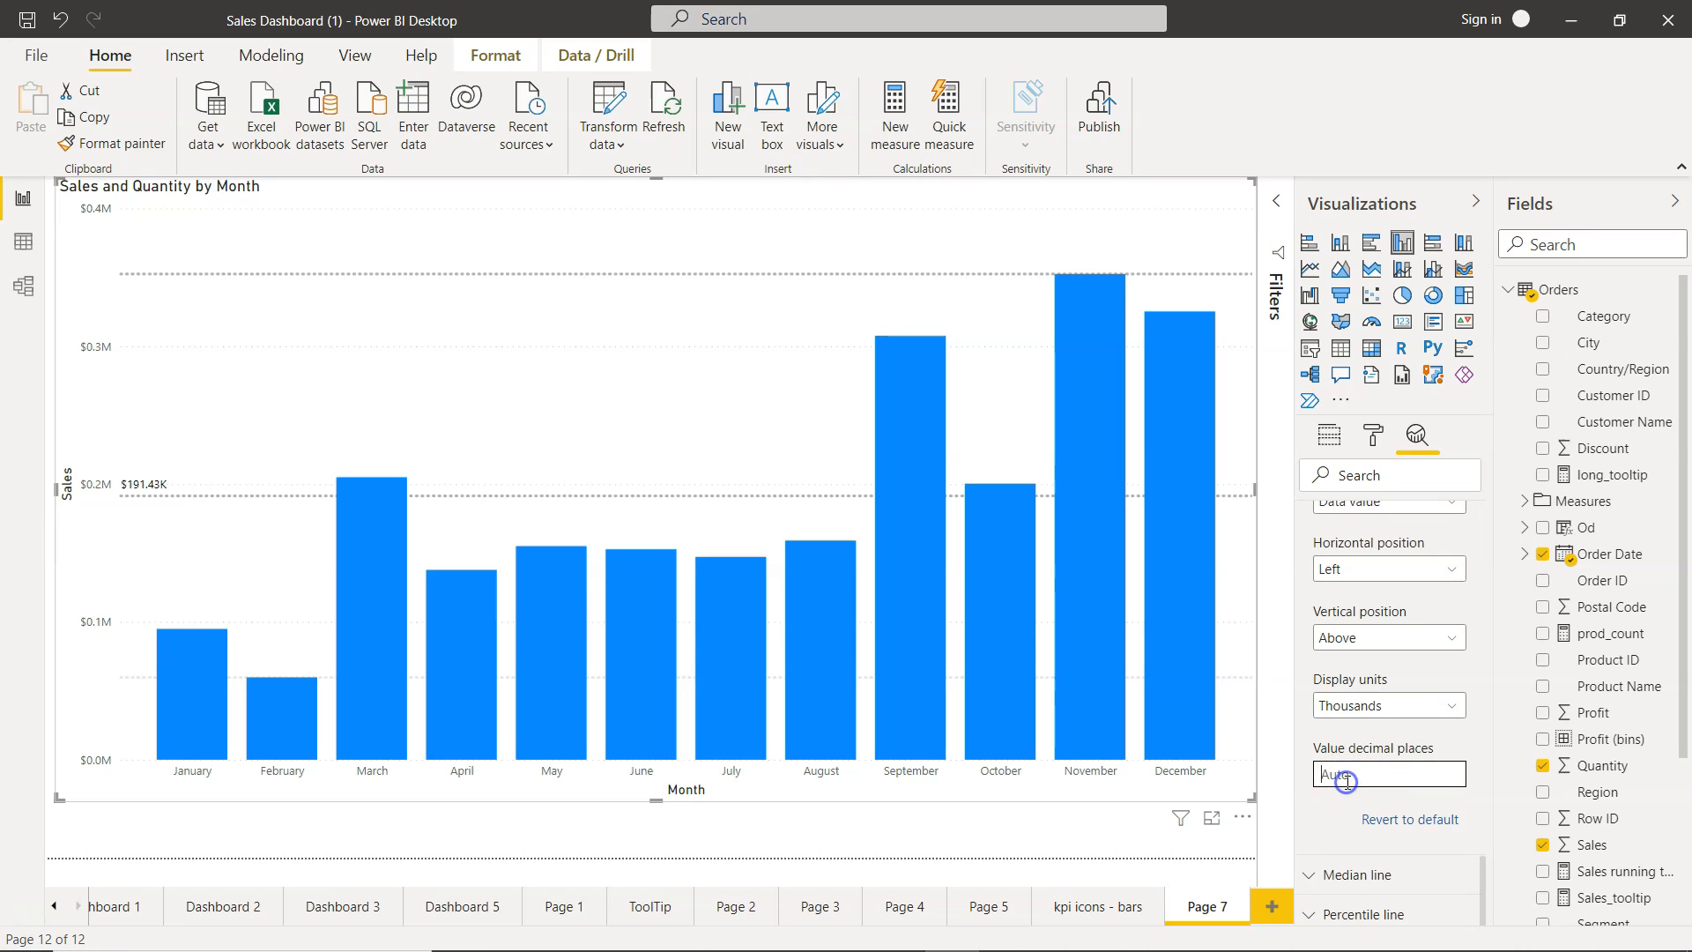
pyautogui.write('0')
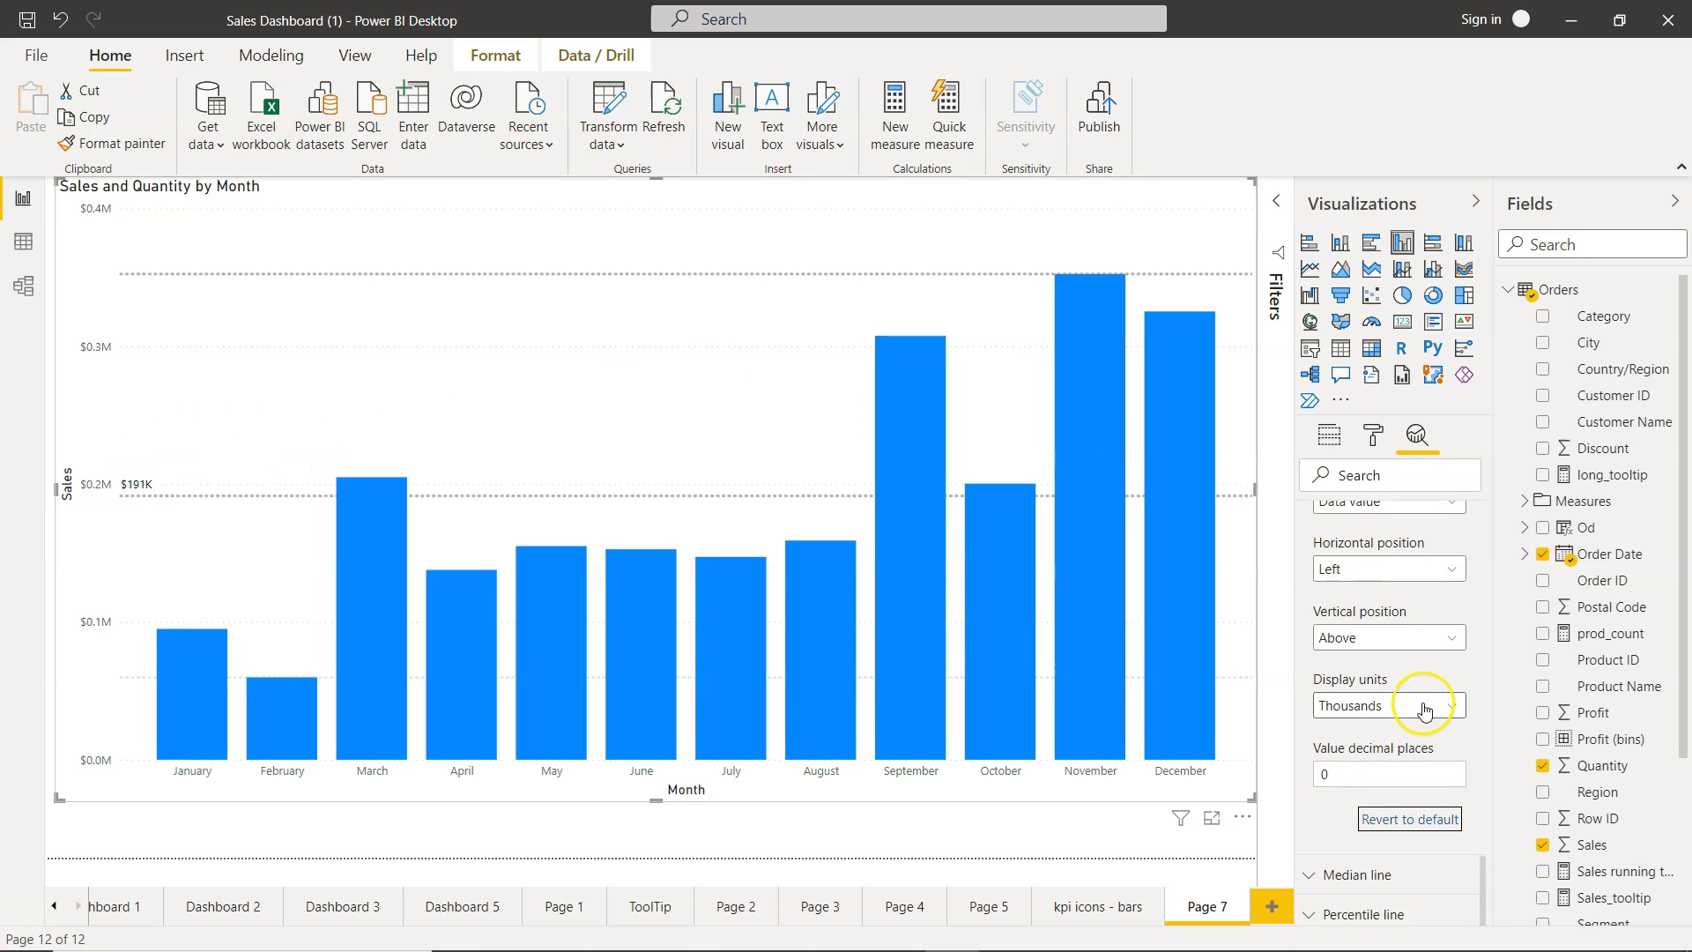
pyautogui.moveTo(1346, 868)
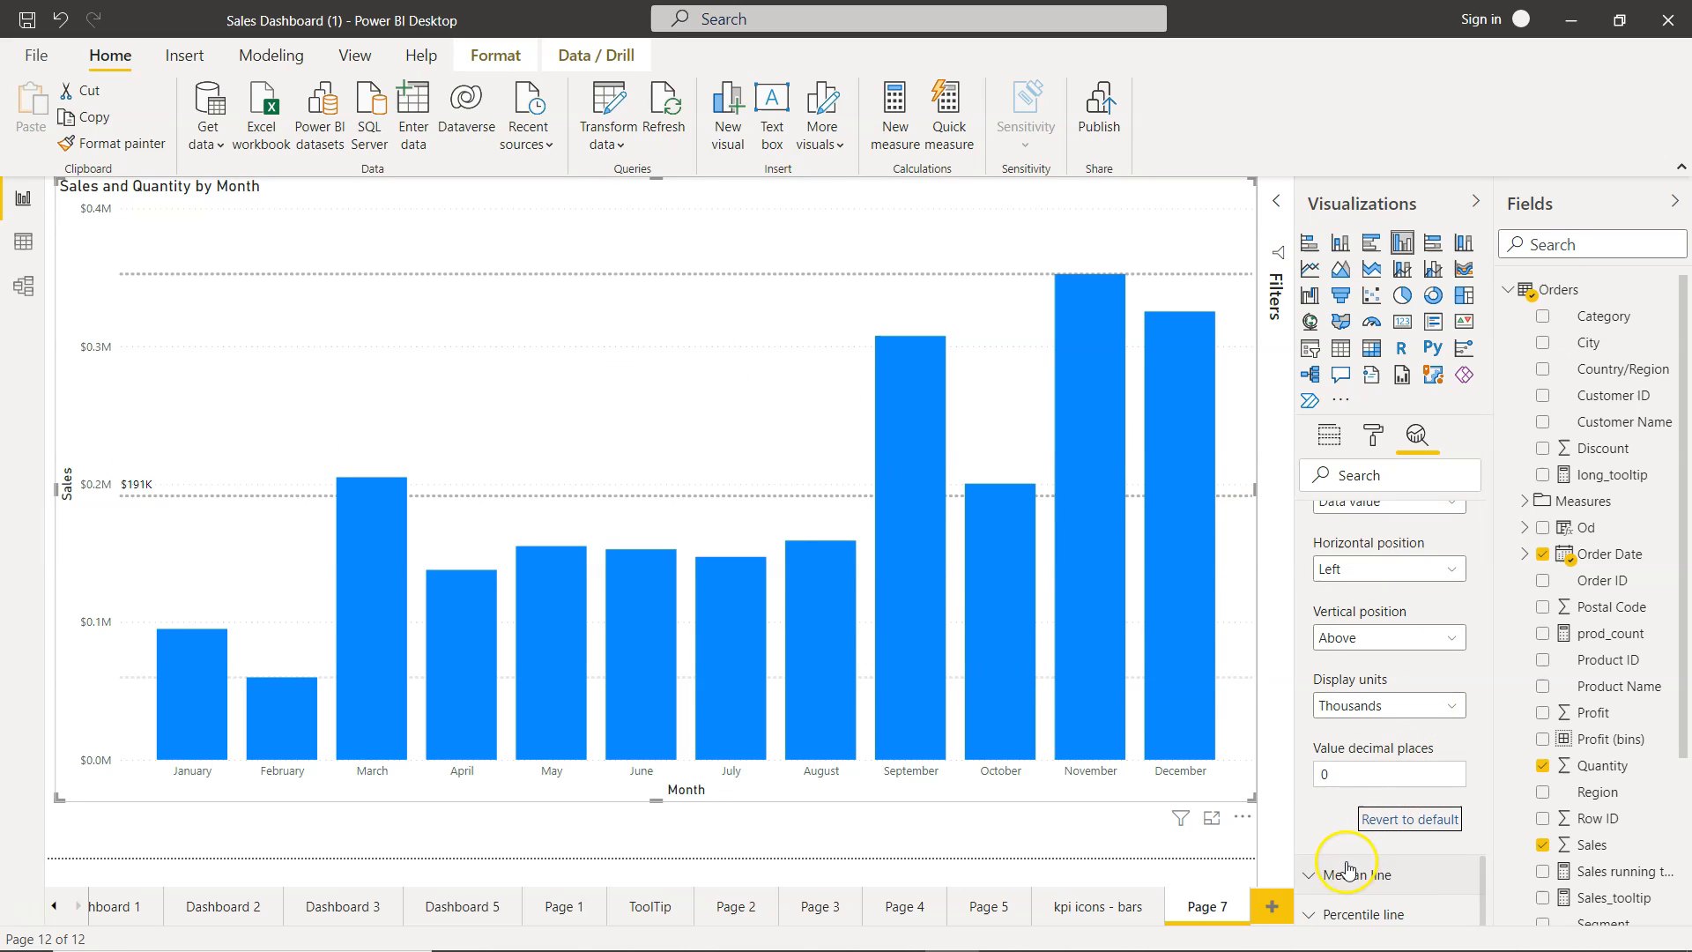
pyautogui.moveTo(1315, 880)
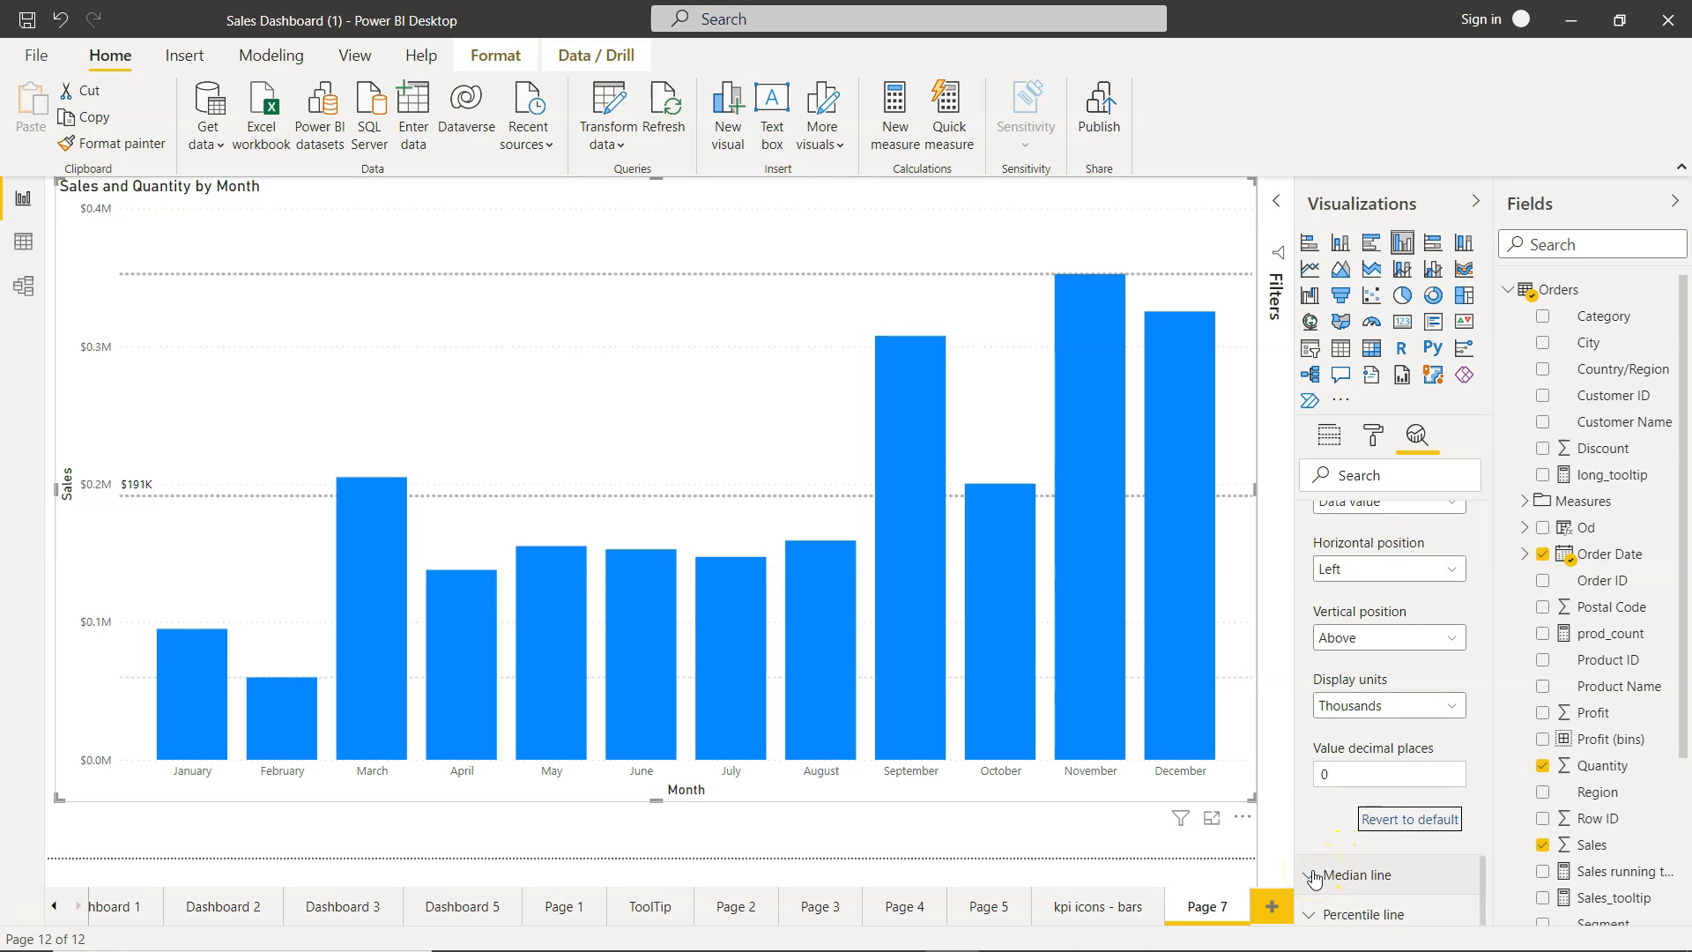
# Make the median Sales line grey, dotted and positioned behind the columns.
pyautogui.click(1314, 874)
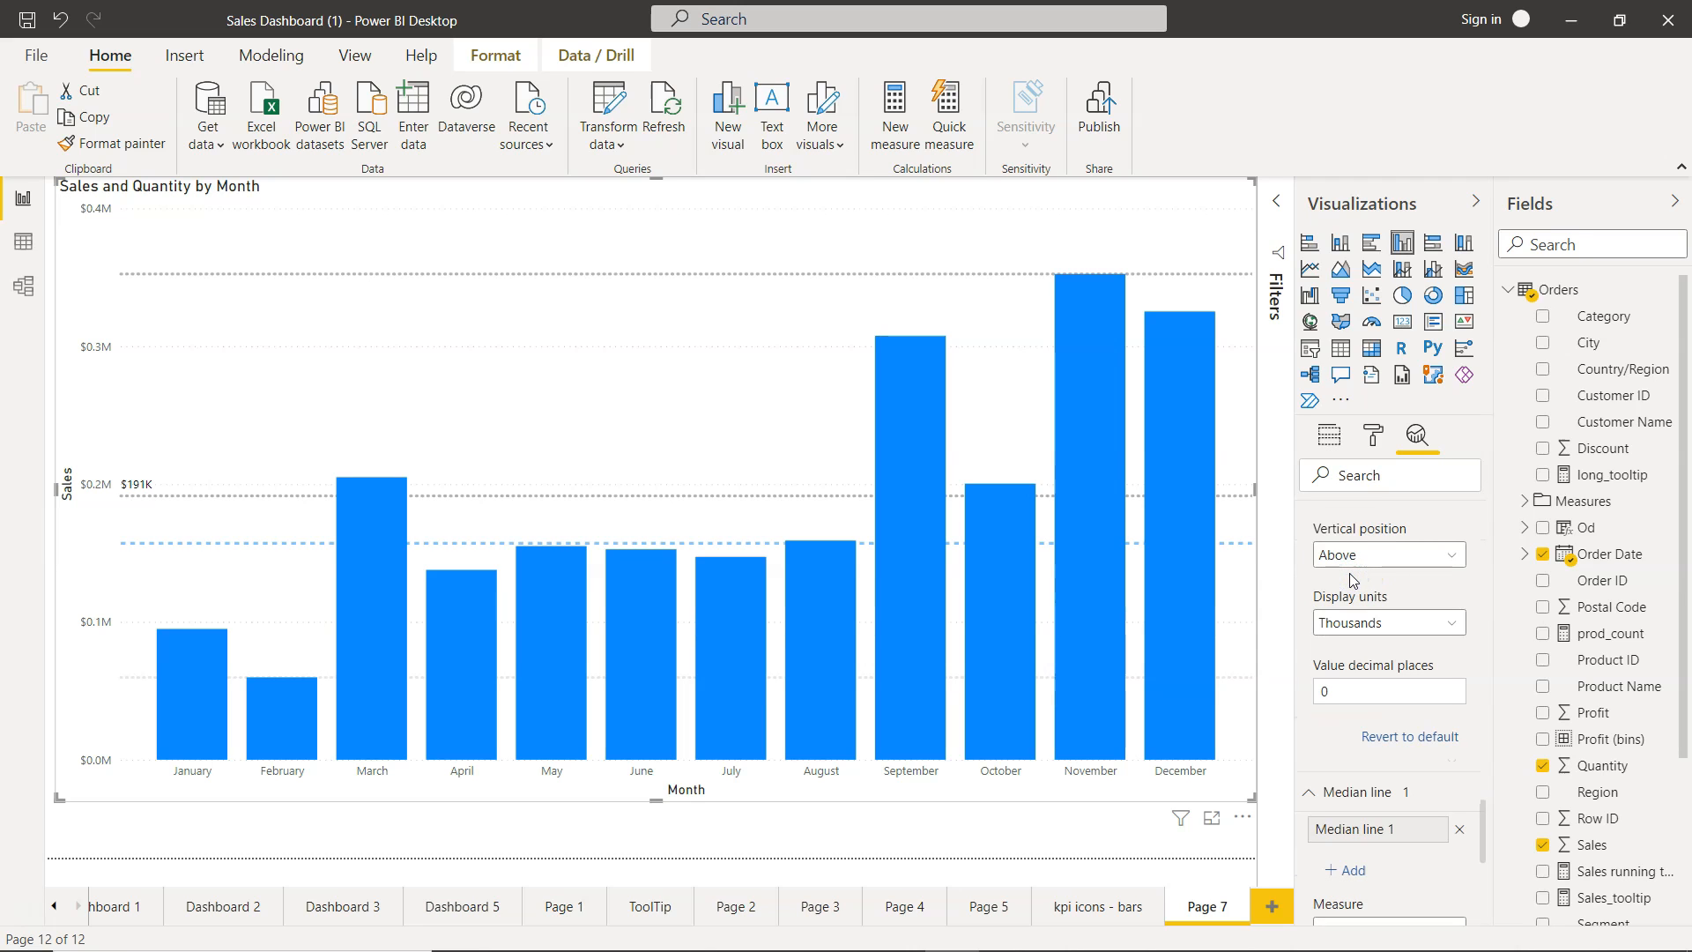
pyautogui.moveTo(178, 548)
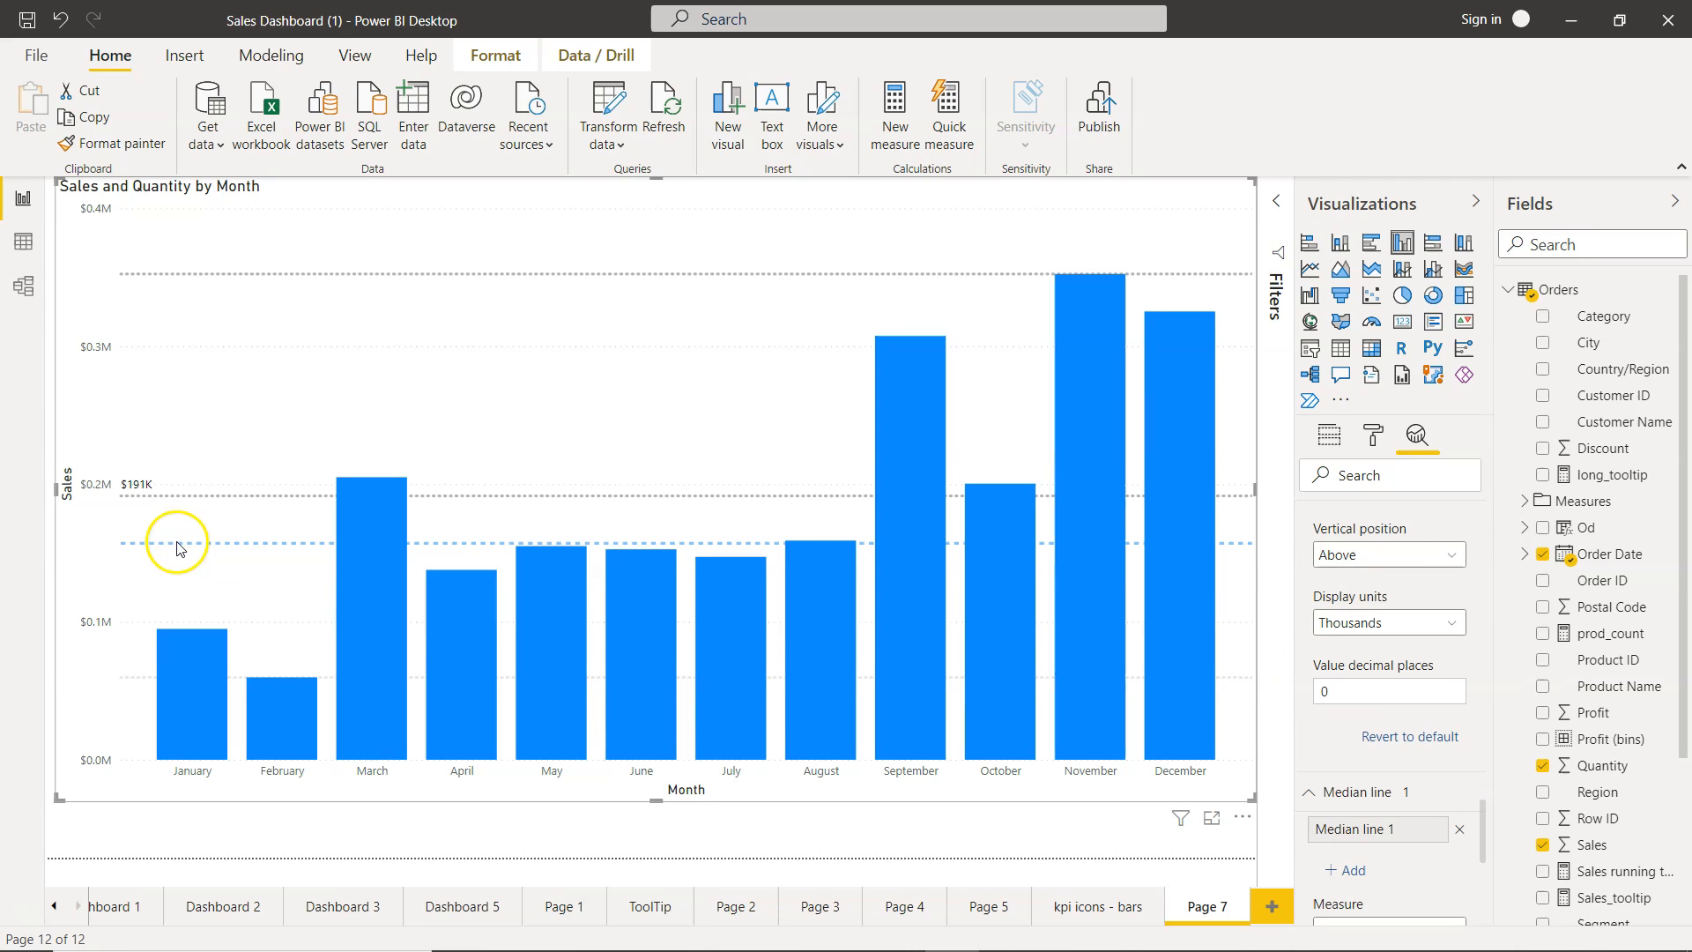
pyautogui.moveTo(207, 518)
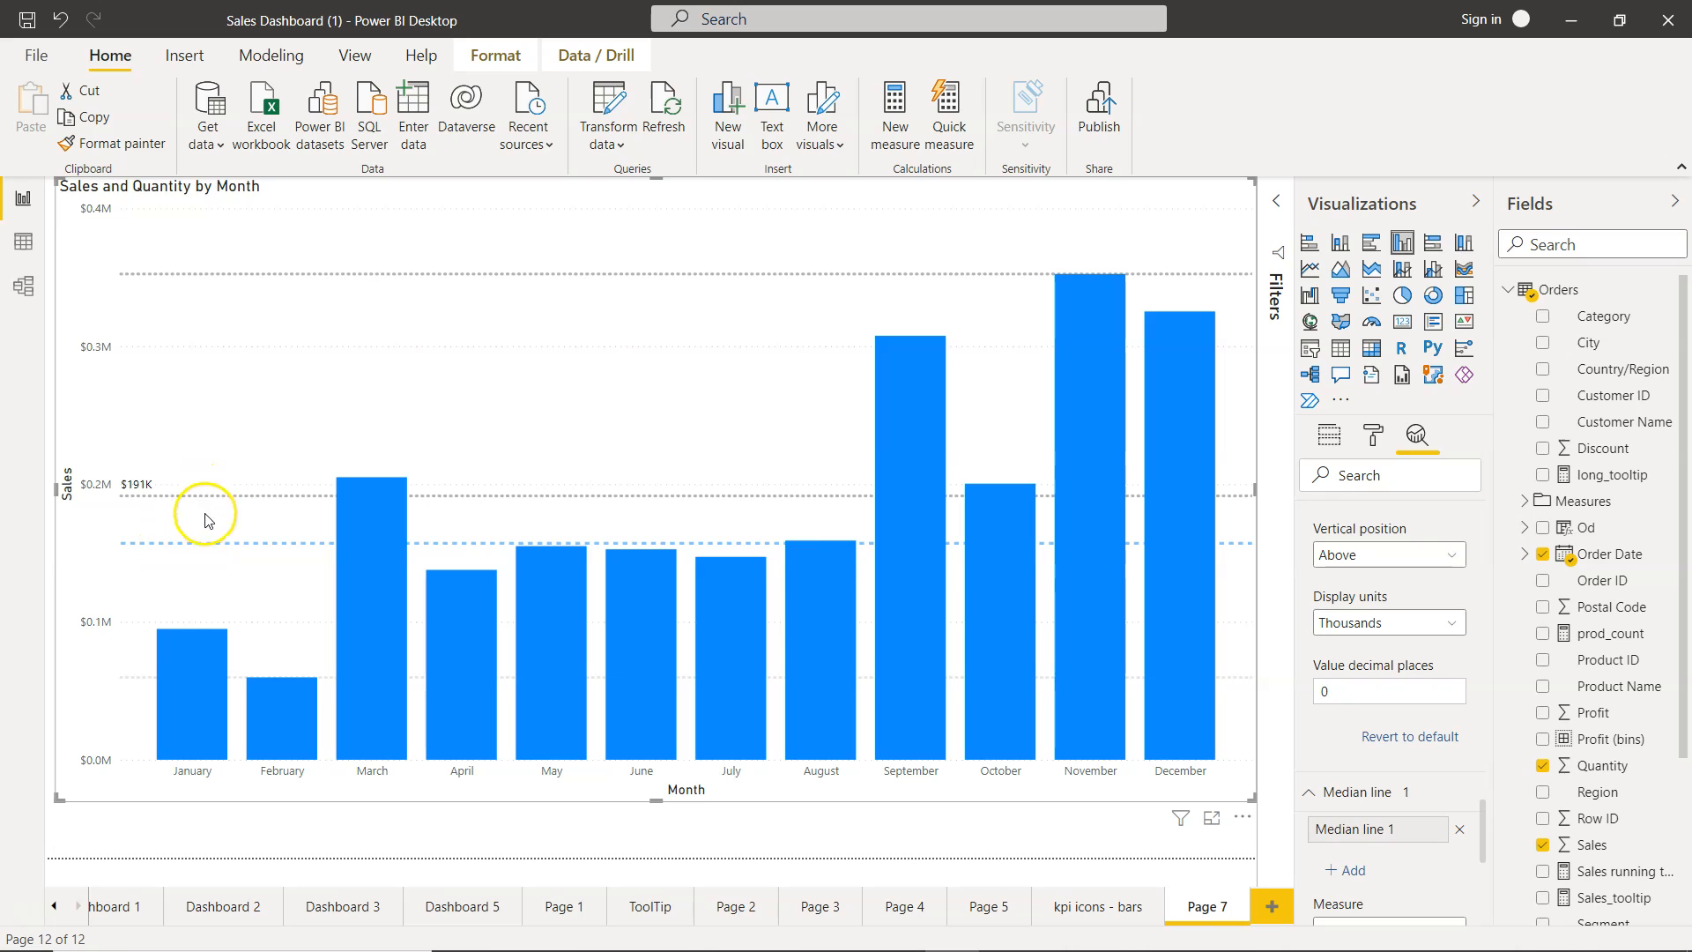
pyautogui.moveTo(216, 551)
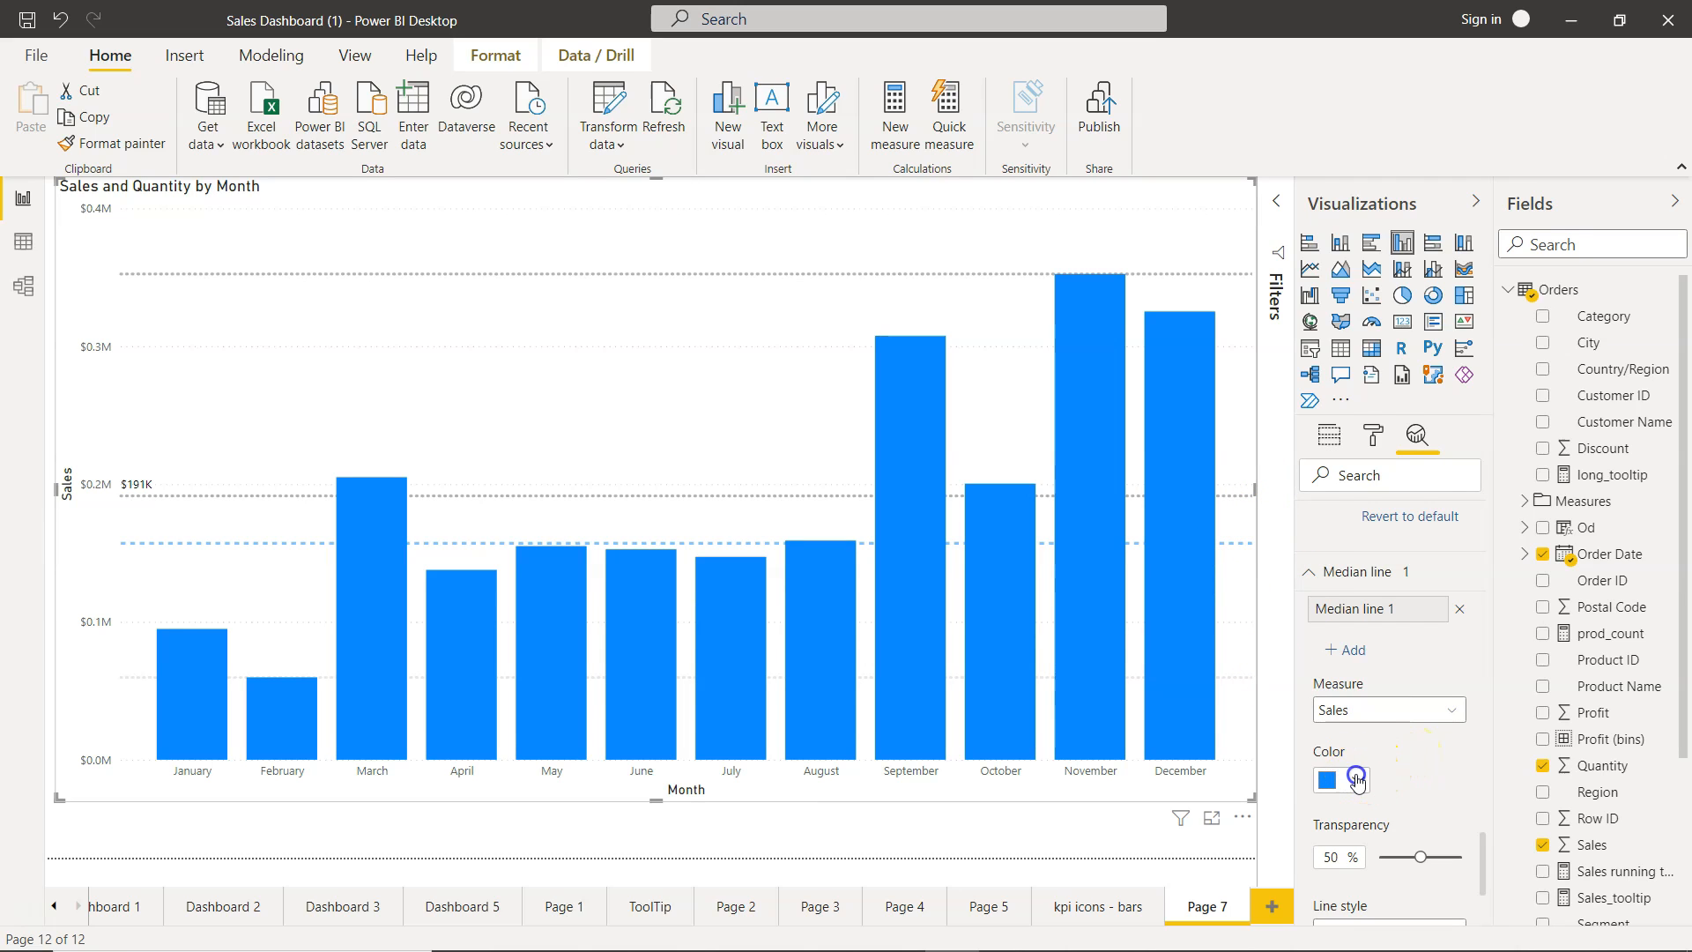
pyautogui.click(1356, 778)
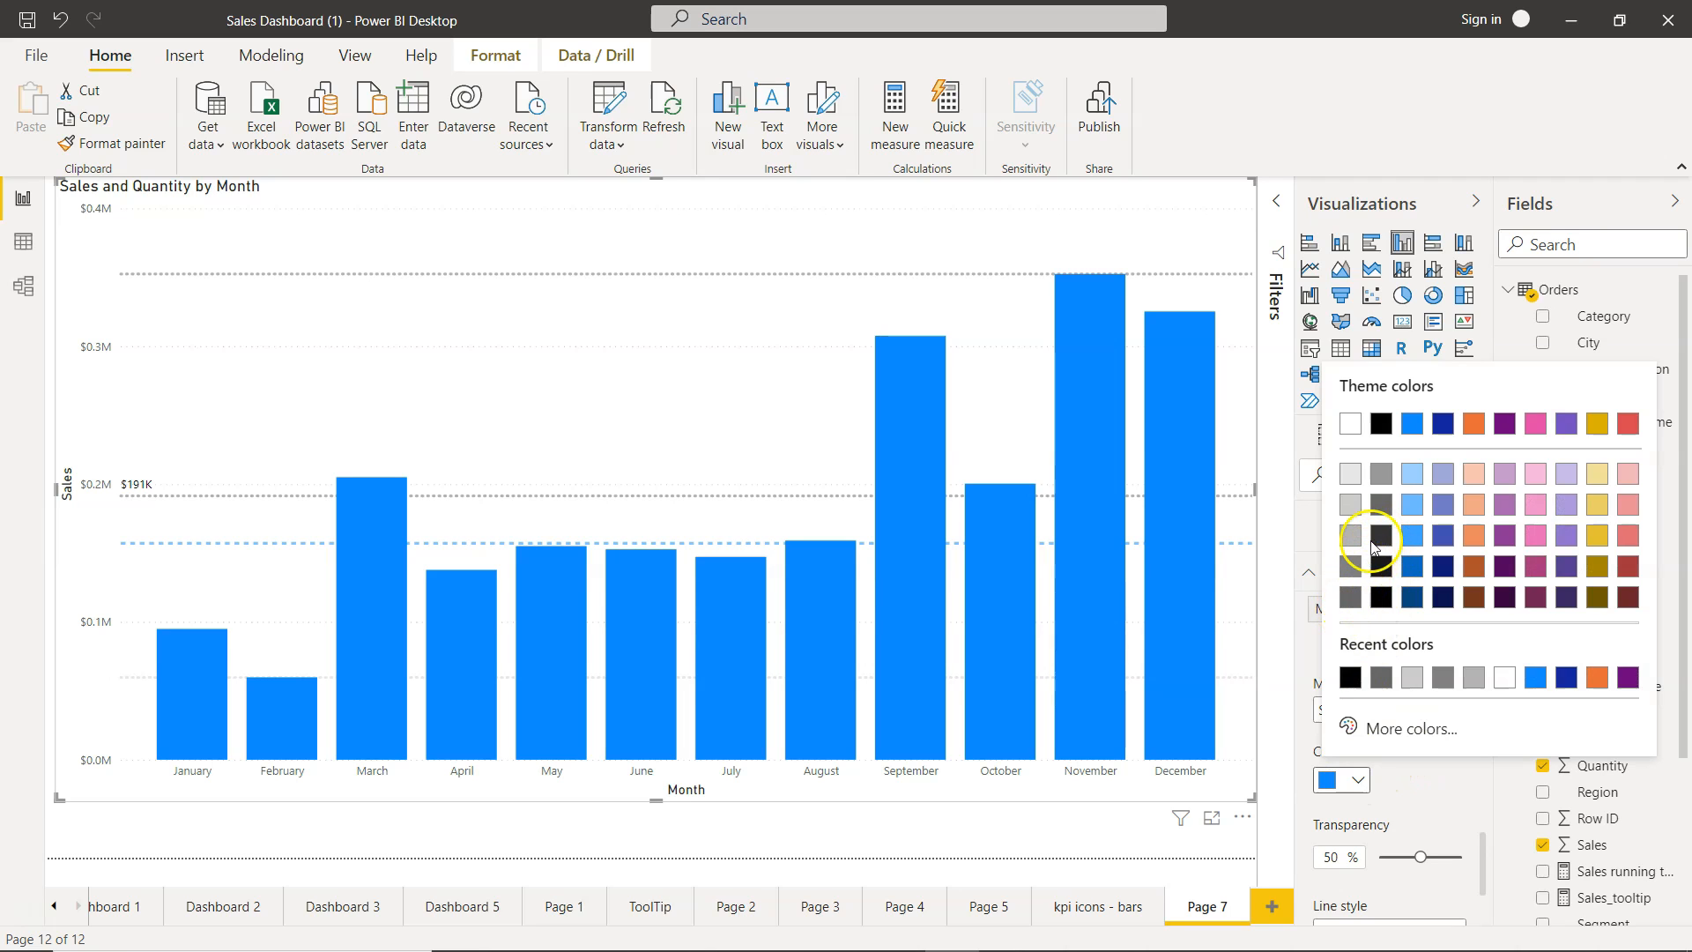
pyautogui.click(1370, 536)
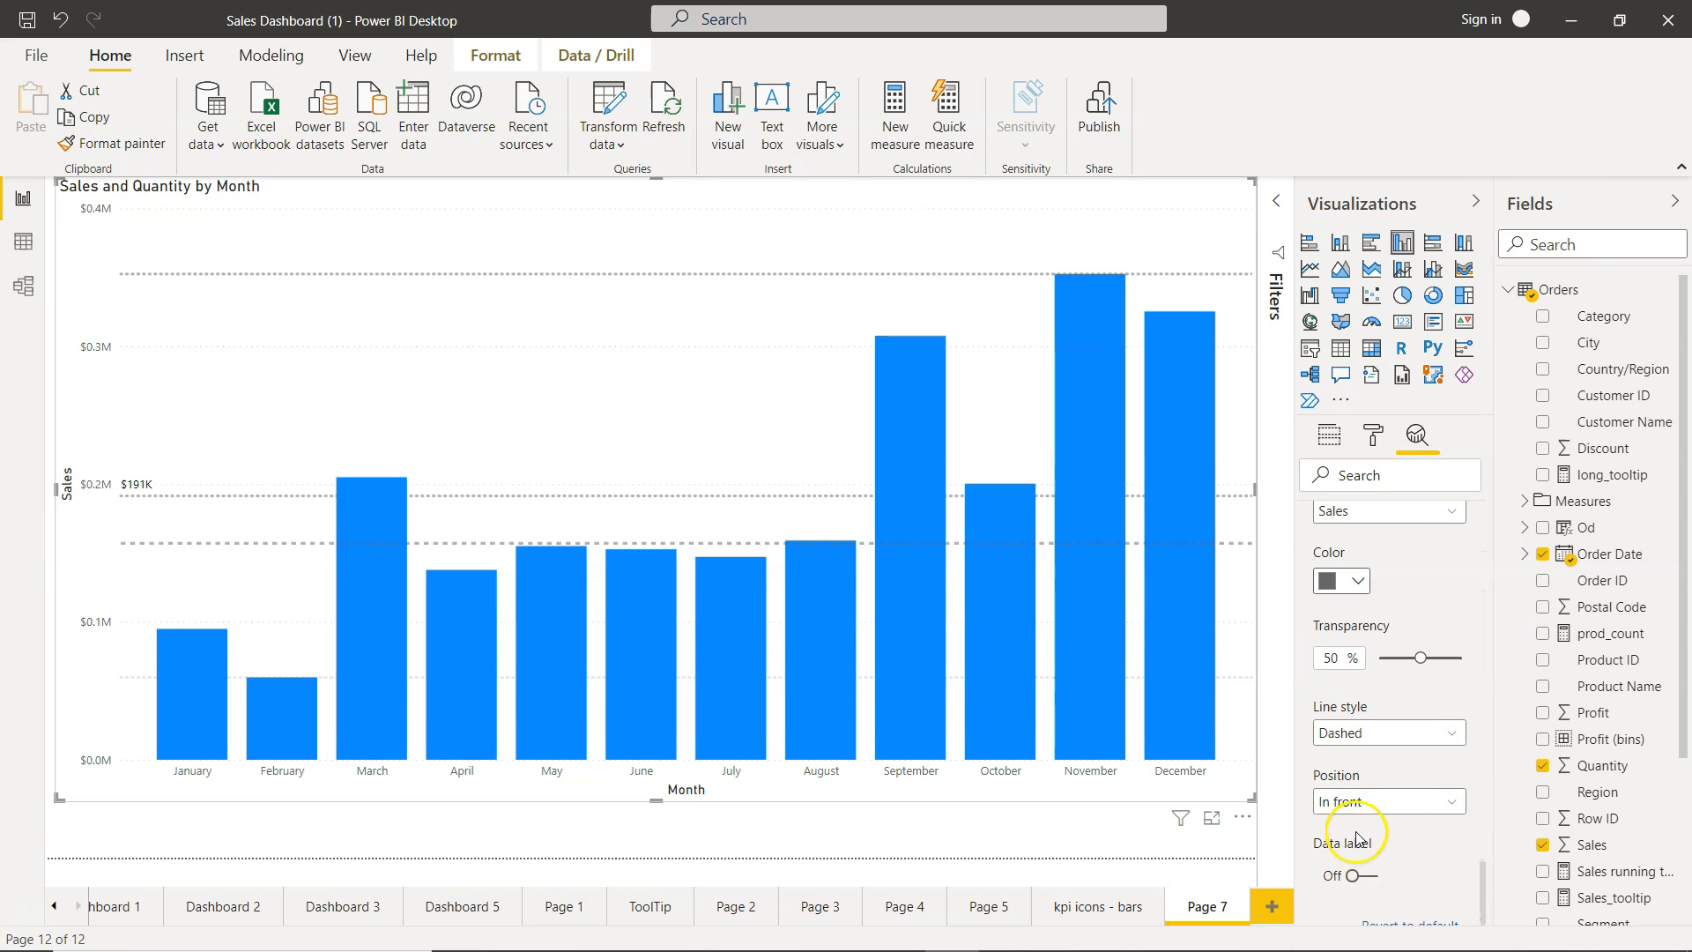
pyautogui.click(1389, 732)
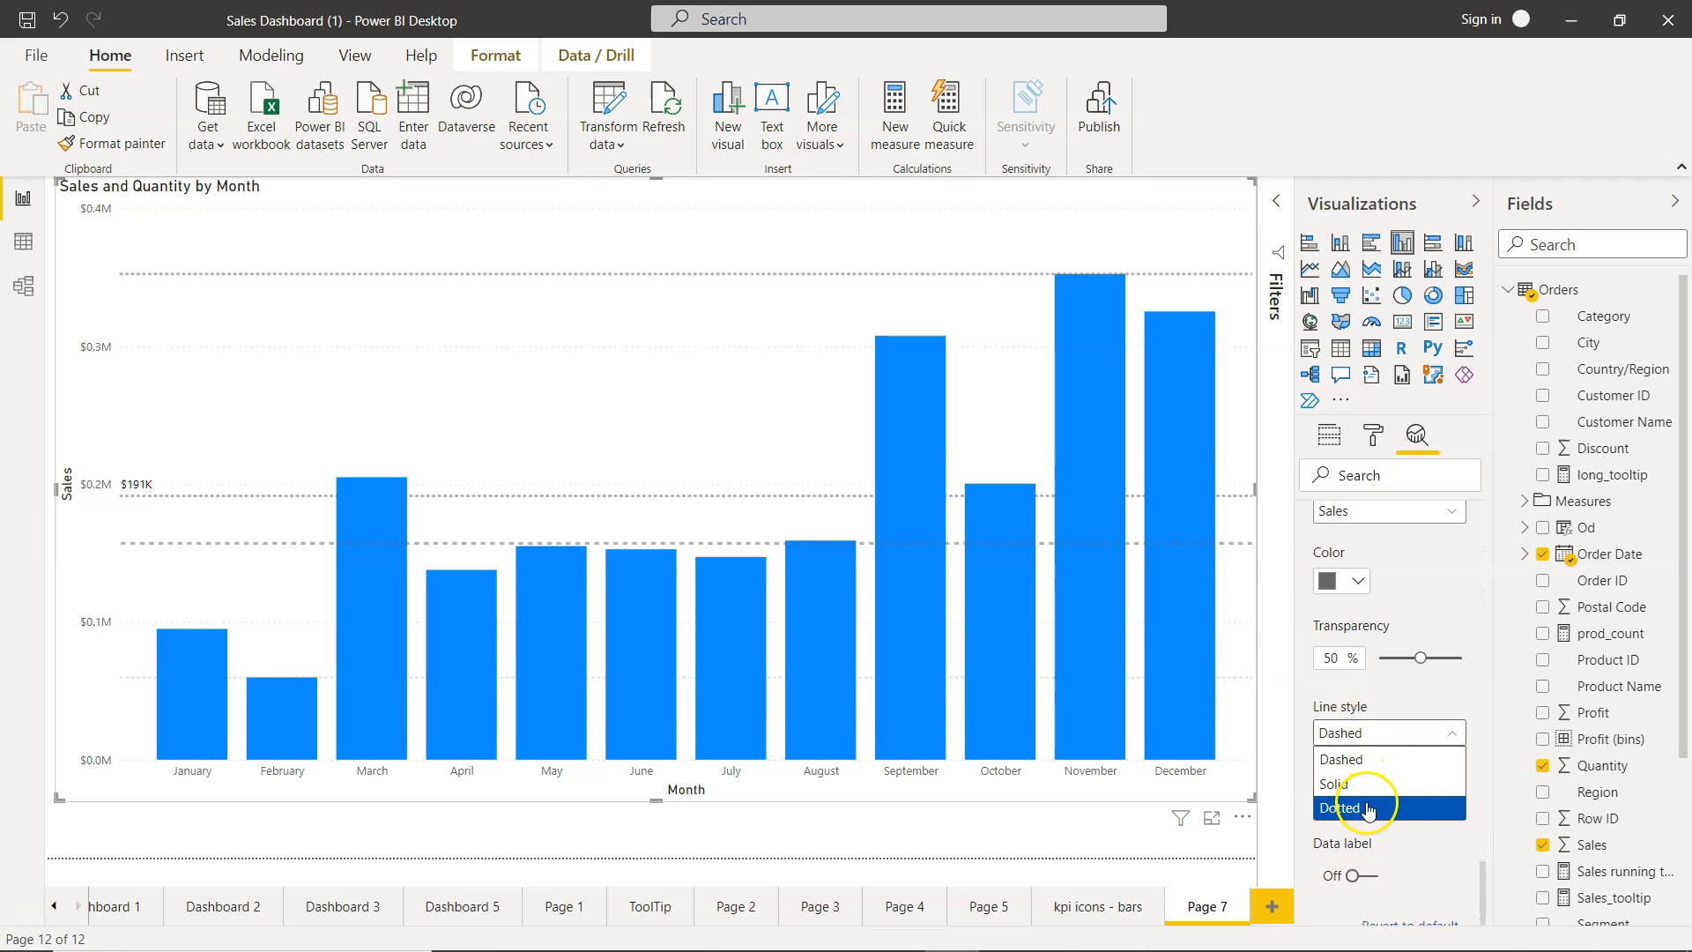
pyautogui.click(1342, 806)
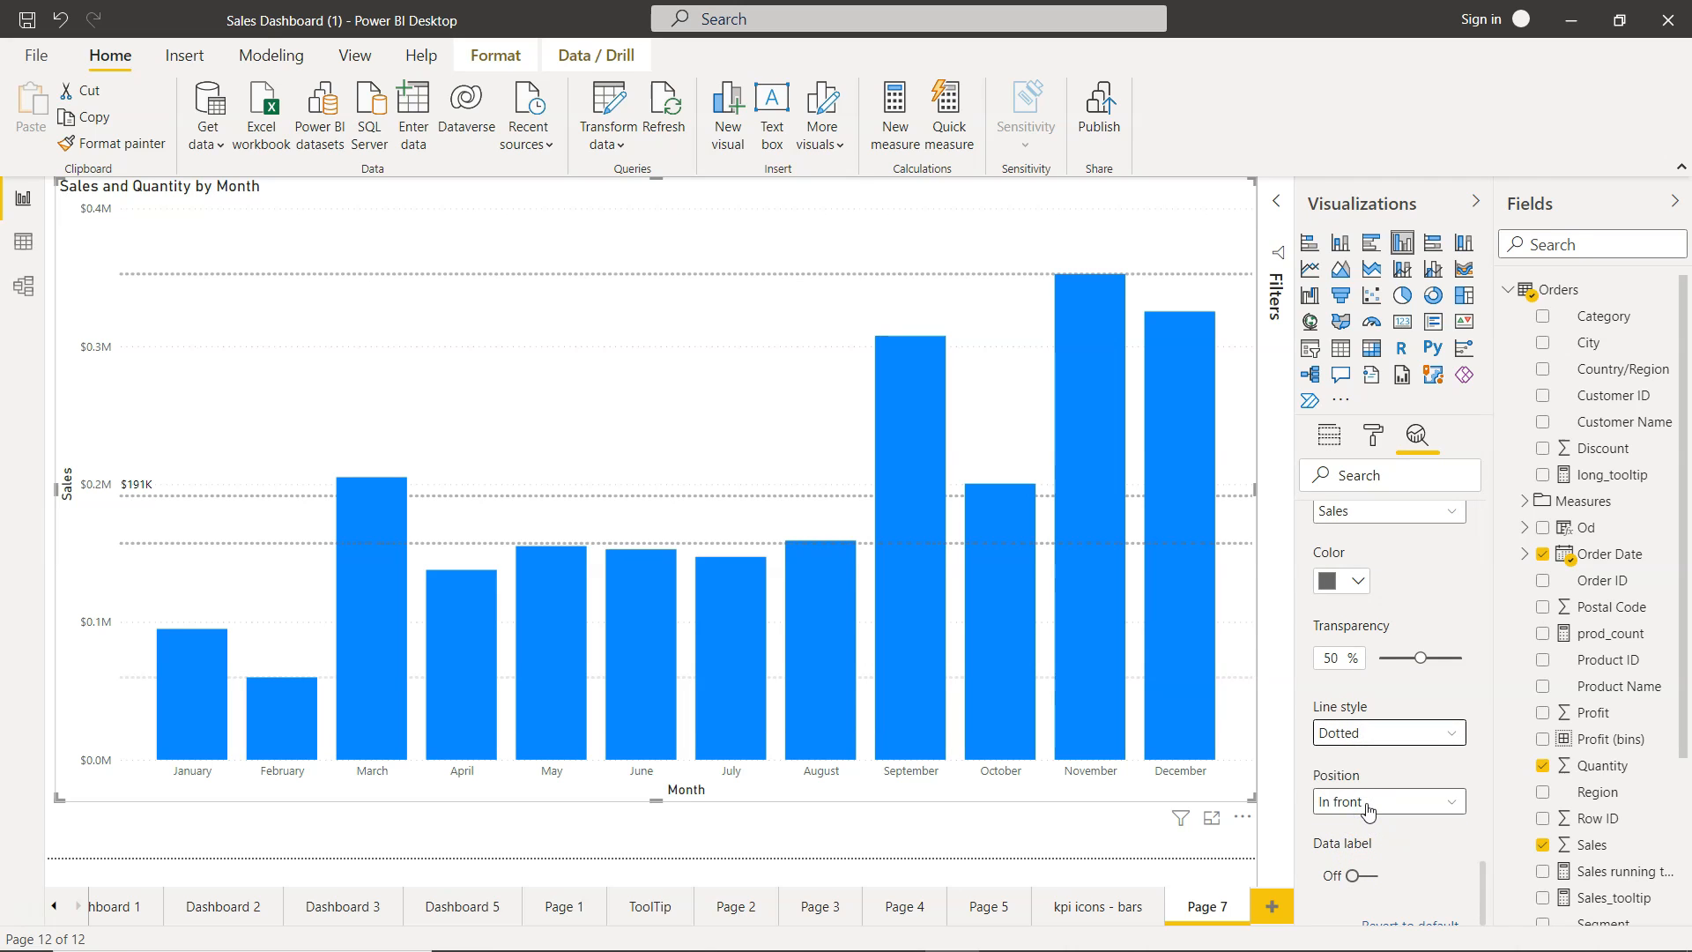
pyautogui.click(1388, 801)
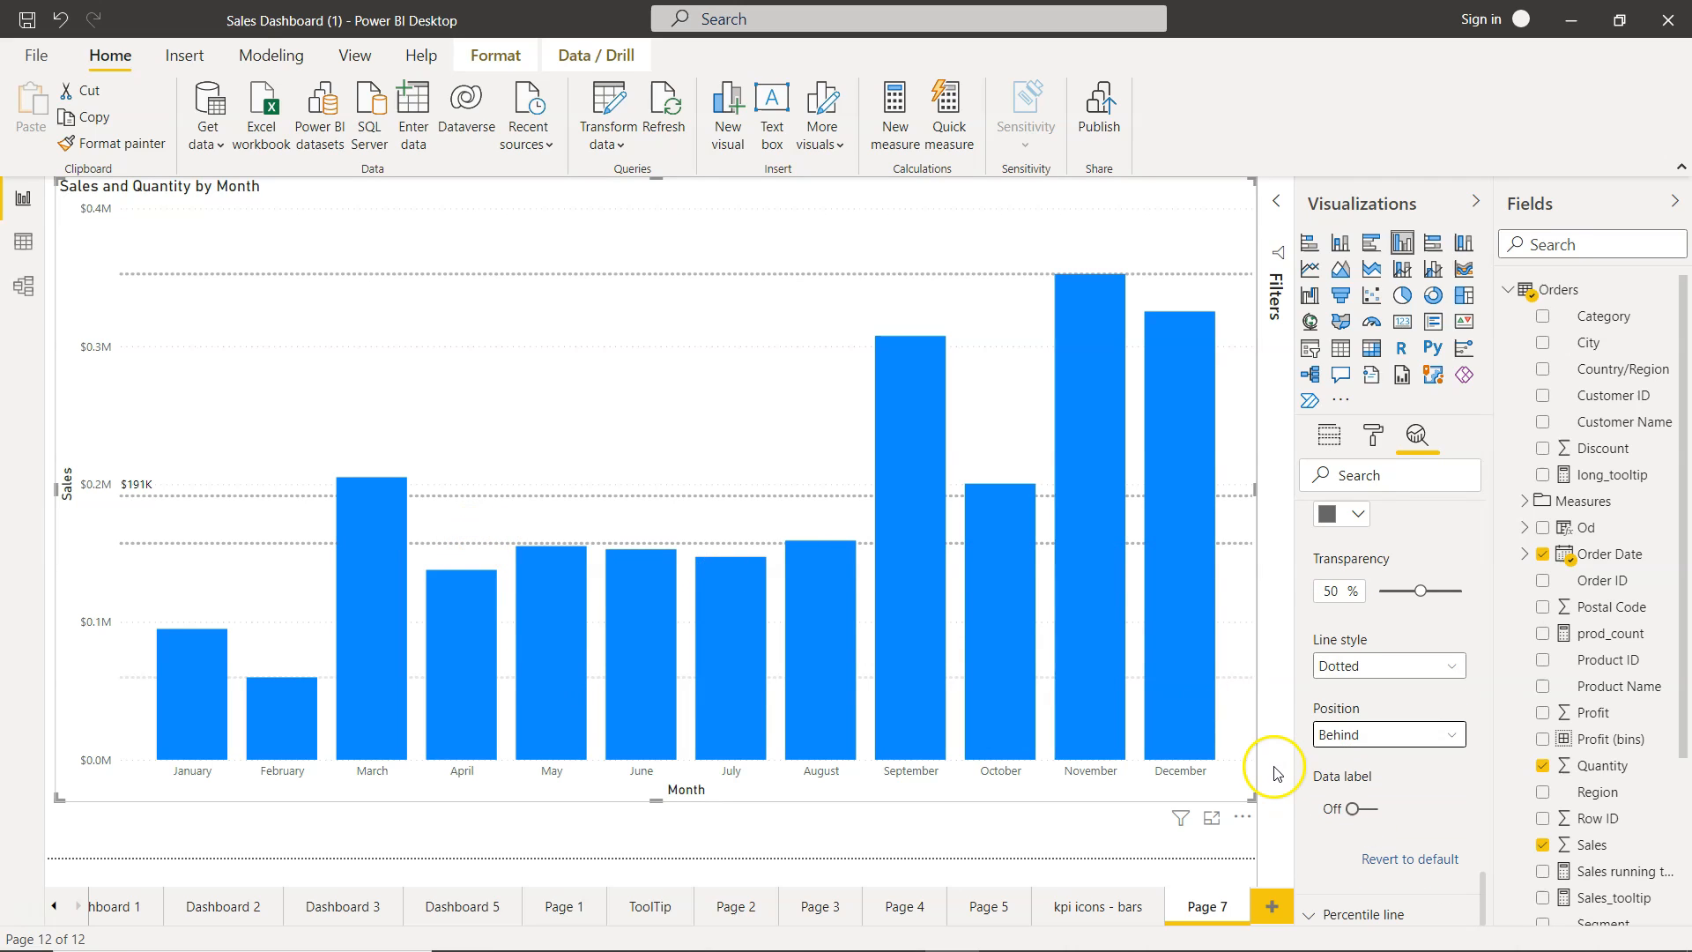
pyautogui.moveTo(1338, 808)
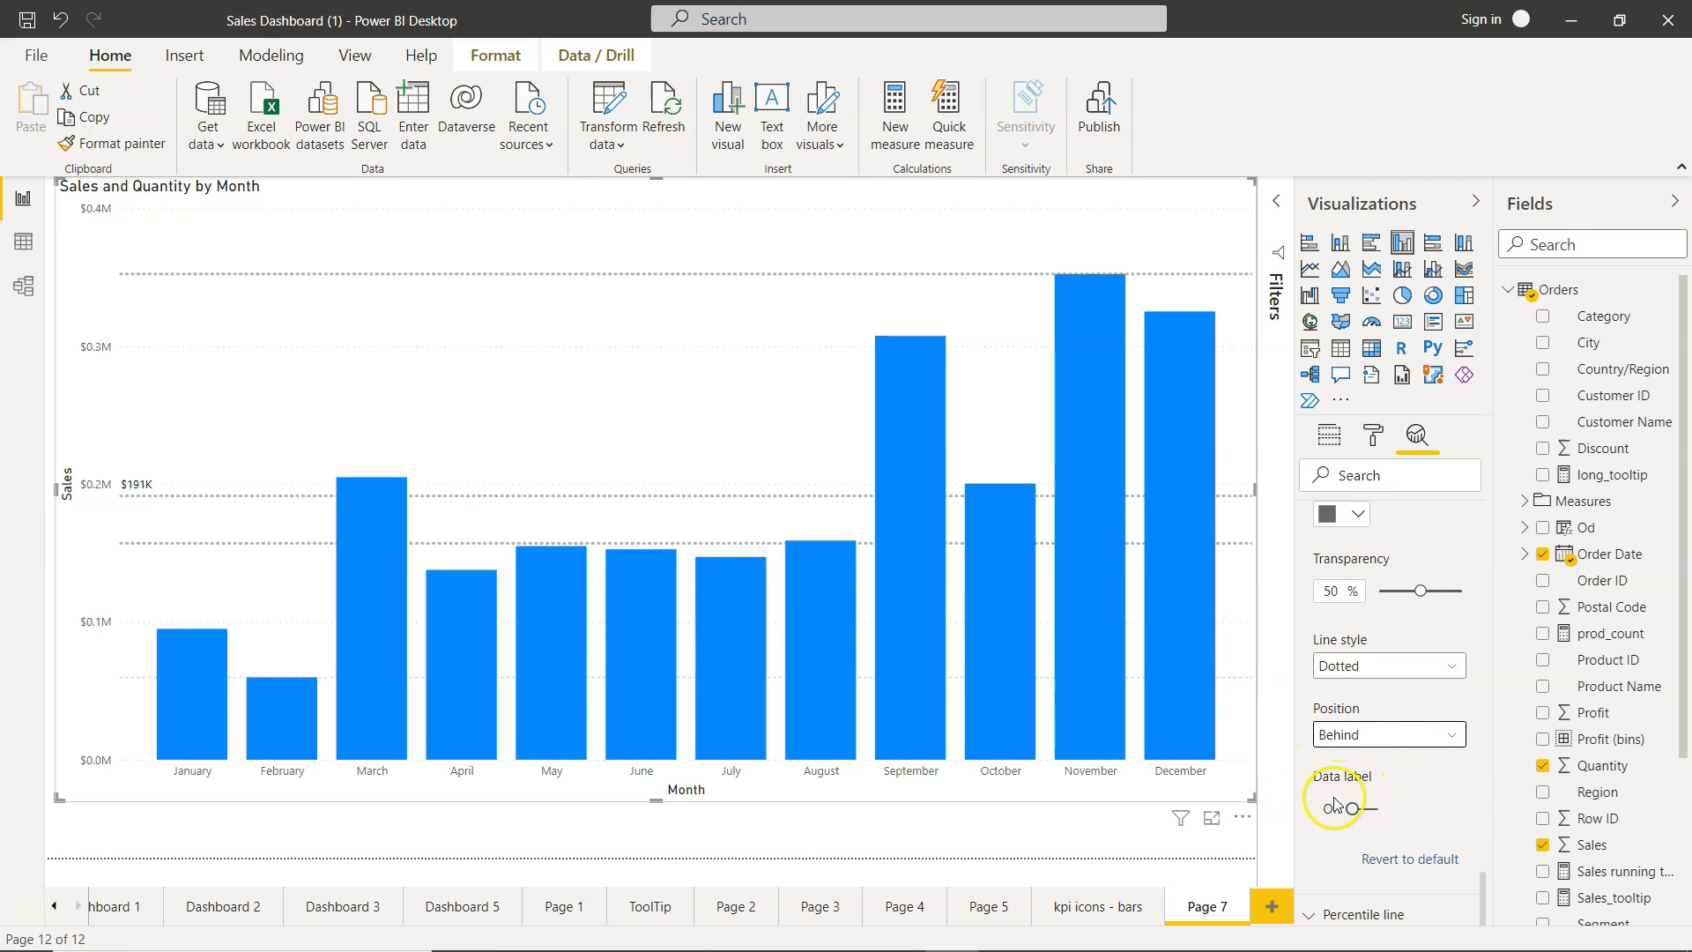
# Label the median and average lines with both name and value.
pyautogui.click(1350, 807)
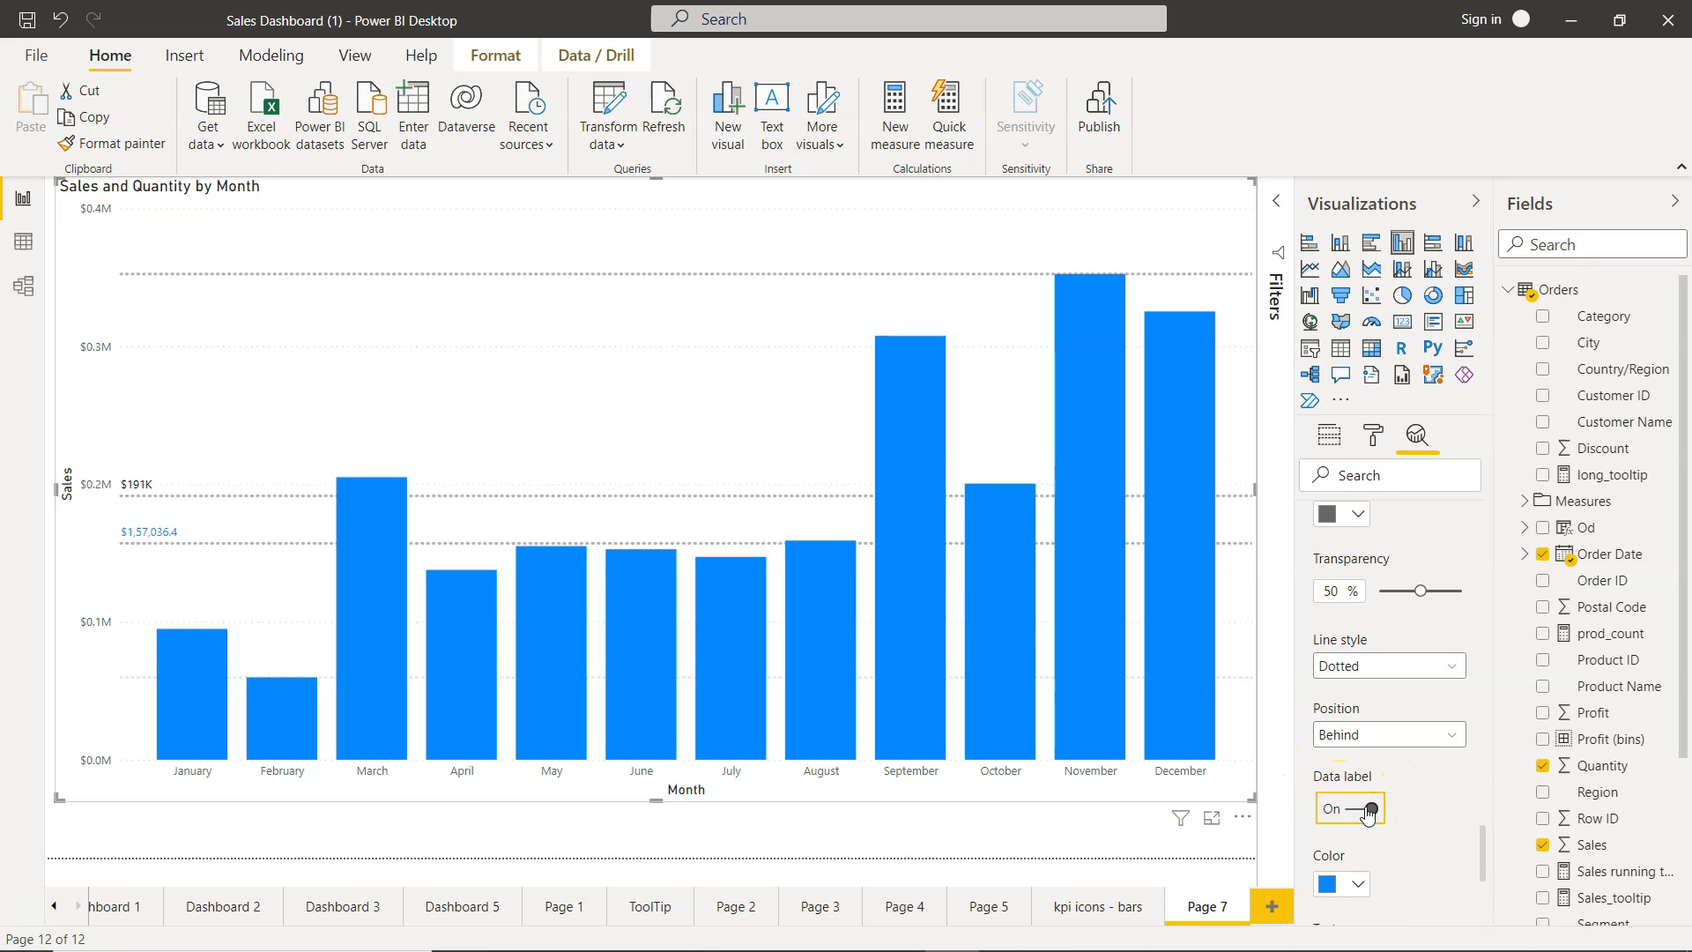
pyautogui.scroll(-3)
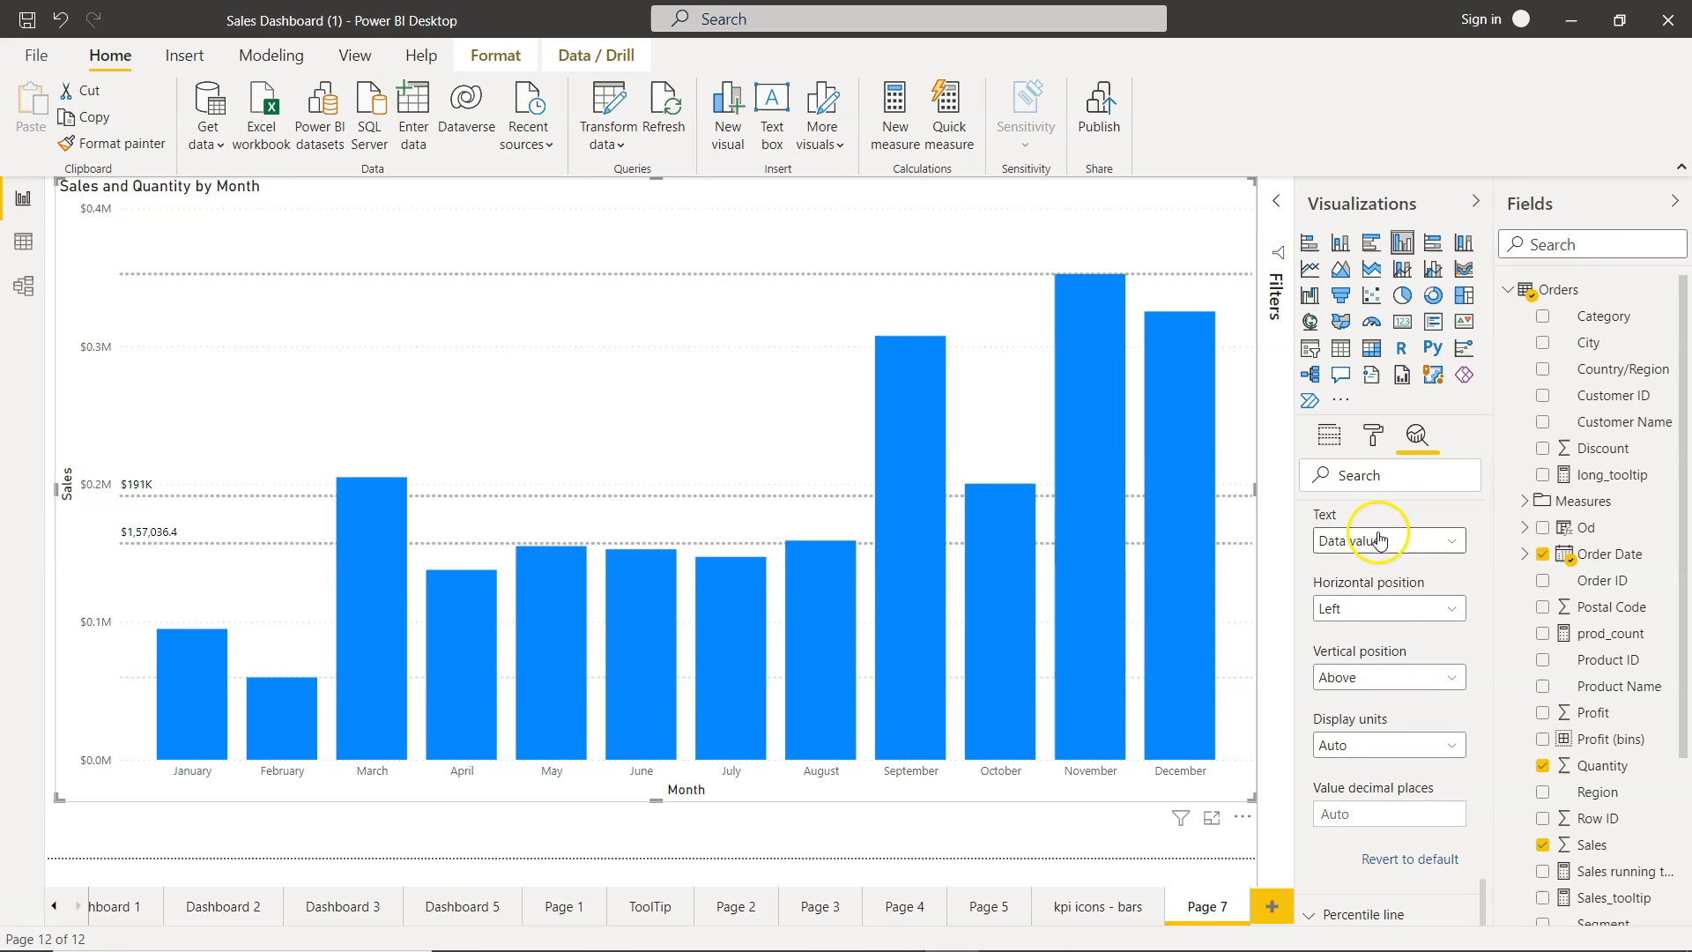
pyautogui.click(1388, 540)
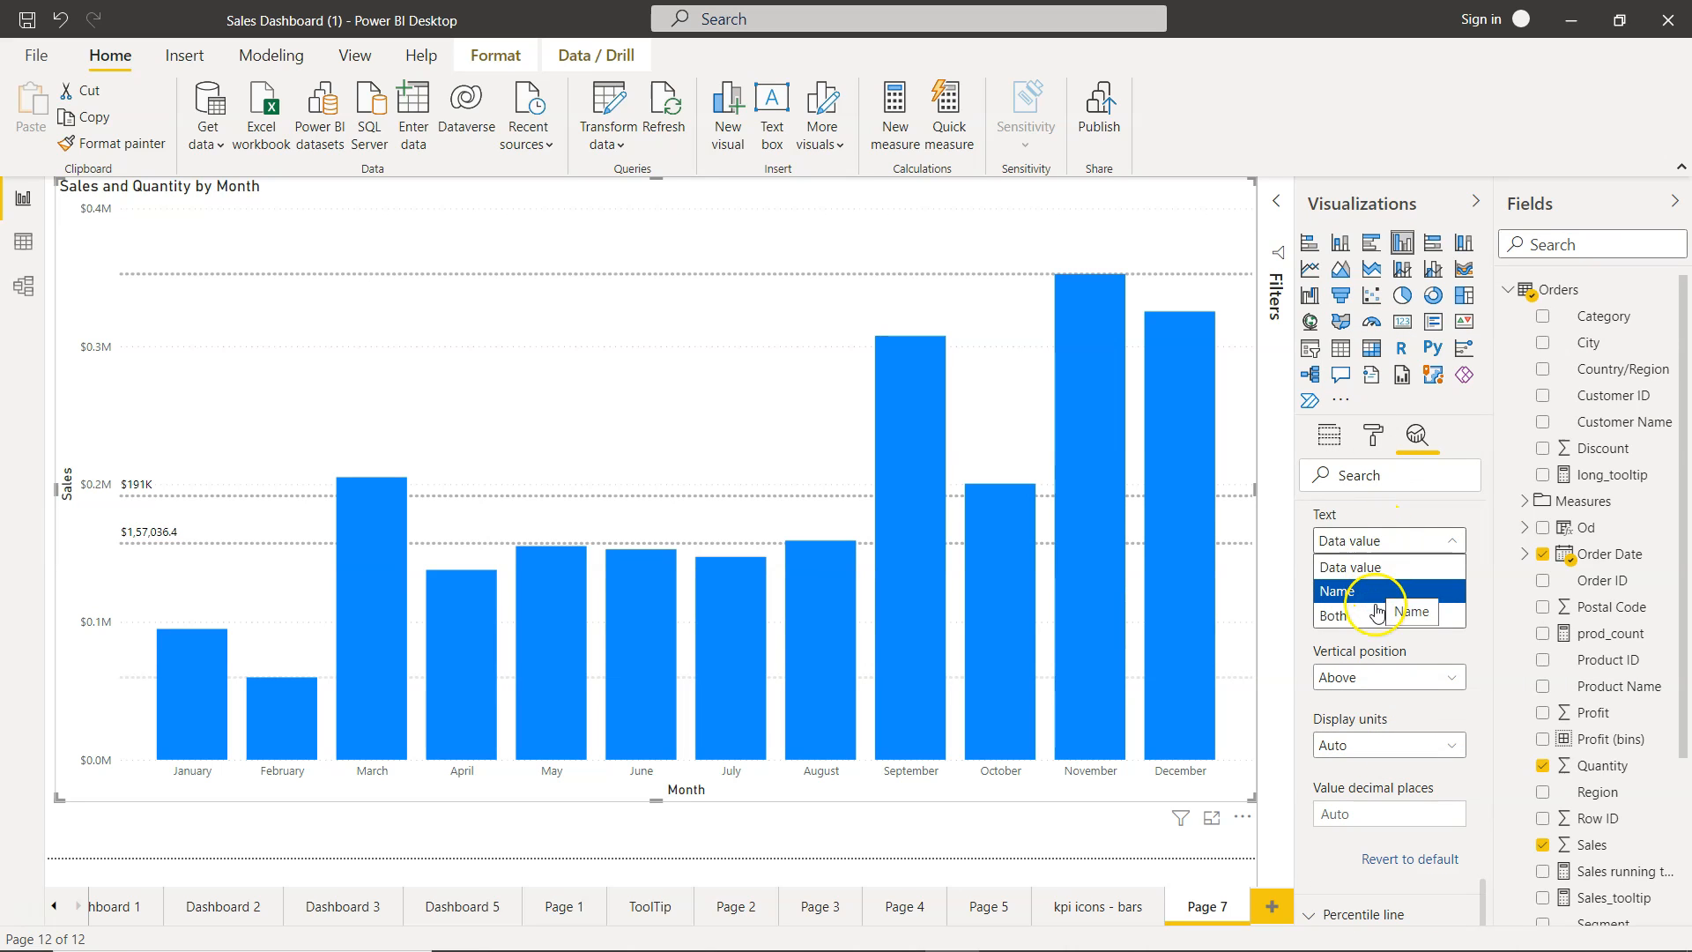
pyautogui.click(1332, 615)
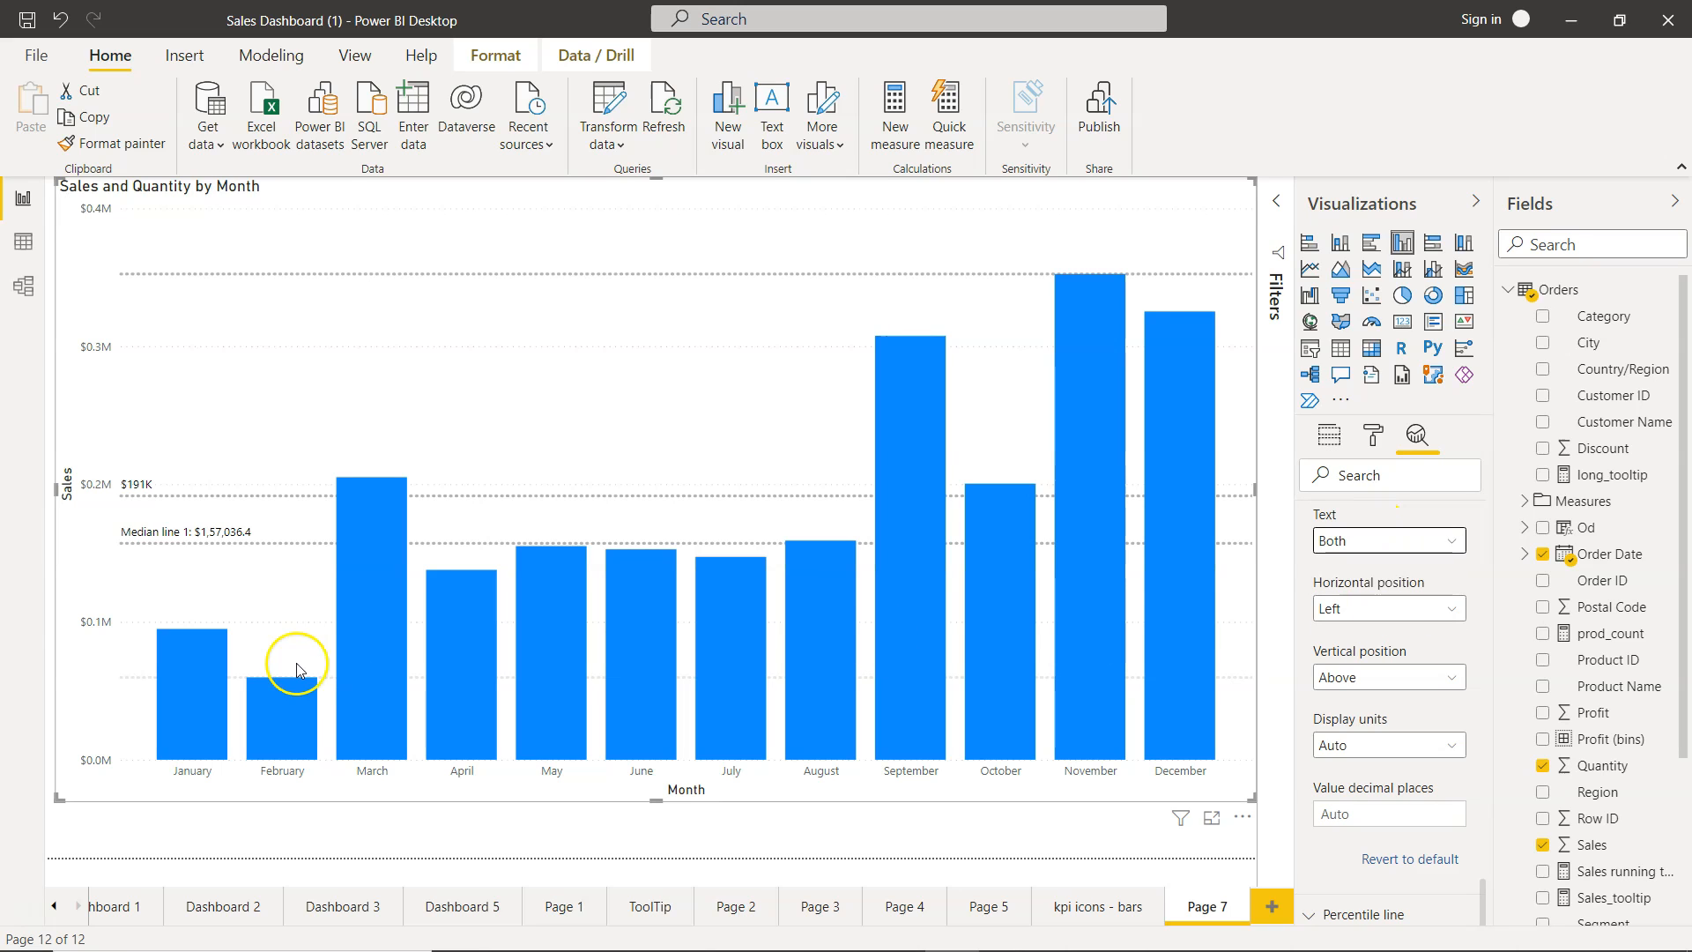
pyautogui.moveTo(241, 534)
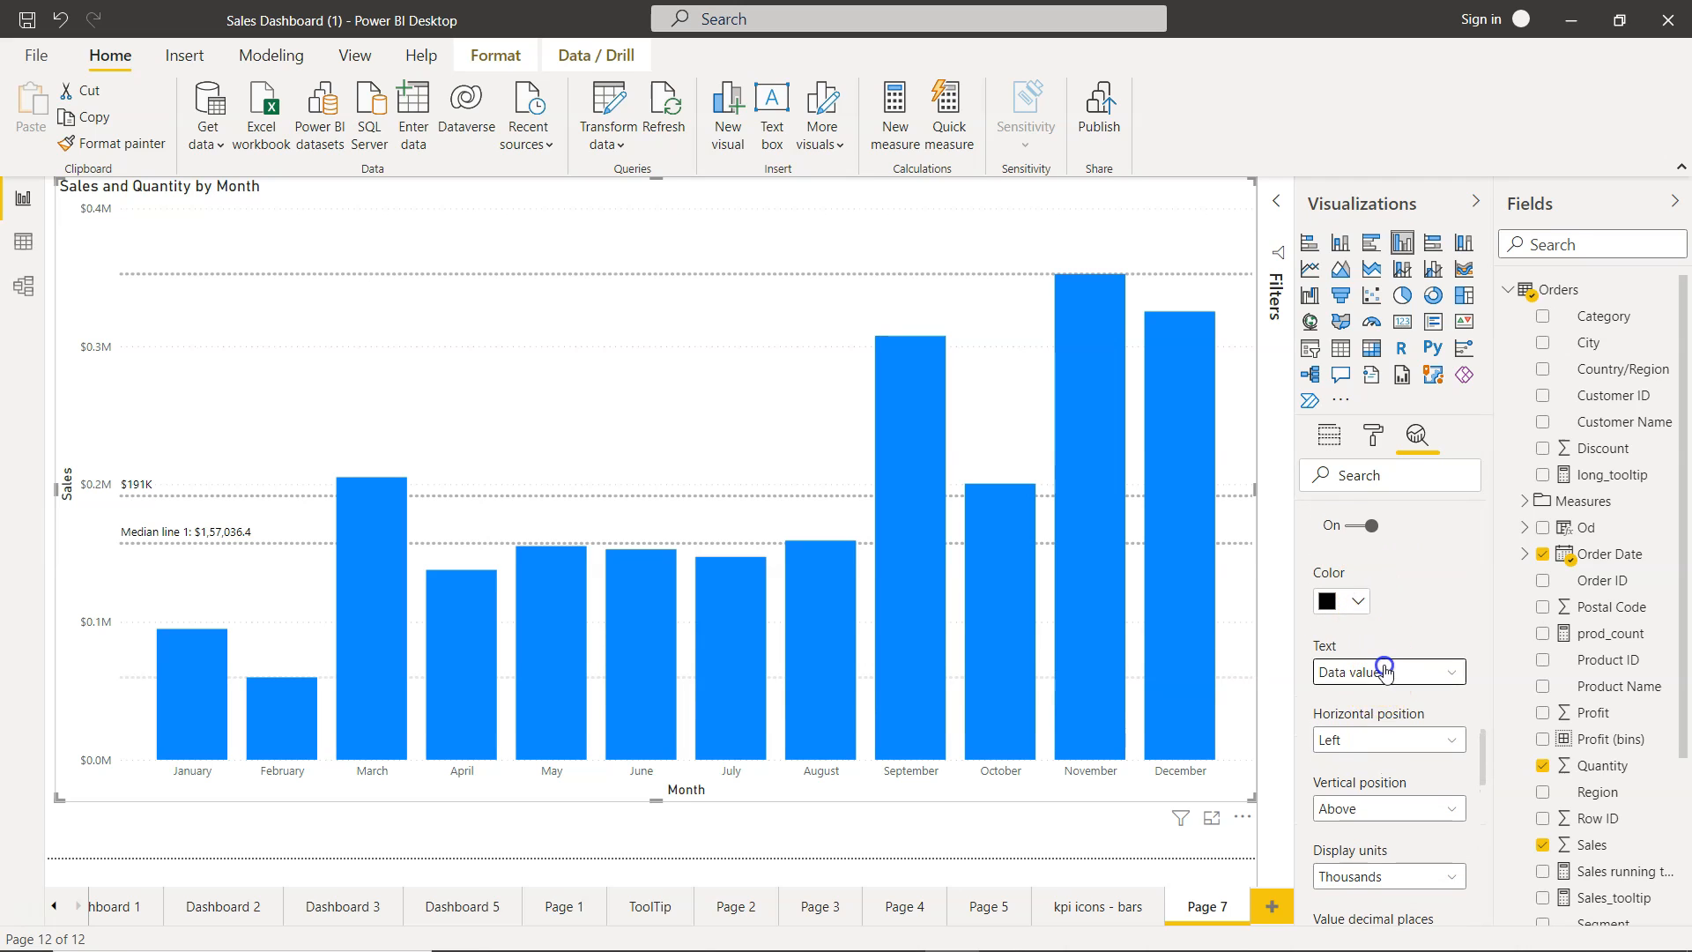
pyautogui.click(1386, 672)
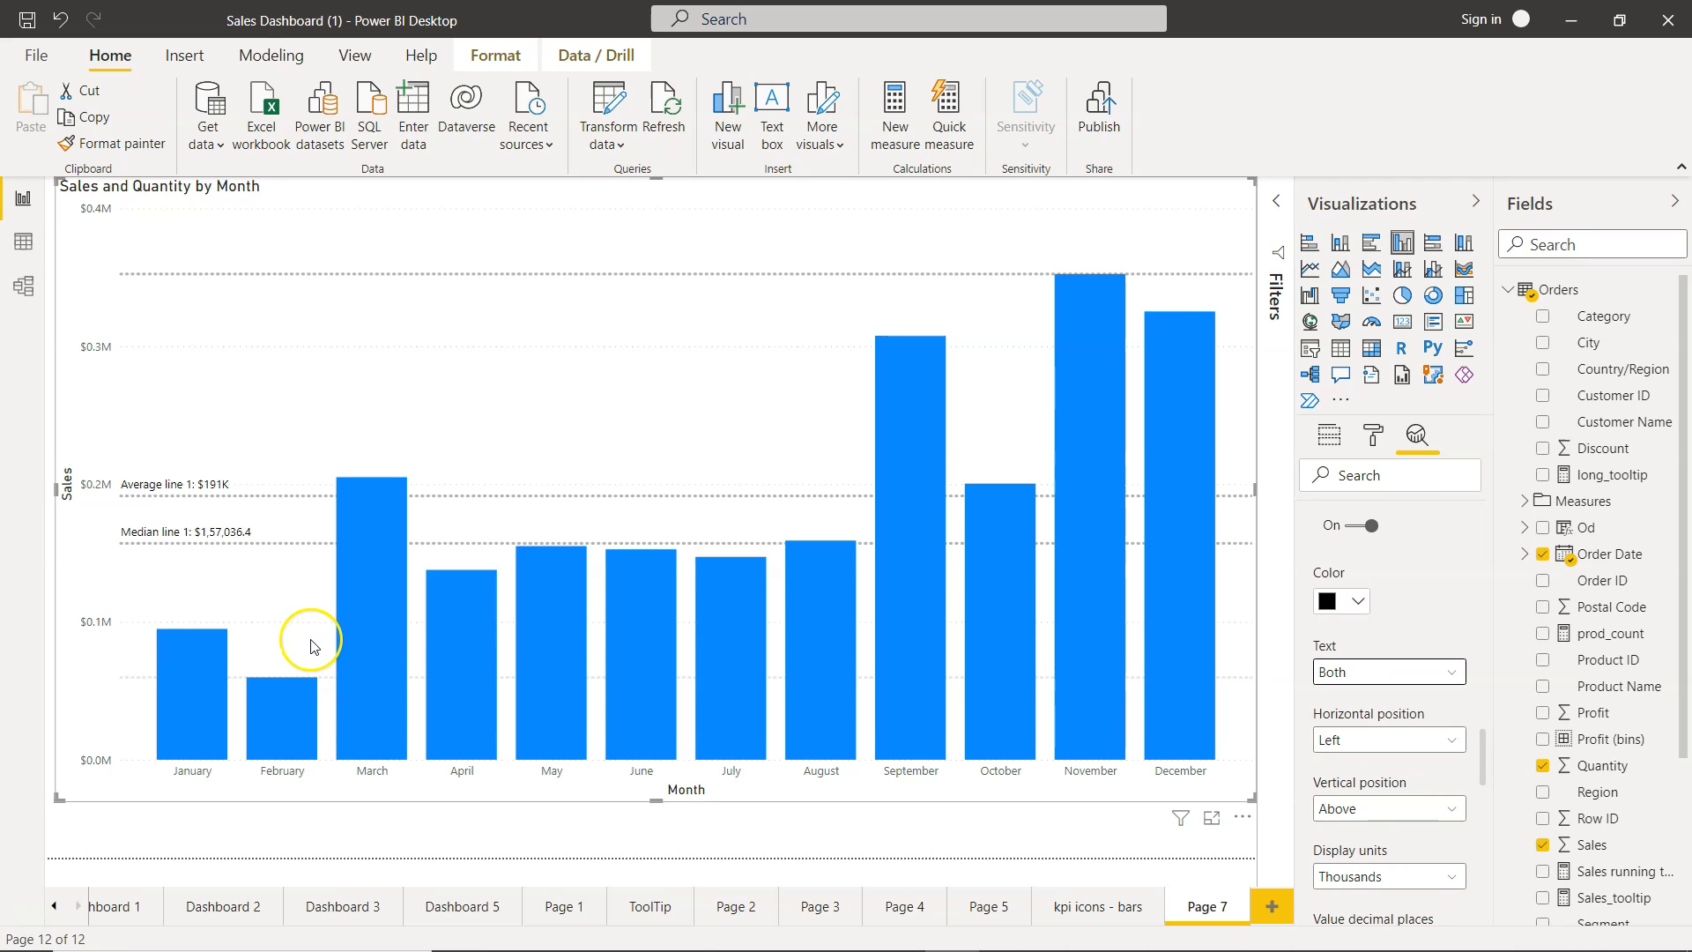
pyautogui.moveTo(201, 542)
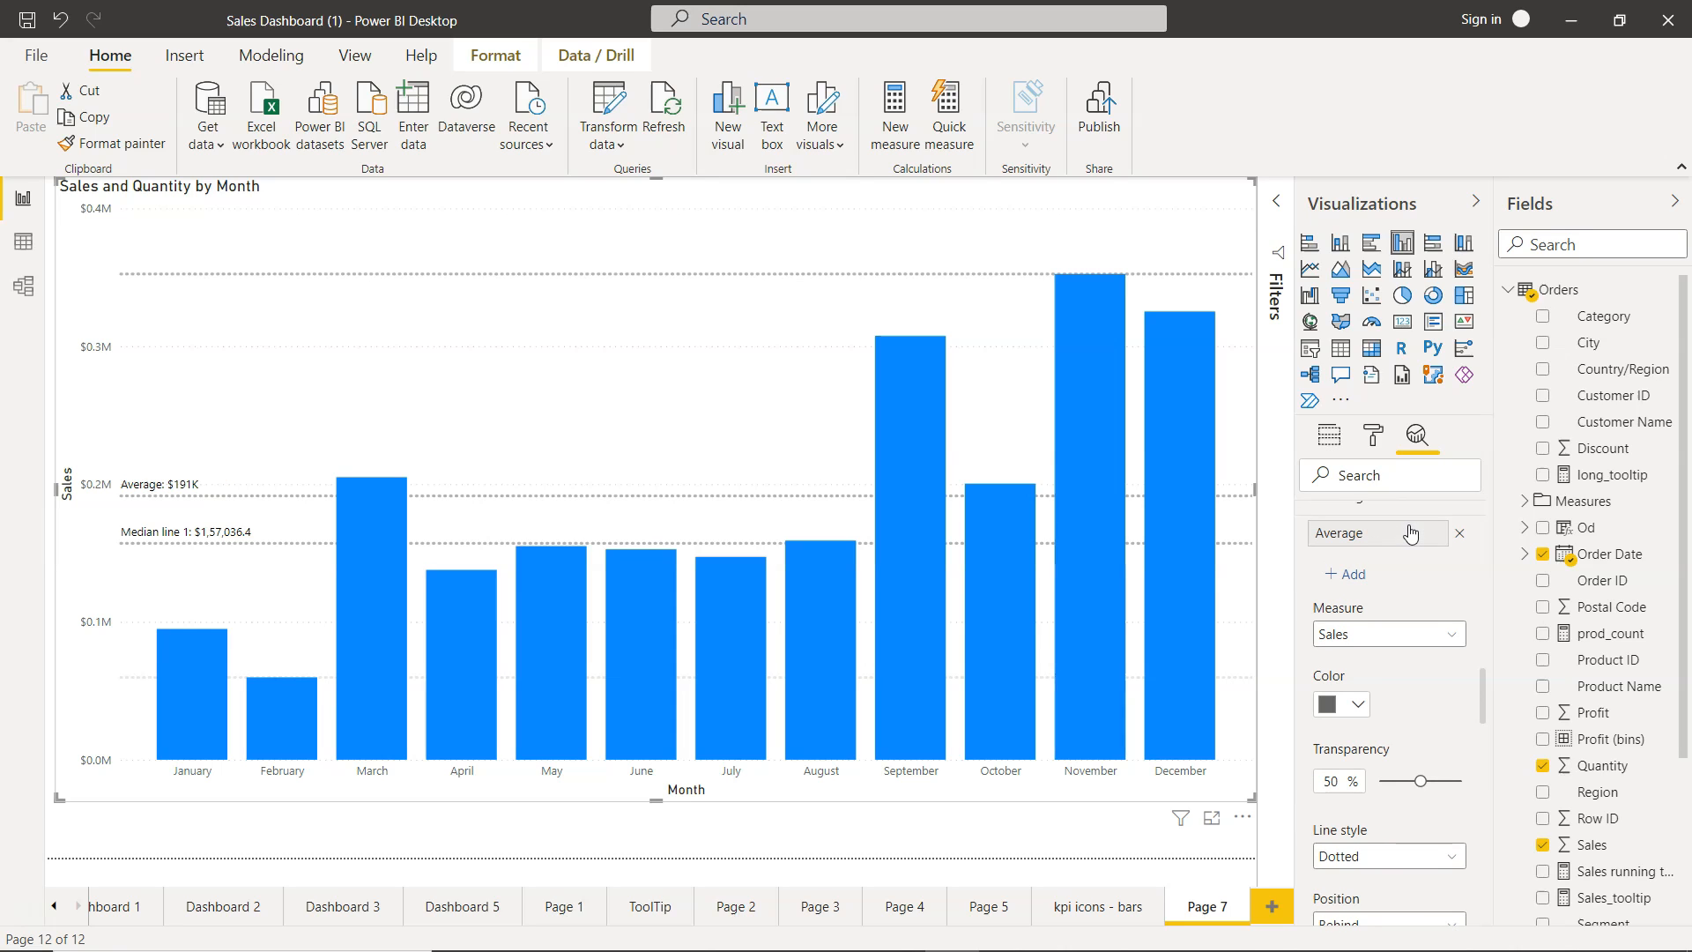
pyautogui.moveTo(1076, 853)
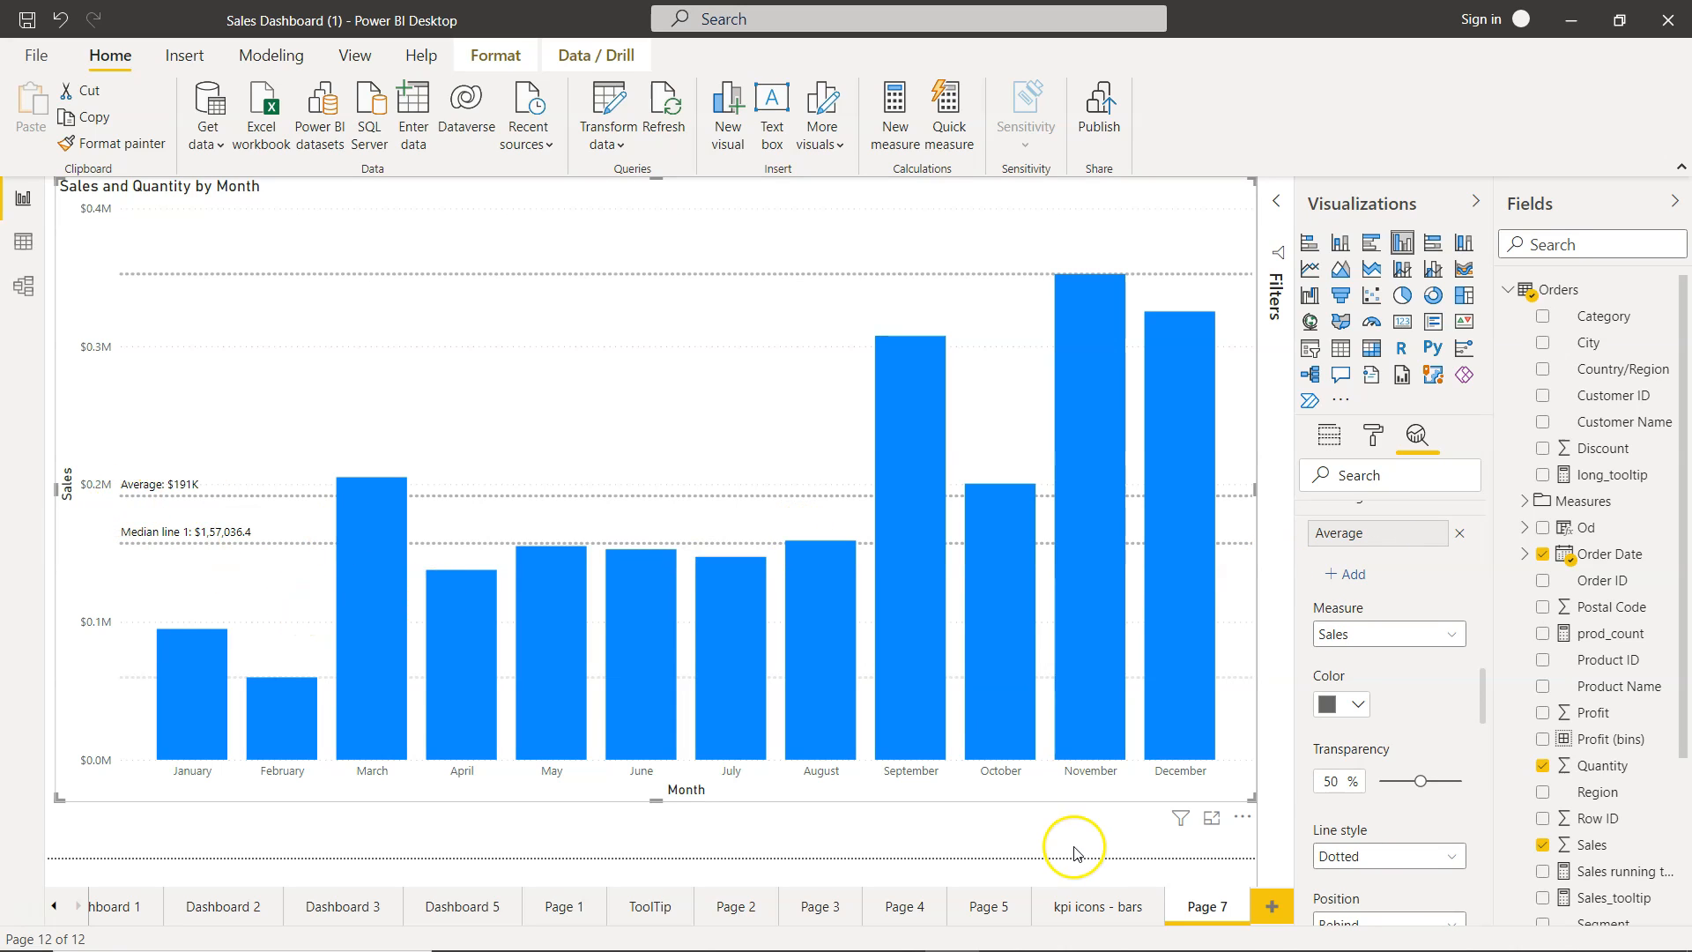
# Scroll the Analytics pane down to the Percentile line section.
pyautogui.scroll(-3)
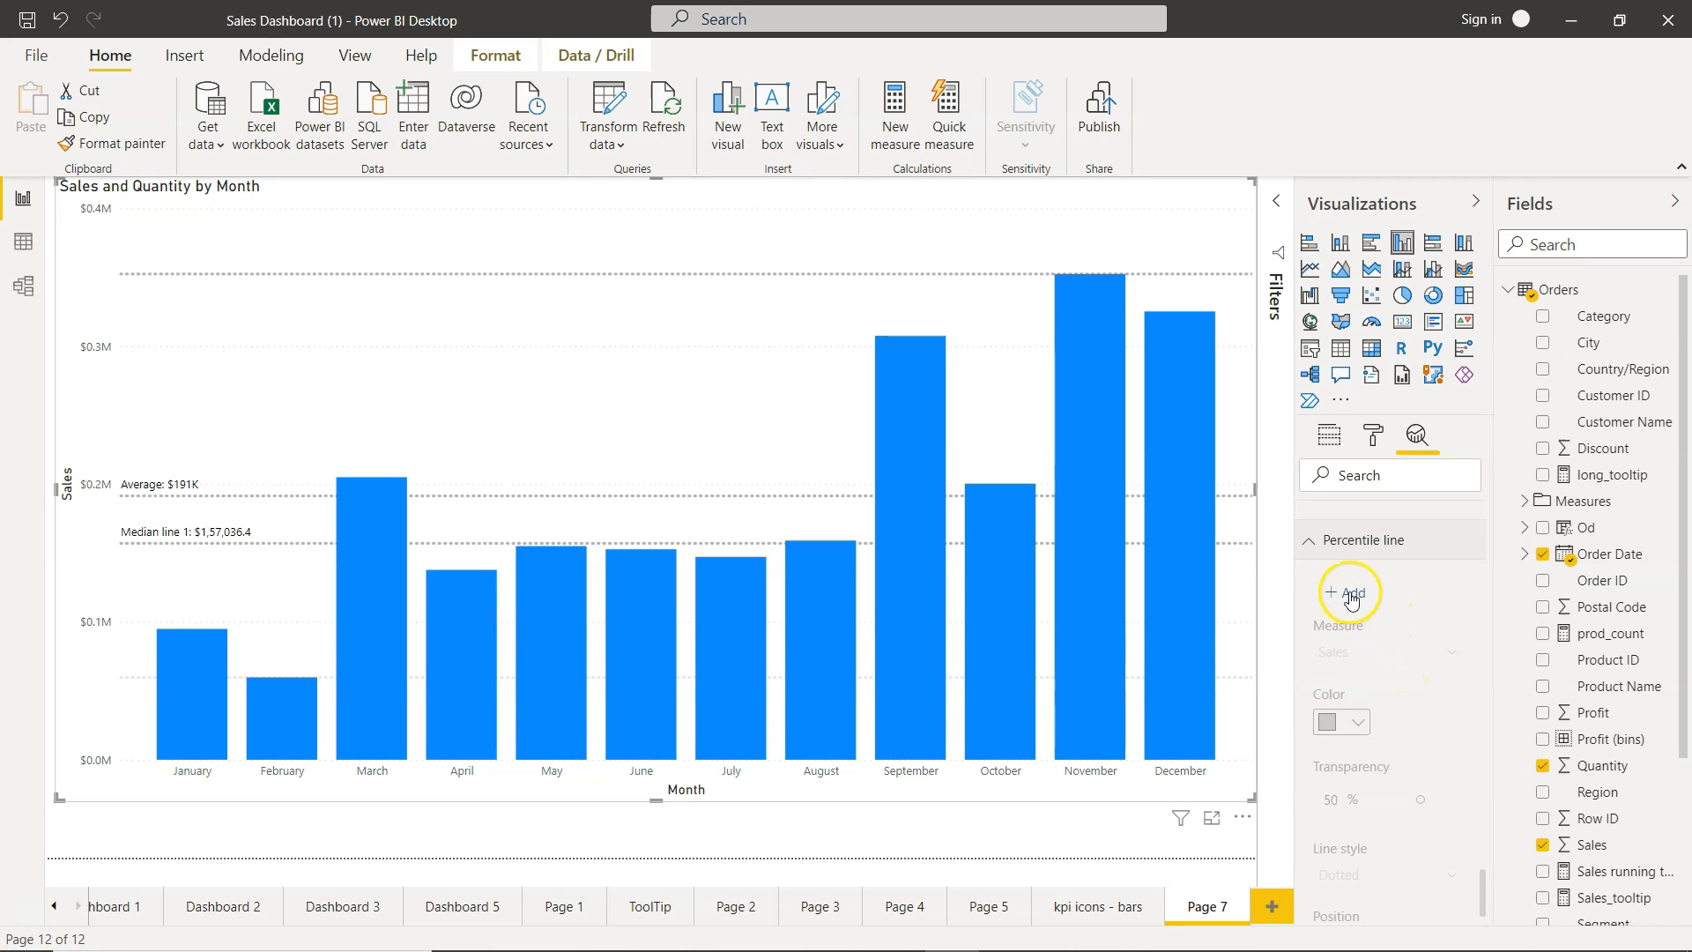
# Add a Sales percentile line named '30 Percent' and nudge its slider toward 30%.
pyautogui.click(1349, 592)
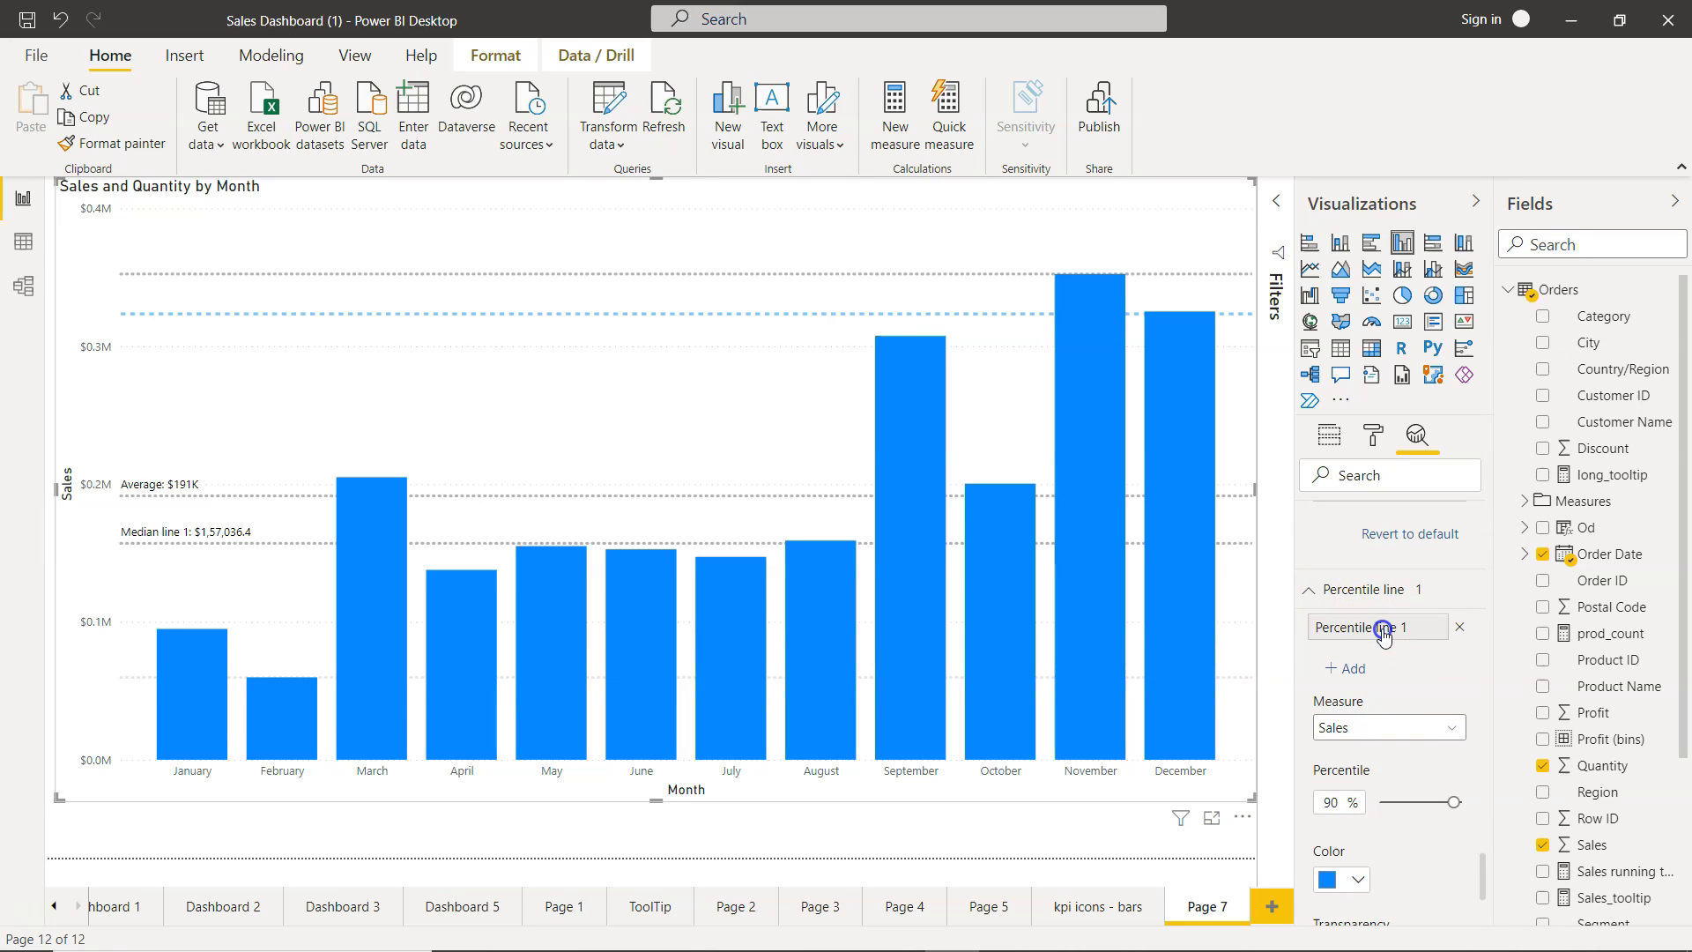
pyautogui.write('30%')
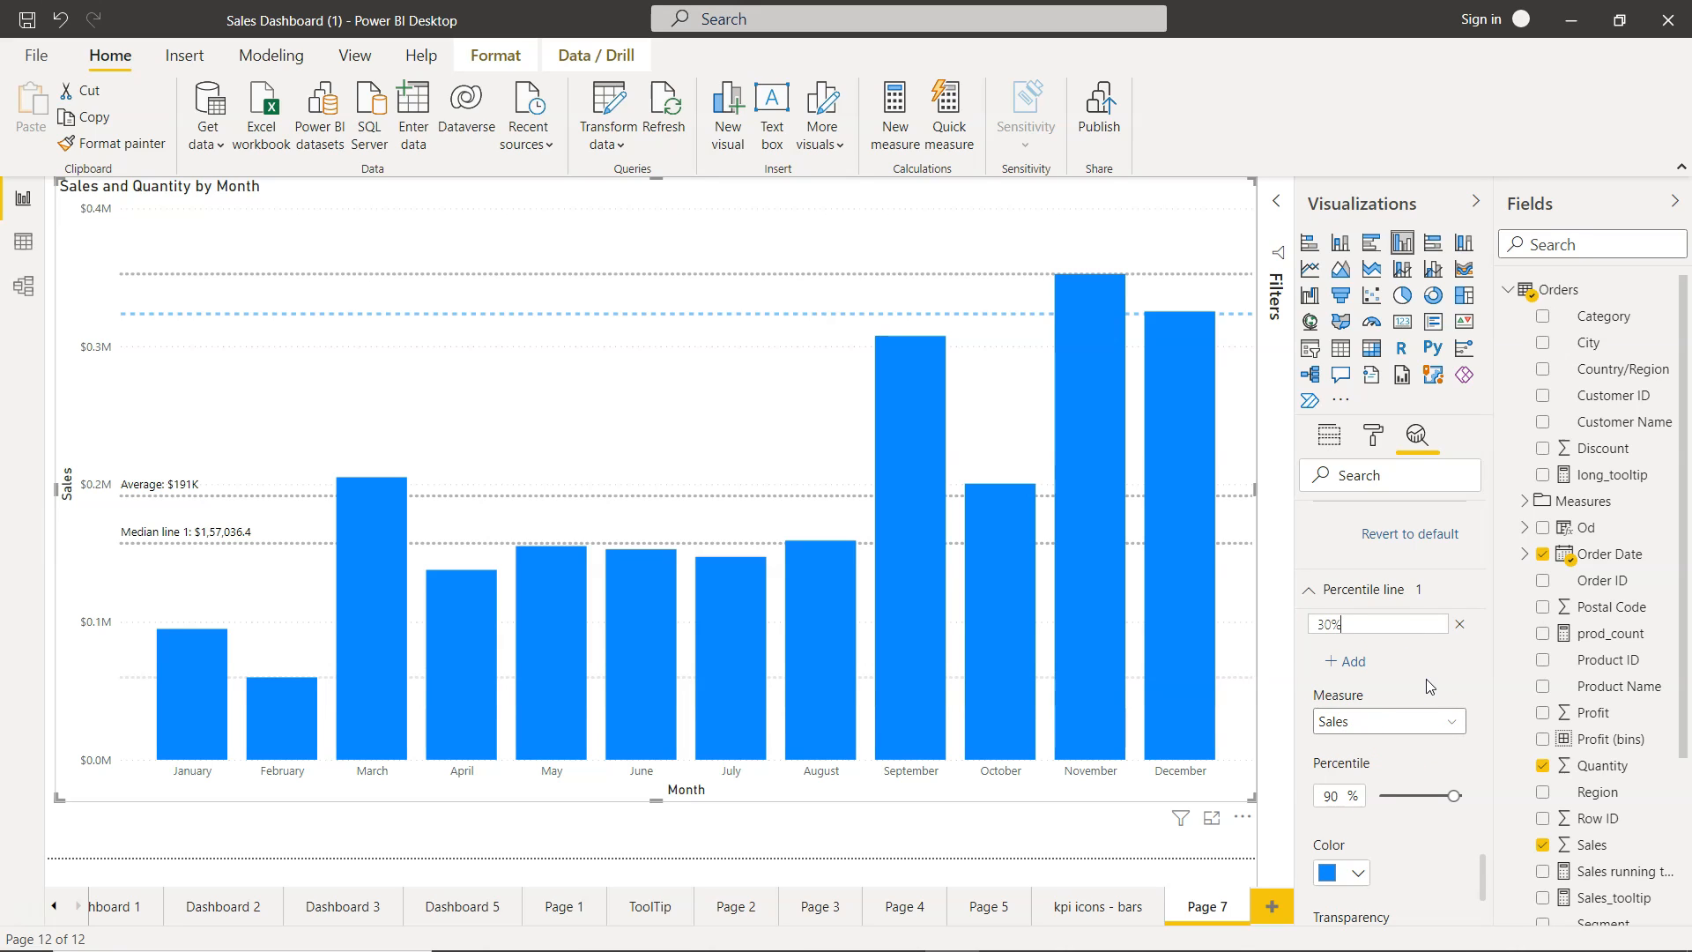
pyautogui.moveTo(1450, 688)
pyautogui.write(' Percent')
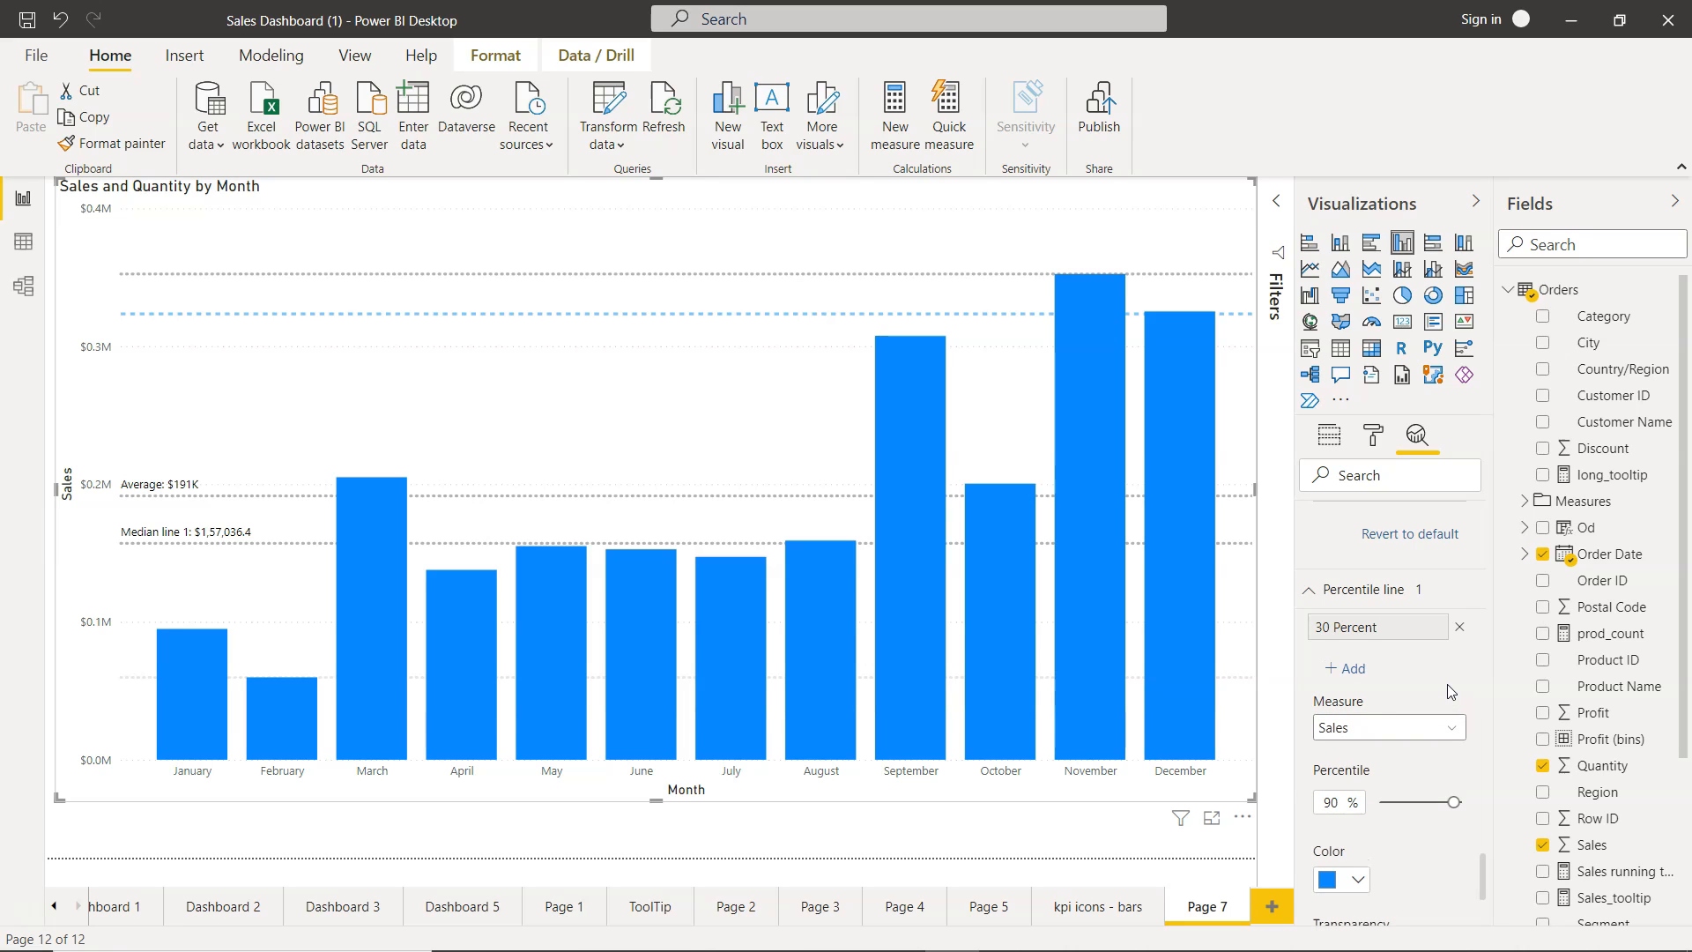
pyautogui.click(1336, 802)
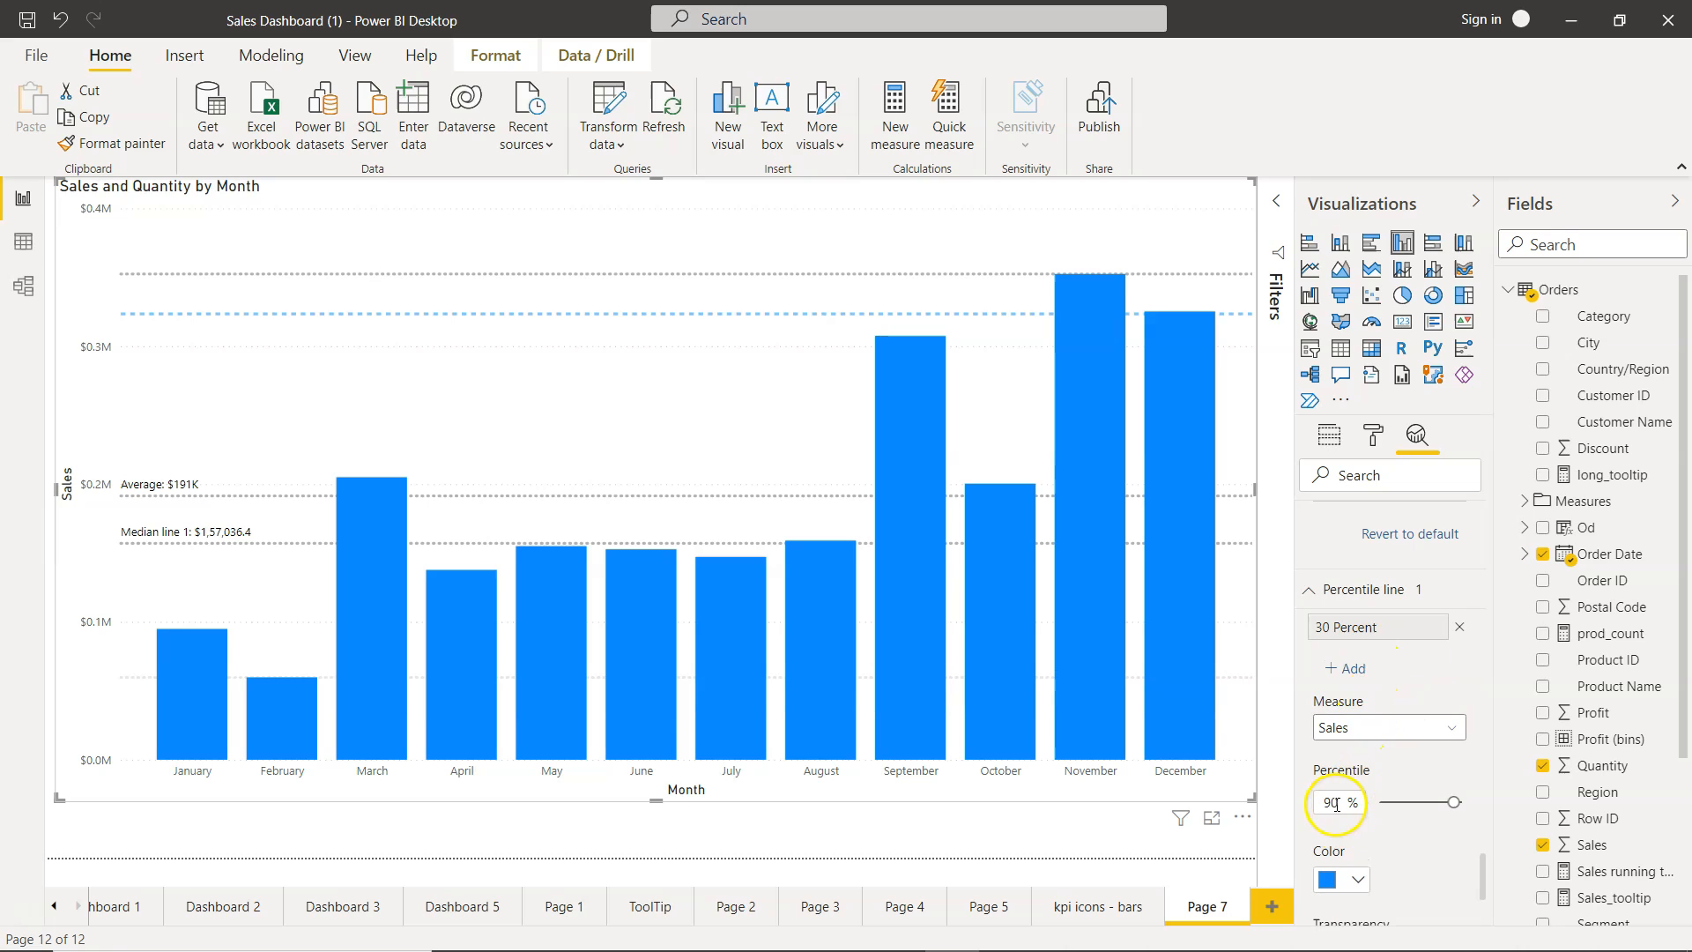
pyautogui.moveTo(1359, 853)
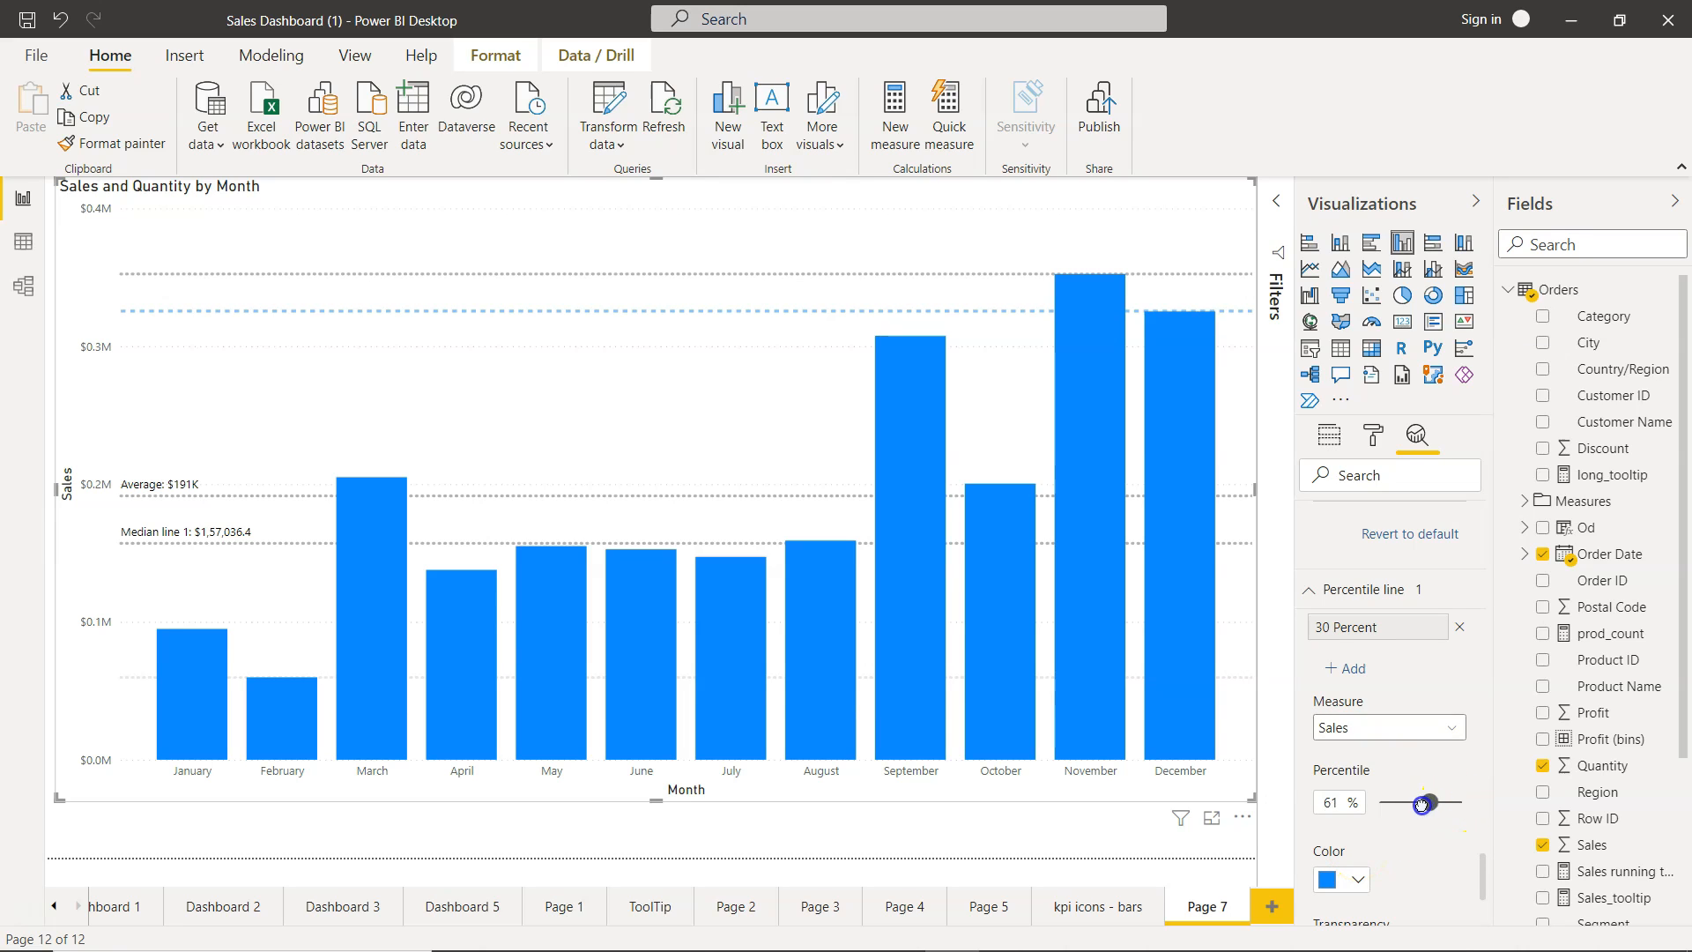
pyautogui.moveTo(1422, 803); pyautogui.dragTo(1403, 803)
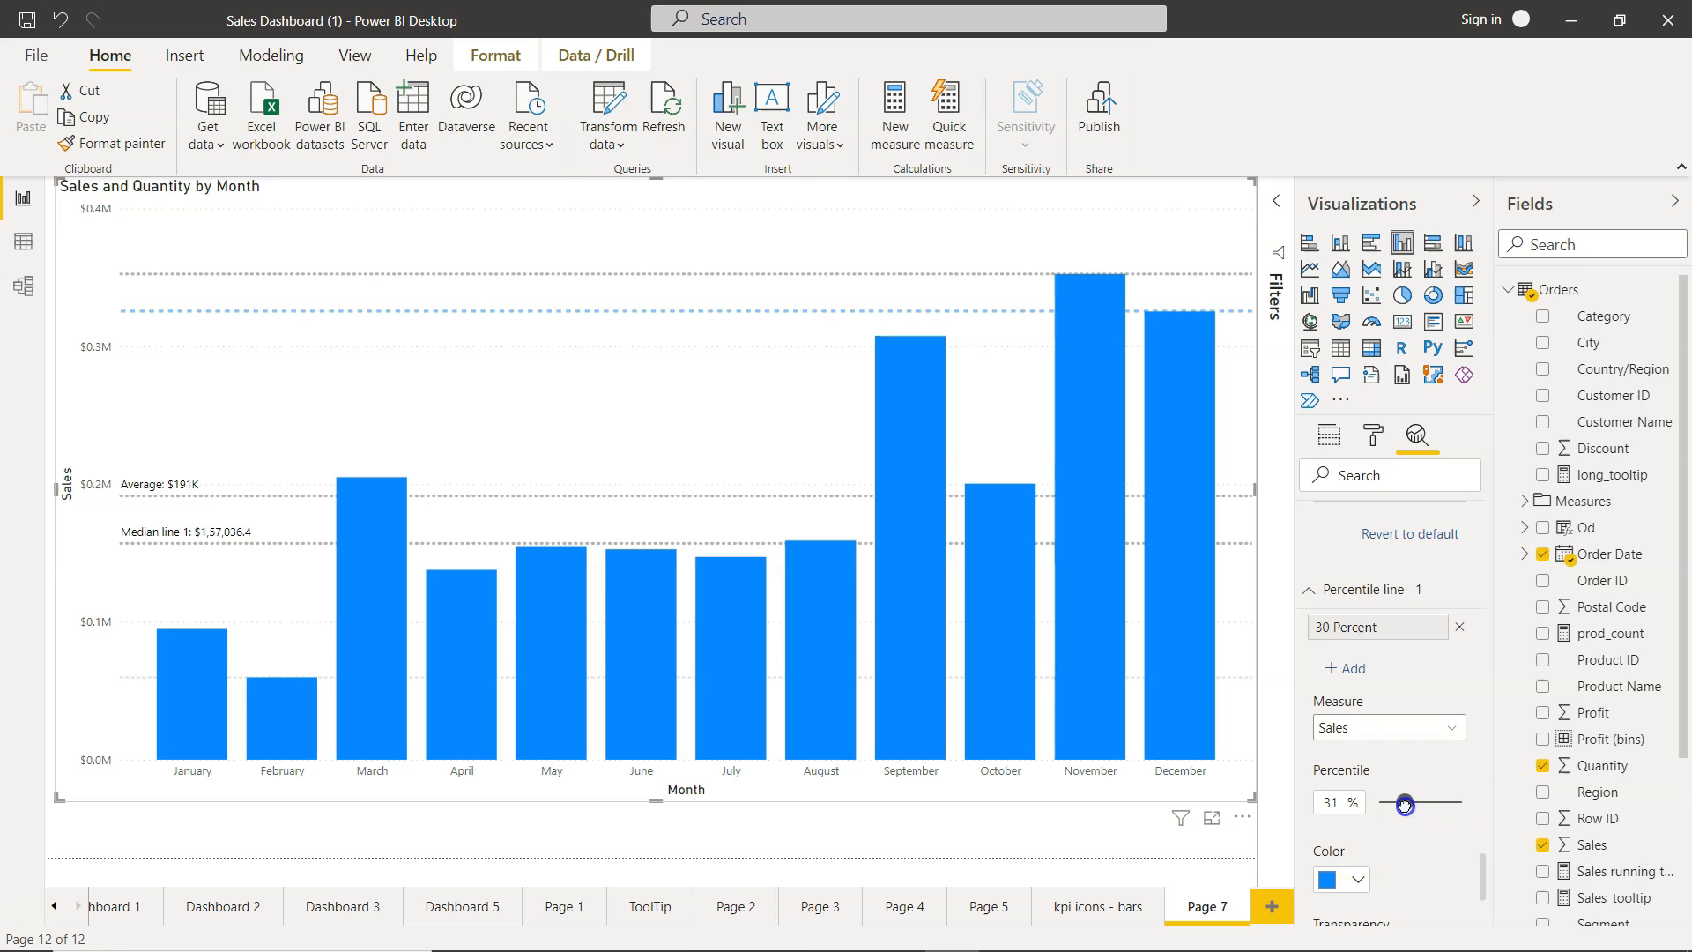
pyautogui.moveTo(1403, 803); pyautogui.dragTo(1408, 803)
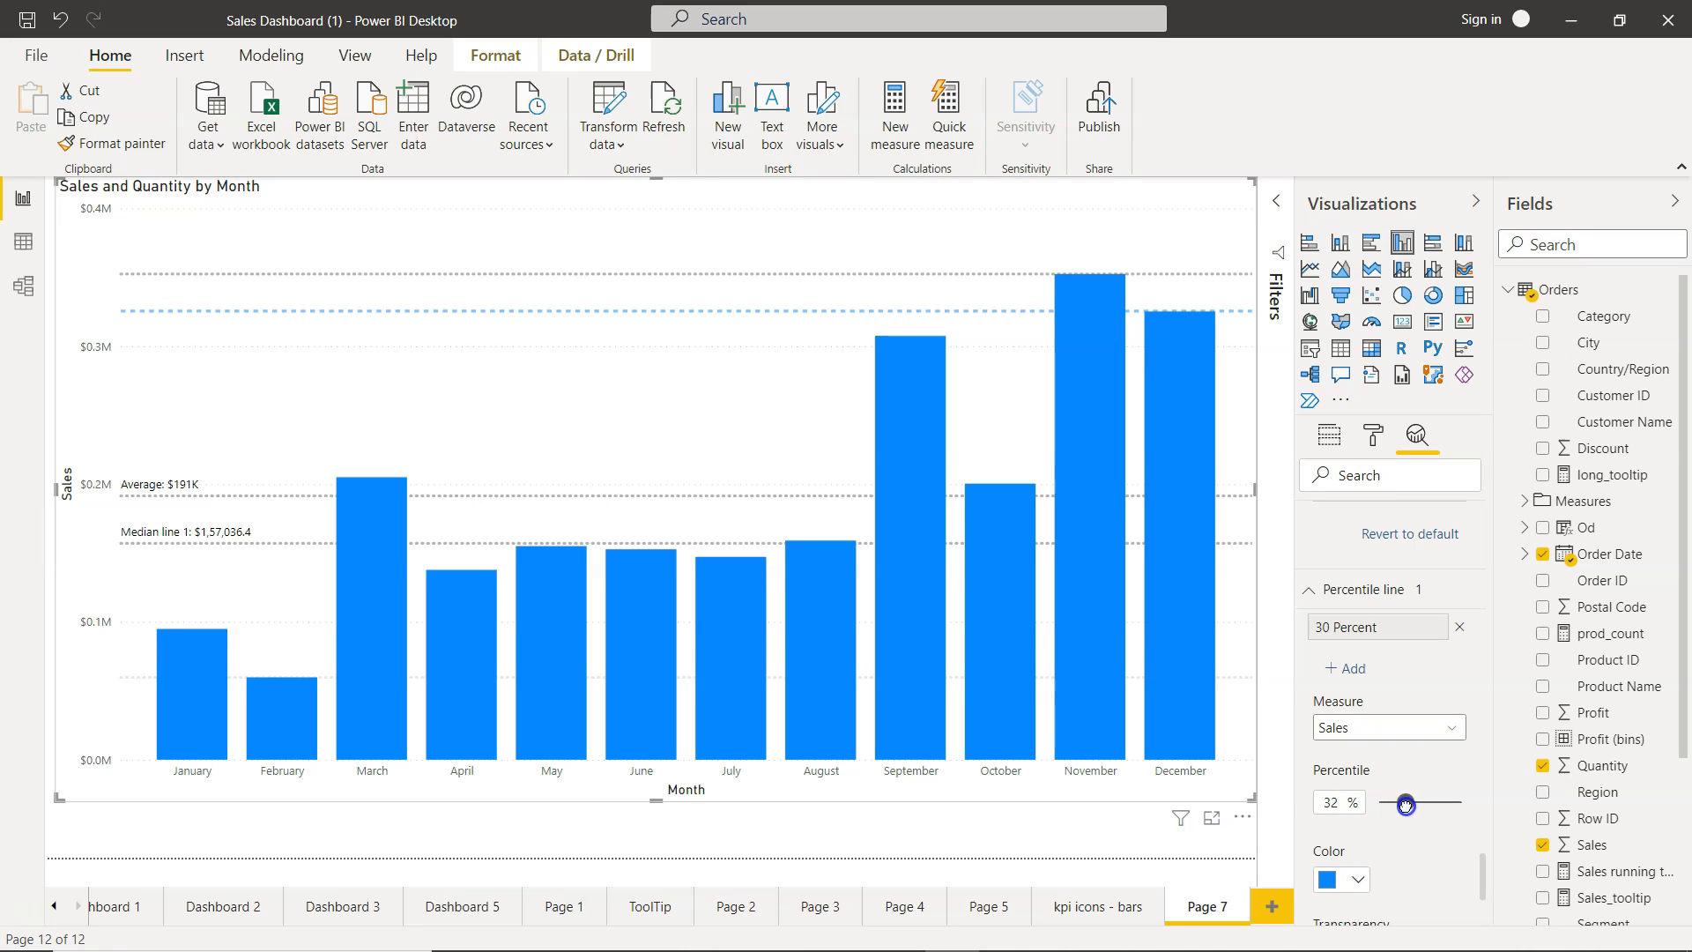
pyautogui.moveTo(1406, 804); pyautogui.dragTo(1402, 804)
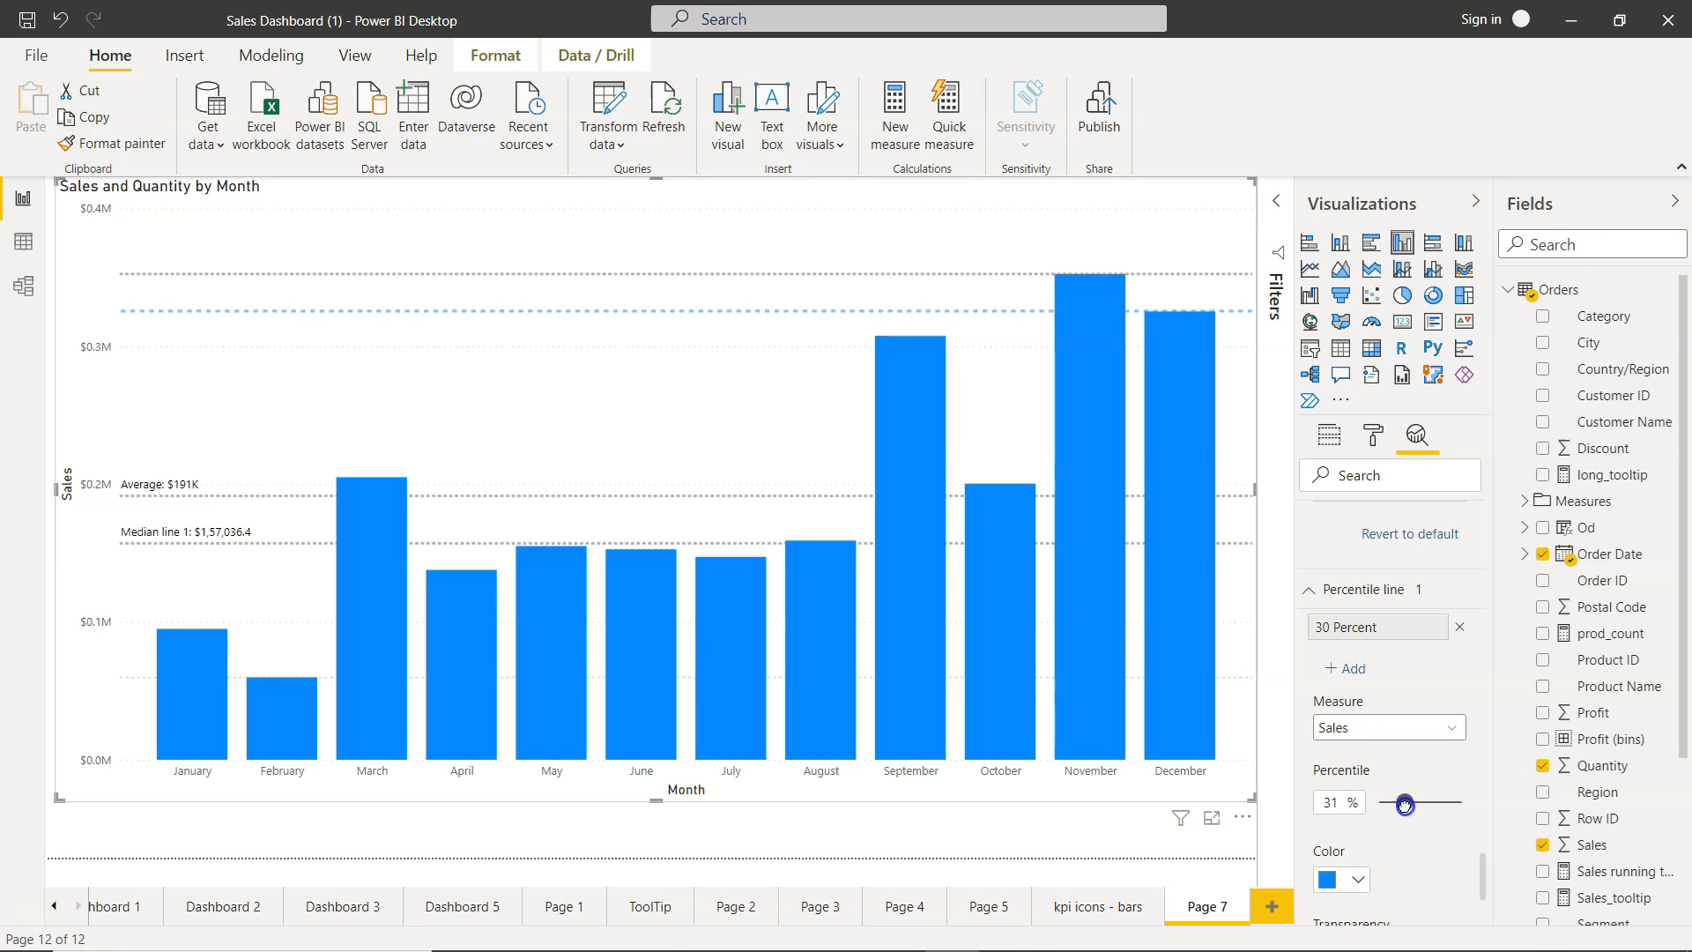
pyautogui.moveTo(1405, 803); pyautogui.dragTo(1400, 802)
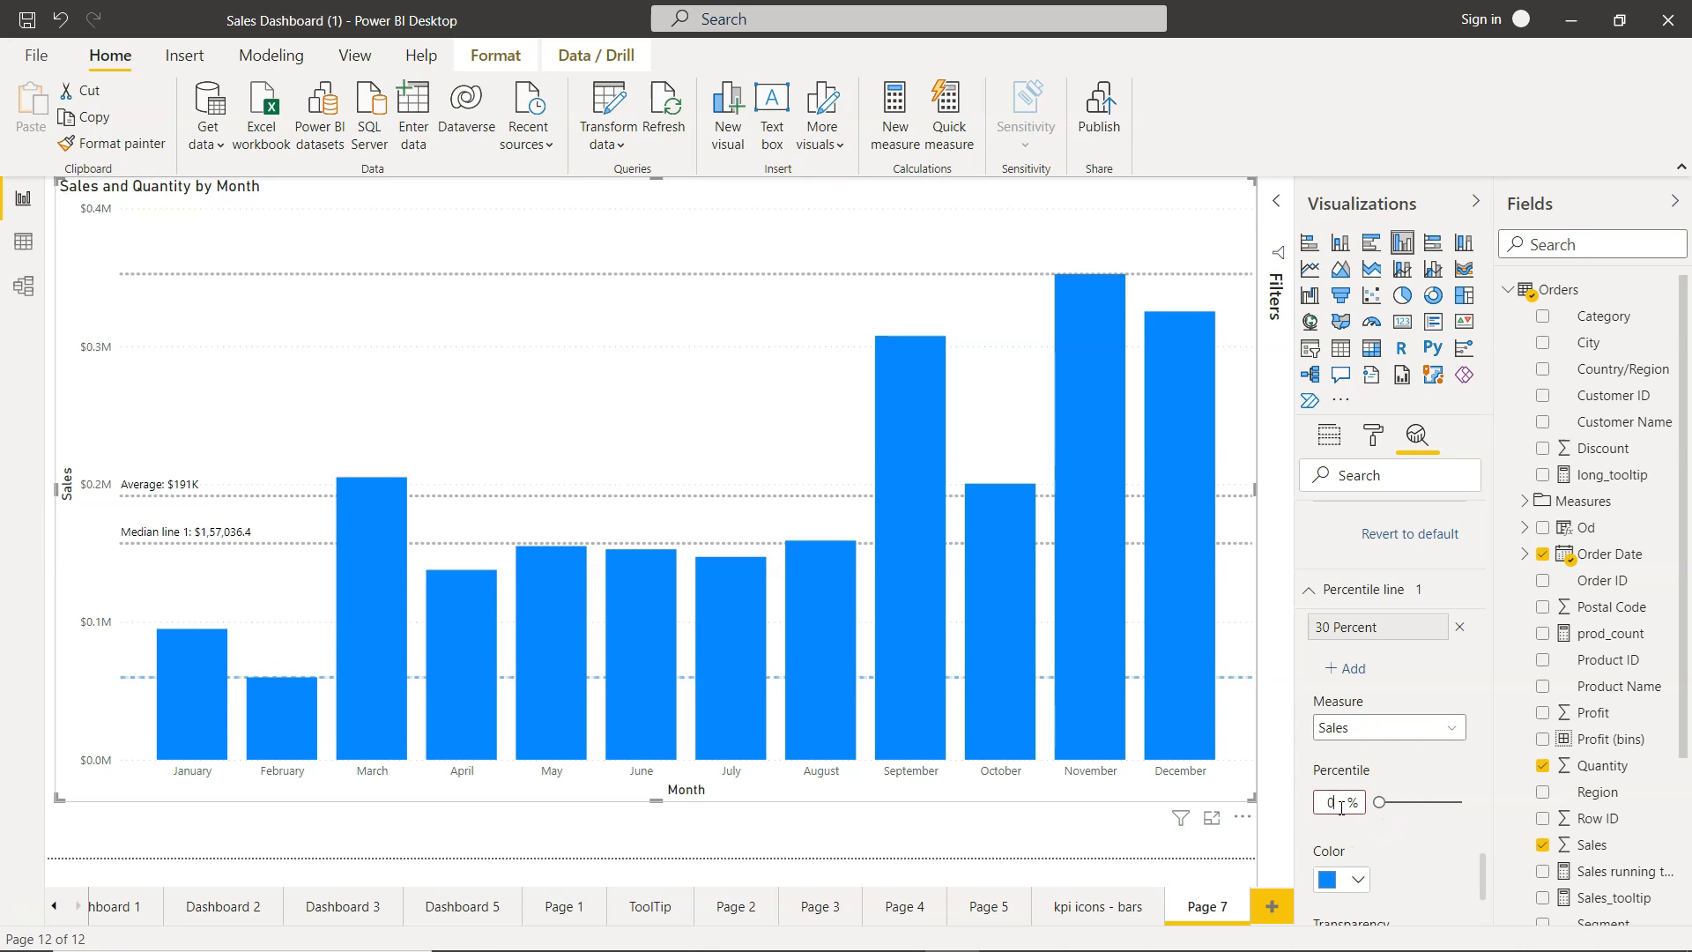
pyautogui.write('030')
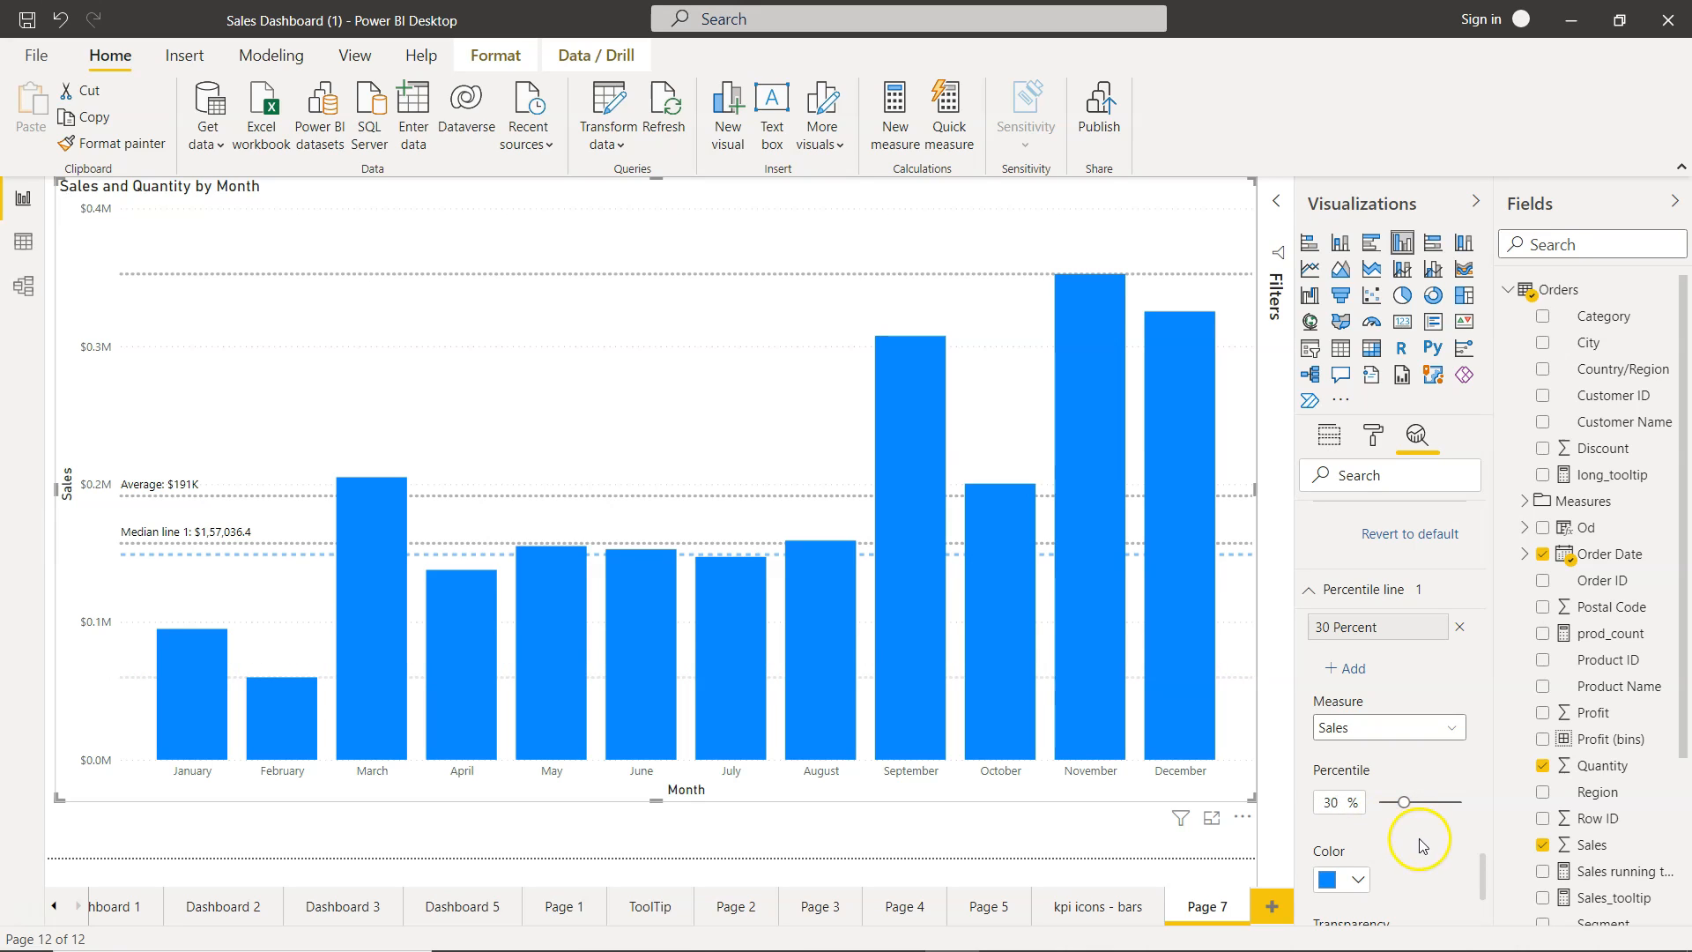
pyautogui.moveTo(867, 688)
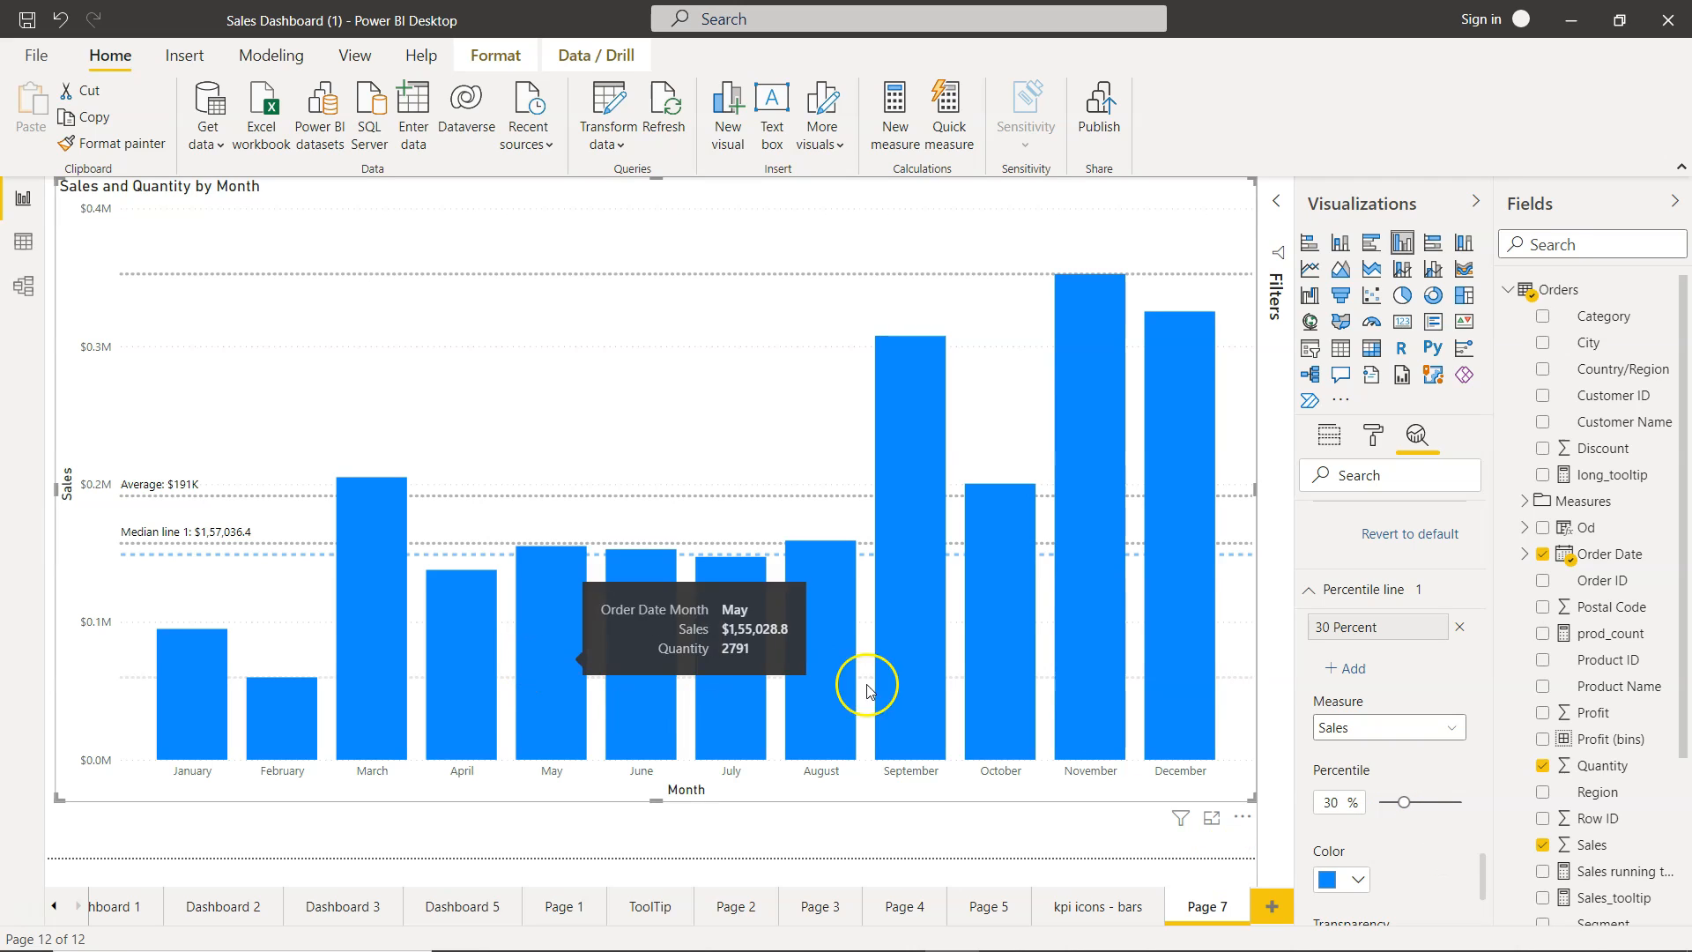
pyautogui.moveTo(199, 602)
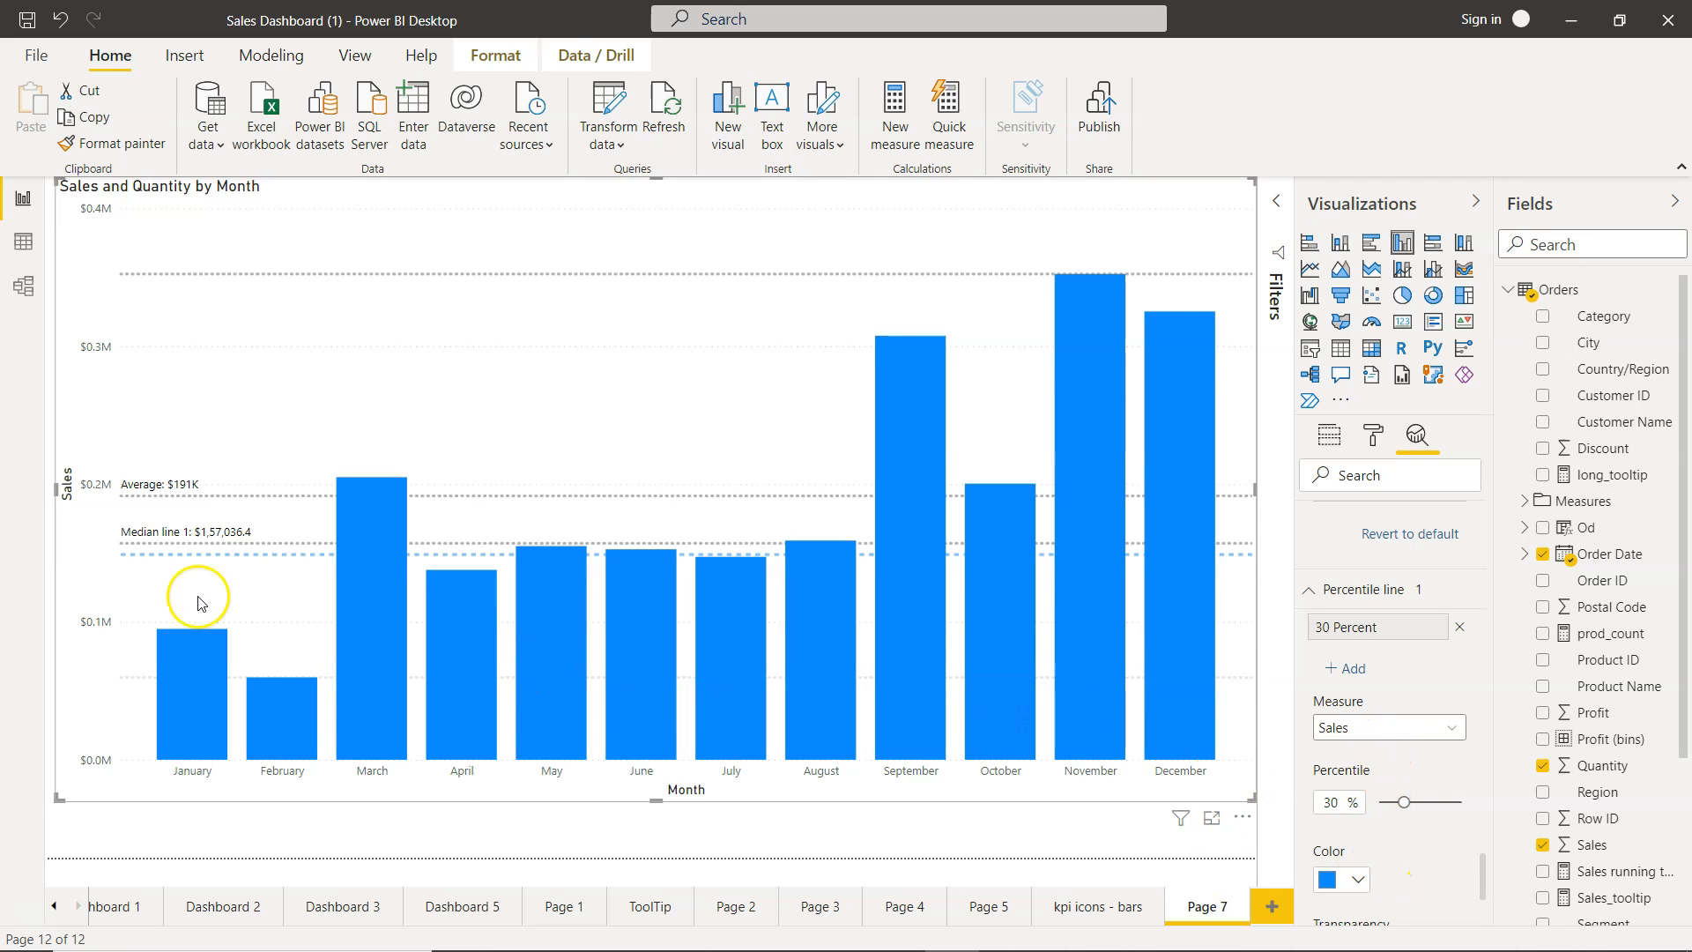
pyautogui.moveTo(1033, 542)
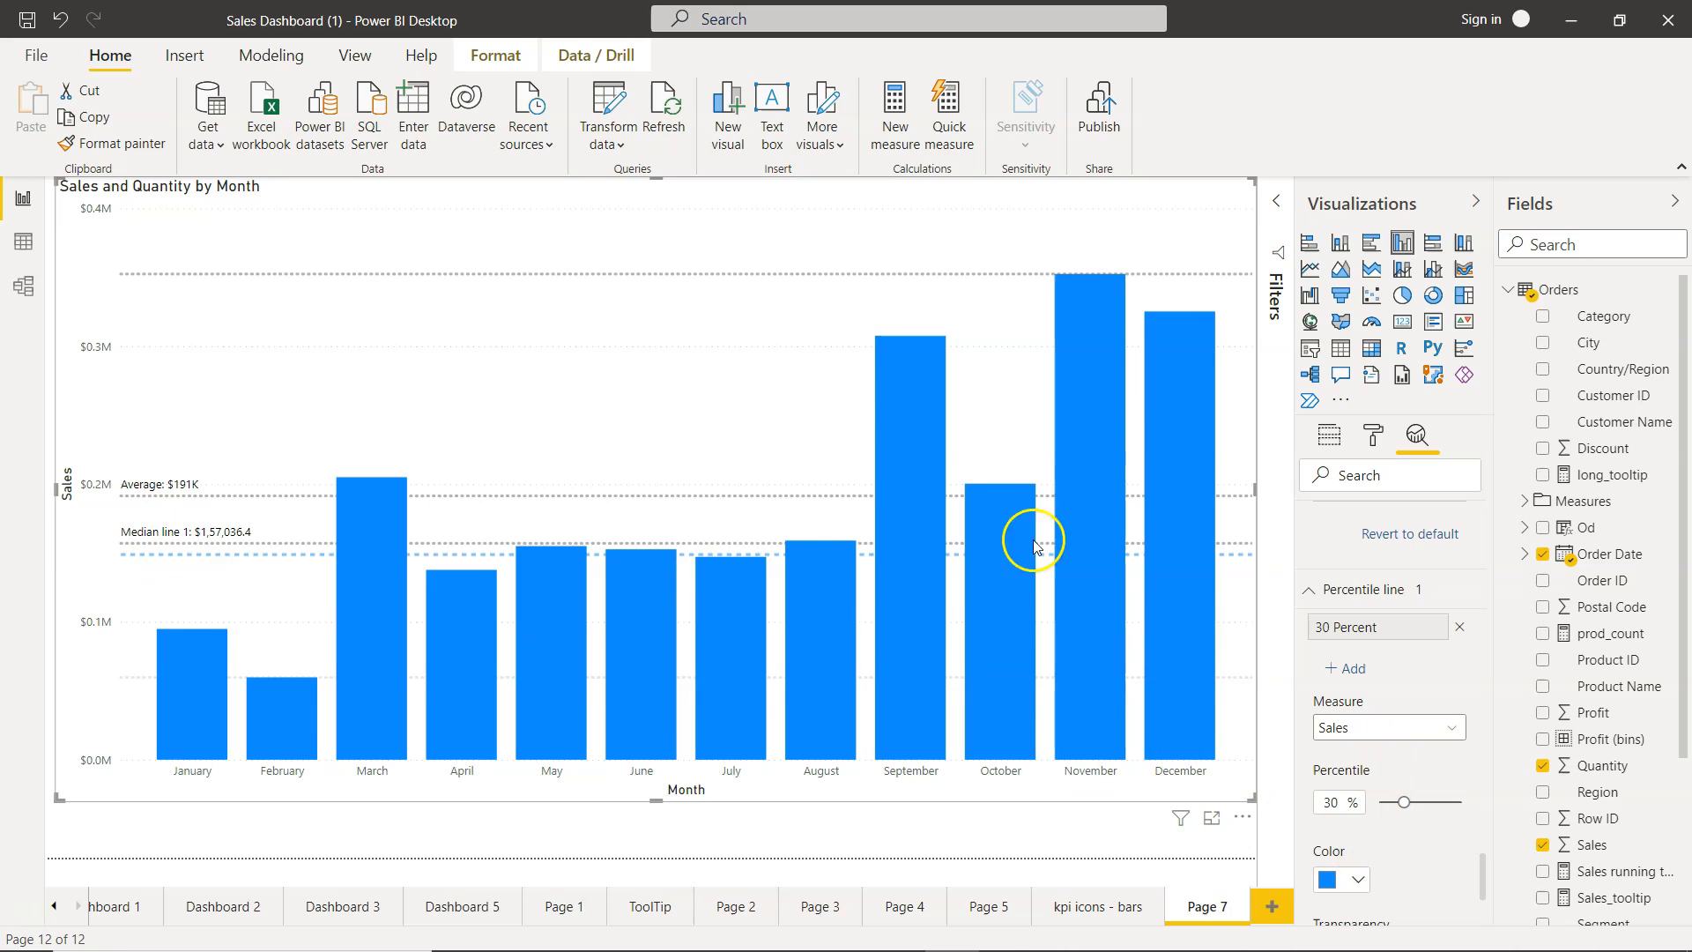
pyautogui.moveTo(1289, 672)
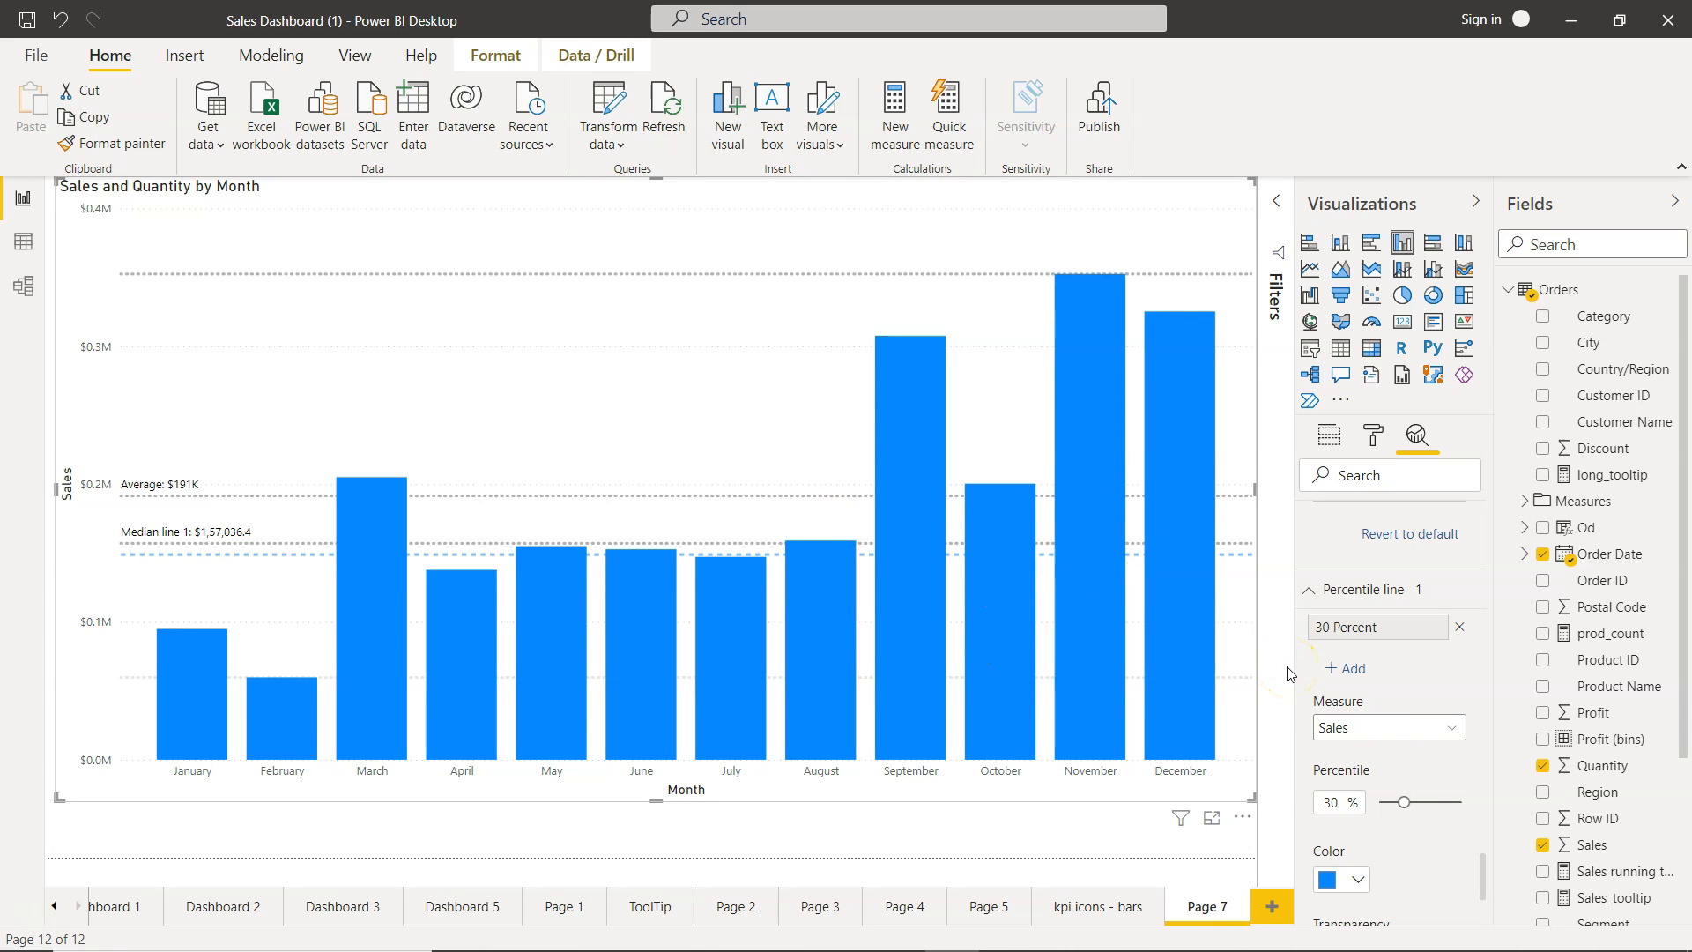
# Drag the percentile slider up and down until it settles at 75%.
pyautogui.moveTo(1404, 801); pyautogui.dragTo(1423, 801)
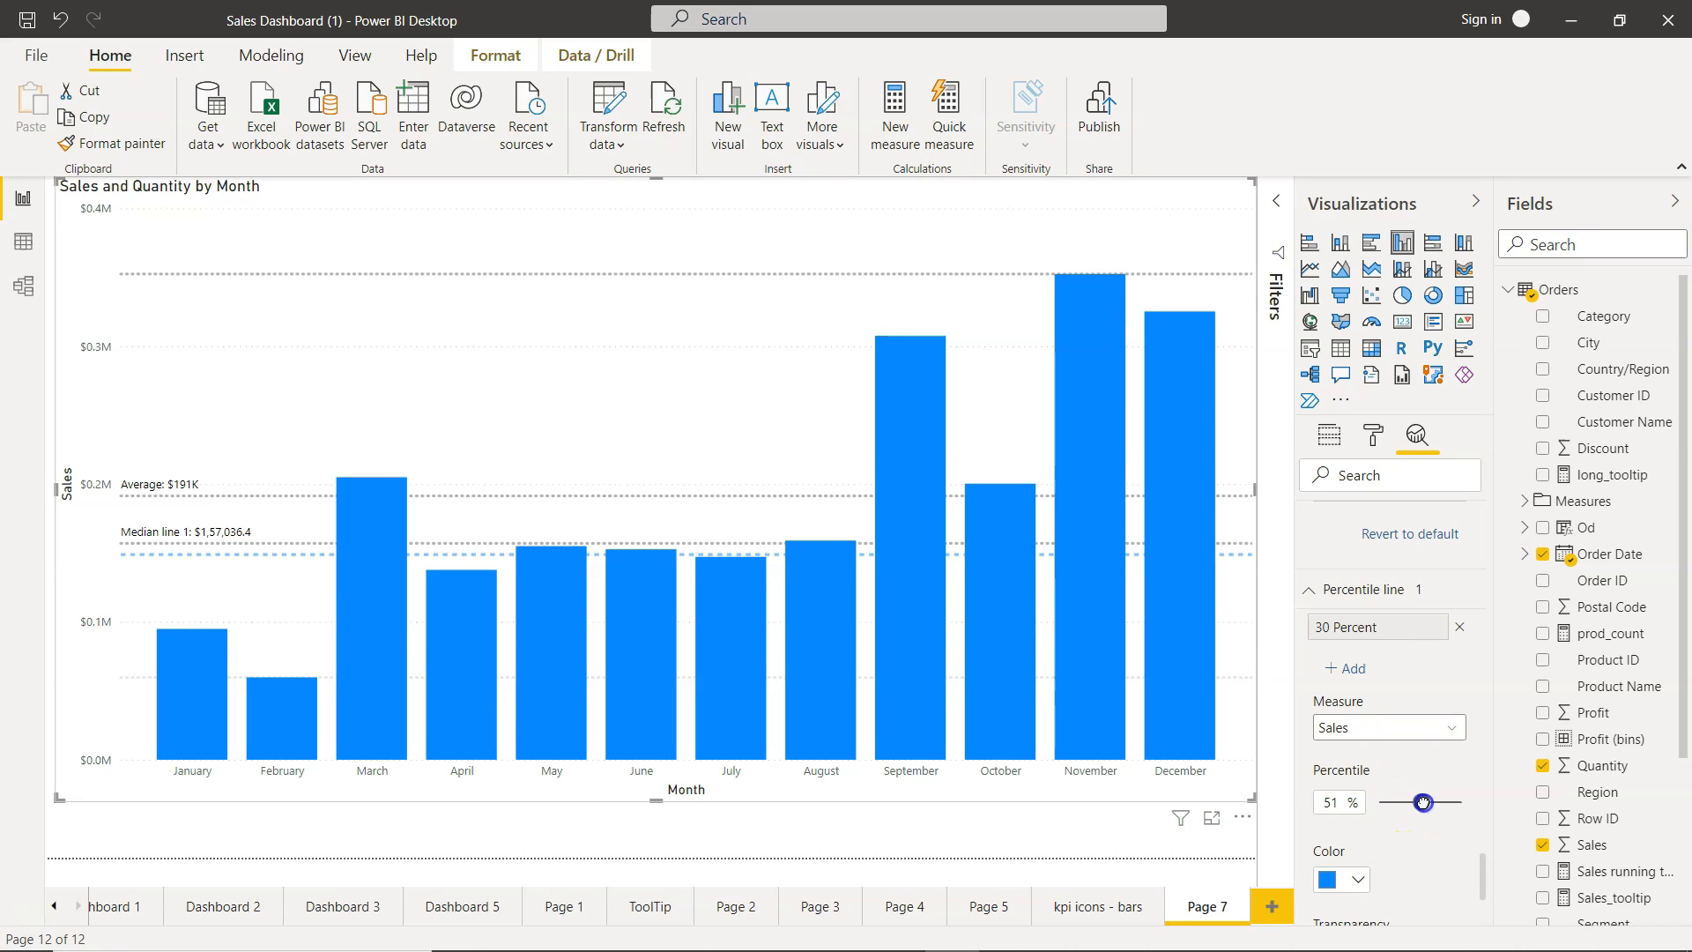
pyautogui.moveTo(1422, 802); pyautogui.dragTo(1446, 802)
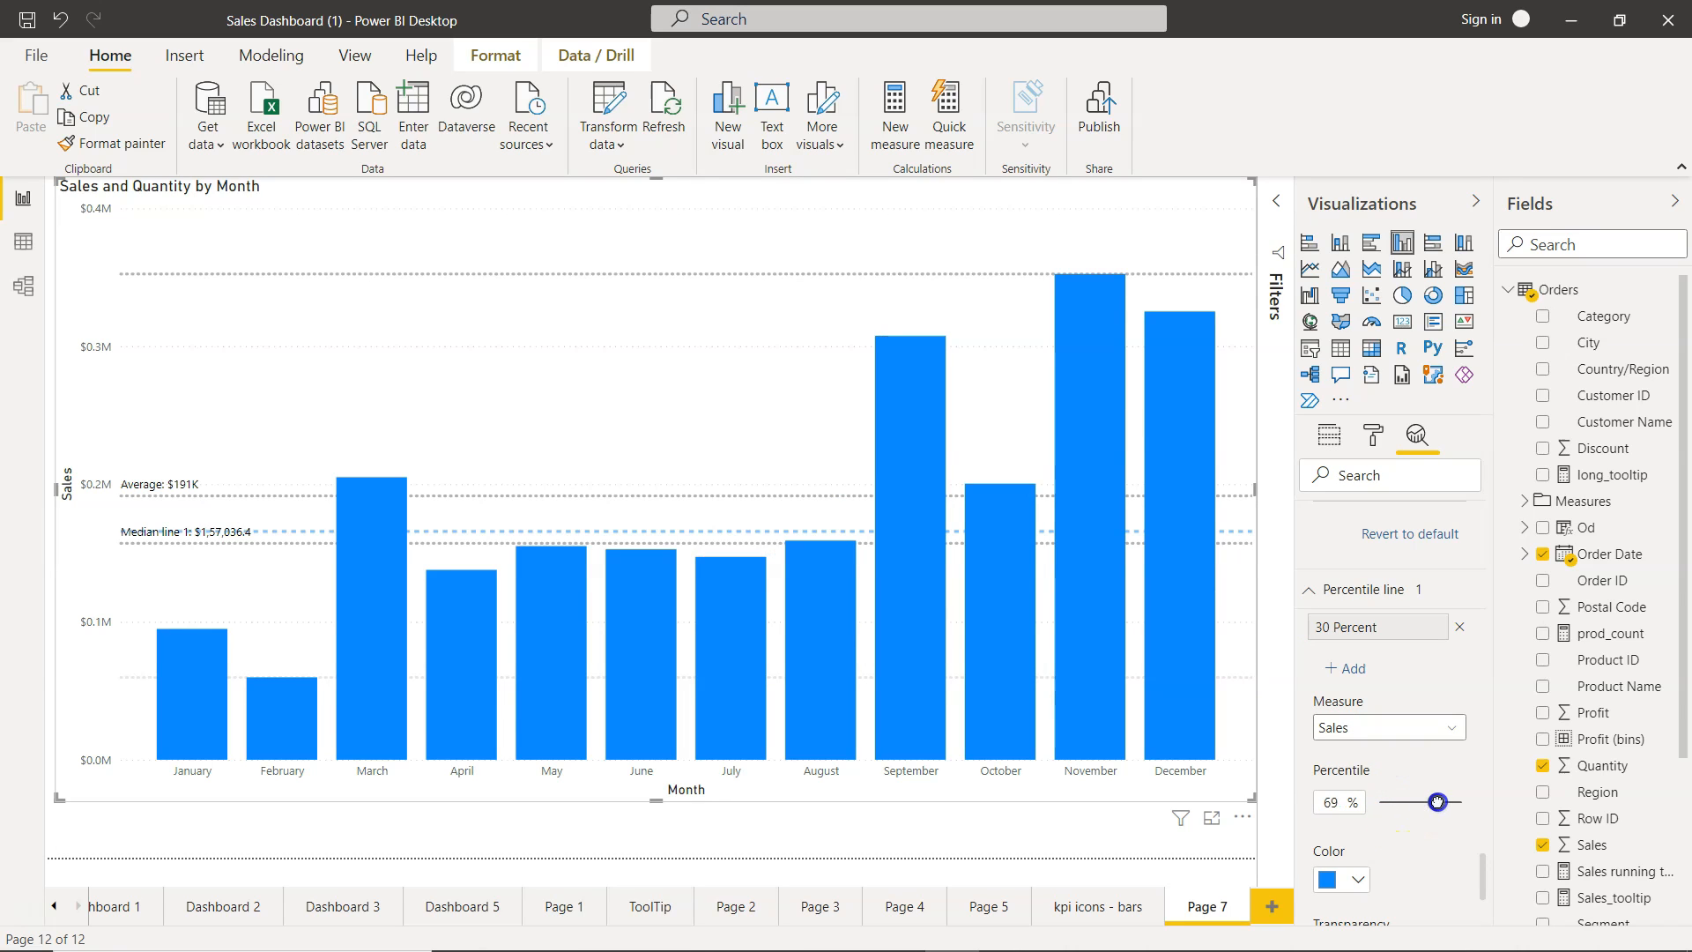
pyautogui.moveTo(1417, 801); pyautogui.dragTo(1462, 801)
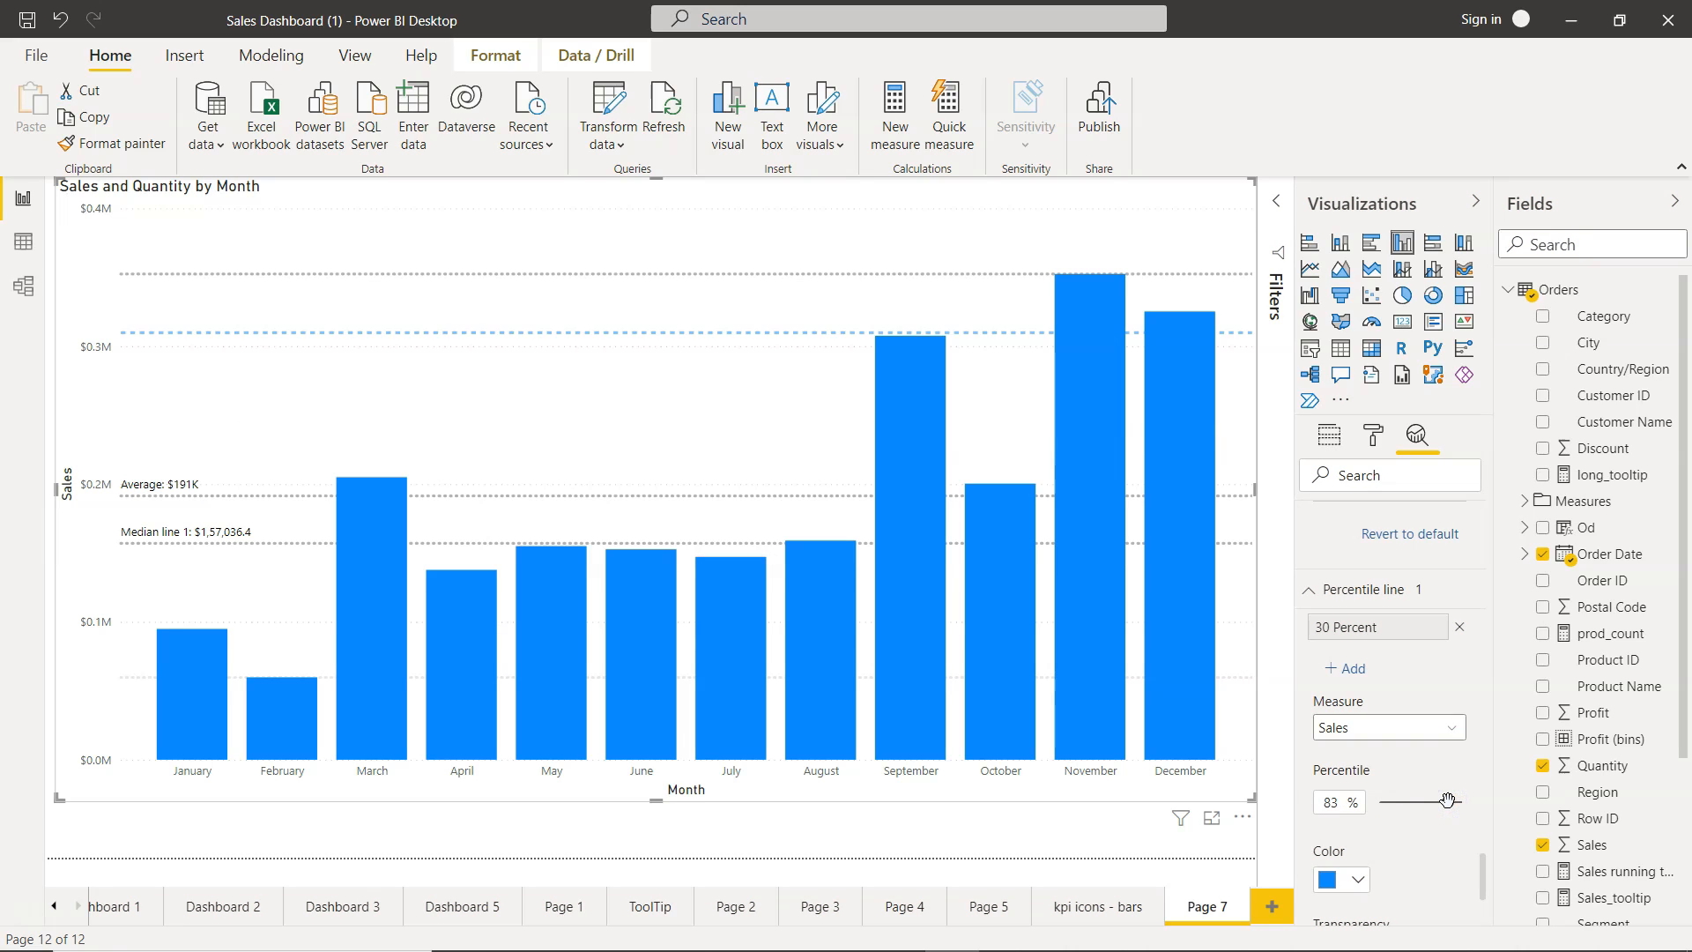
pyautogui.moveTo(1460, 799); pyautogui.dragTo(1435, 799)
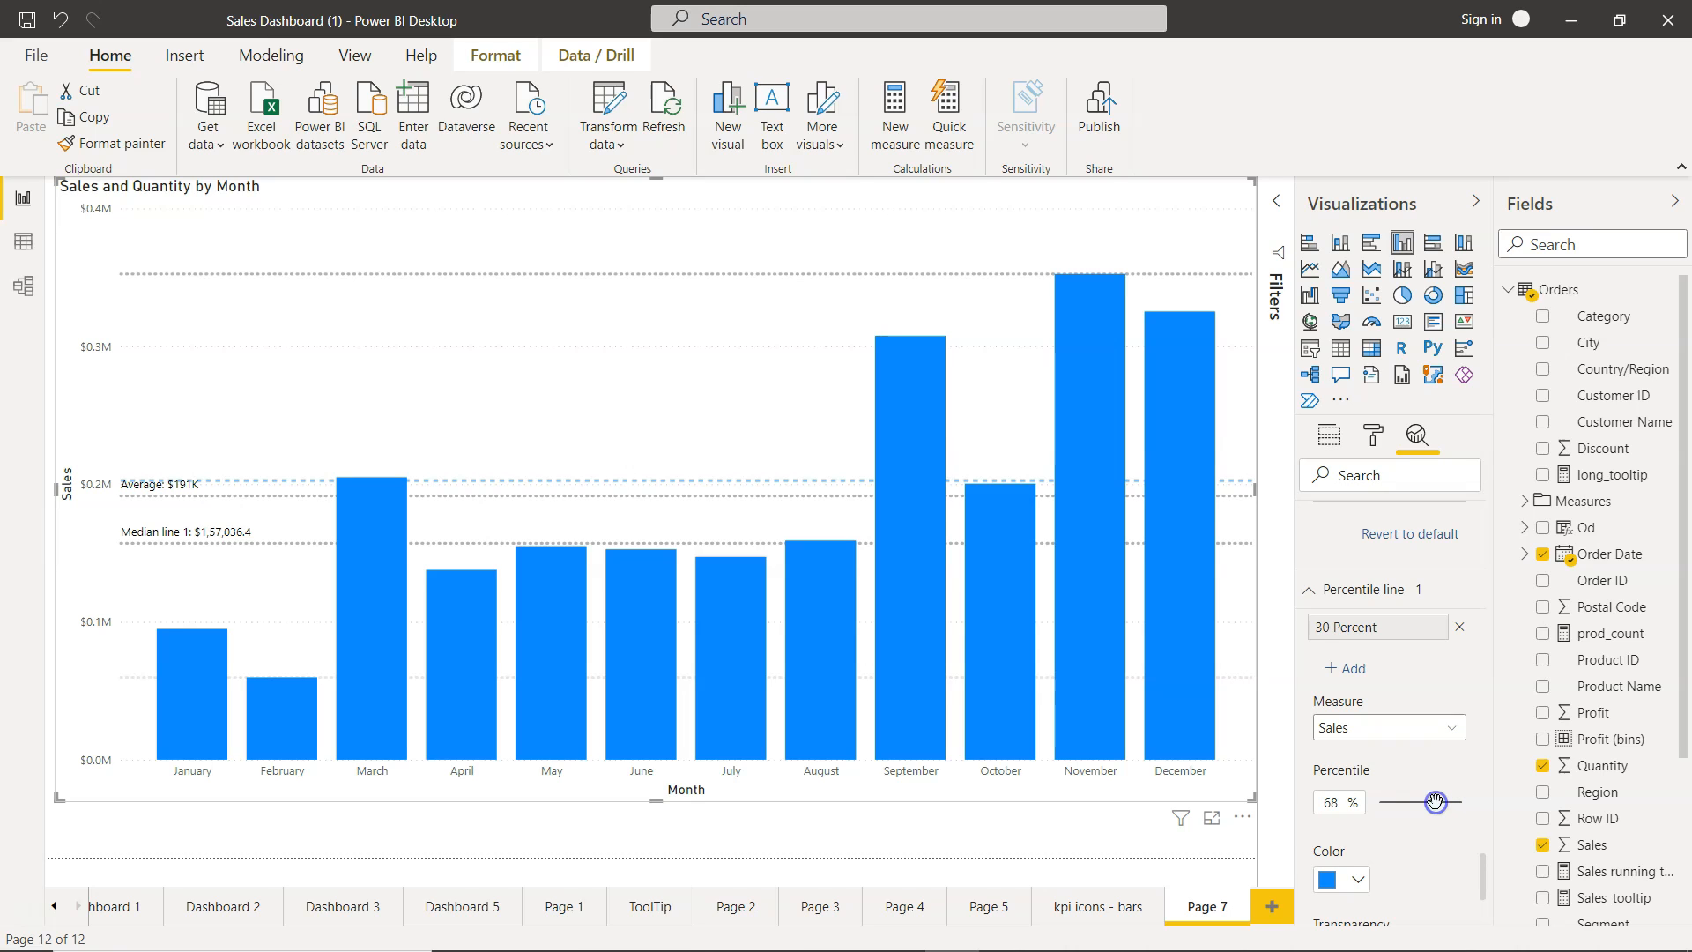
pyautogui.moveTo(1403, 801); pyautogui.dragTo(1457, 801)
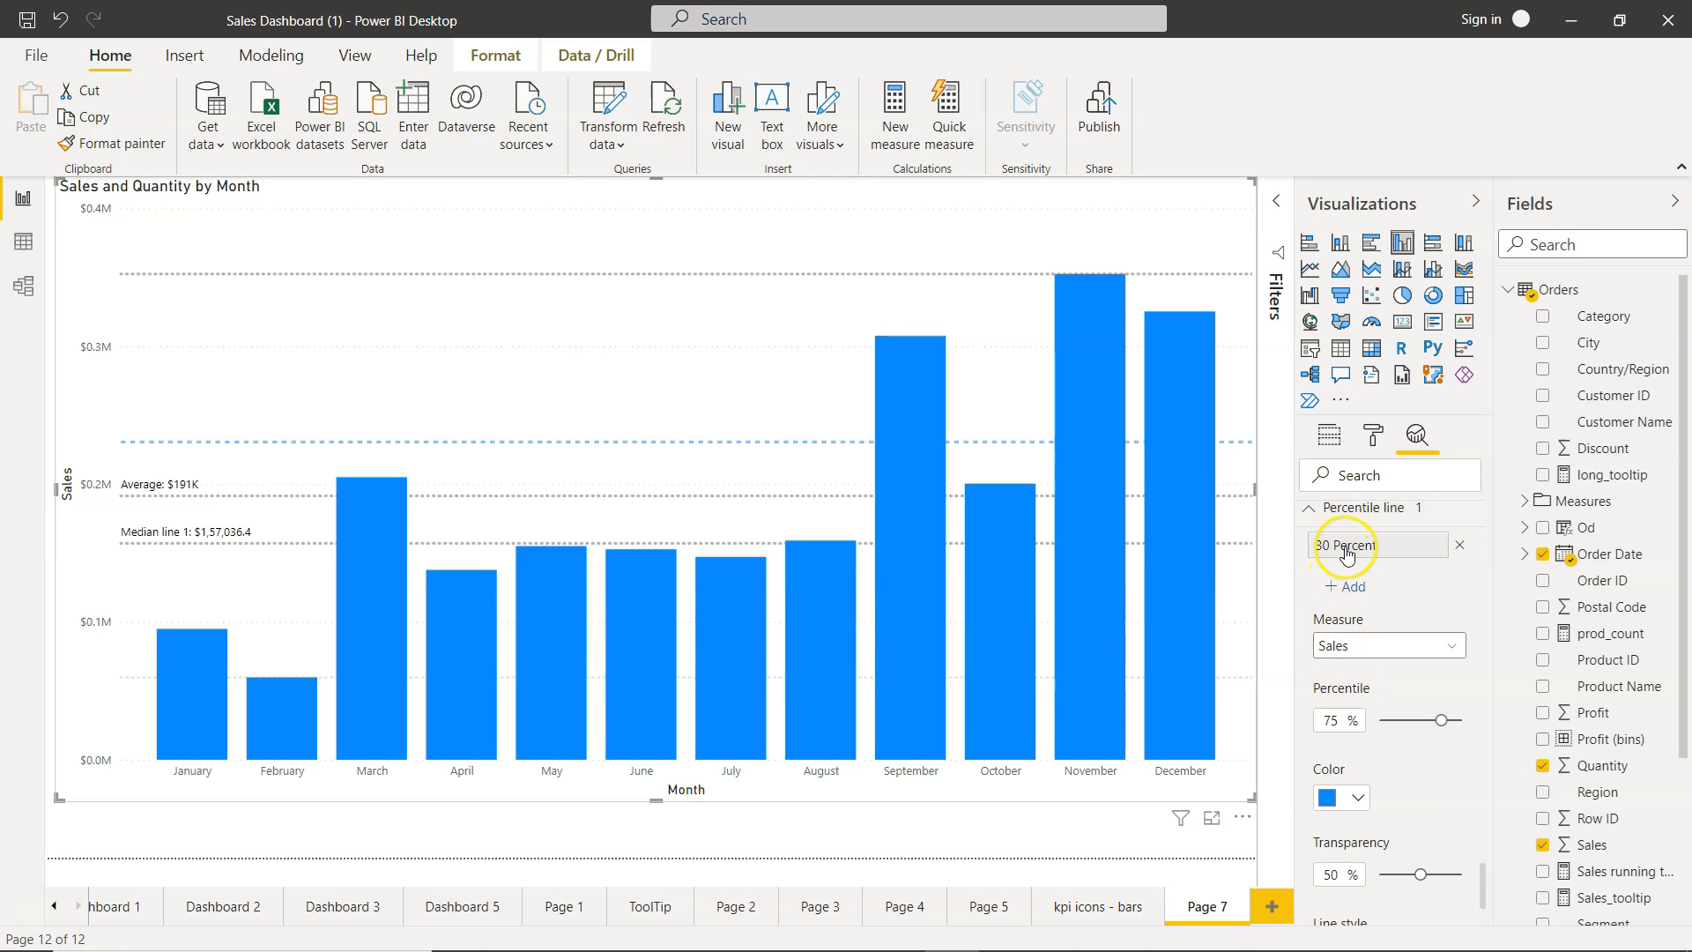
# Add a second Sales percentile line and slide its value to 70 percent.
pyautogui.click(1344, 586)
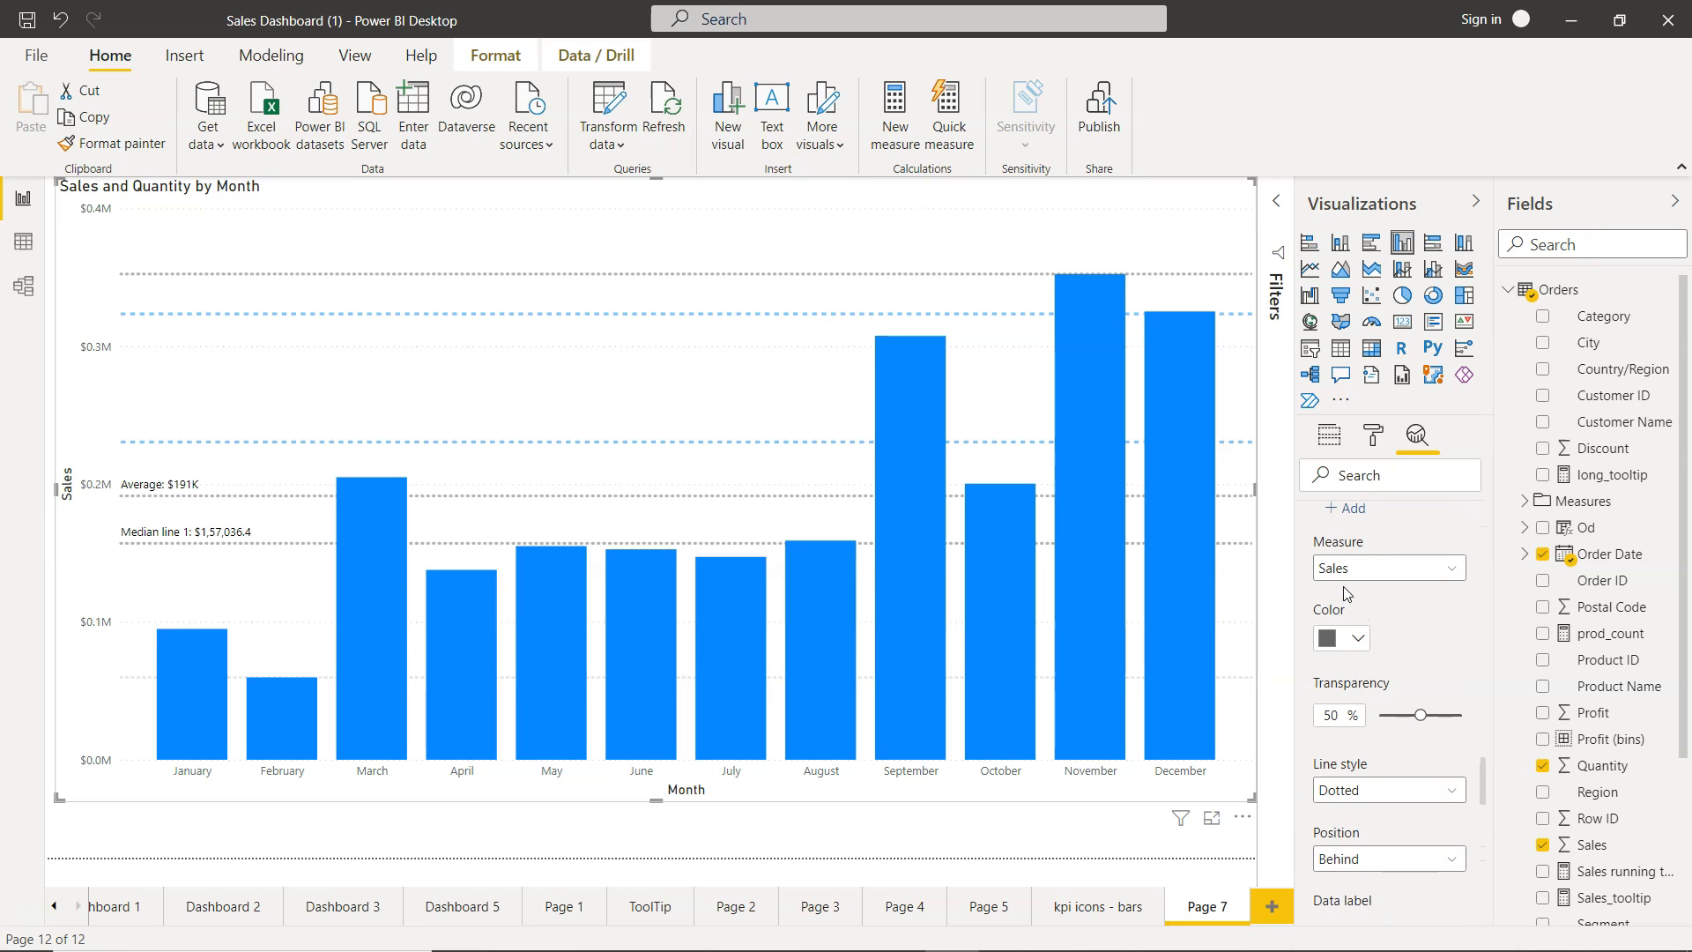
pyautogui.click(1354, 582)
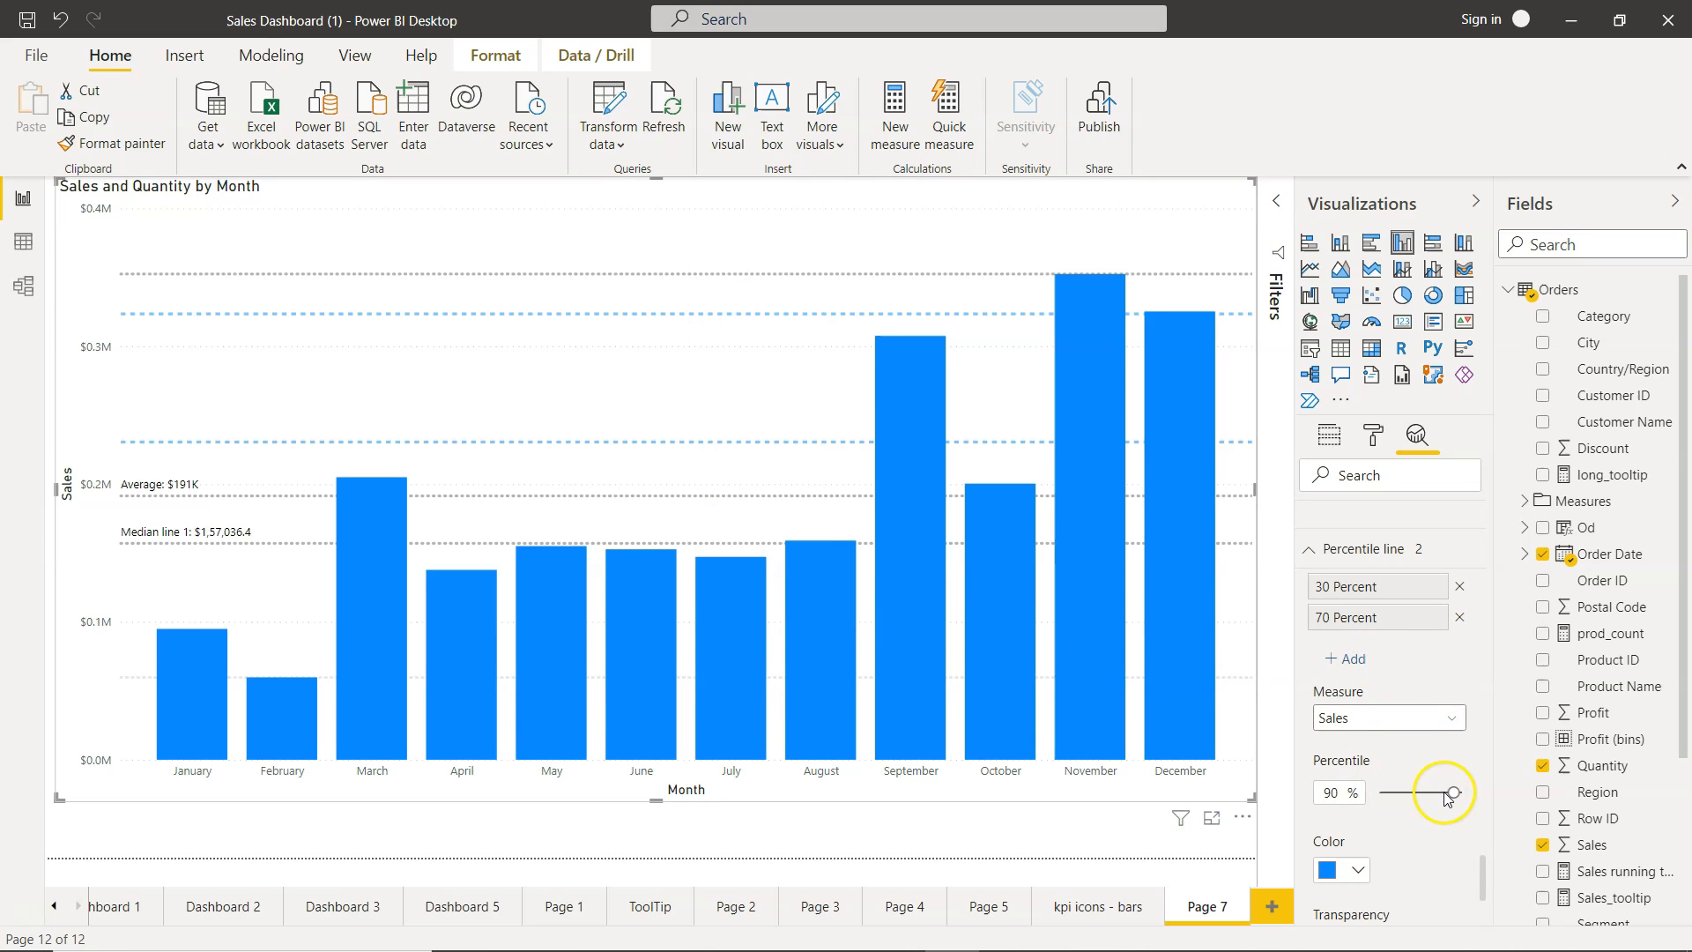
pyautogui.moveTo(1461, 793); pyautogui.dragTo(1435, 794)
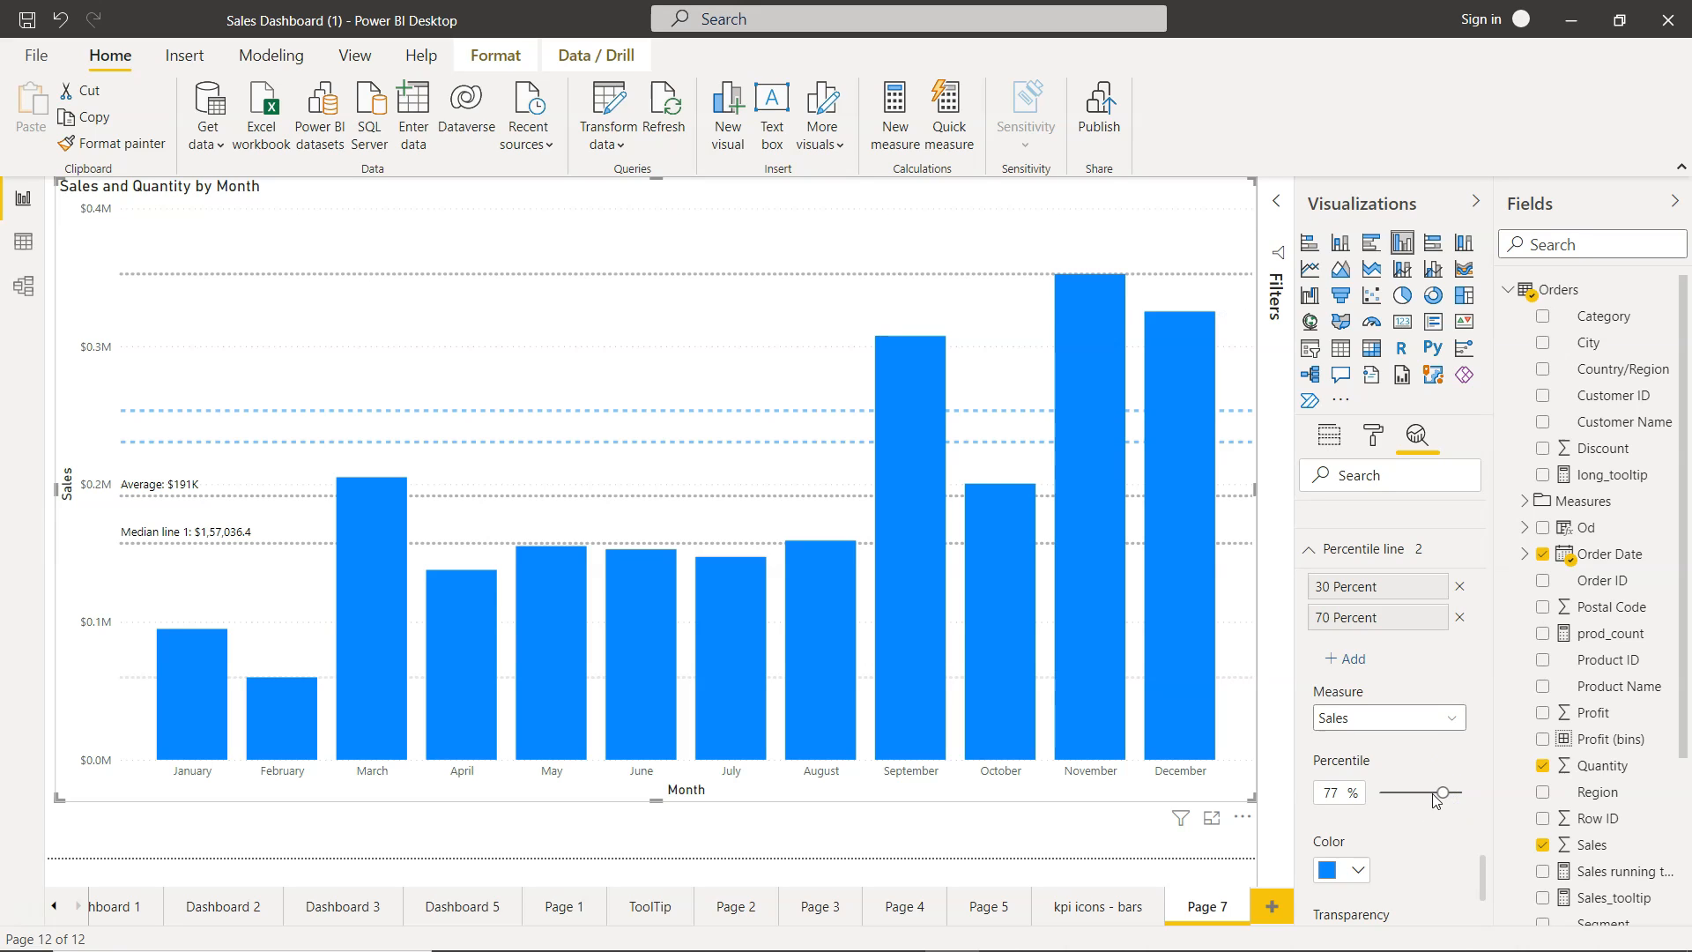
pyautogui.moveTo(1434, 795); pyautogui.dragTo(1473, 795)
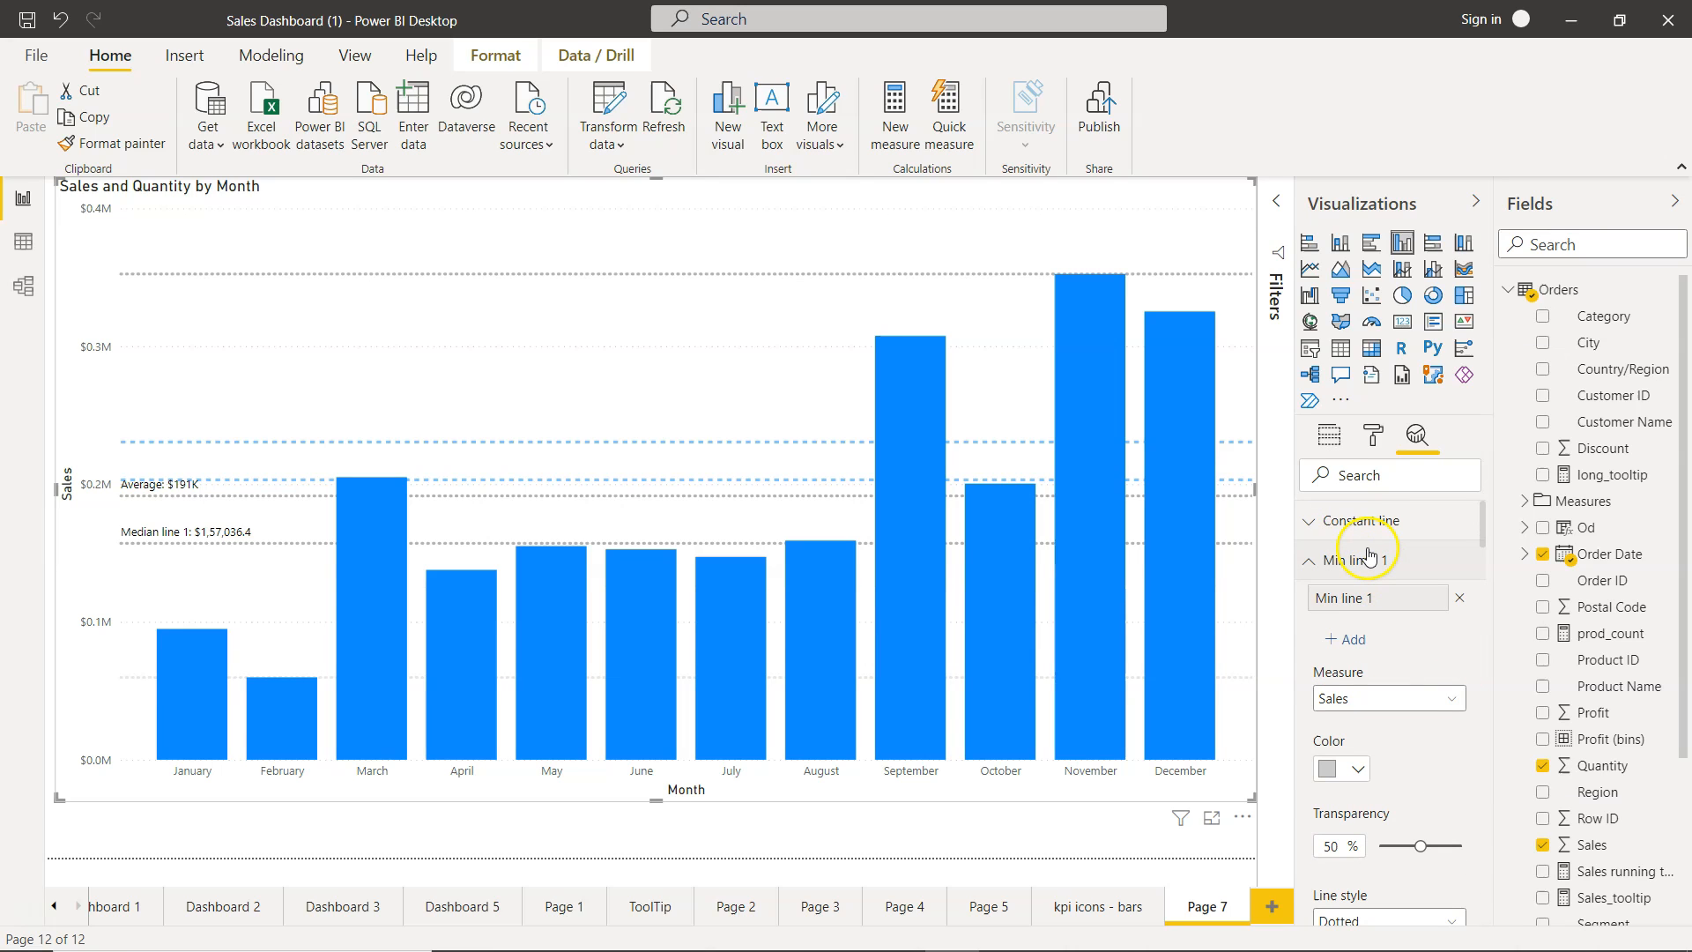
# Set the Order Date axis to show all hierarchy levels (Year, Quarter, Month, Day).
pyautogui.click(1329, 436)
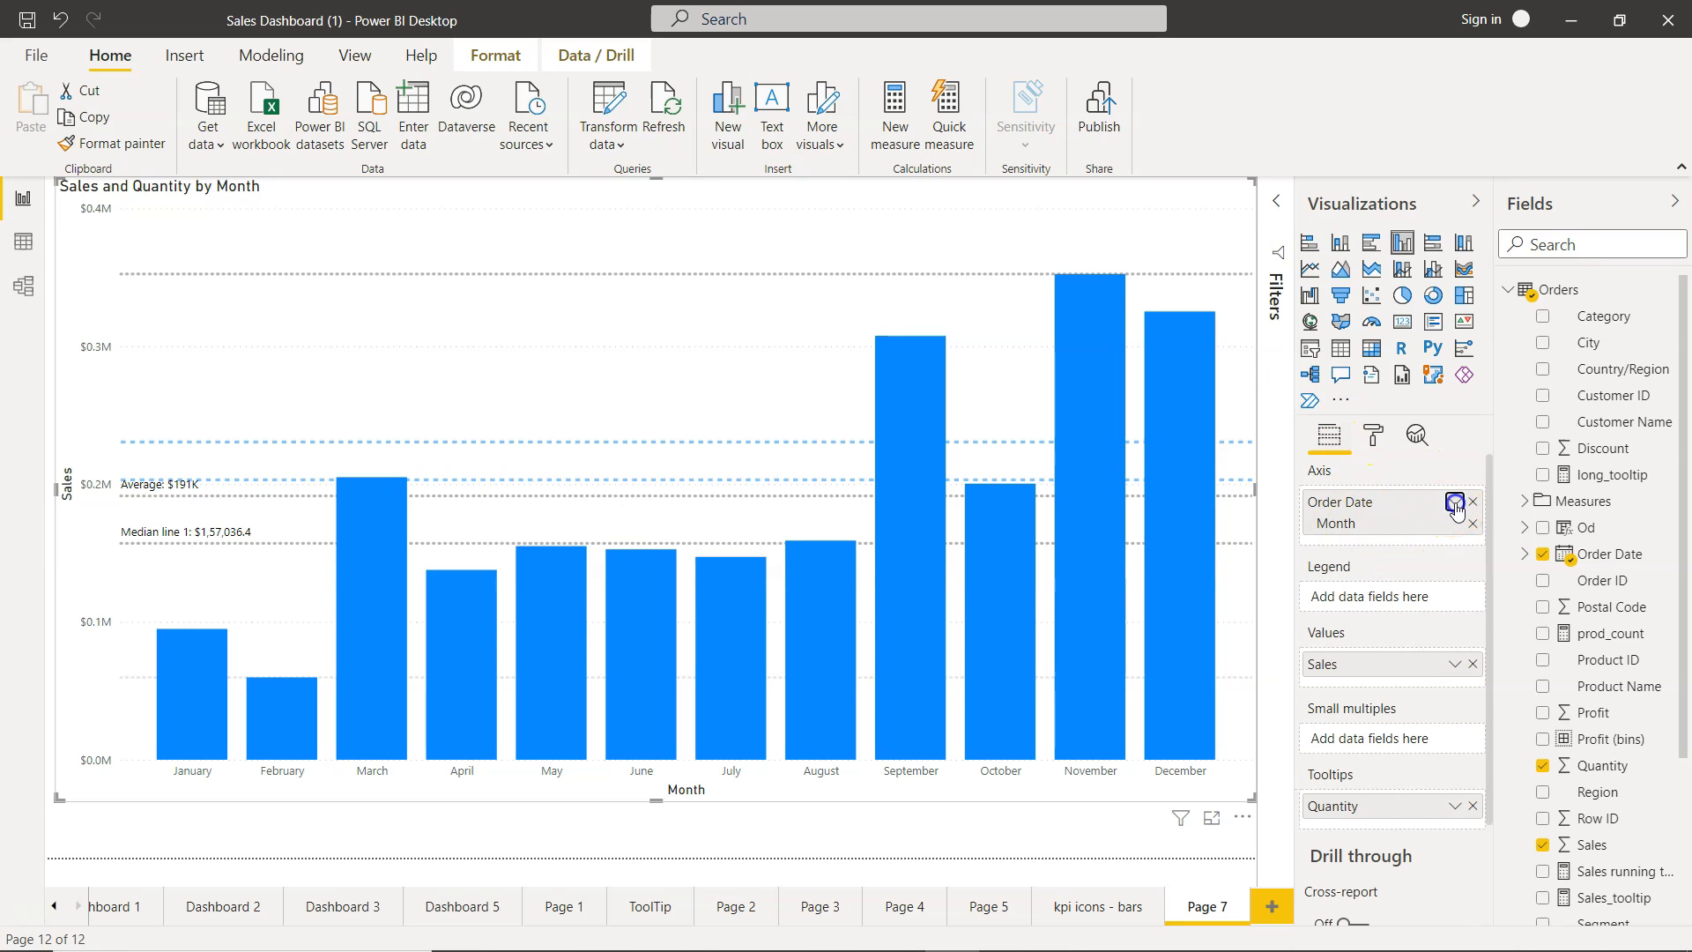
pyautogui.click(1455, 503)
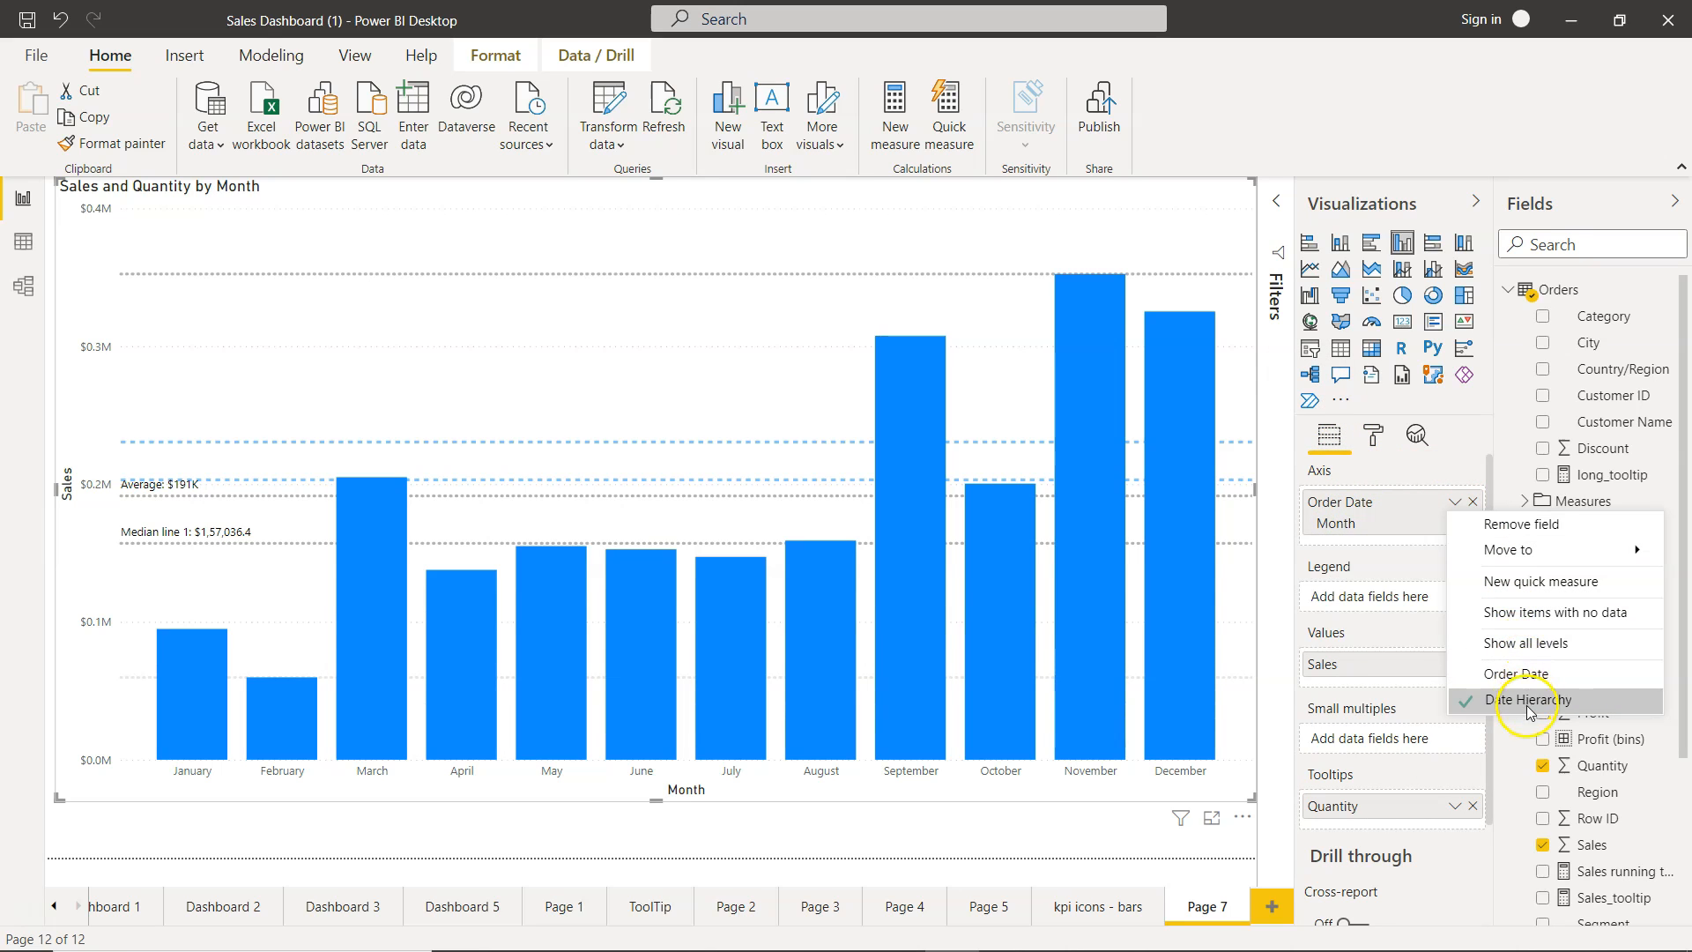
pyautogui.moveTo(1530, 644)
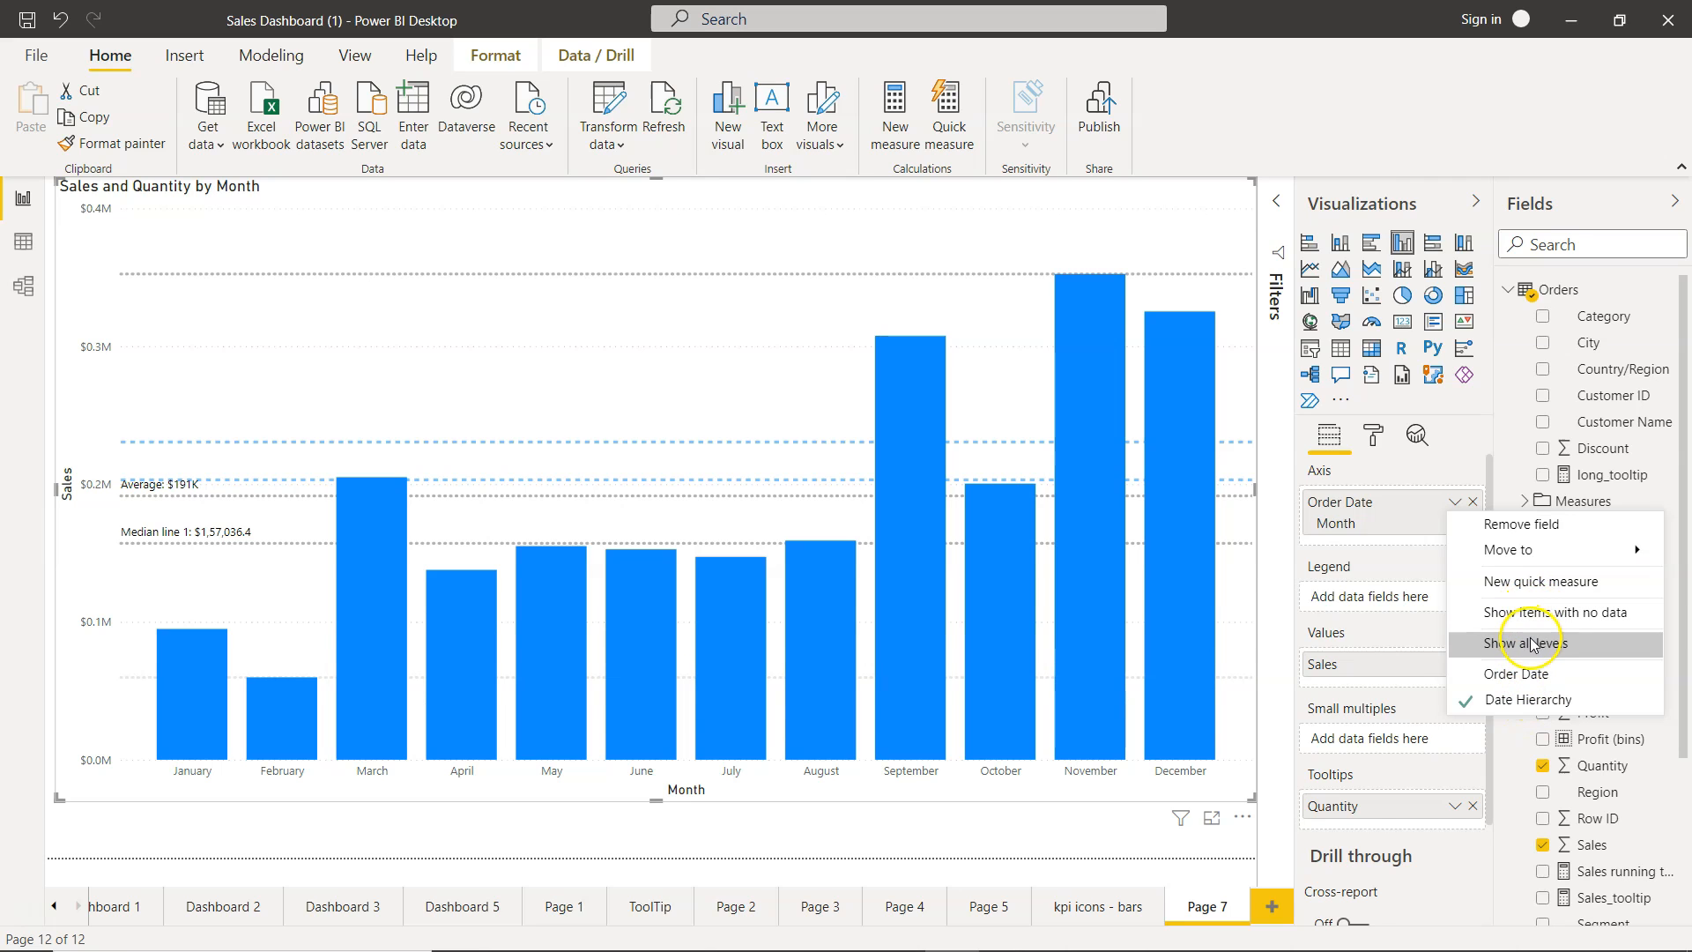
pyautogui.click(1525, 643)
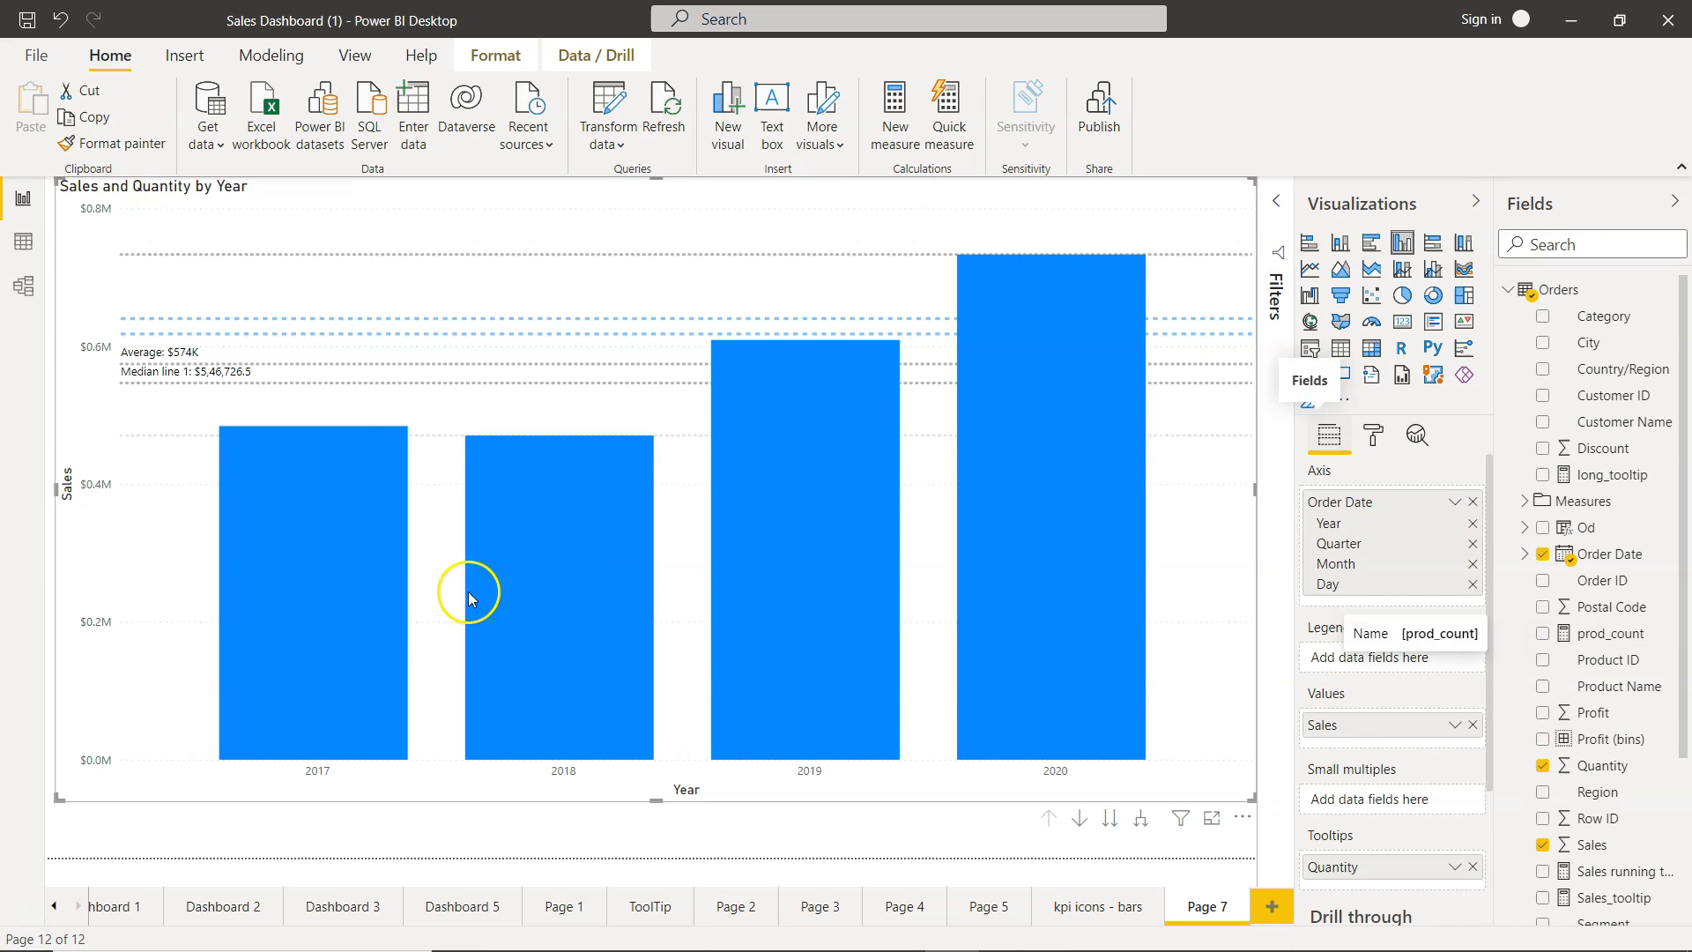
pyautogui.moveTo(770, 629)
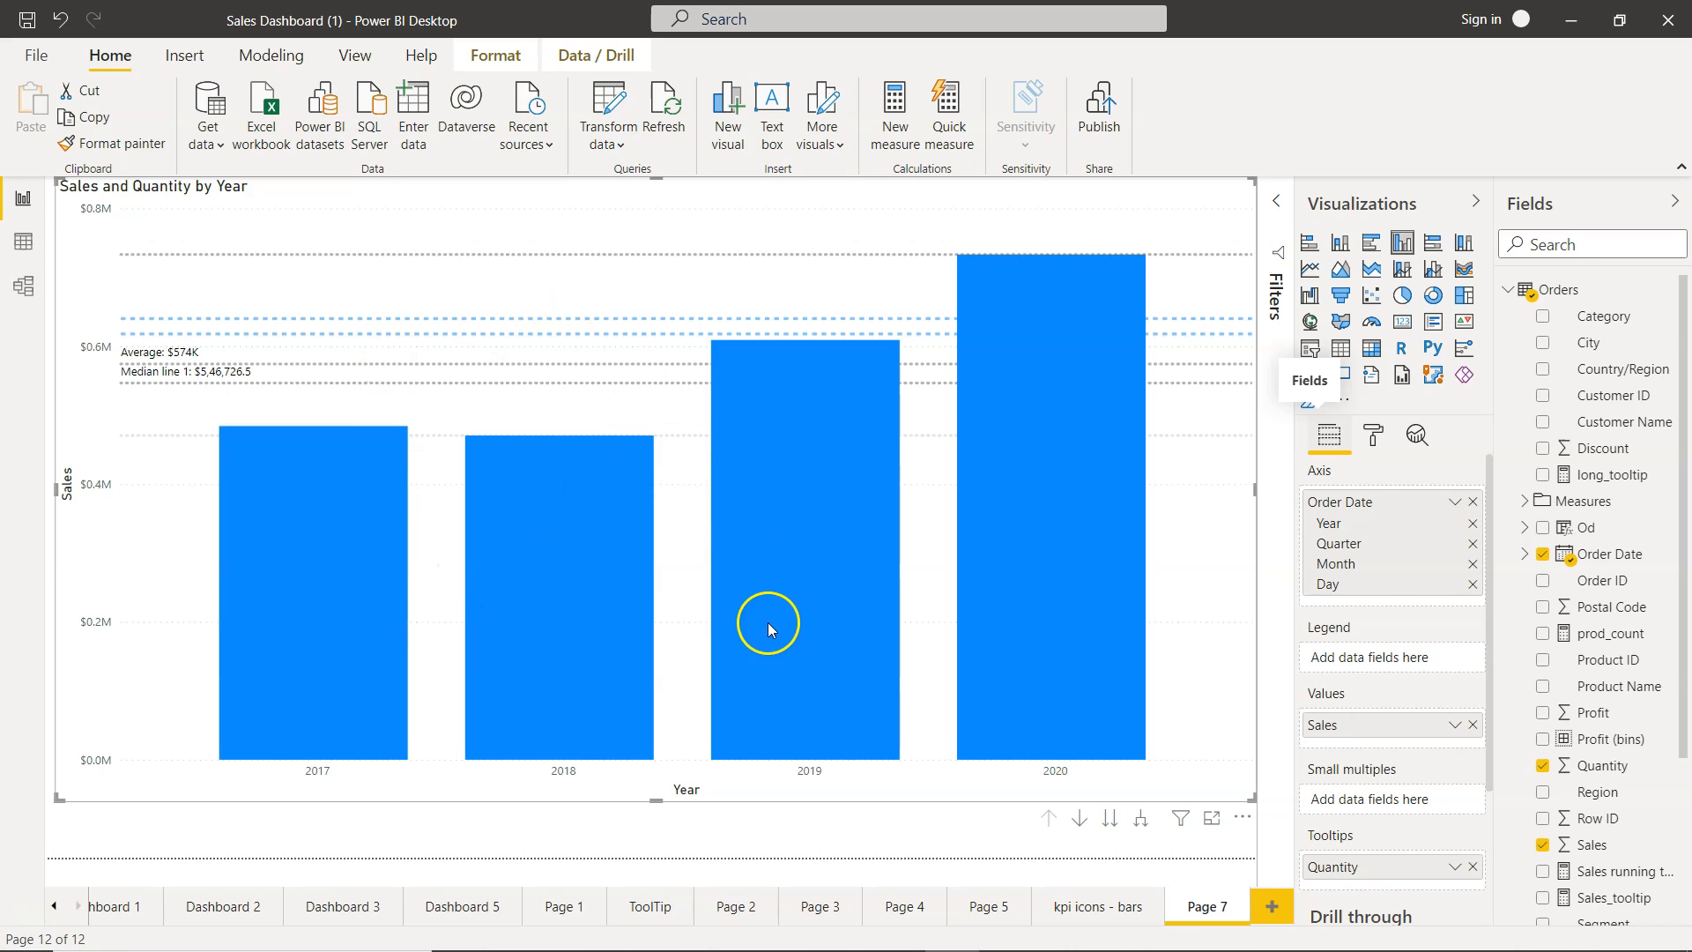
pyautogui.moveTo(1042, 728)
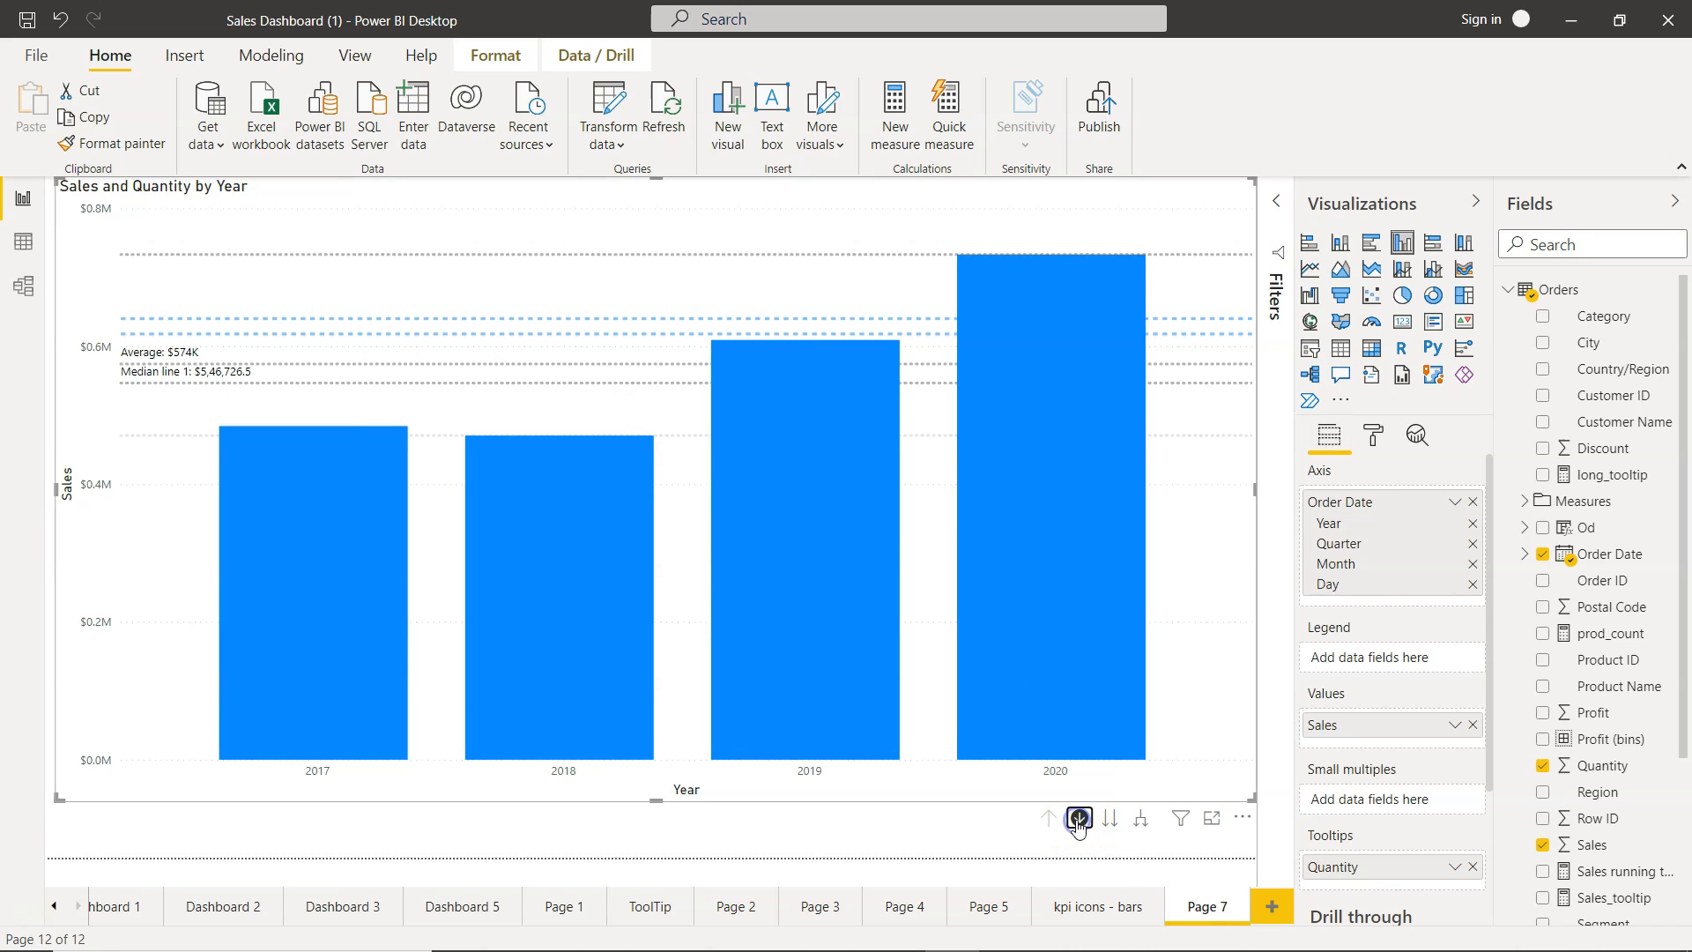
pyautogui.moveTo(1079, 819)
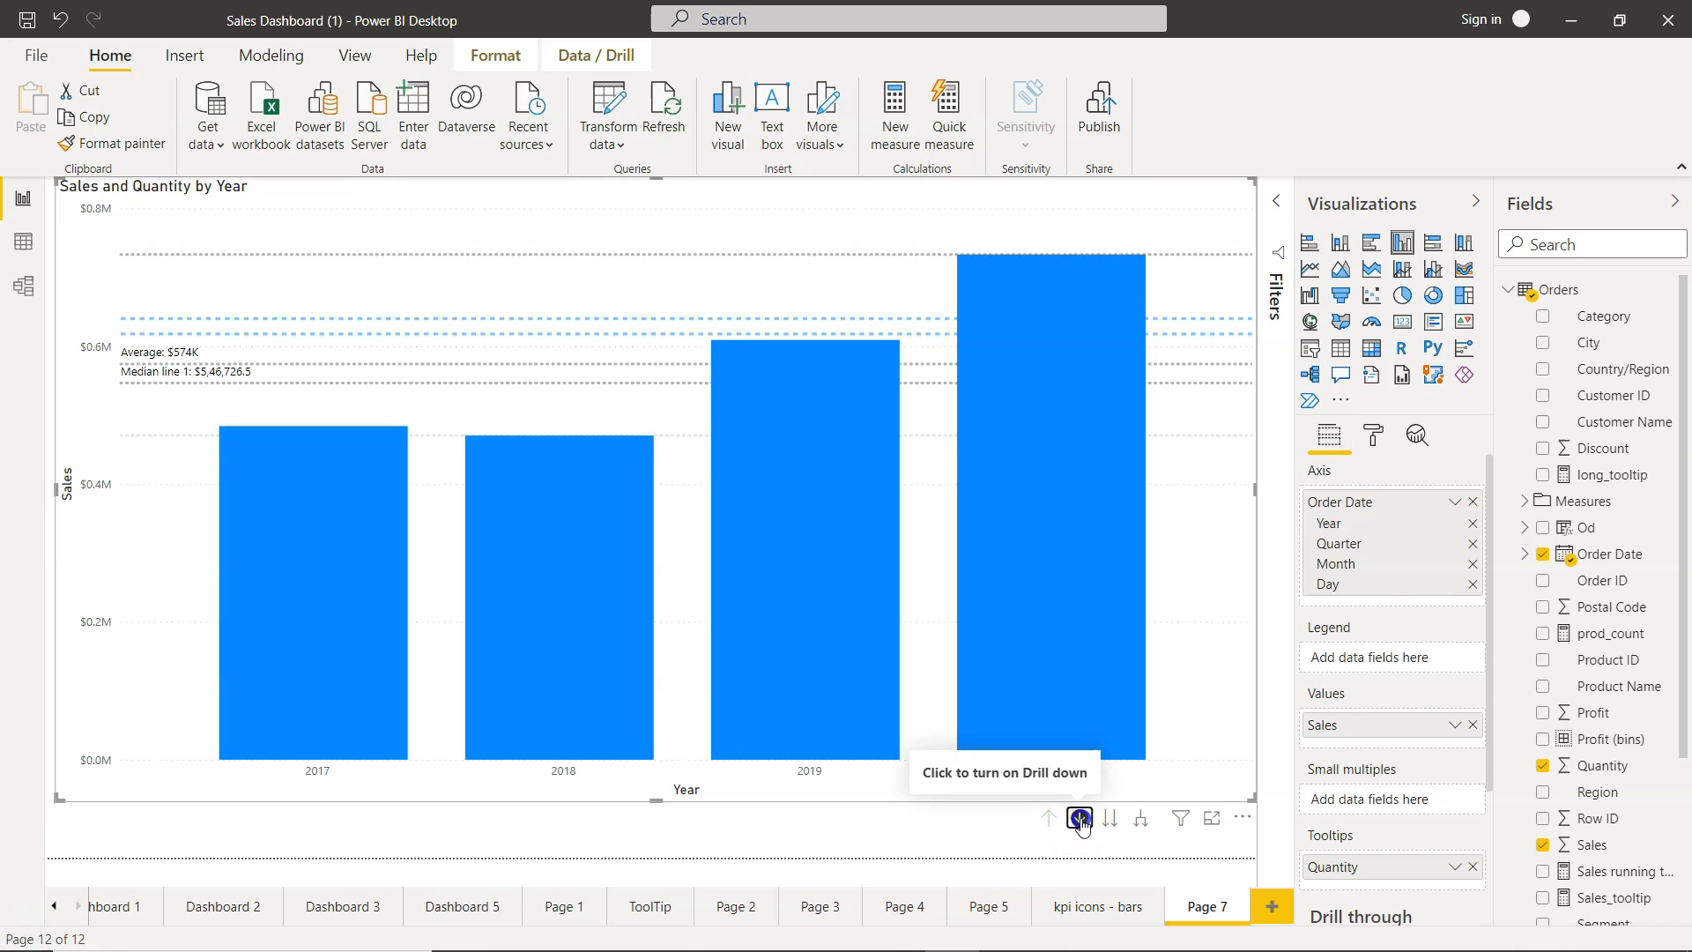
# Drill the chart Year → Quarter → Month → Day and back up to Year, watching the lines update, then return to Analytics.
pyautogui.click(1079, 818)
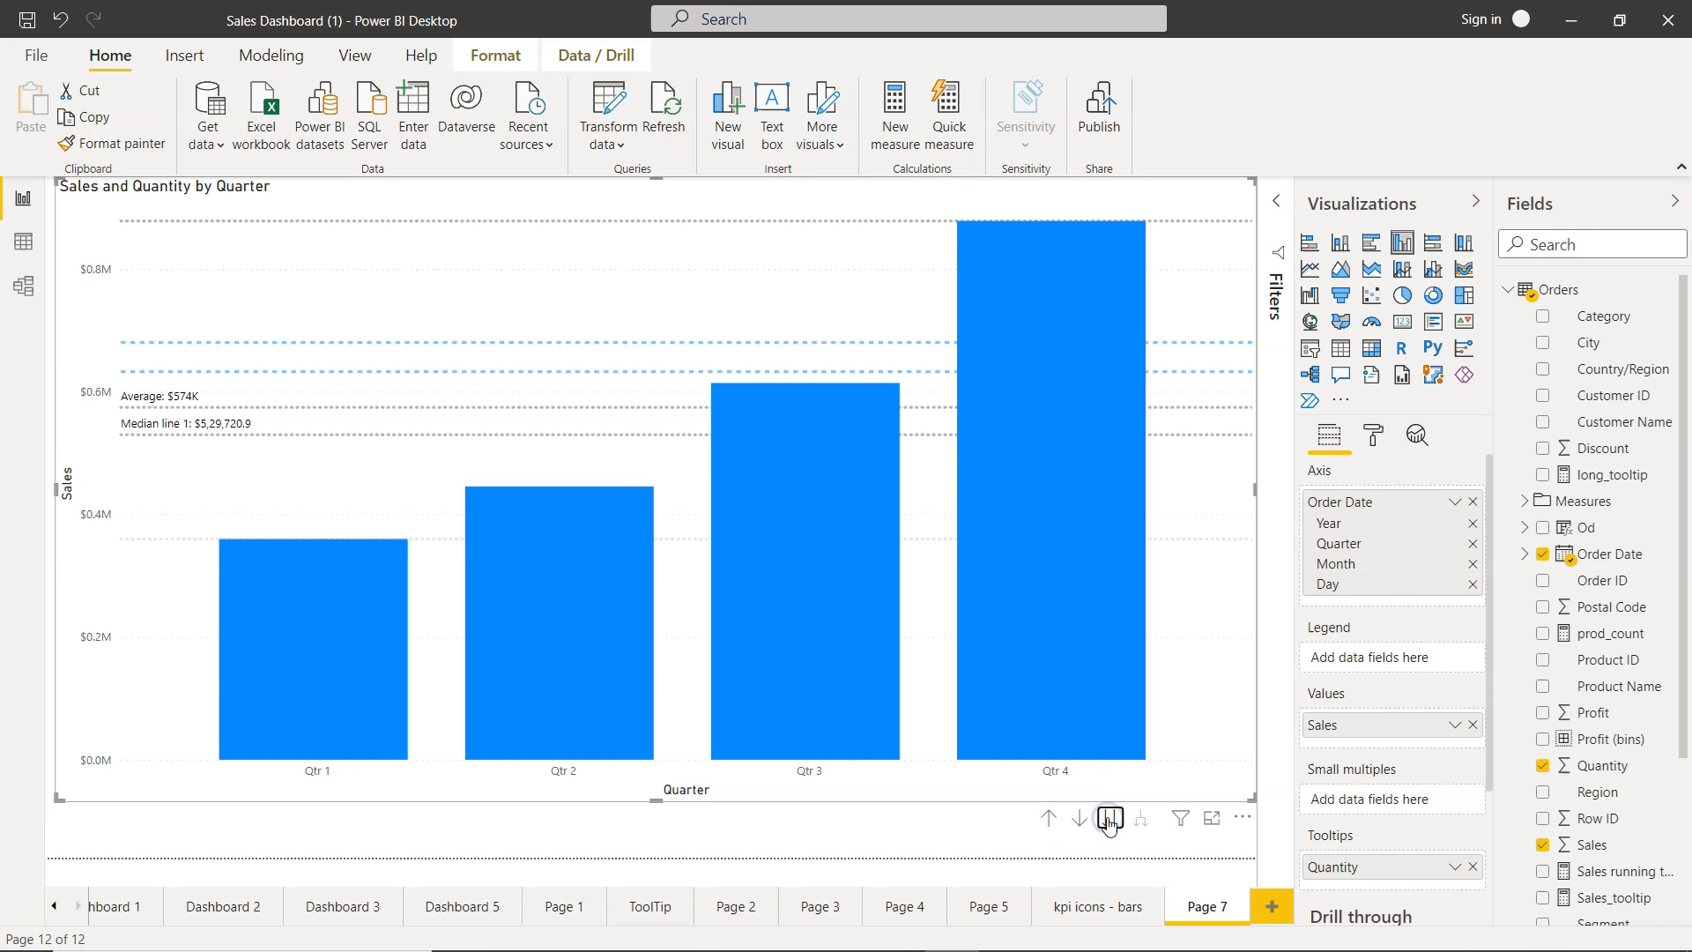
pyautogui.moveTo(1109, 818)
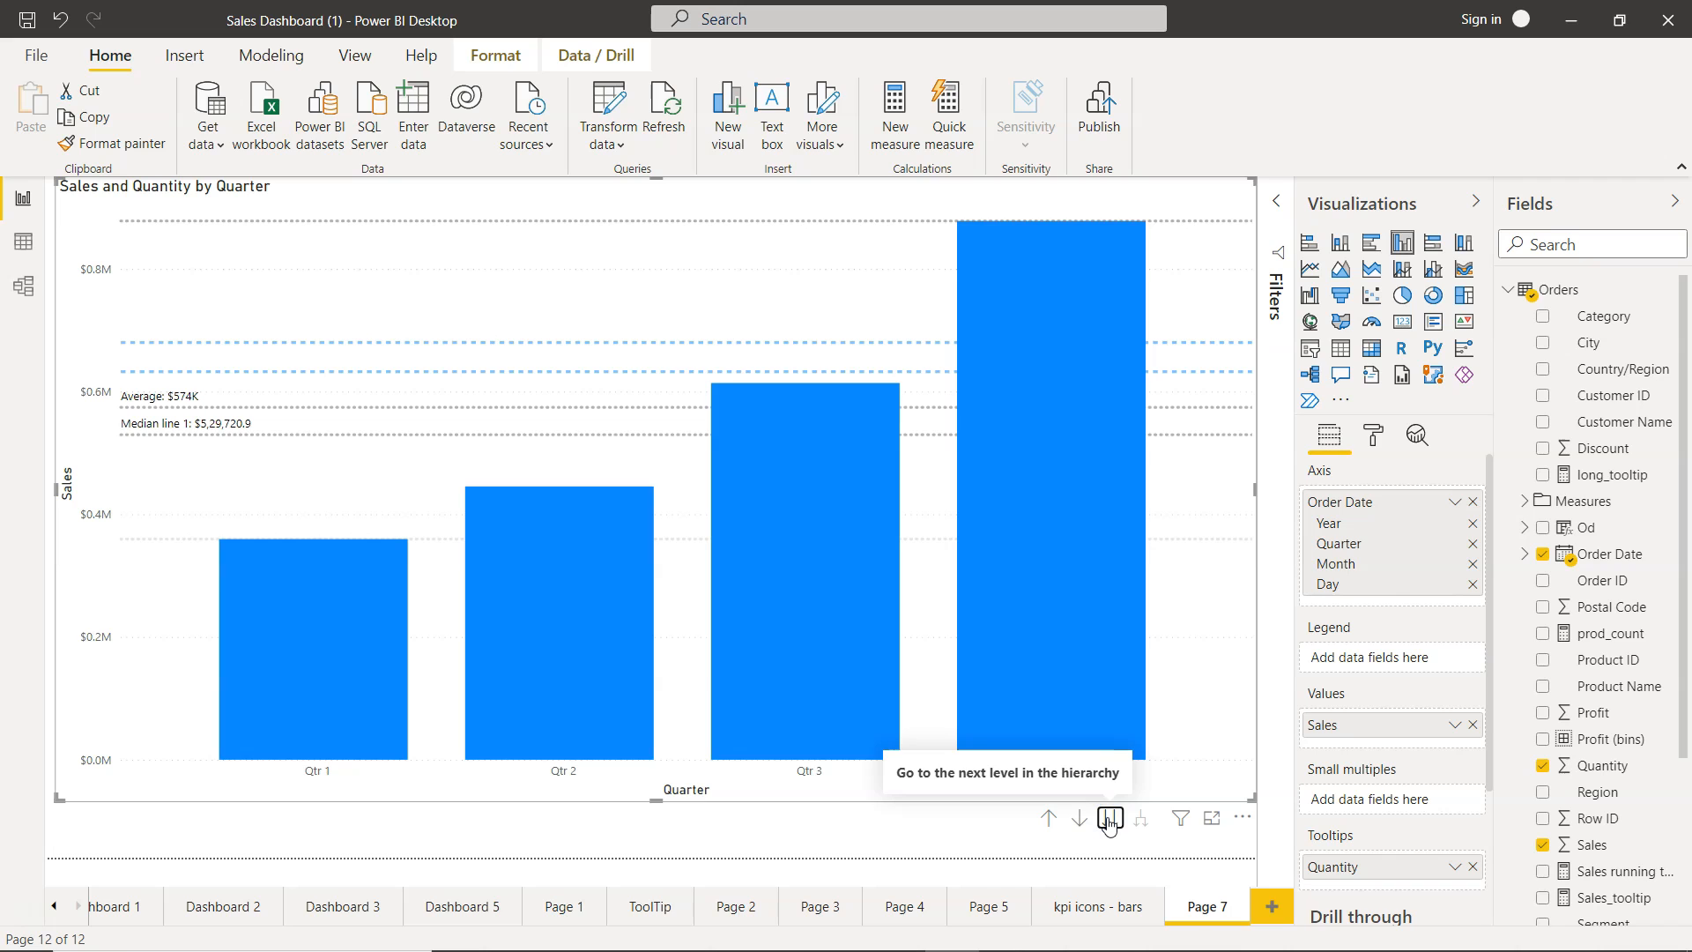
pyautogui.click(1110, 818)
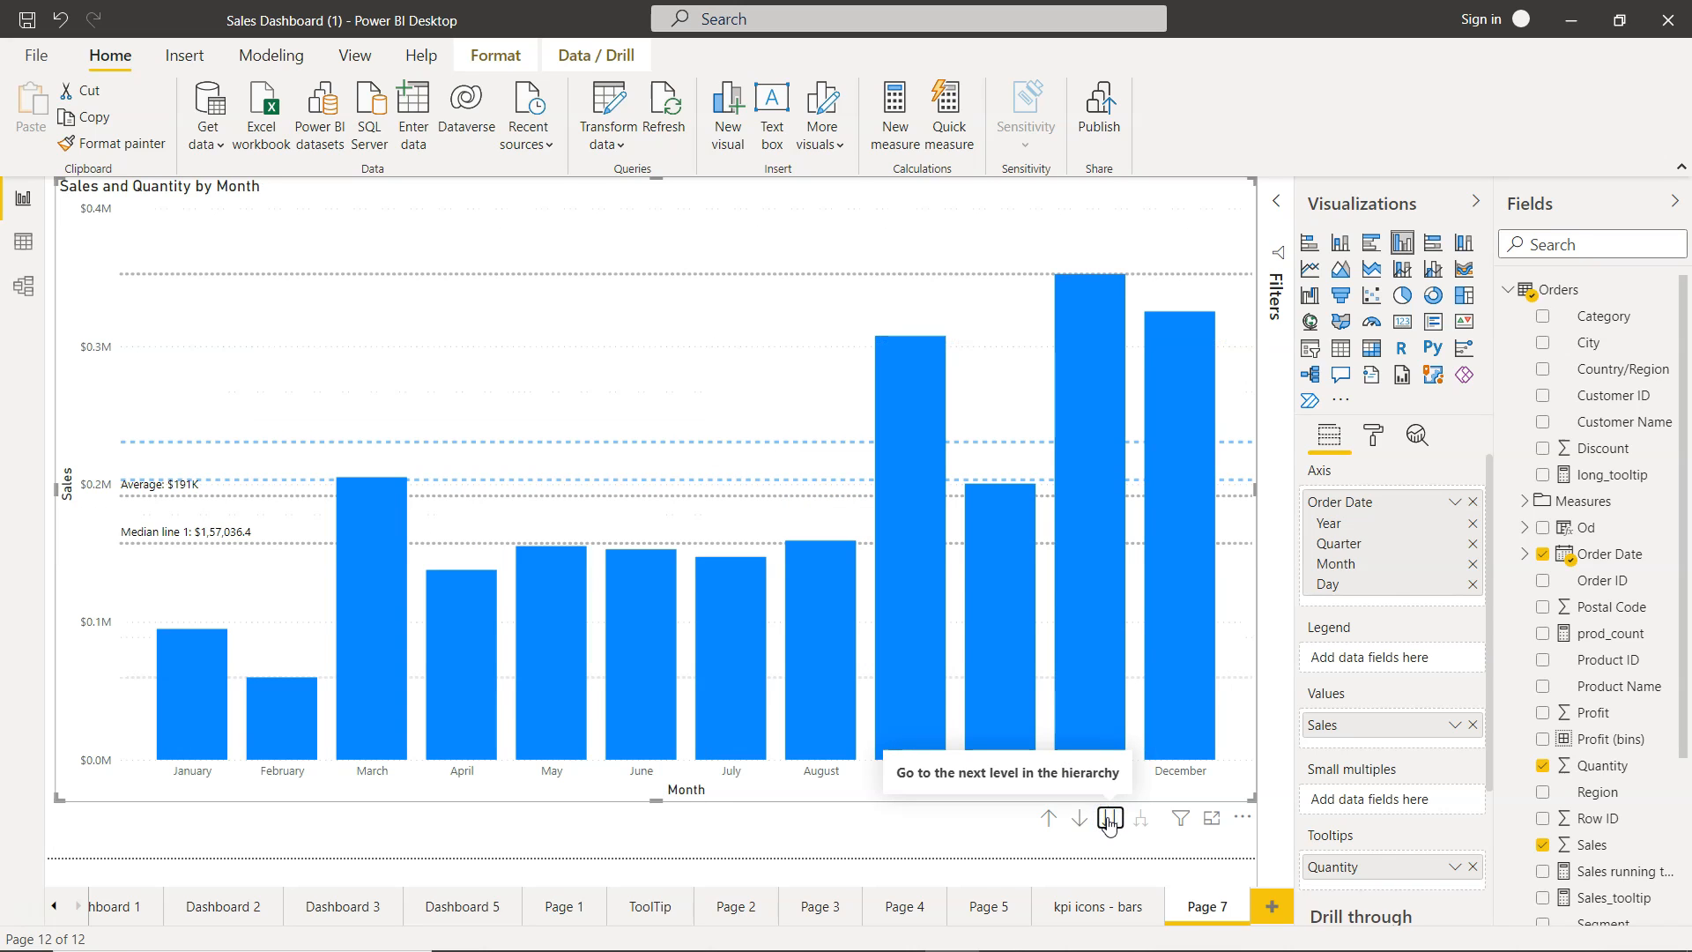
pyautogui.click(1109, 818)
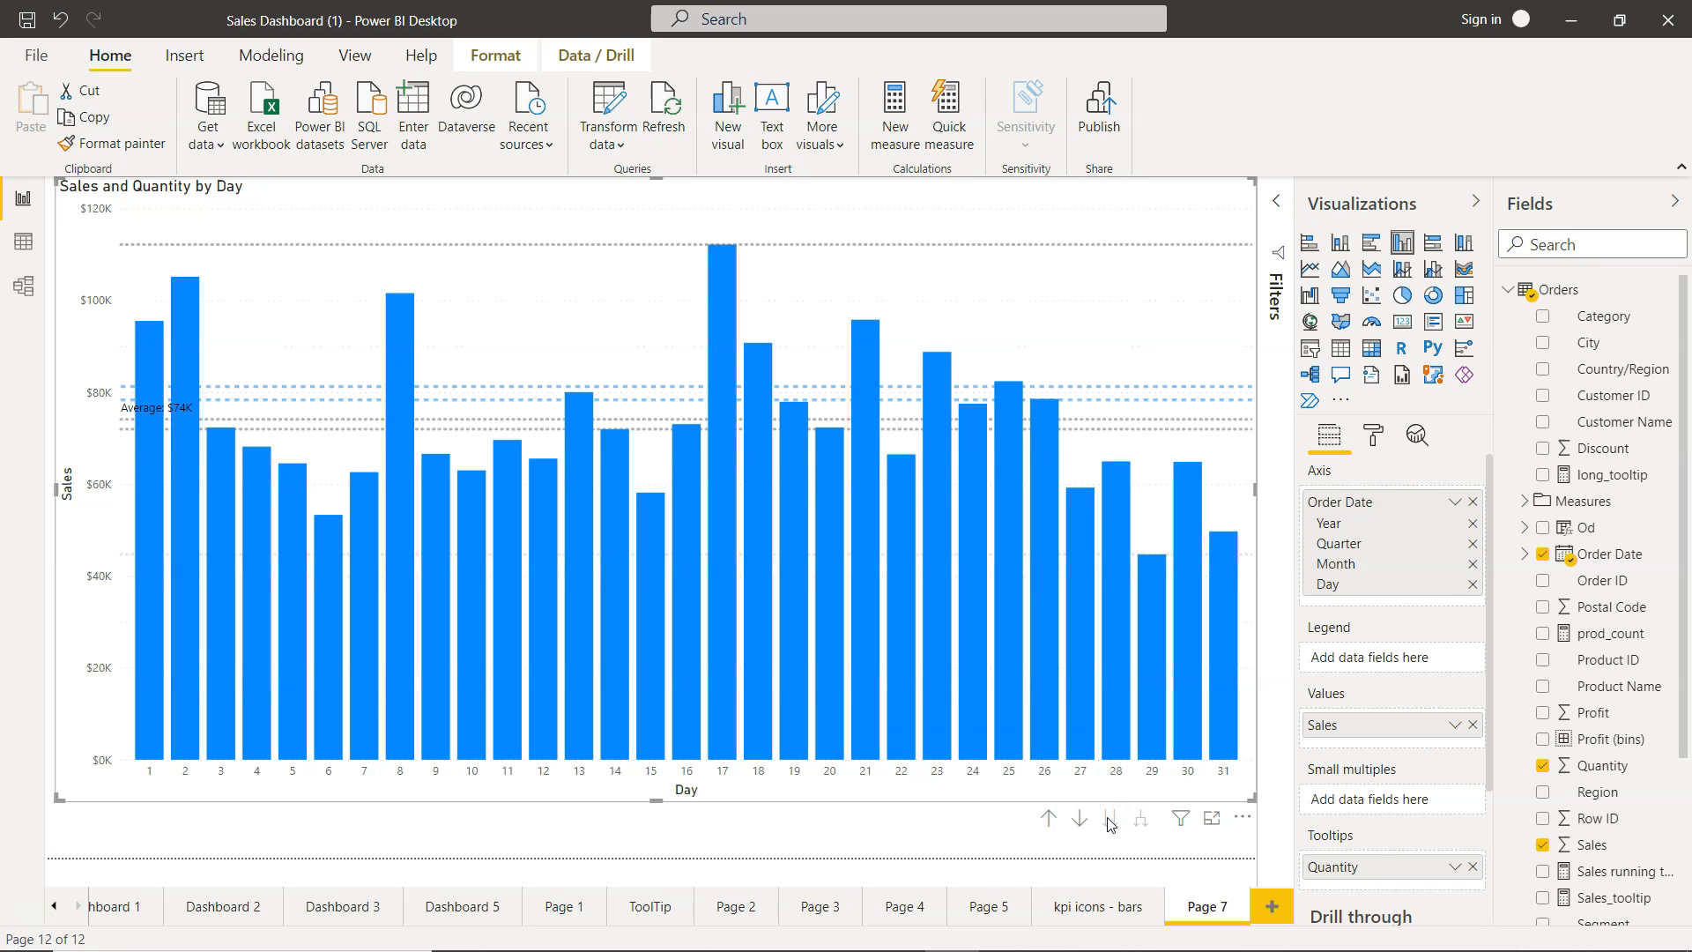
pyautogui.click(1048, 818)
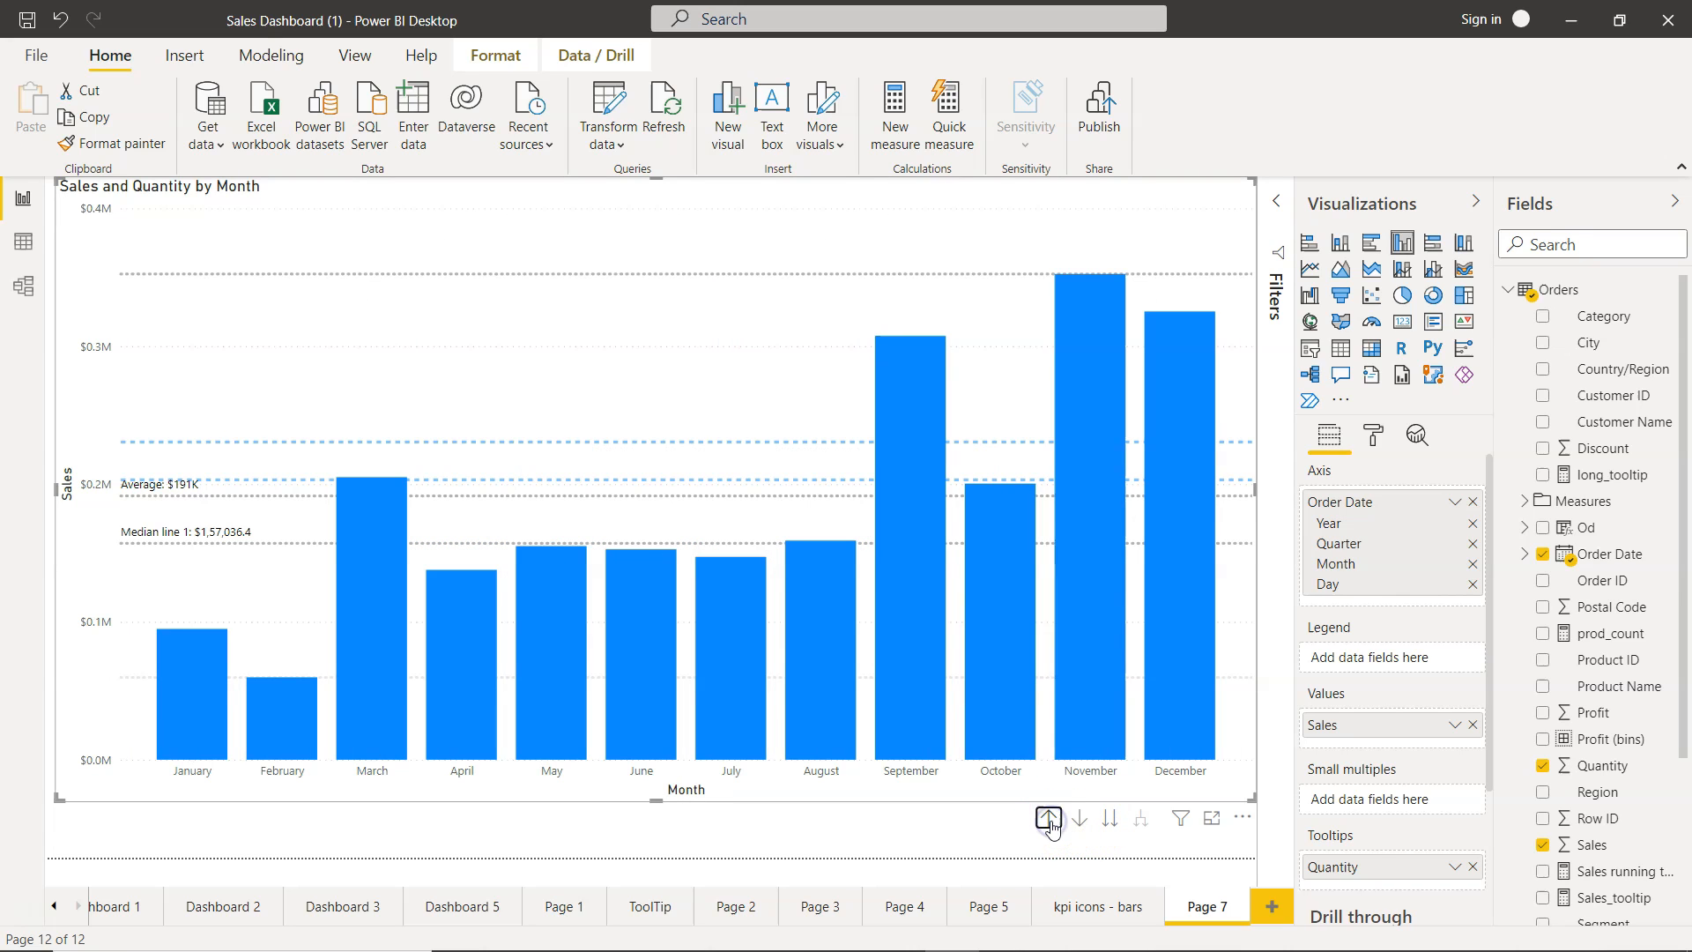
pyautogui.click(1048, 817)
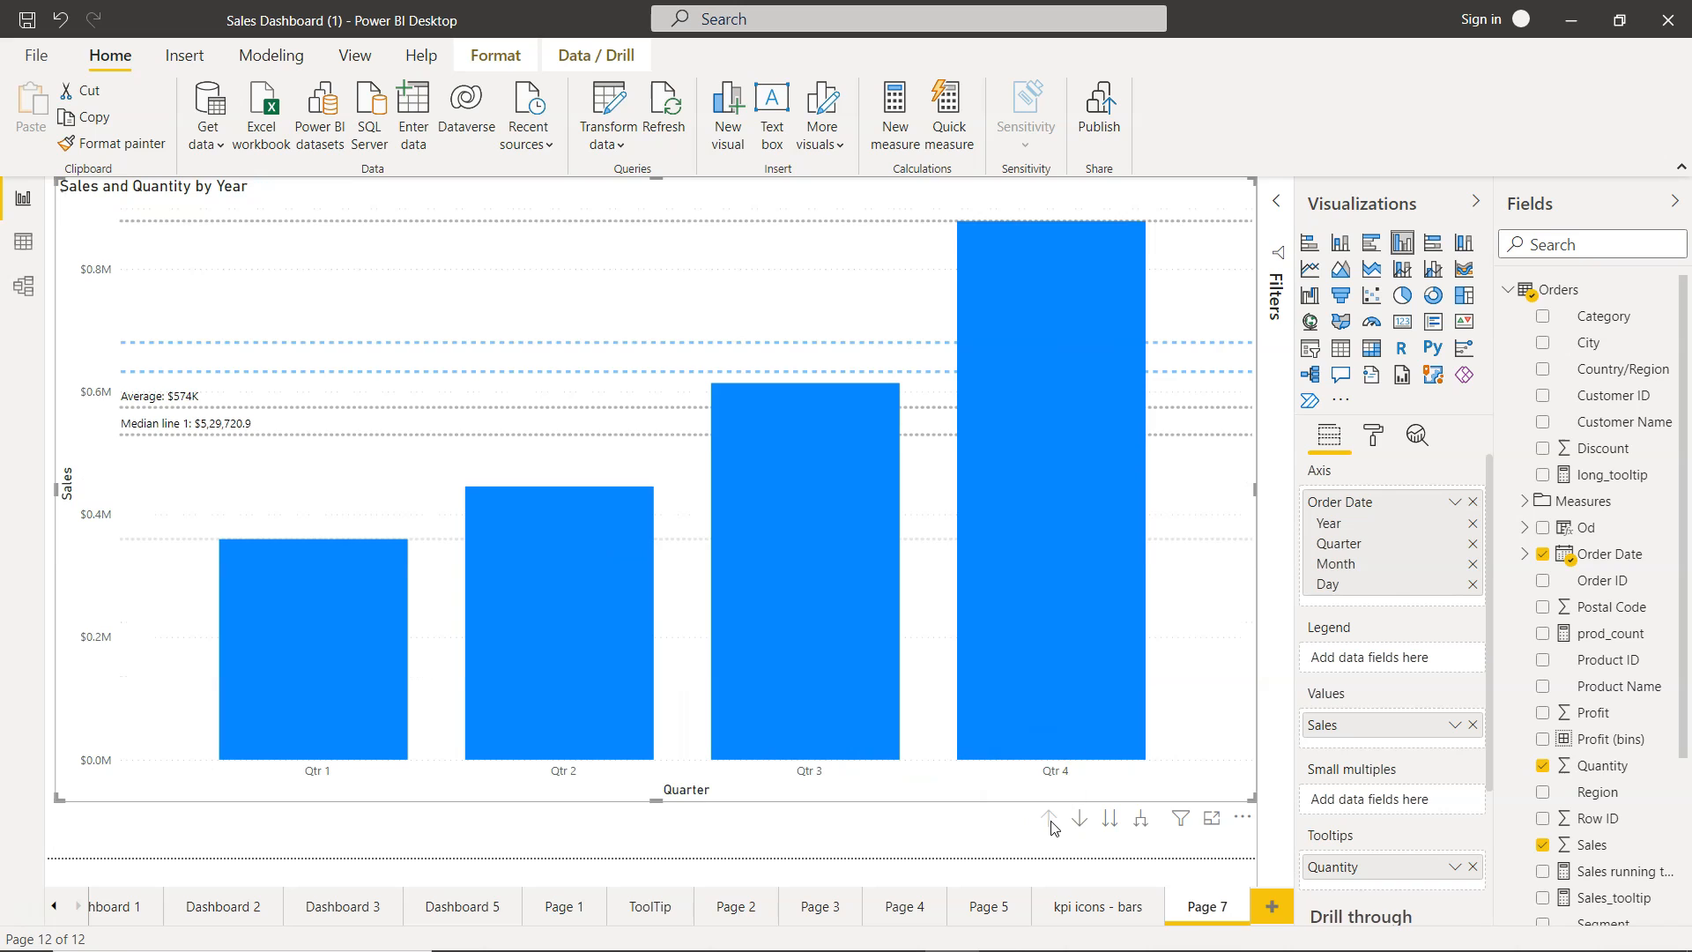
pyautogui.click(1048, 817)
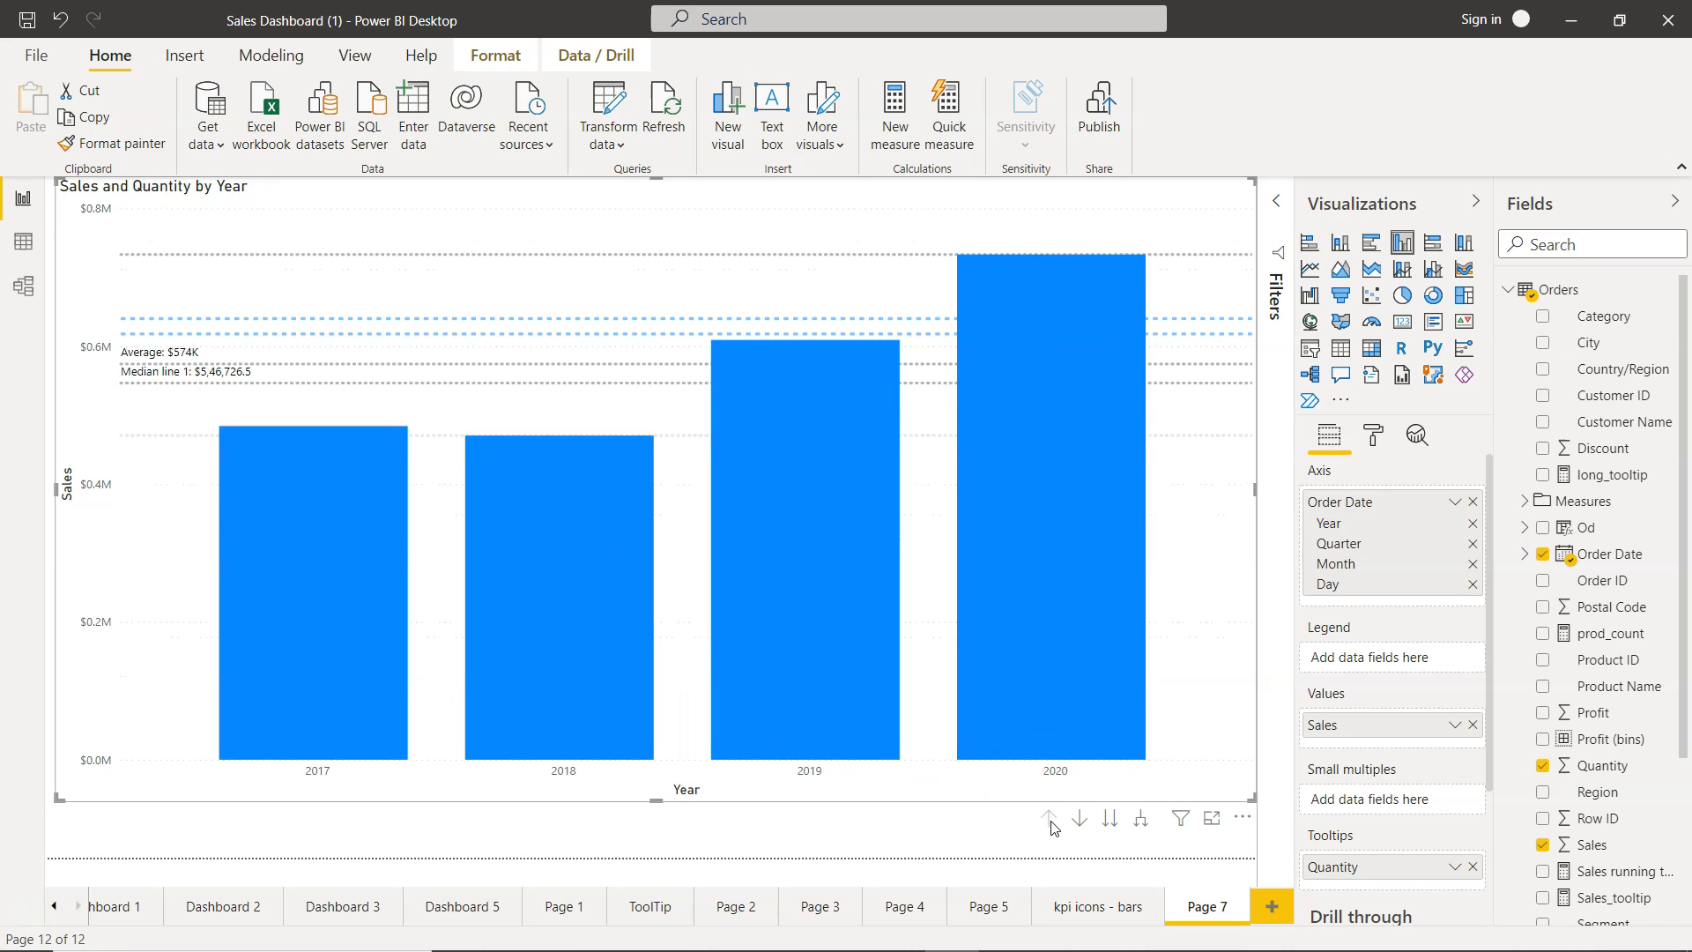
pyautogui.moveTo(1179, 818)
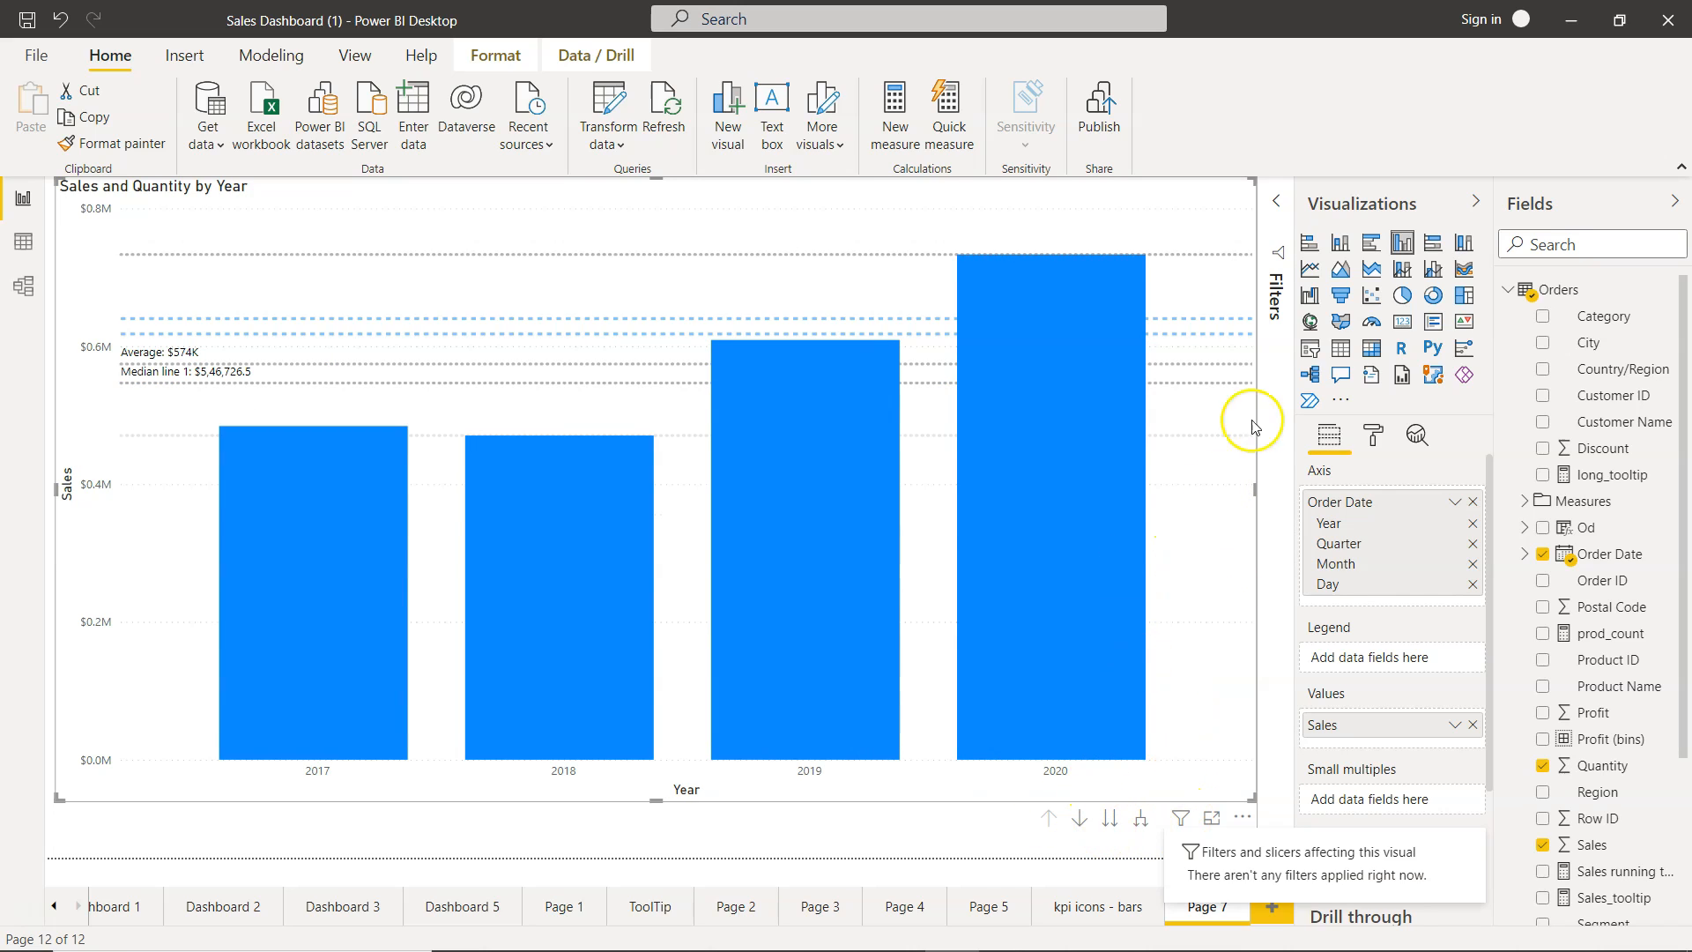
pyautogui.moveTo(1282, 385)
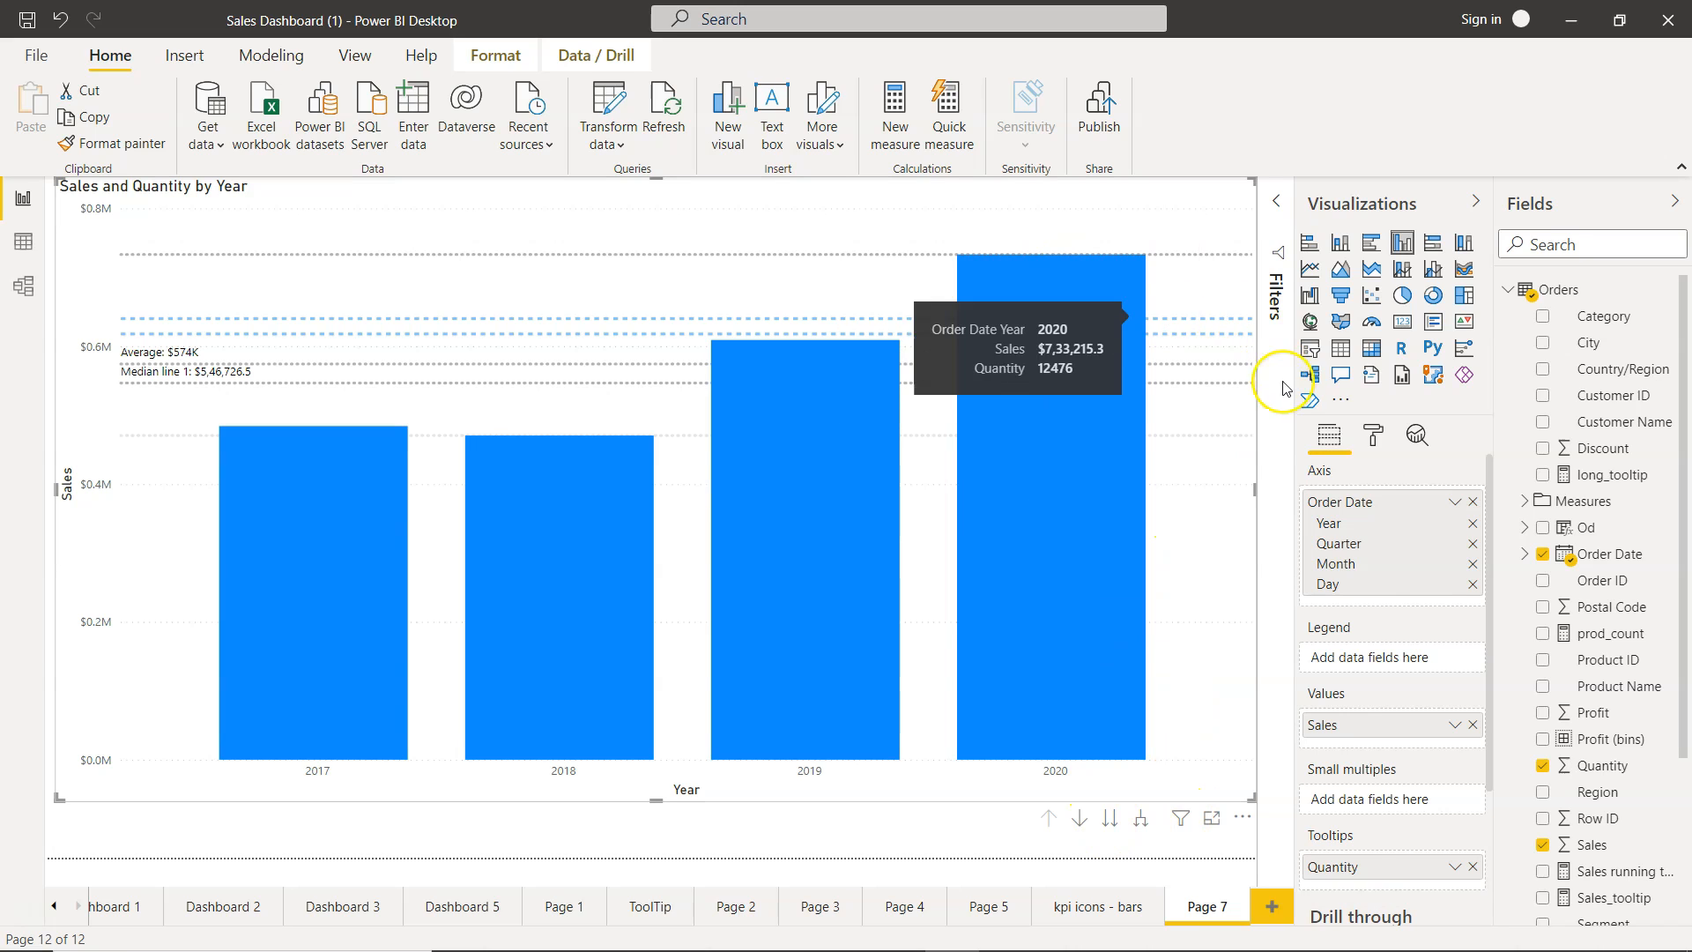
pyautogui.click(1416, 436)
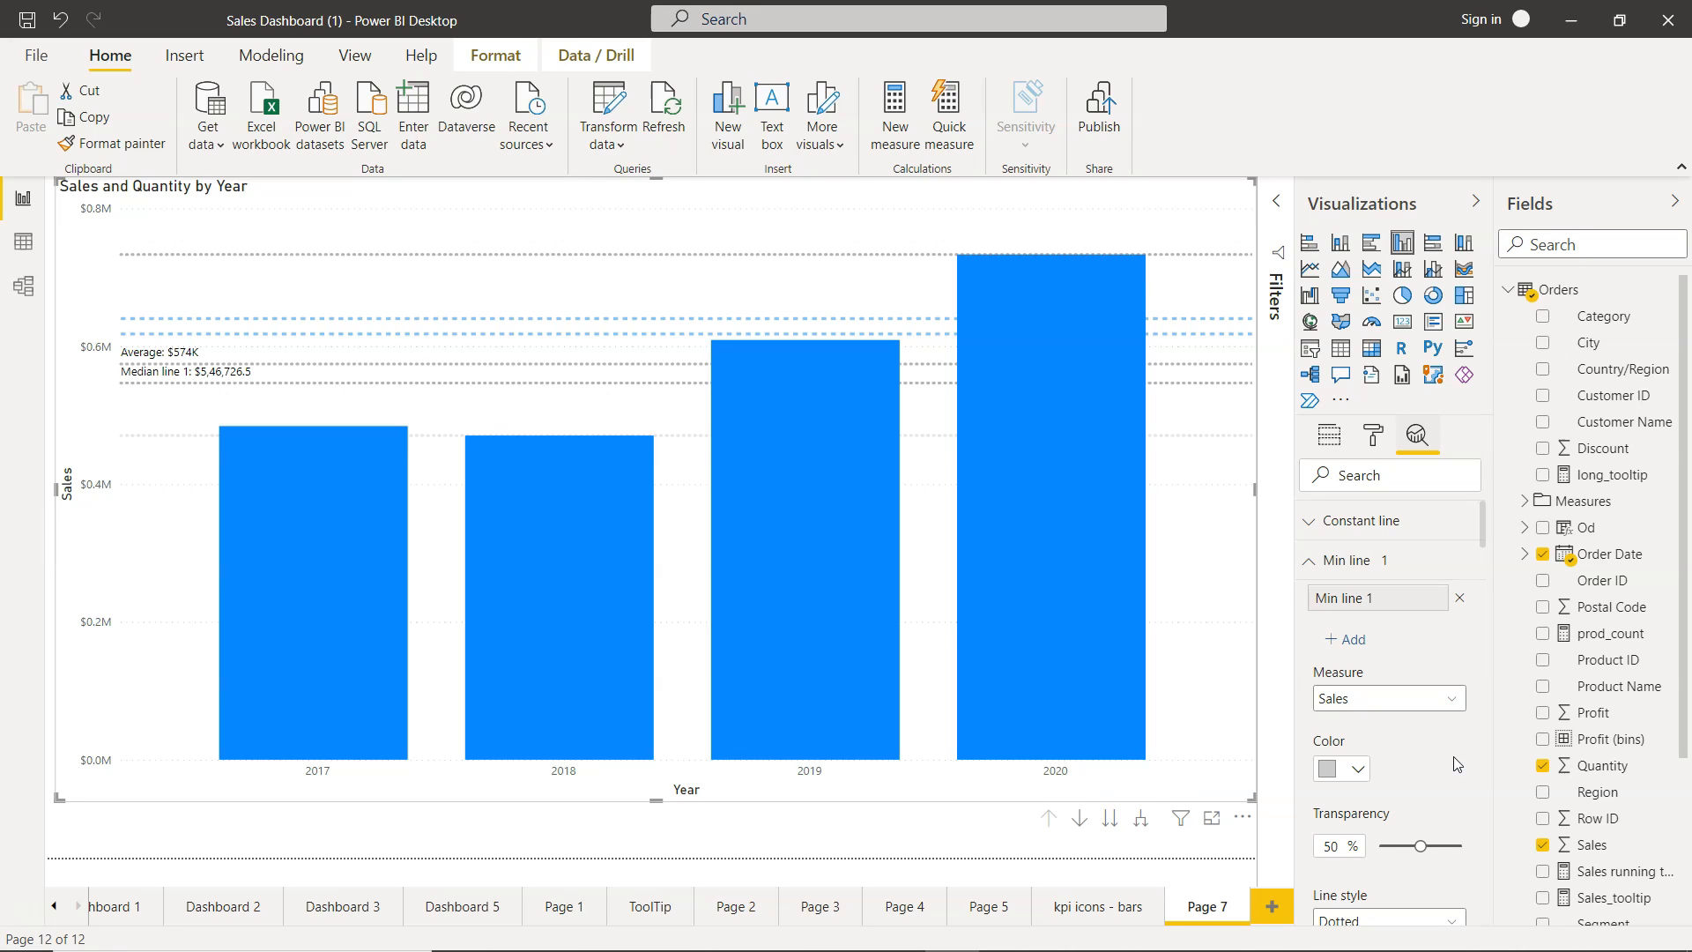
pyautogui.moveTo(1096, 840)
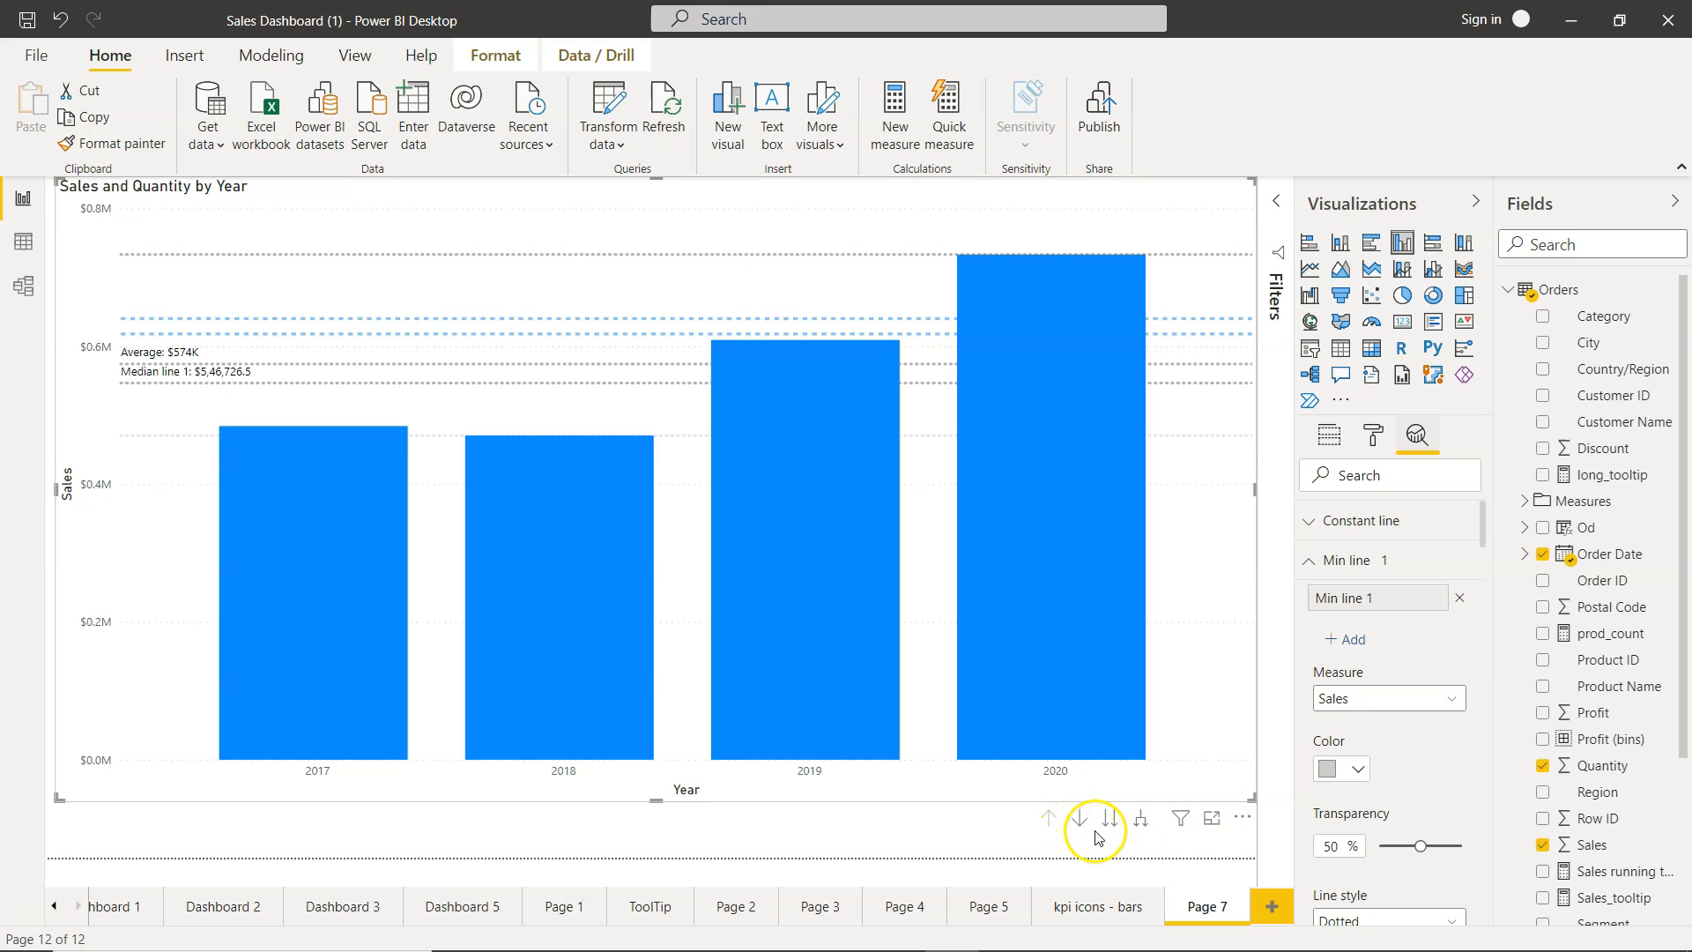